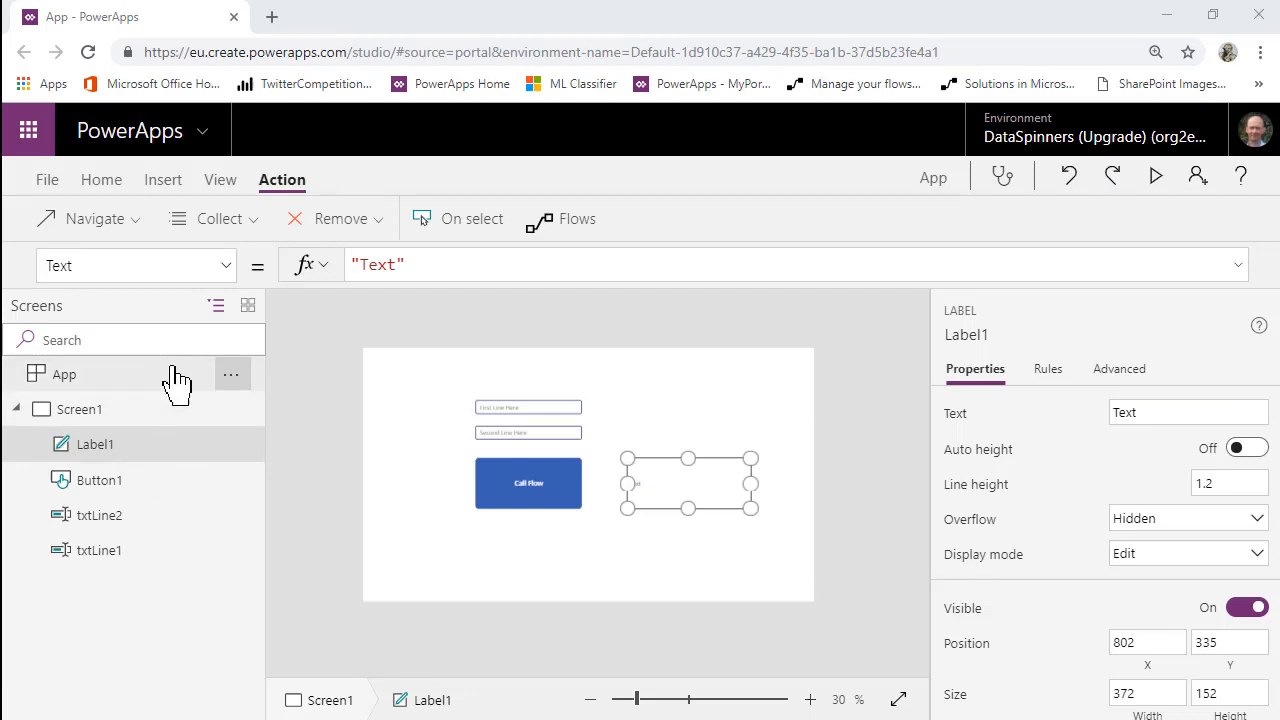
Review the app's two text inputs, Call Flow button and result label, zooming in on the screen
left_click(99, 515)
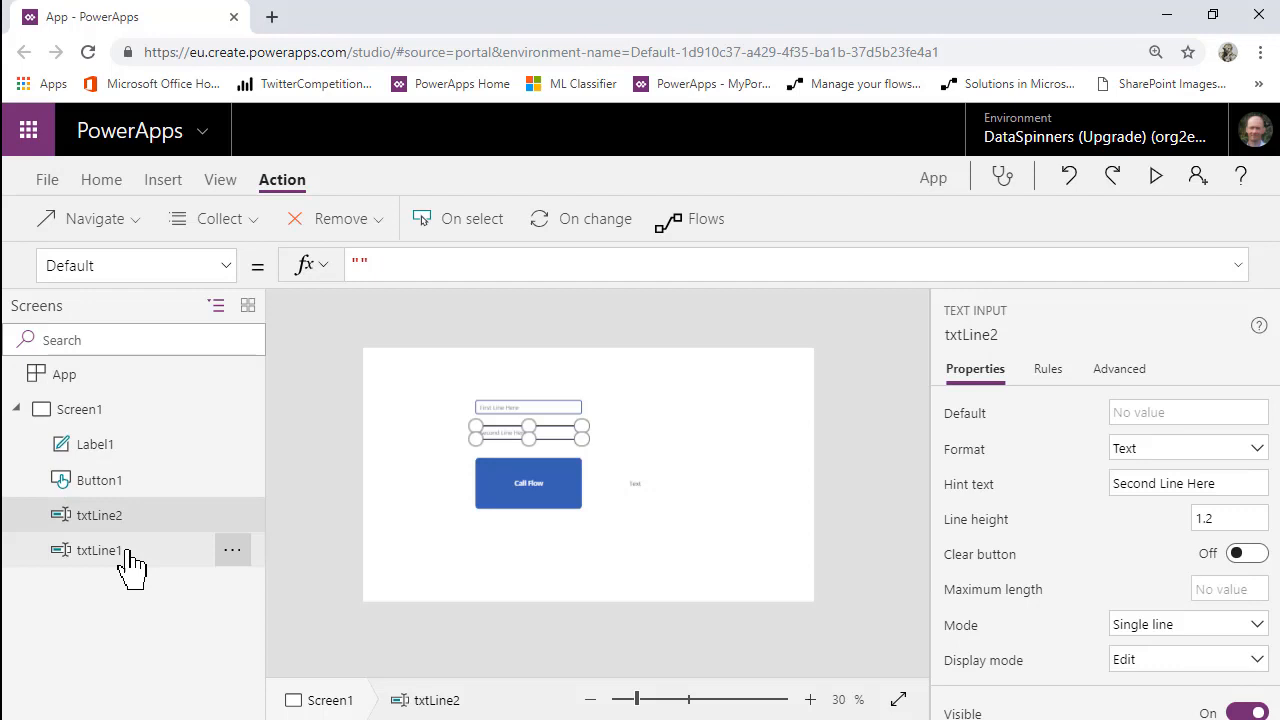
left_click(99, 550)
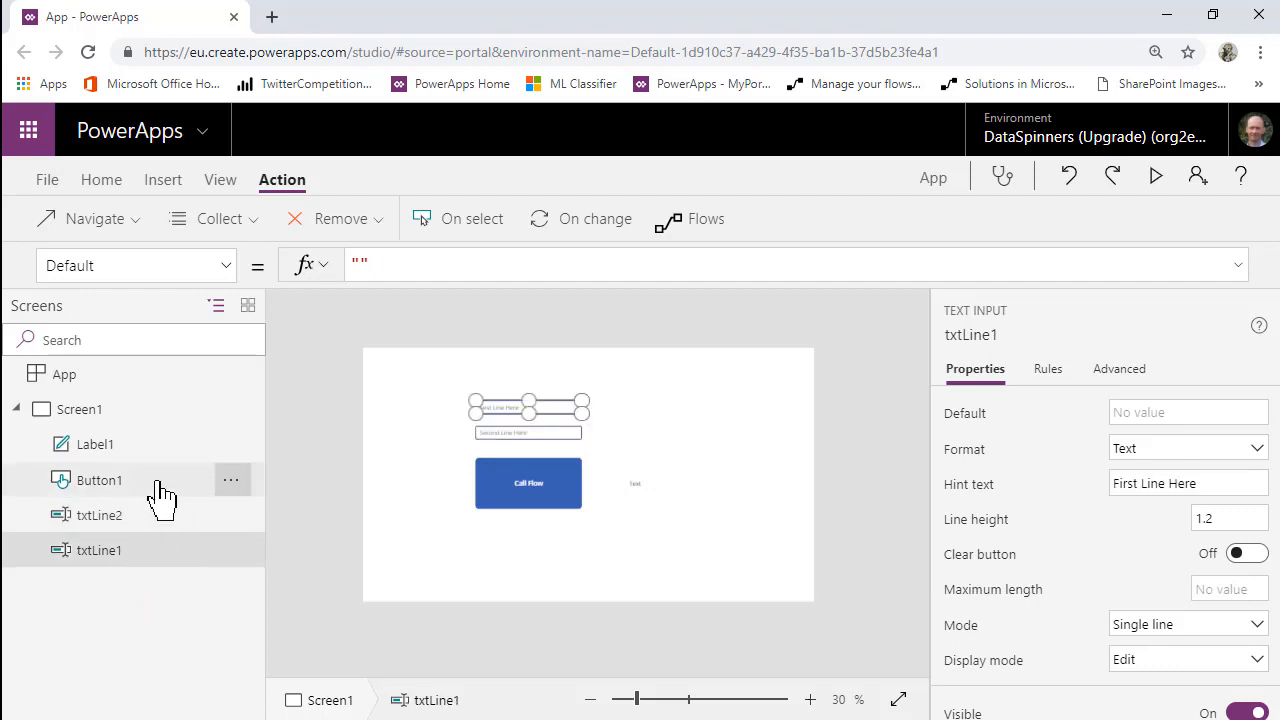
left_click(528, 483)
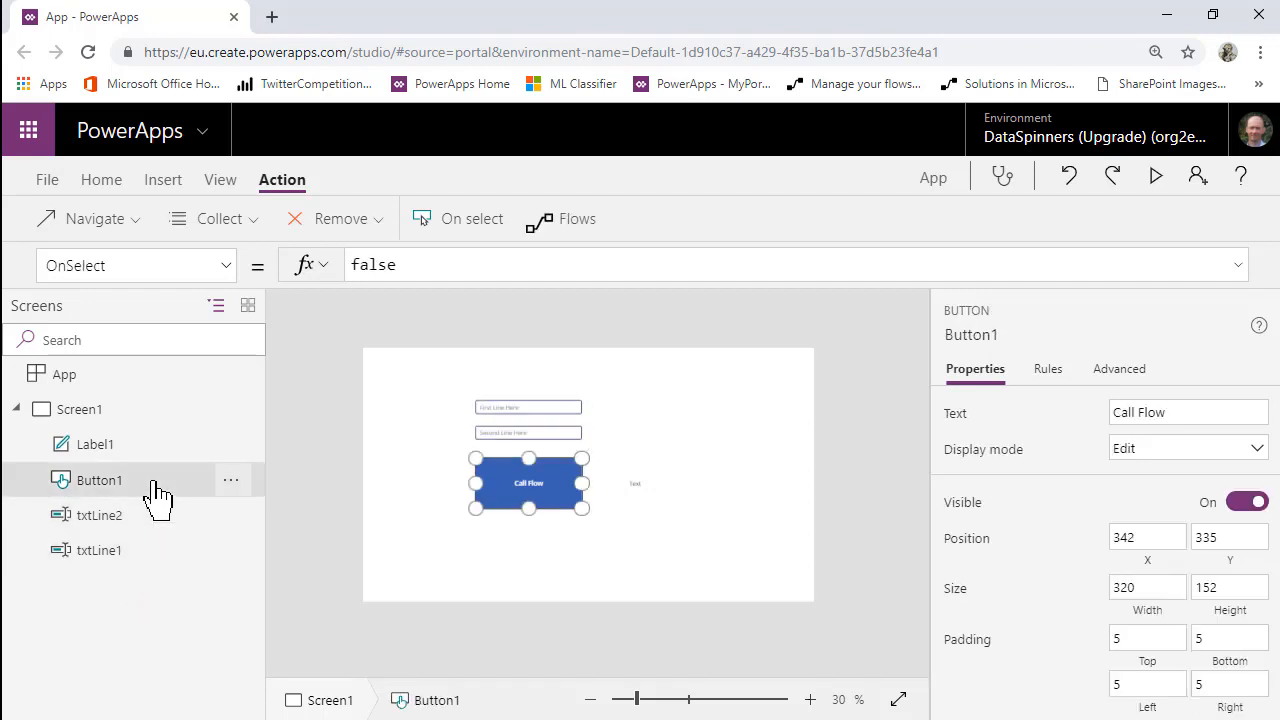
mouse_move(155, 470)
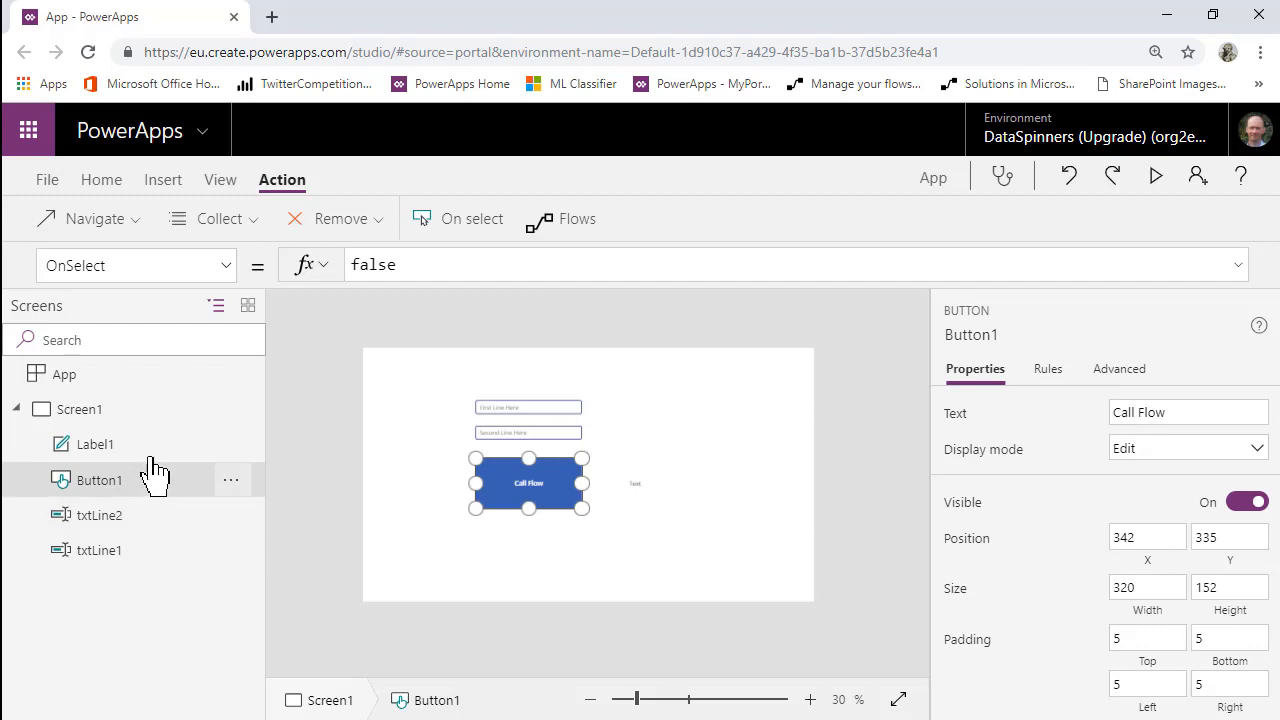
left_click(95, 444)
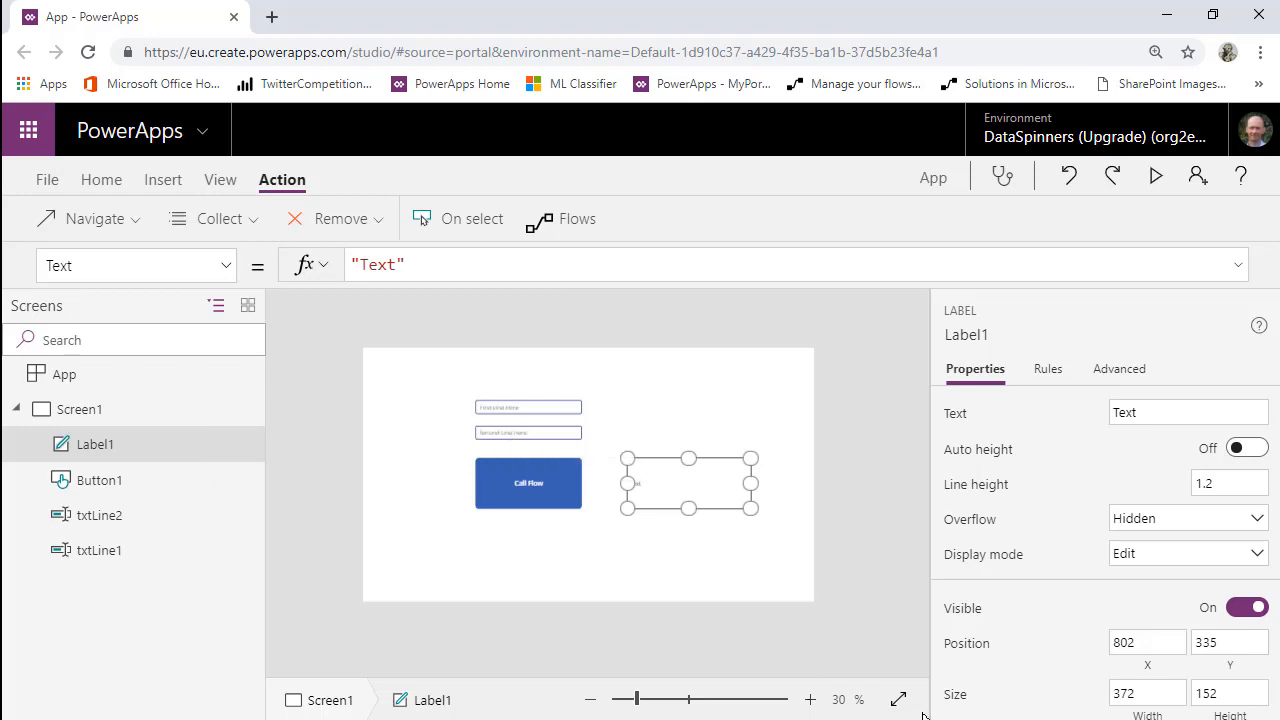
left_click_drag(625, 699, 650, 699)
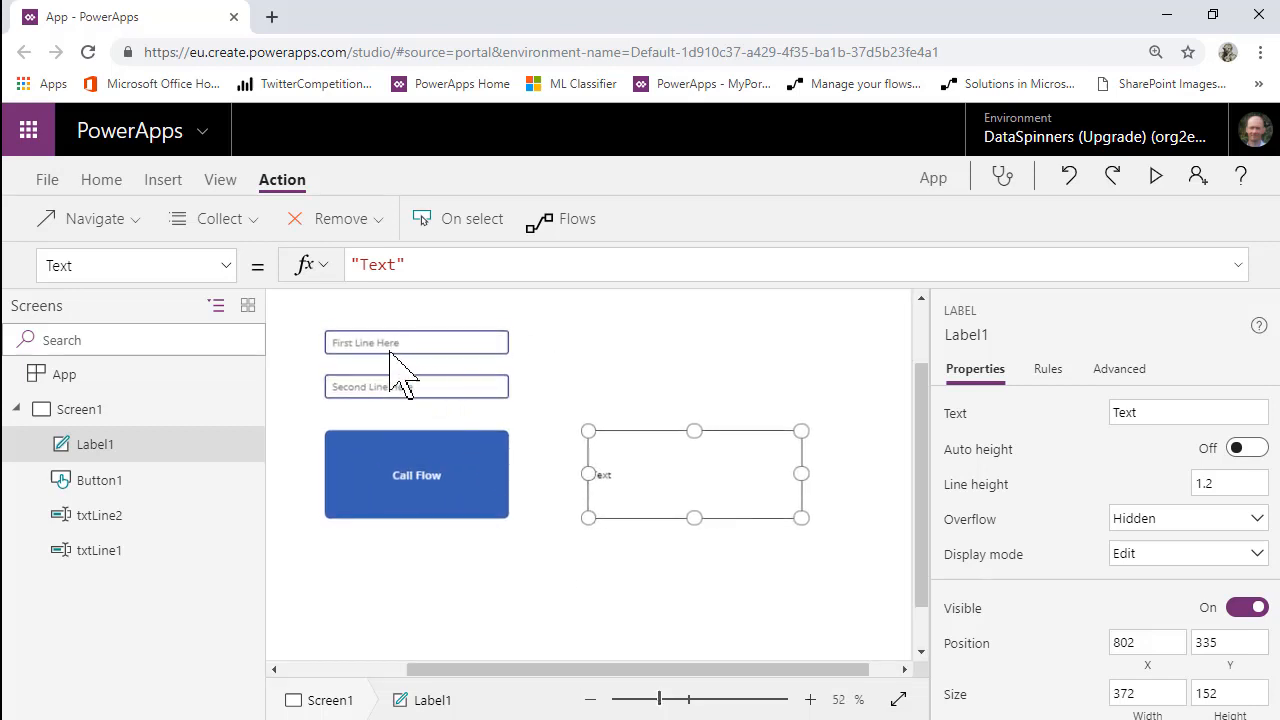
mouse_move(416, 490)
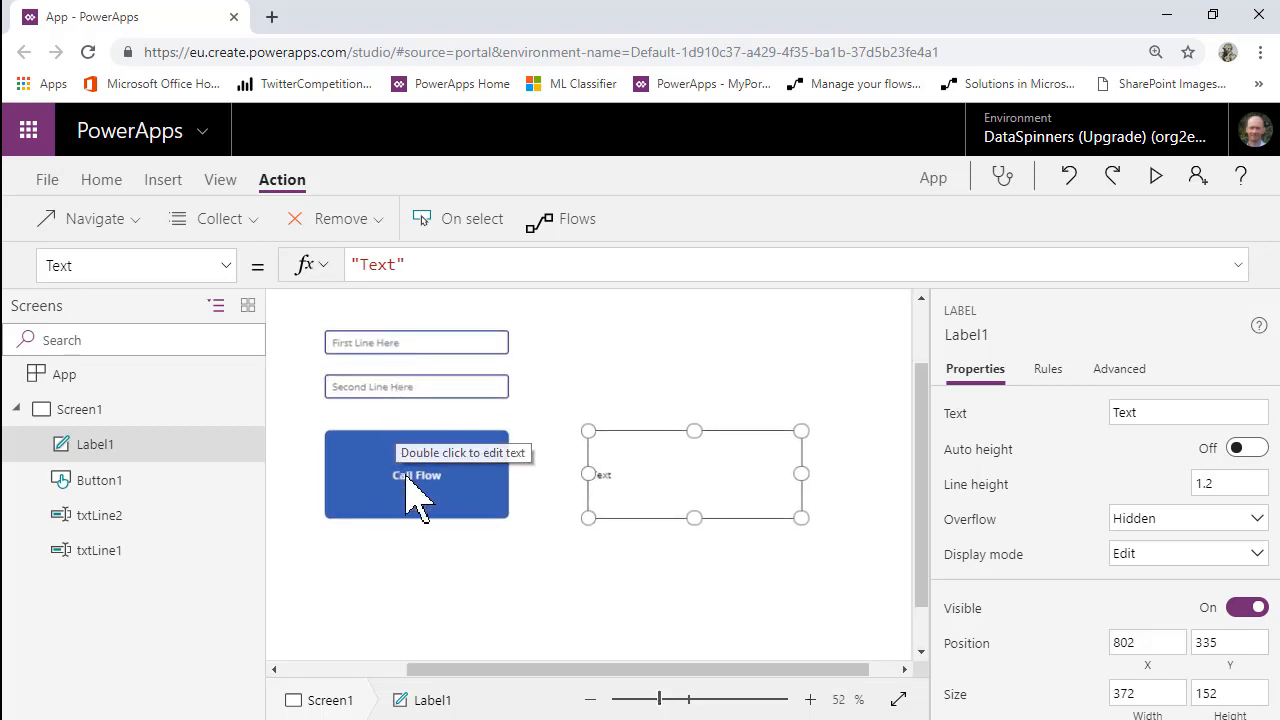
mouse_move(518, 598)
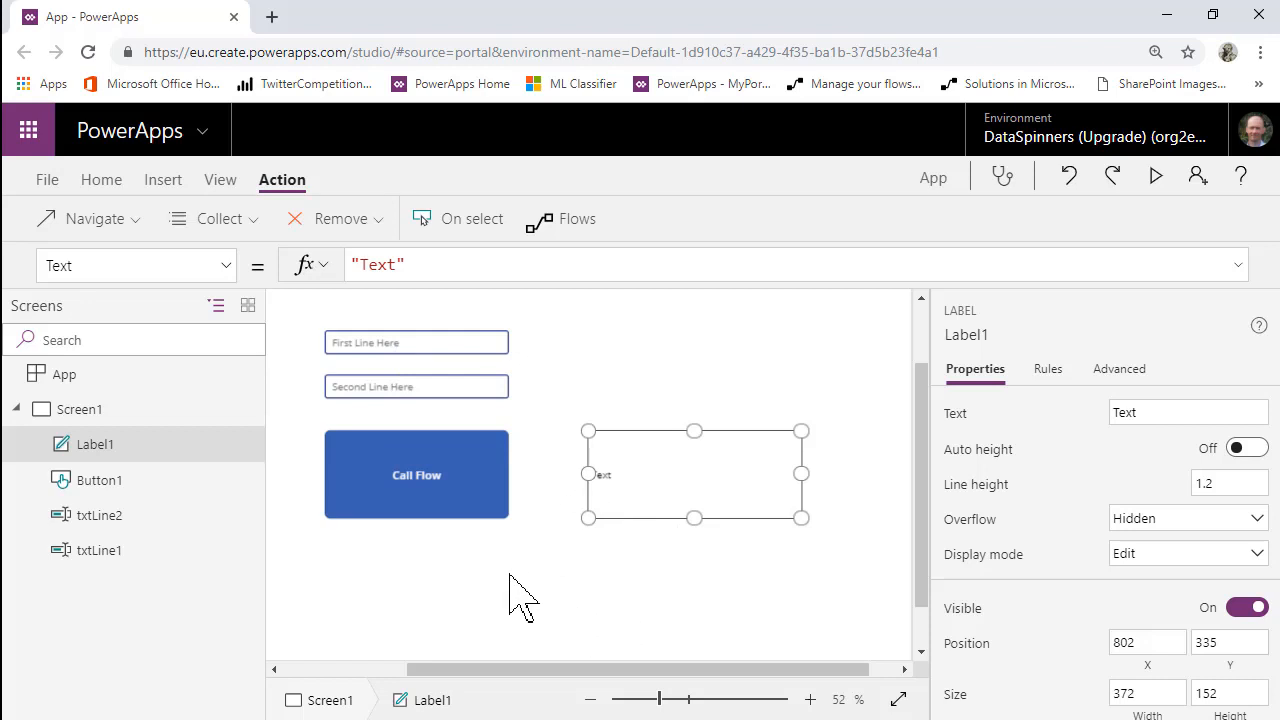
Browse the Flows list from the Action ribbon to start a new PowerApps-triggered flow
left_click(577, 218)
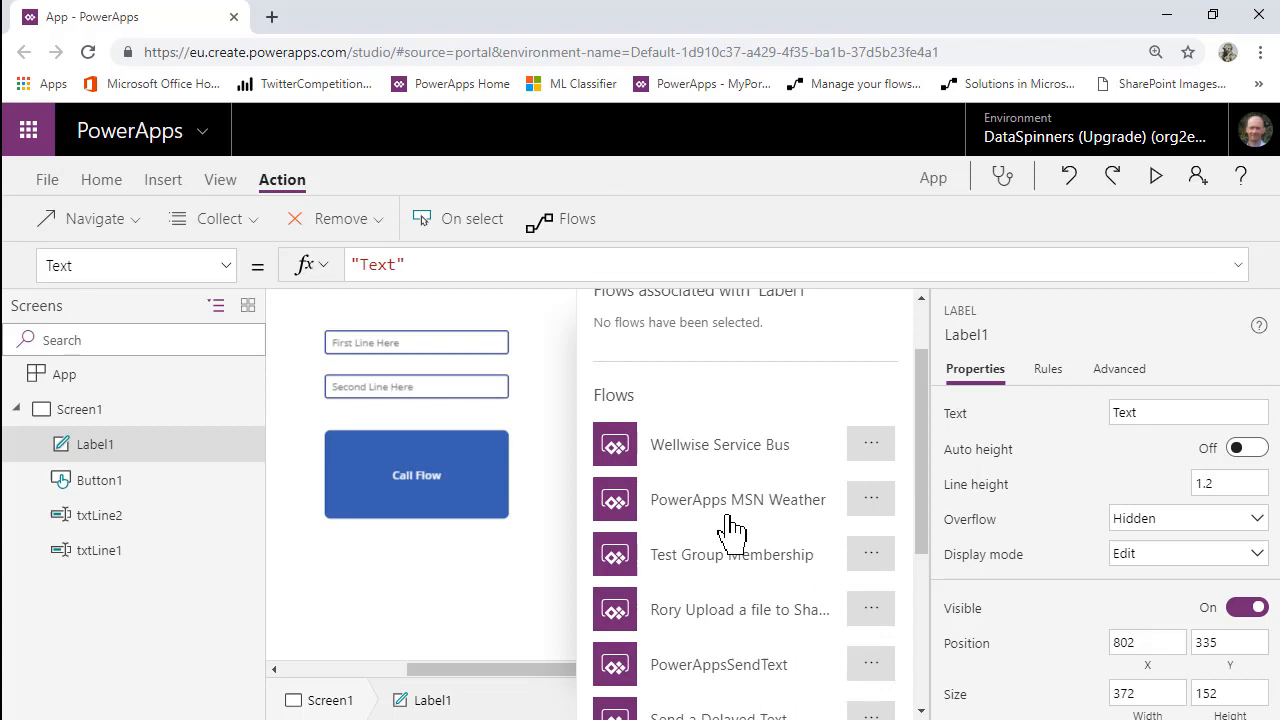
scroll("down", 3)
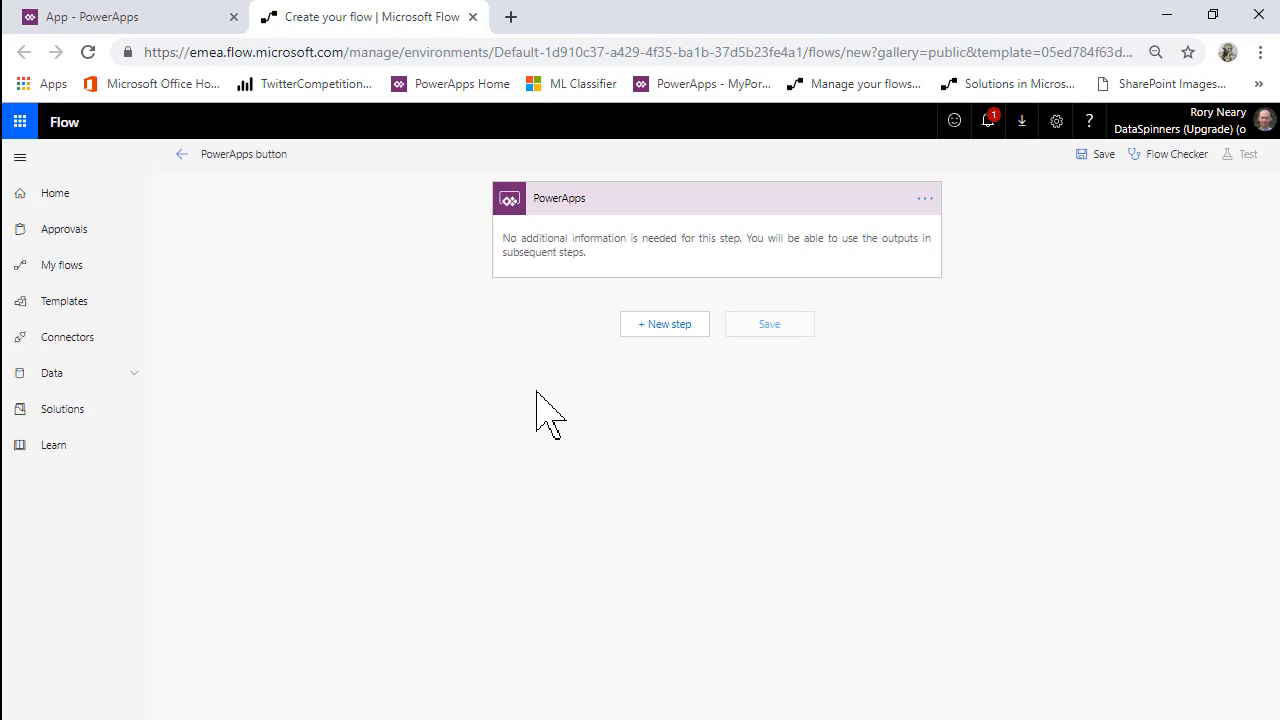
mouse_move(665, 324)
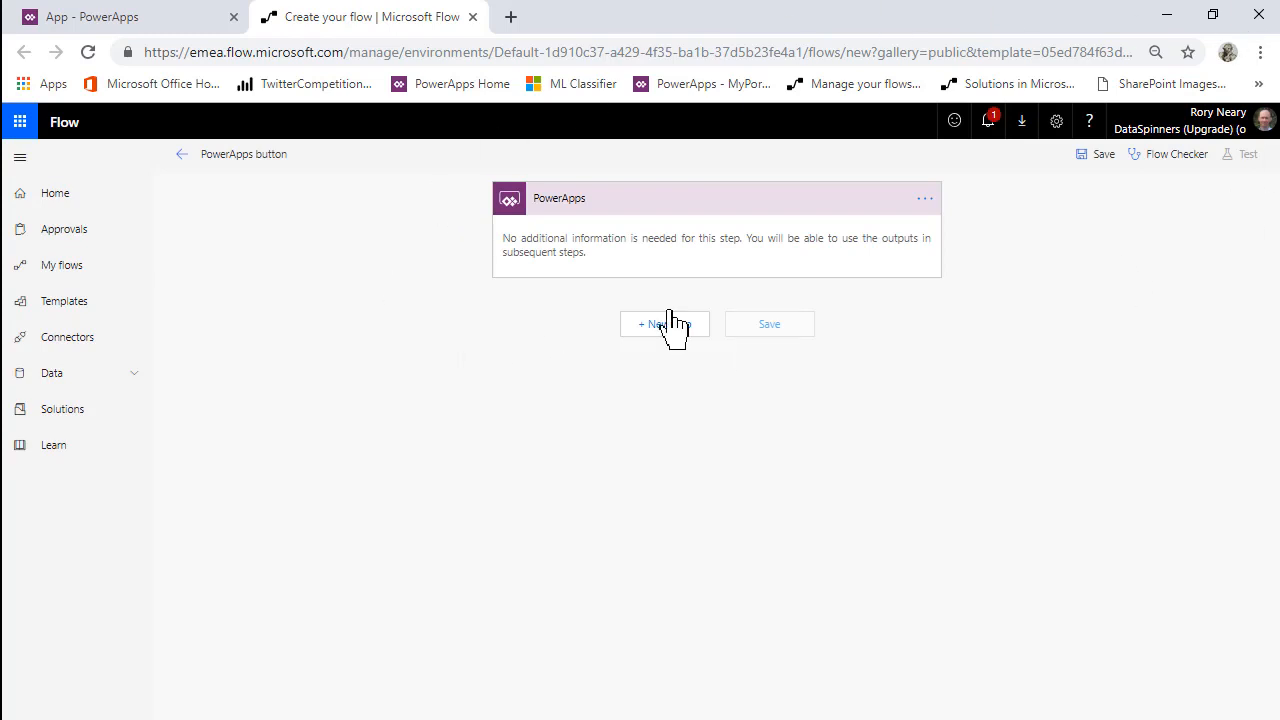
mouse_move(685, 305)
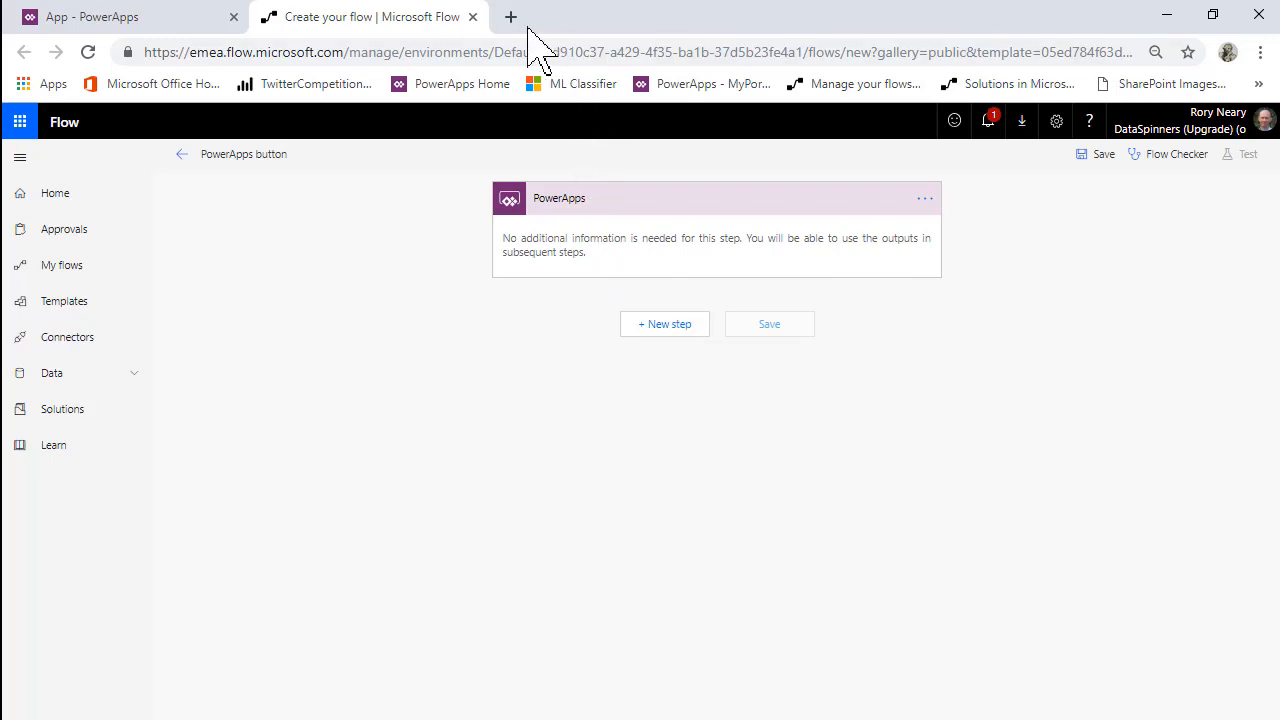
Launch Microsoft Flow from the Office home page in a new browser tab
left_click(510, 17)
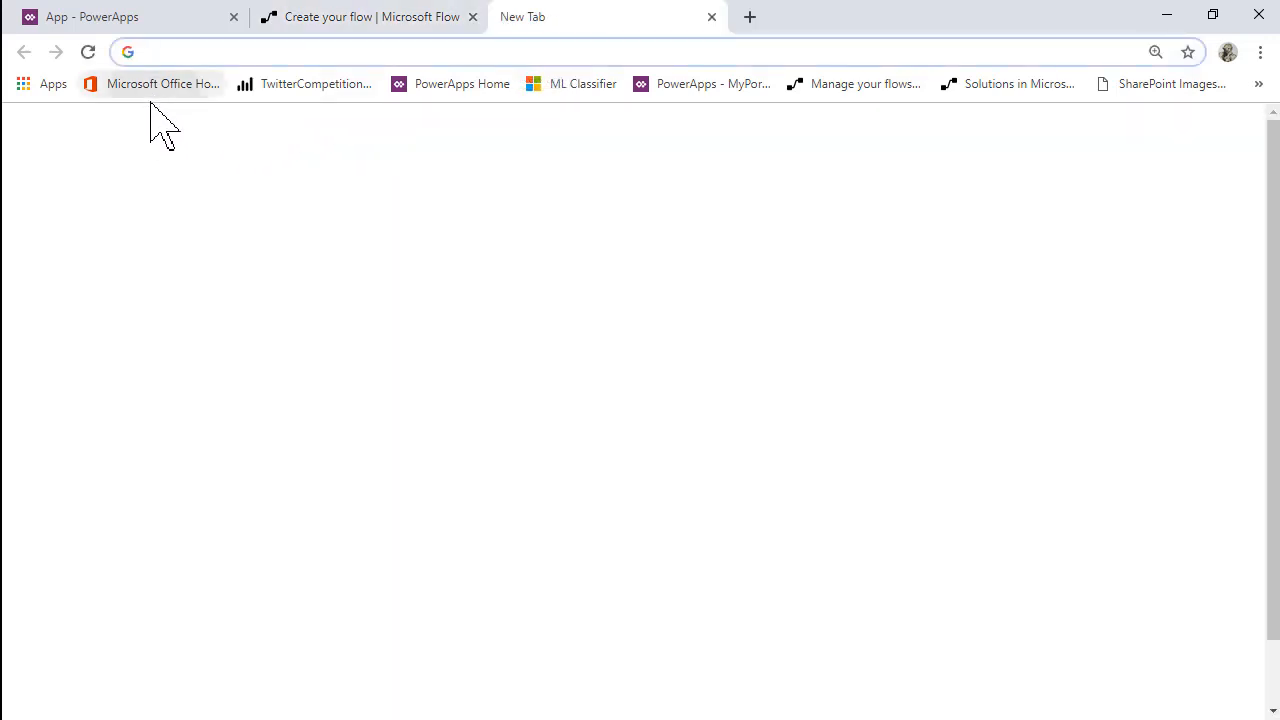
left_click(163, 83)
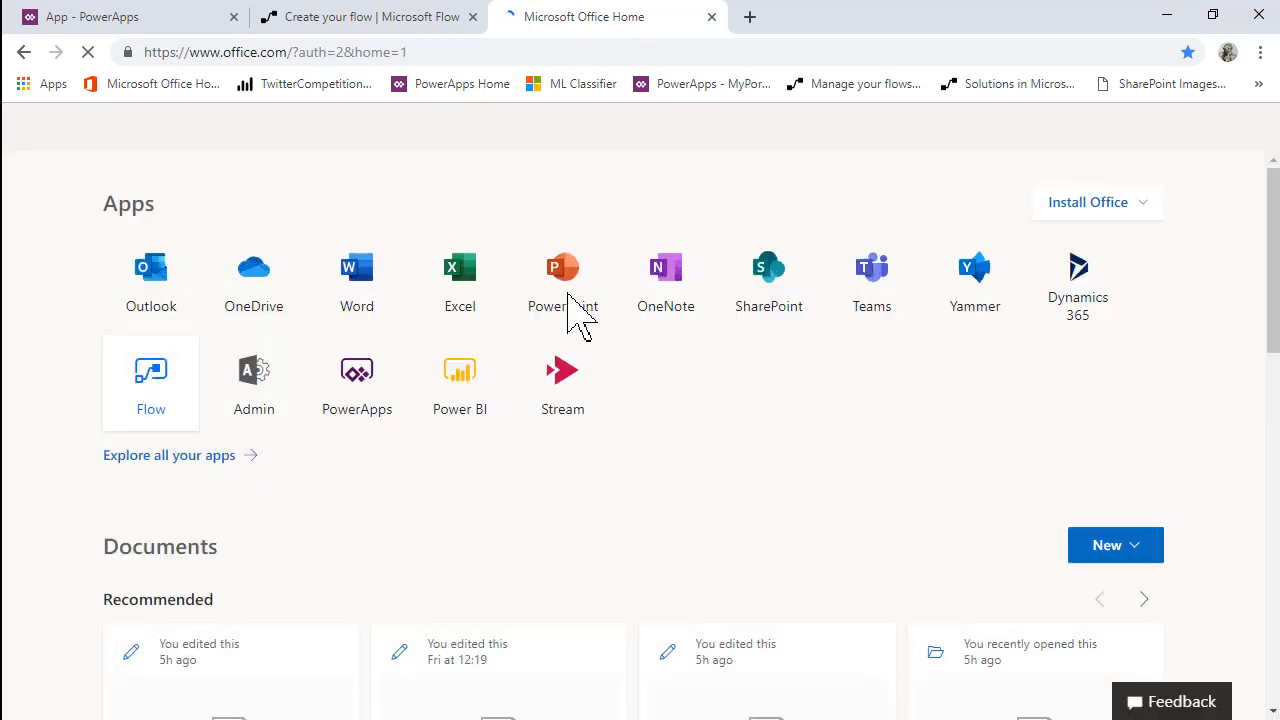
left_click(150, 380)
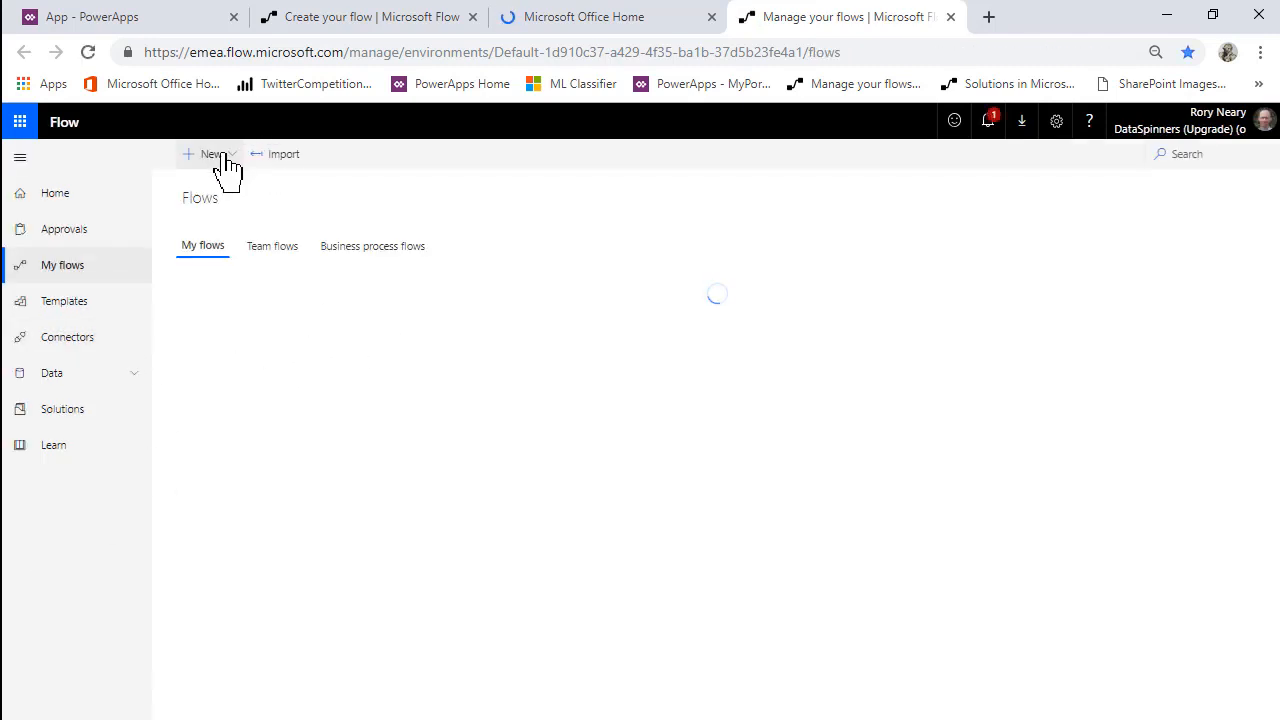
Create a flow from blank and search the connectors for the PowerApps trigger
left_click(209, 153)
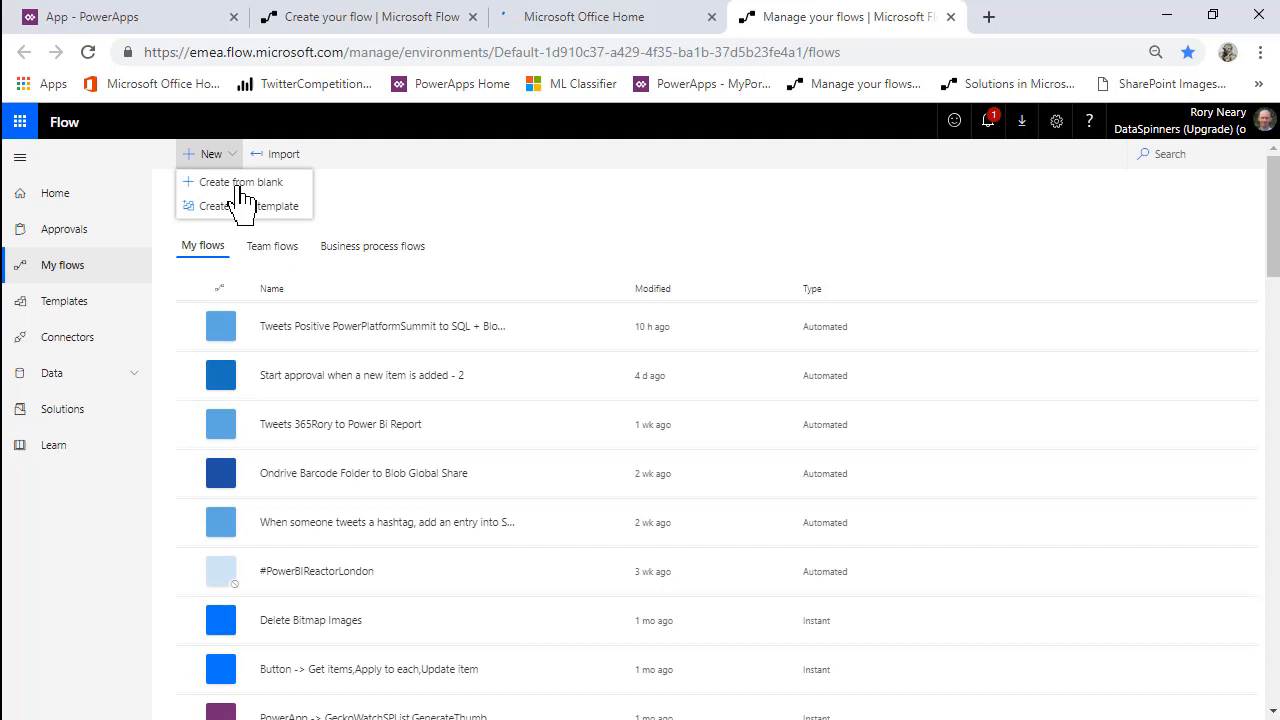
left_click(239, 182)
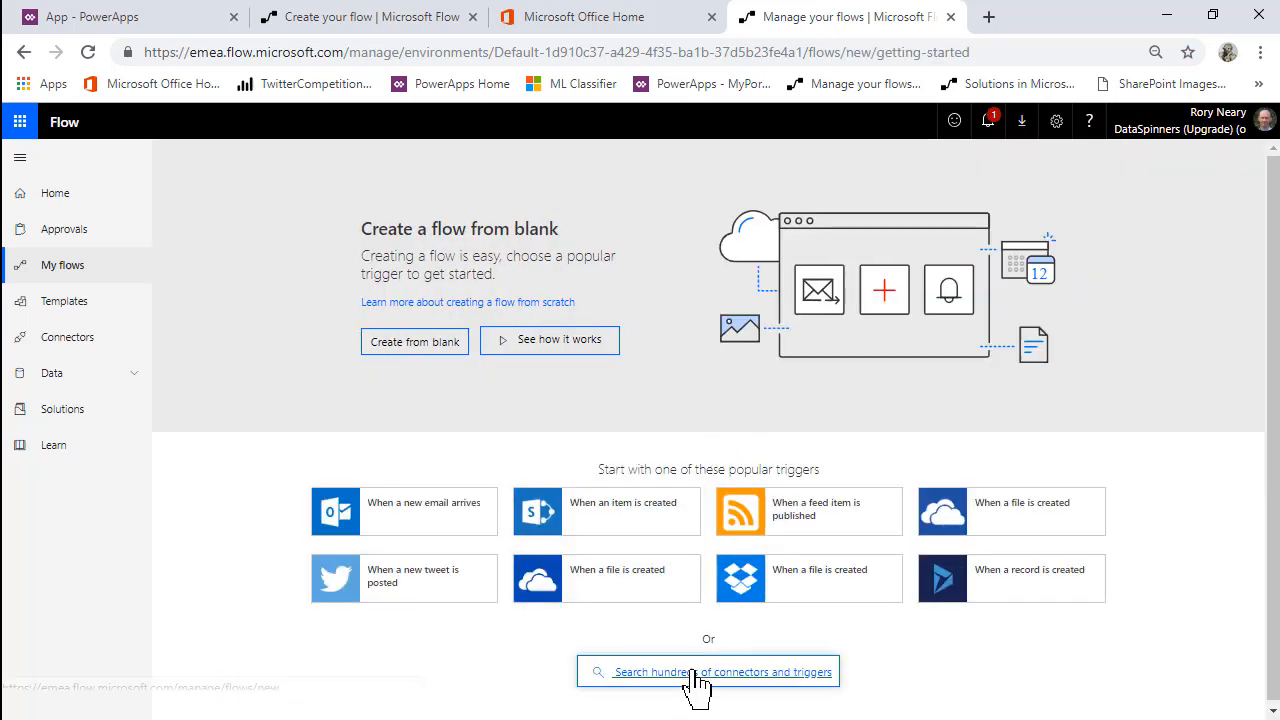
left_click(708, 671)
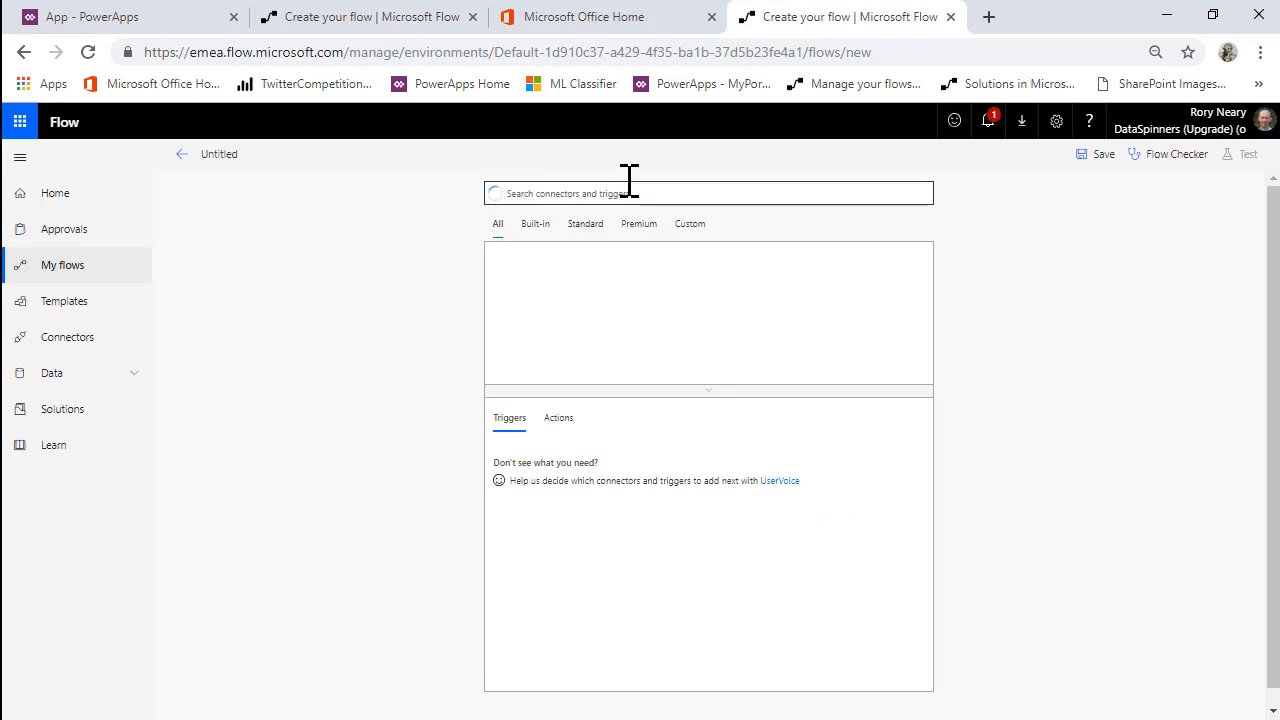
type("powera")
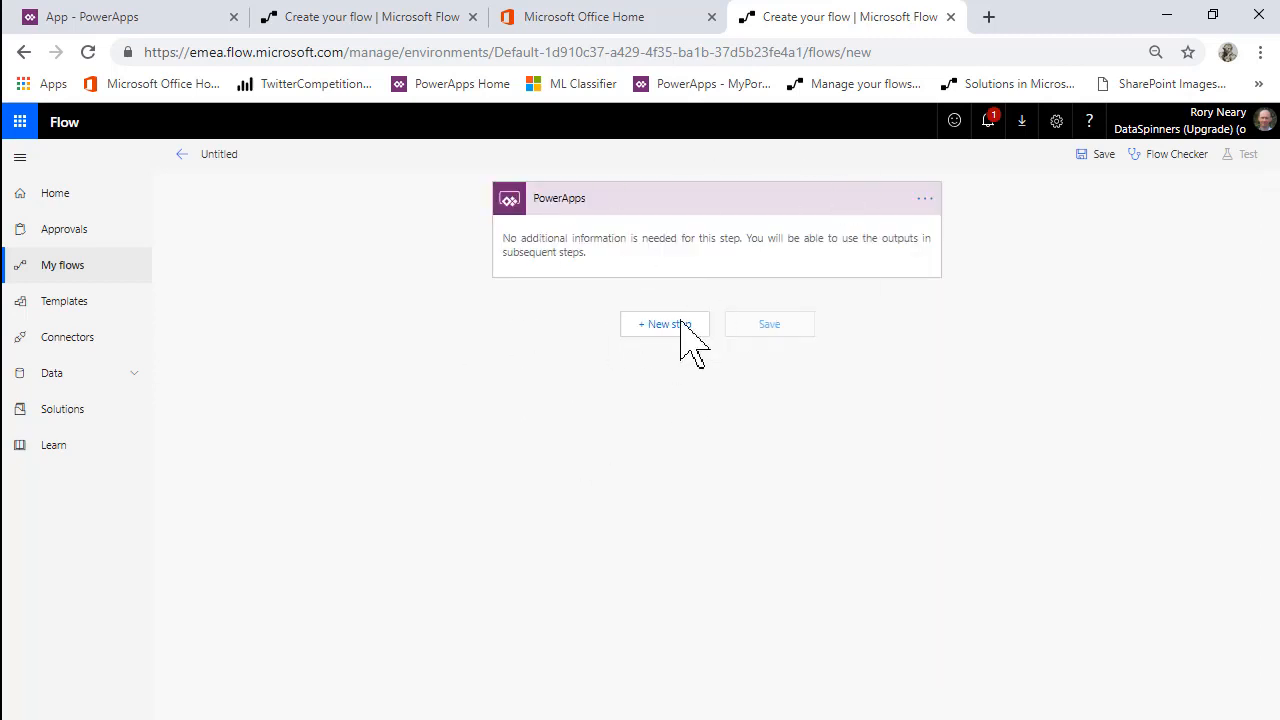
mouse_move(683, 180)
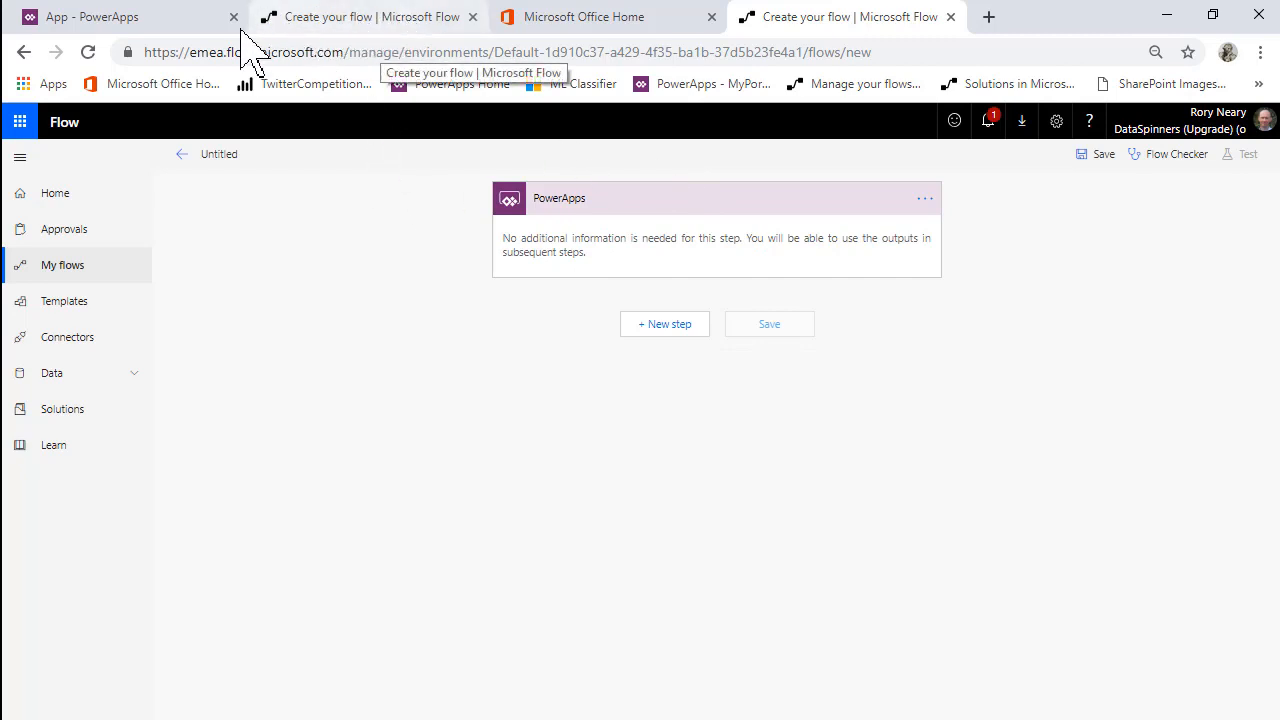
mouse_move(330, 25)
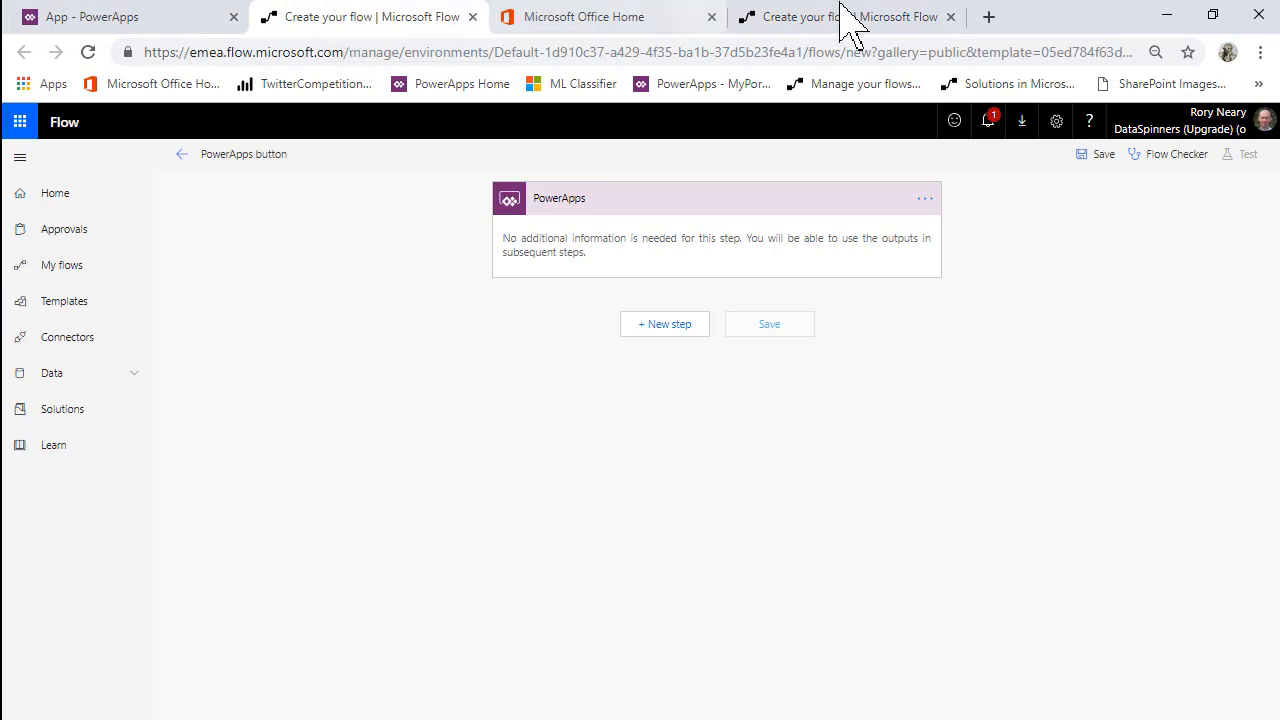
Discard the untitled flow without saving and return to the PowerApps button flow
left_click(61, 264)
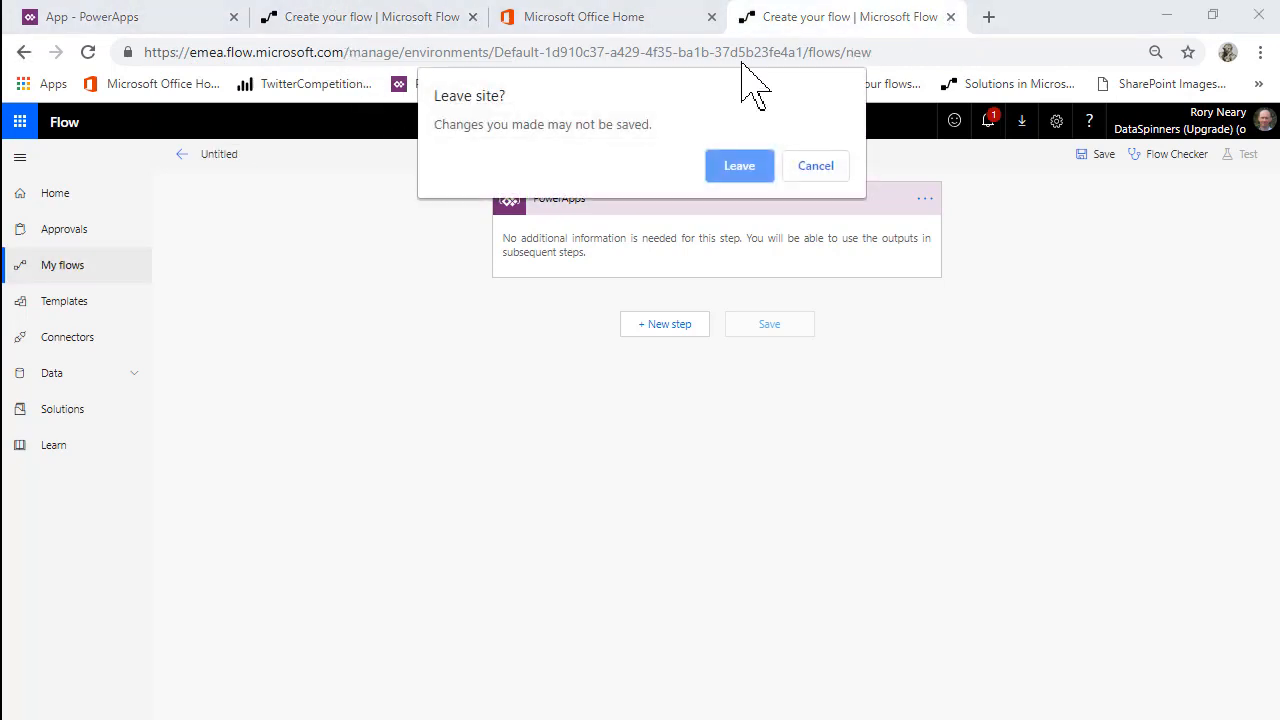
left_click(739, 165)
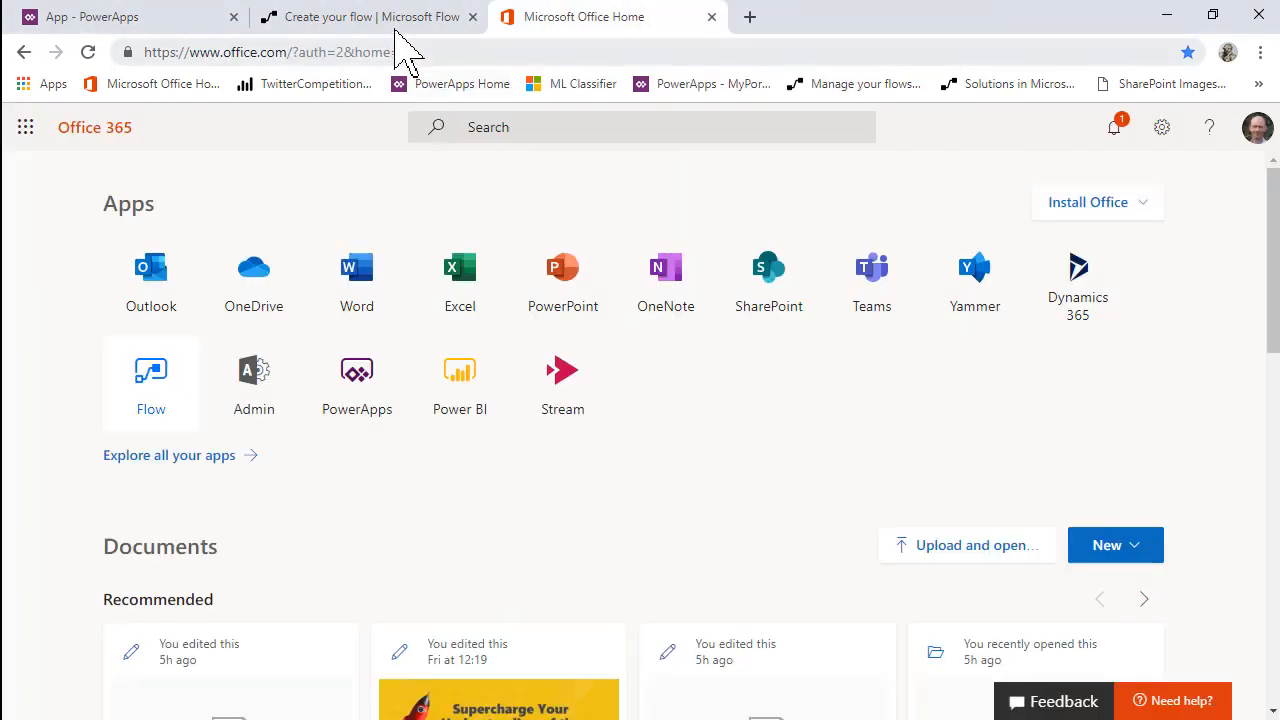
left_click(368, 17)
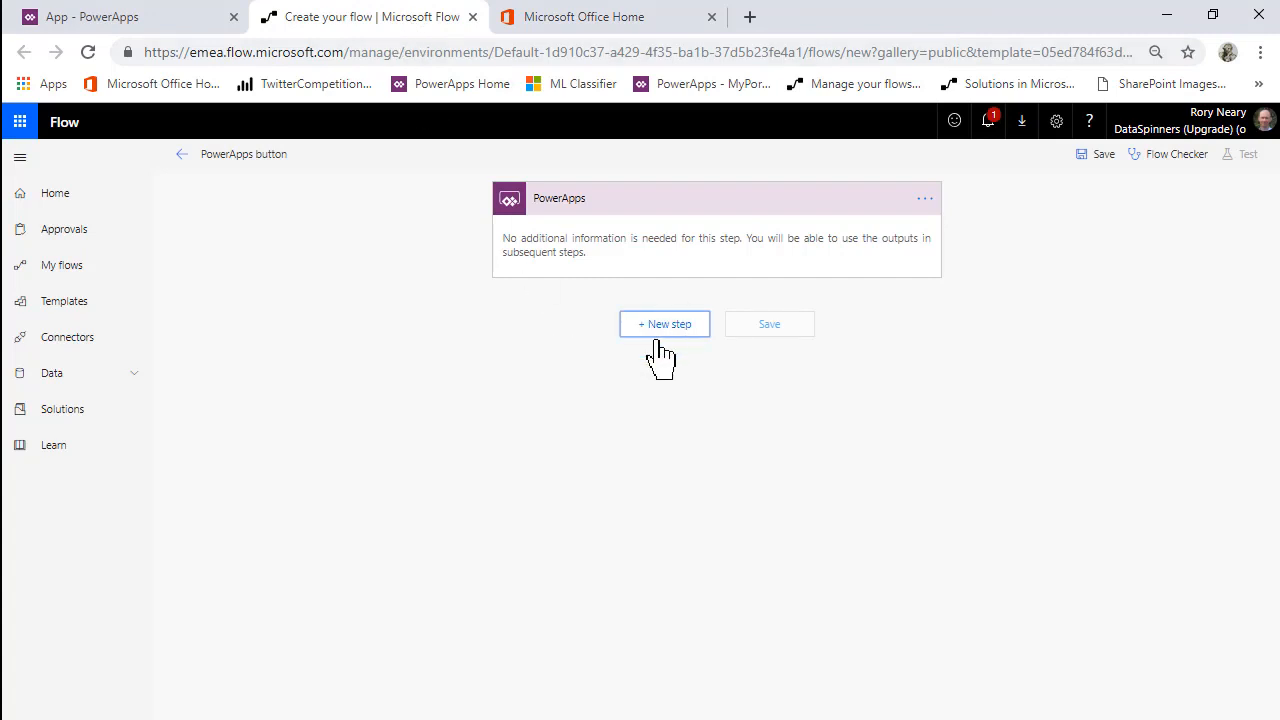
Add a new step after the PowerApps trigger and search 'var' for Variables actions
left_click(664, 324)
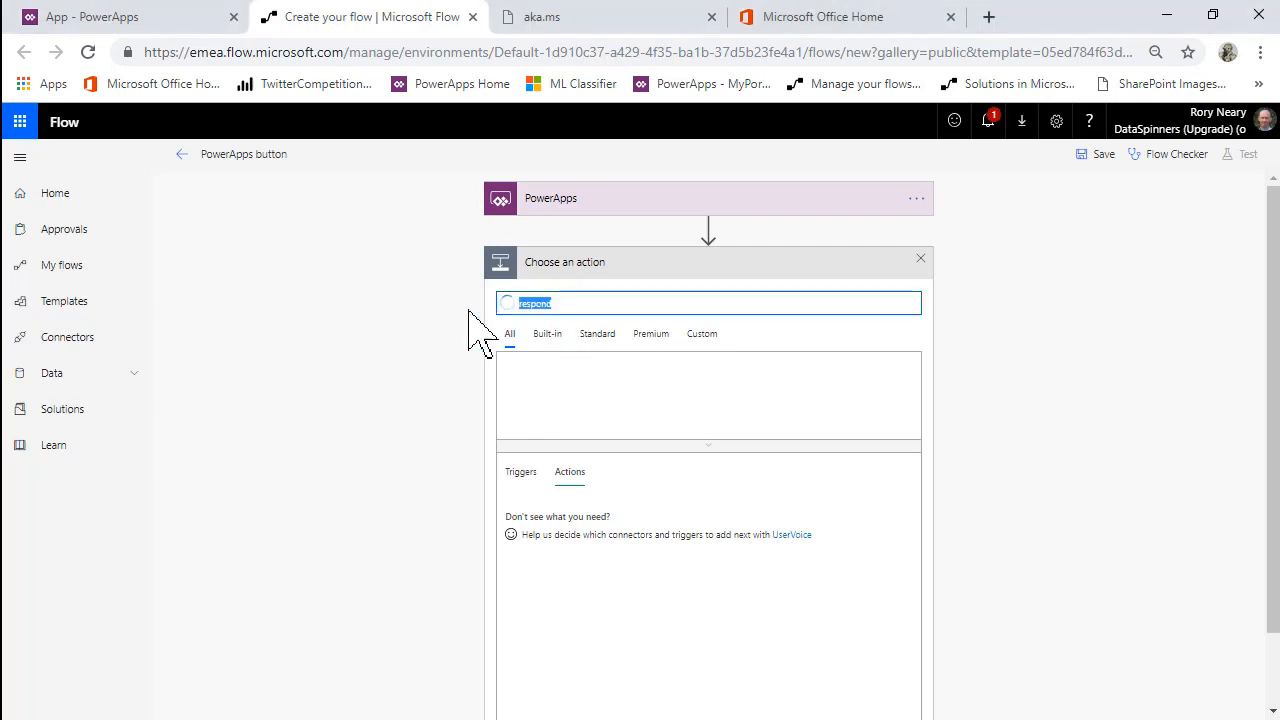
type("var")
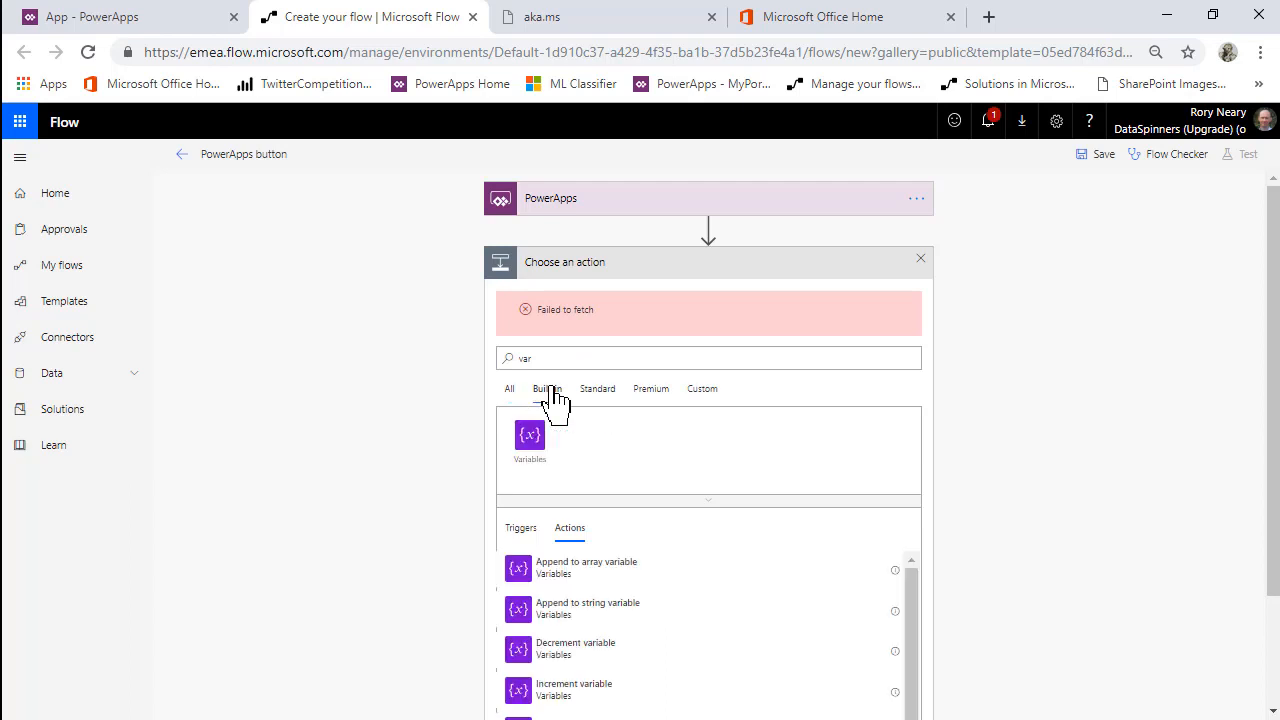
scroll("down", 3)
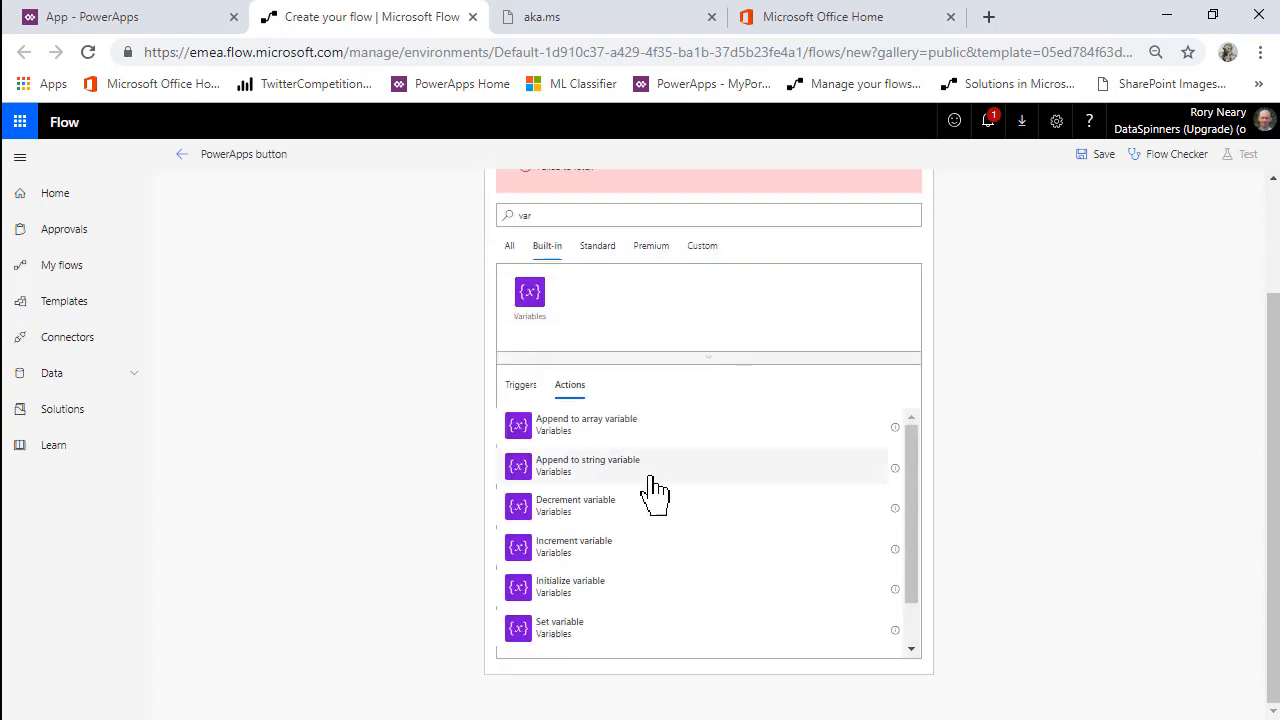
mouse_move(580, 588)
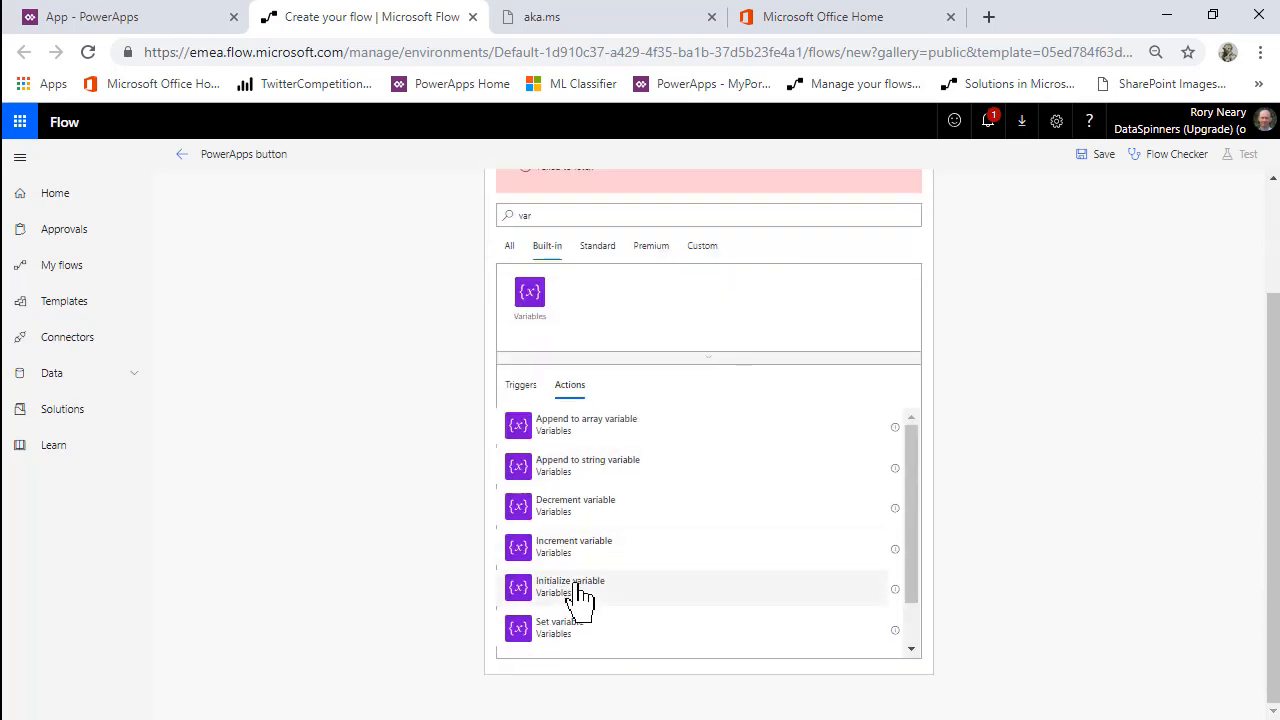
Add an Initialize variable action for a String variable named varLine1
left_click(570, 586)
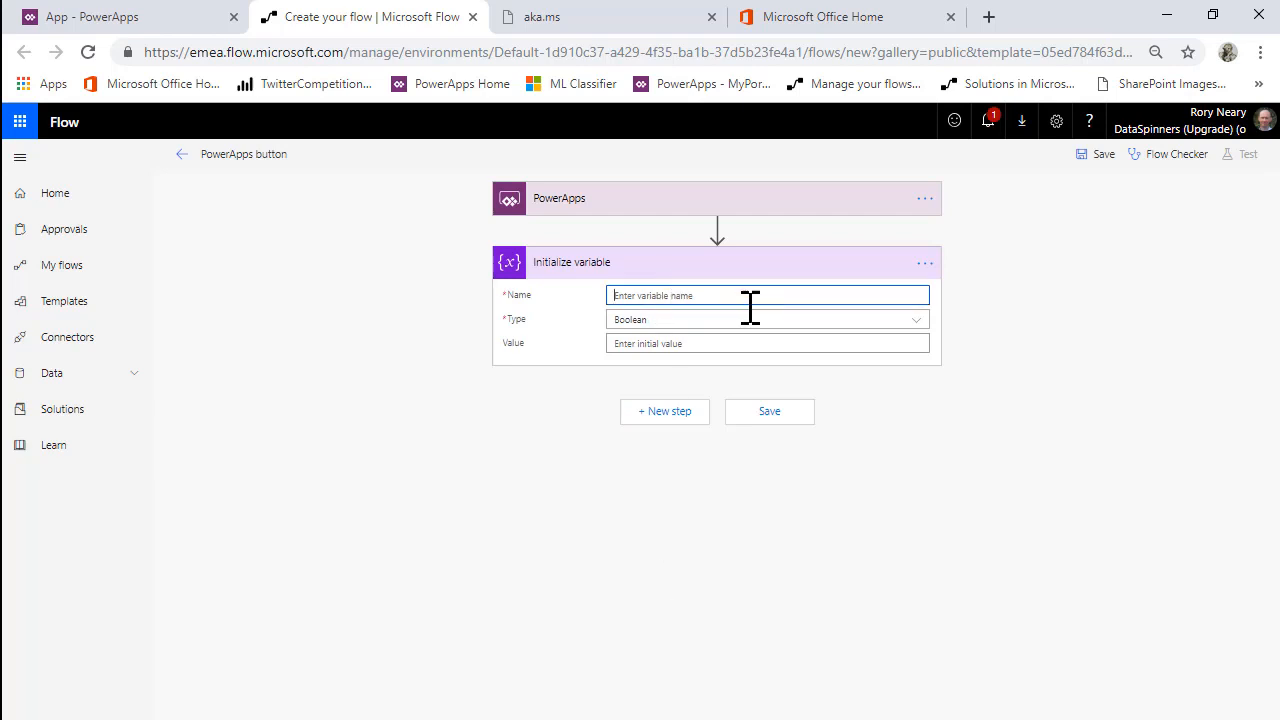
type("varLine")
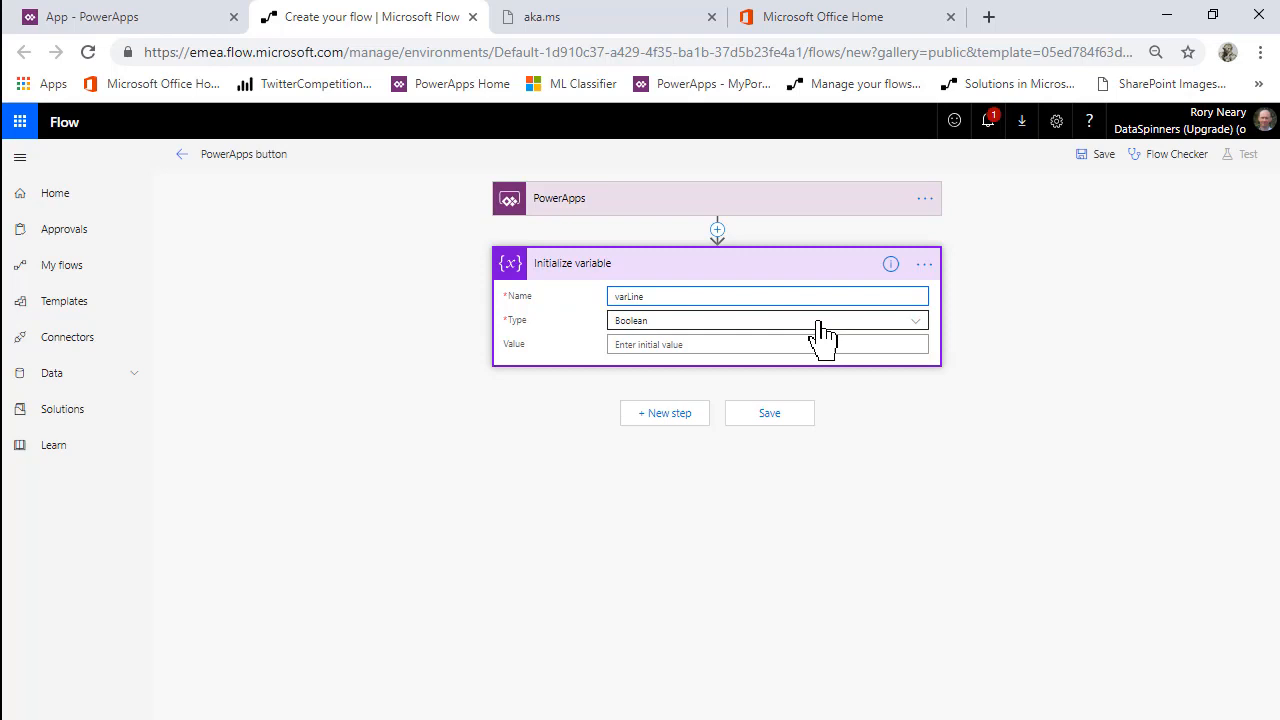
left_click(767, 320)
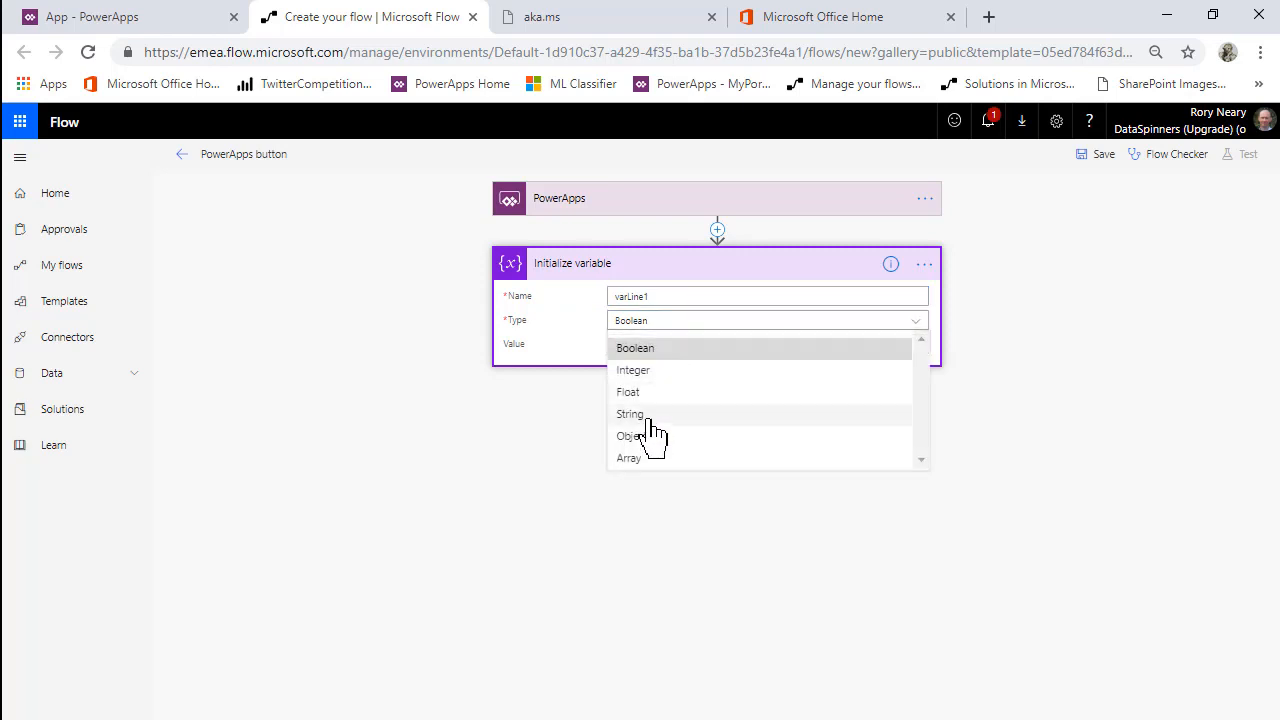
left_click(630, 414)
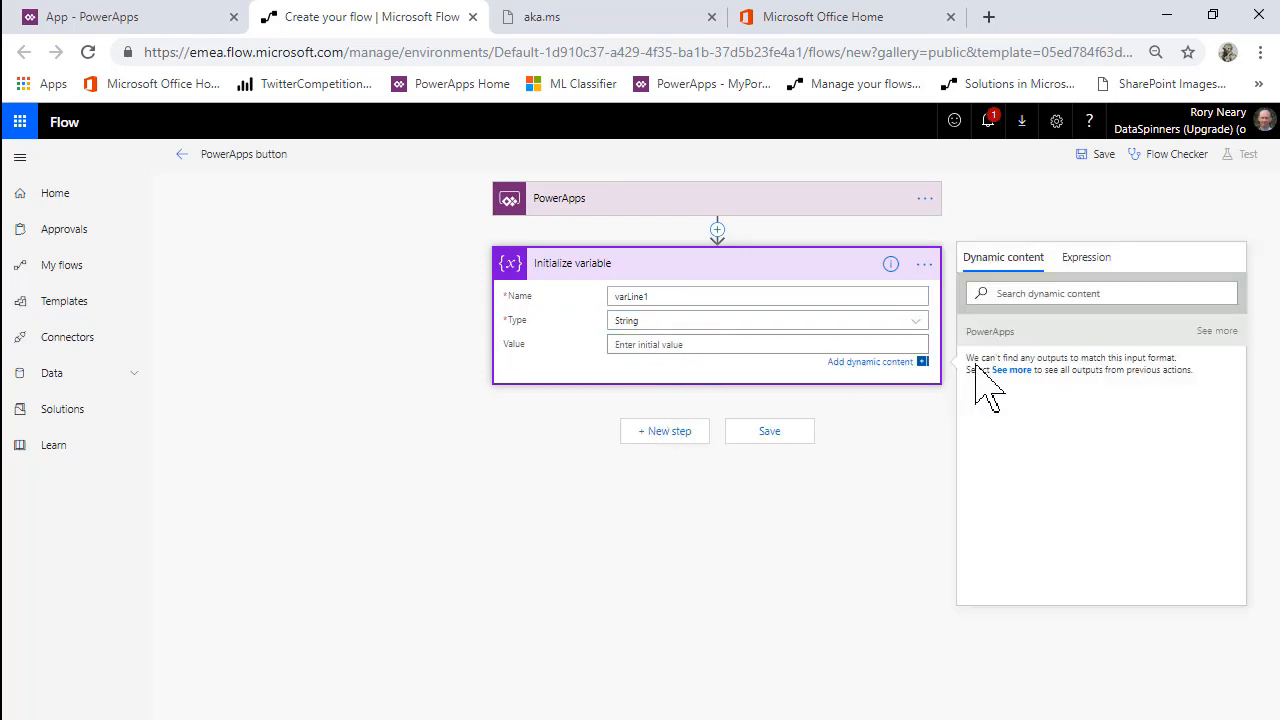
left_click(1011, 369)
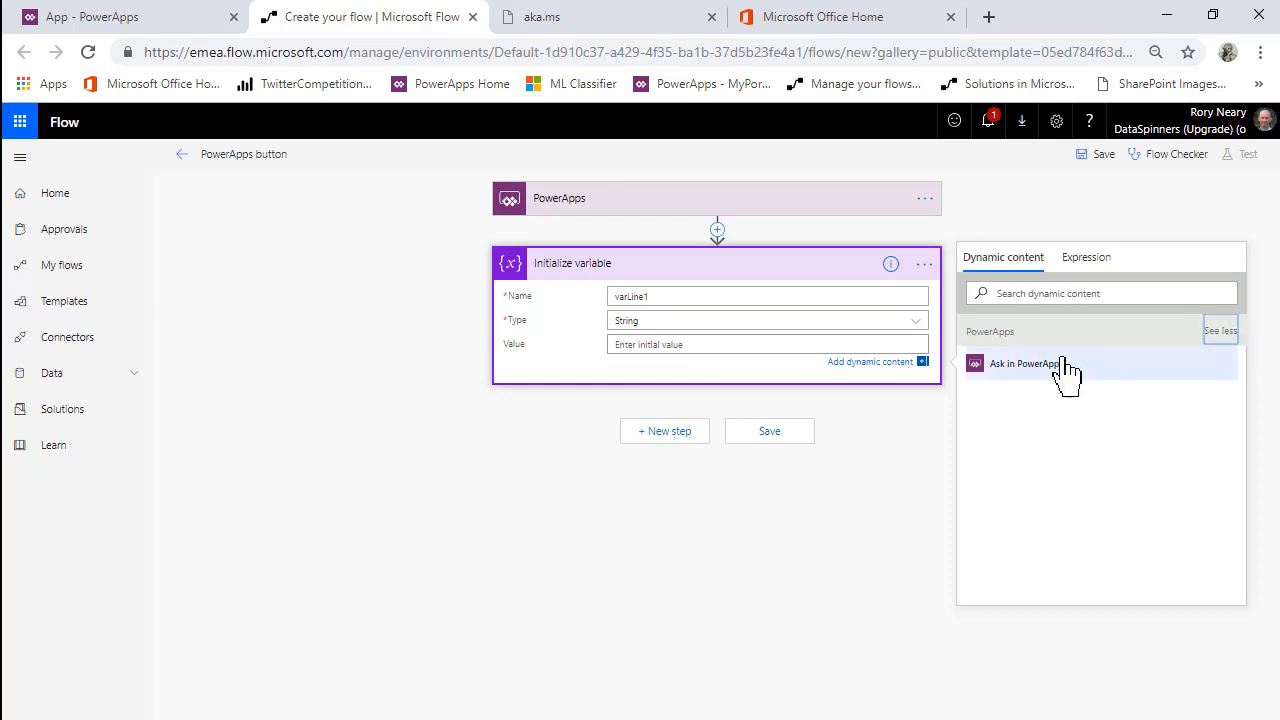
Rename the Initialize variable step to varLine1
left_click(923, 264)
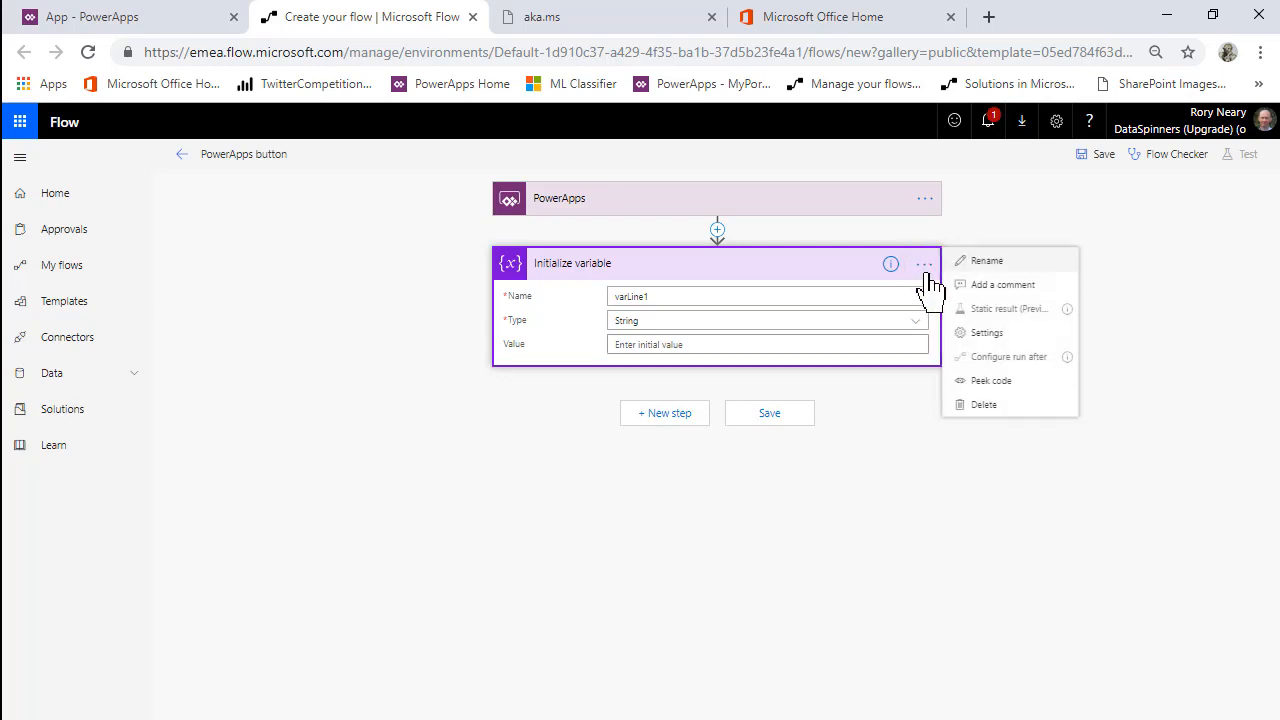
left_click(986, 260)
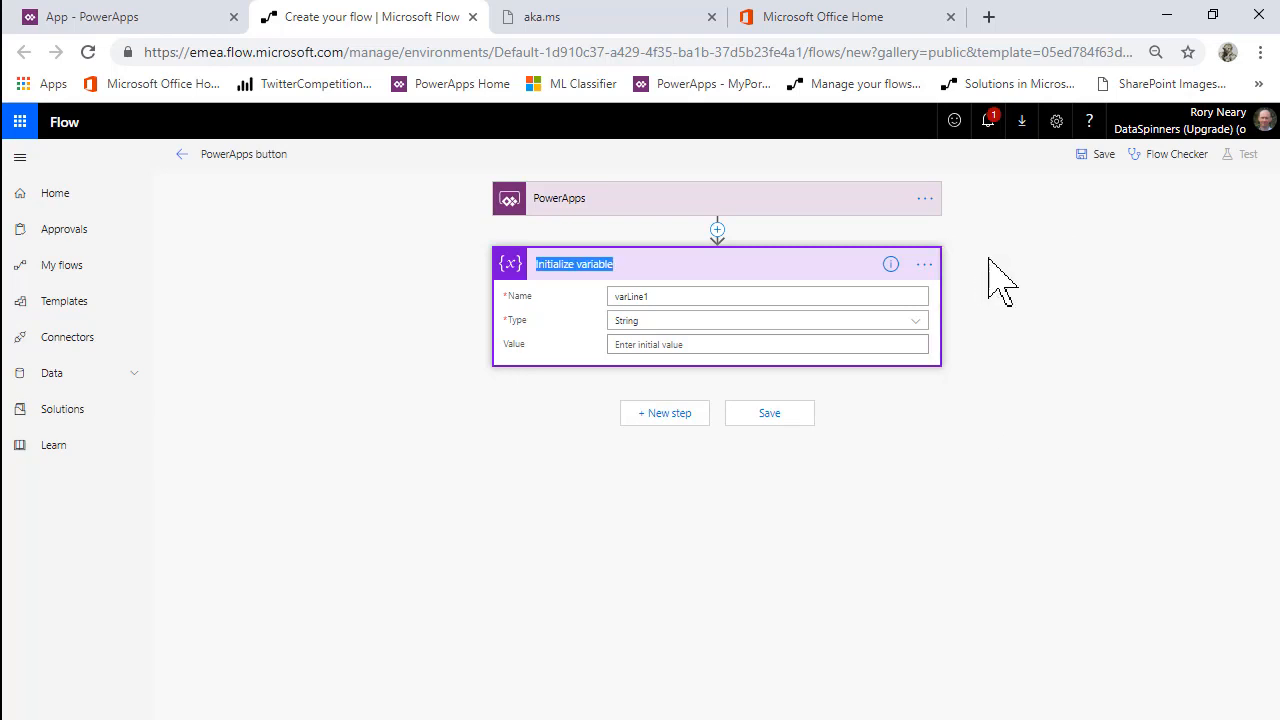
type("var")
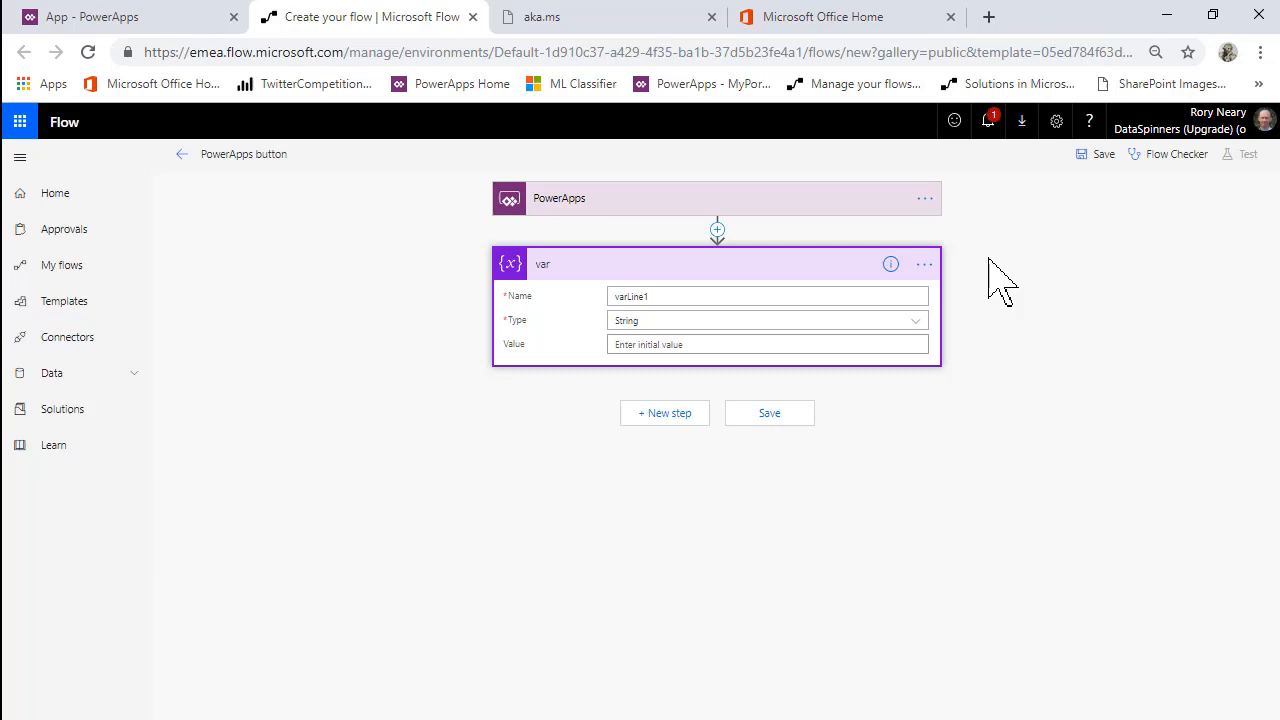
type("S")
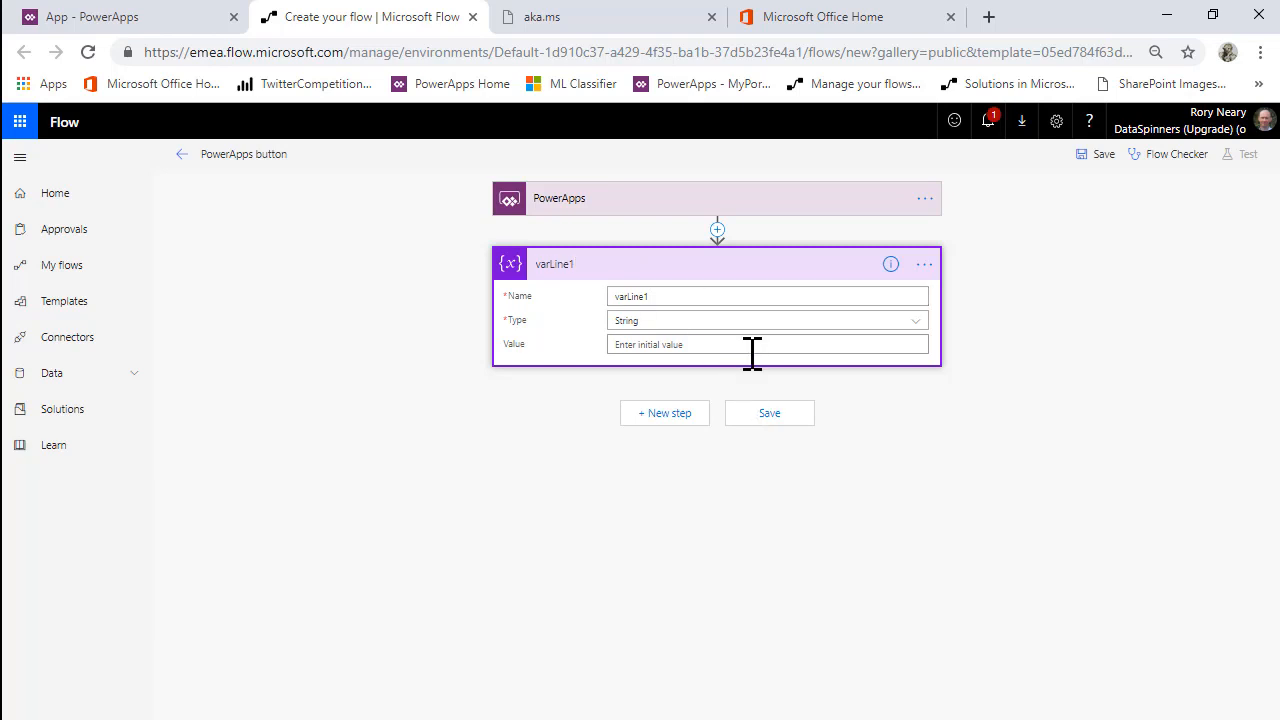
Set the variable's value to the Ask-in-PowerApps input varLine1_Value
left_click(767, 344)
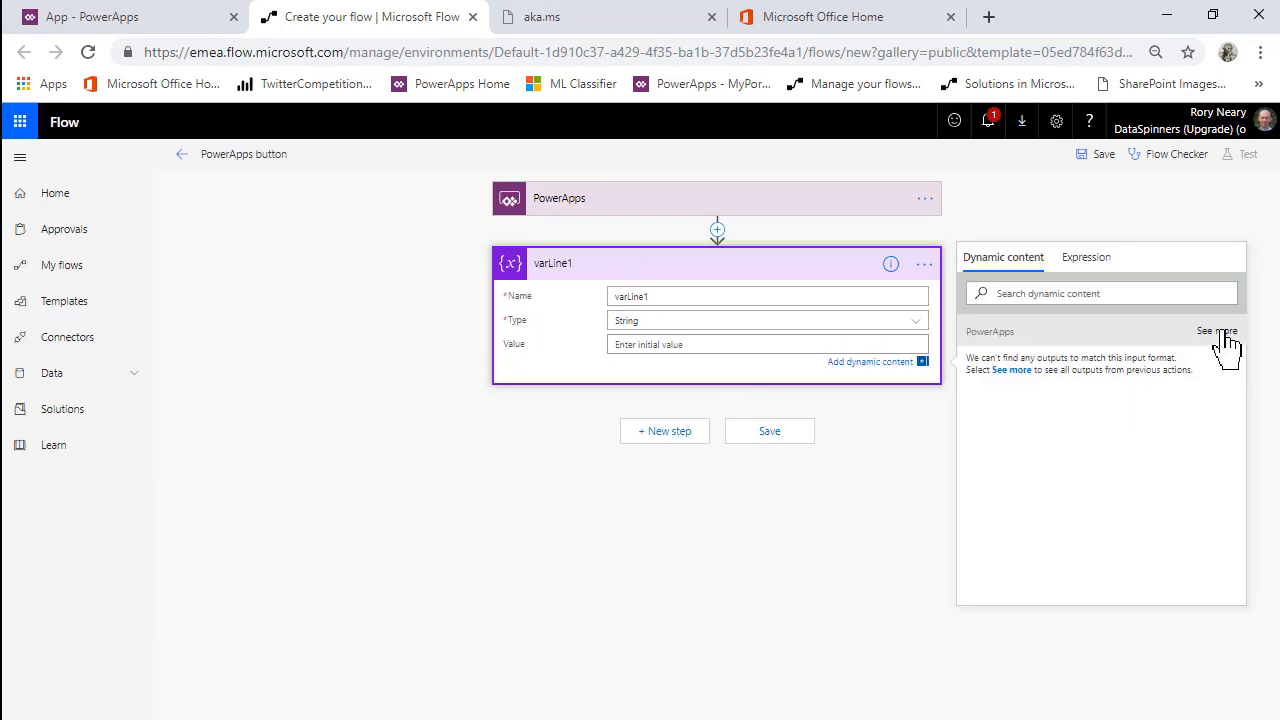
left_click(1217, 331)
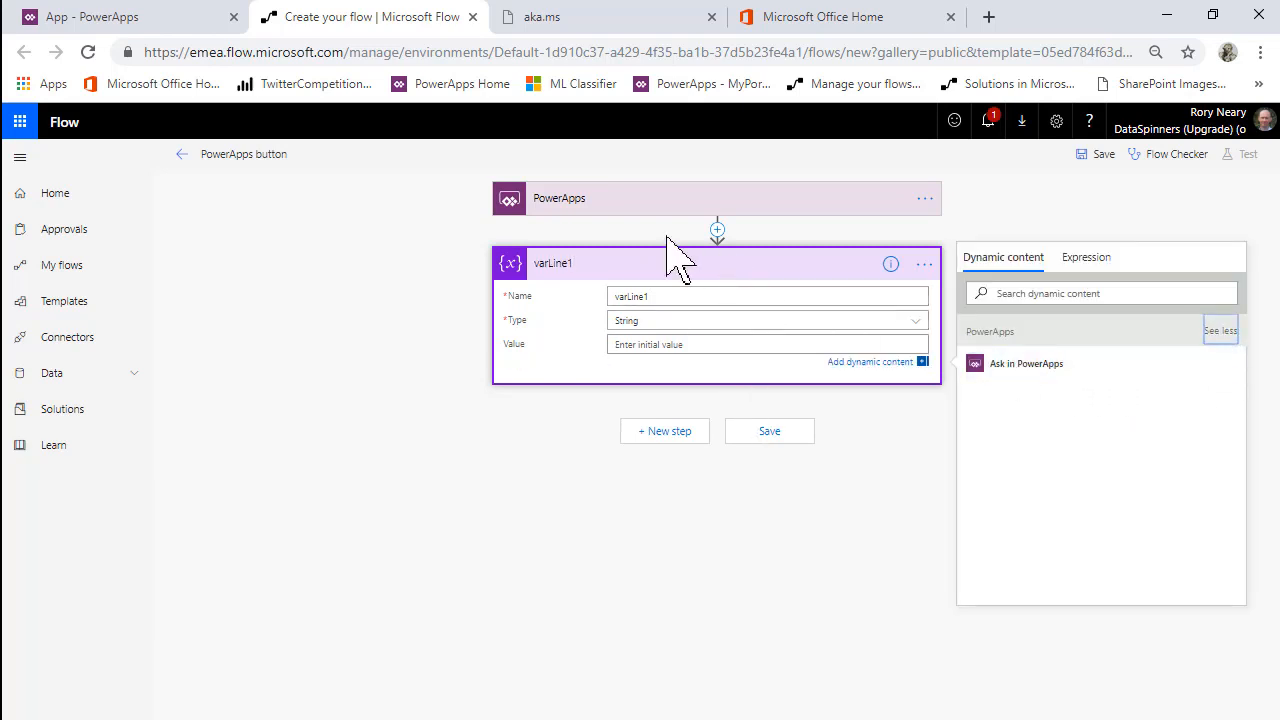
mouse_move(1027, 363)
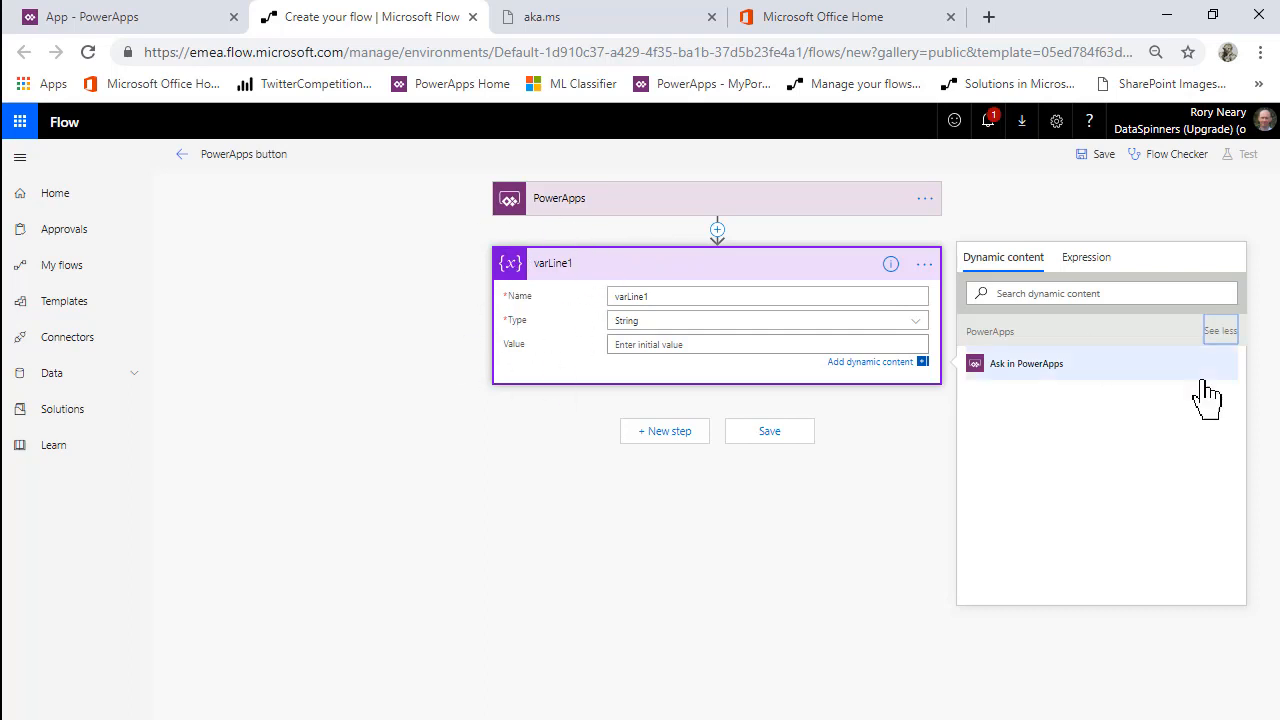
left_click(1026, 363)
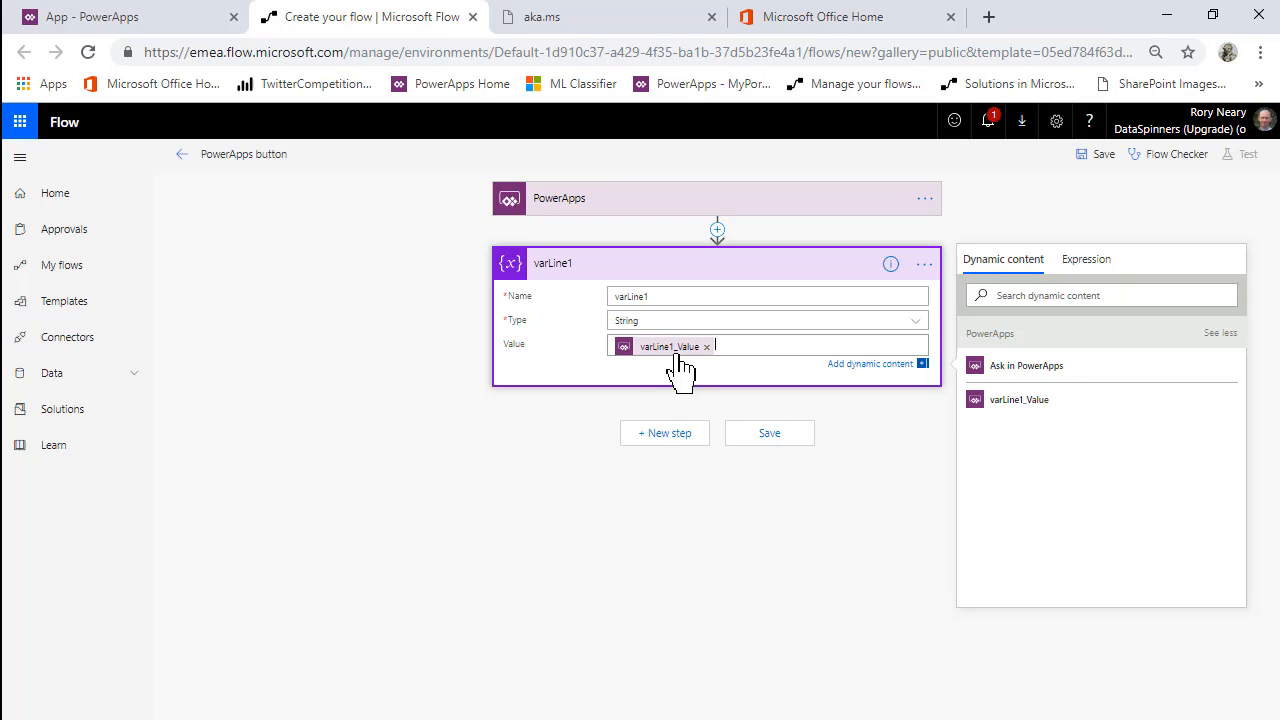
mouse_move(870, 440)
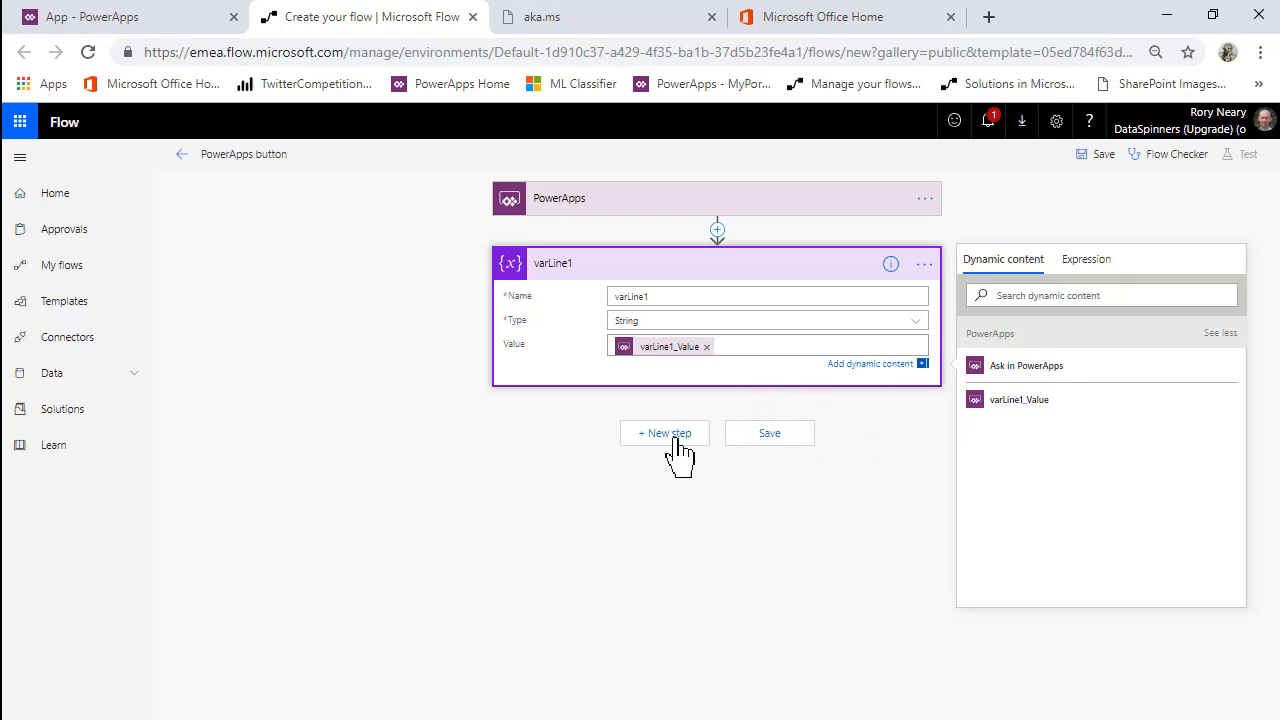
Add the varLine2 variable step, then a Respond to PowerApps action ready for an output
left_click(664, 433)
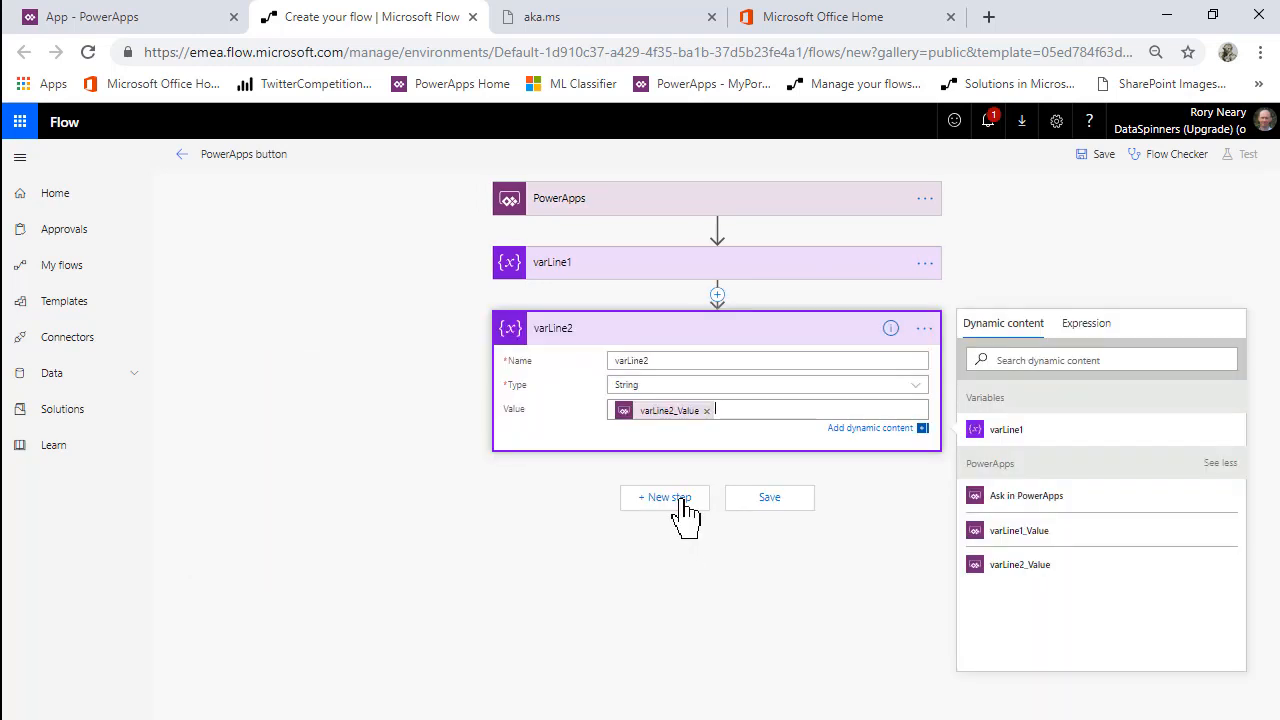
left_click(664, 497)
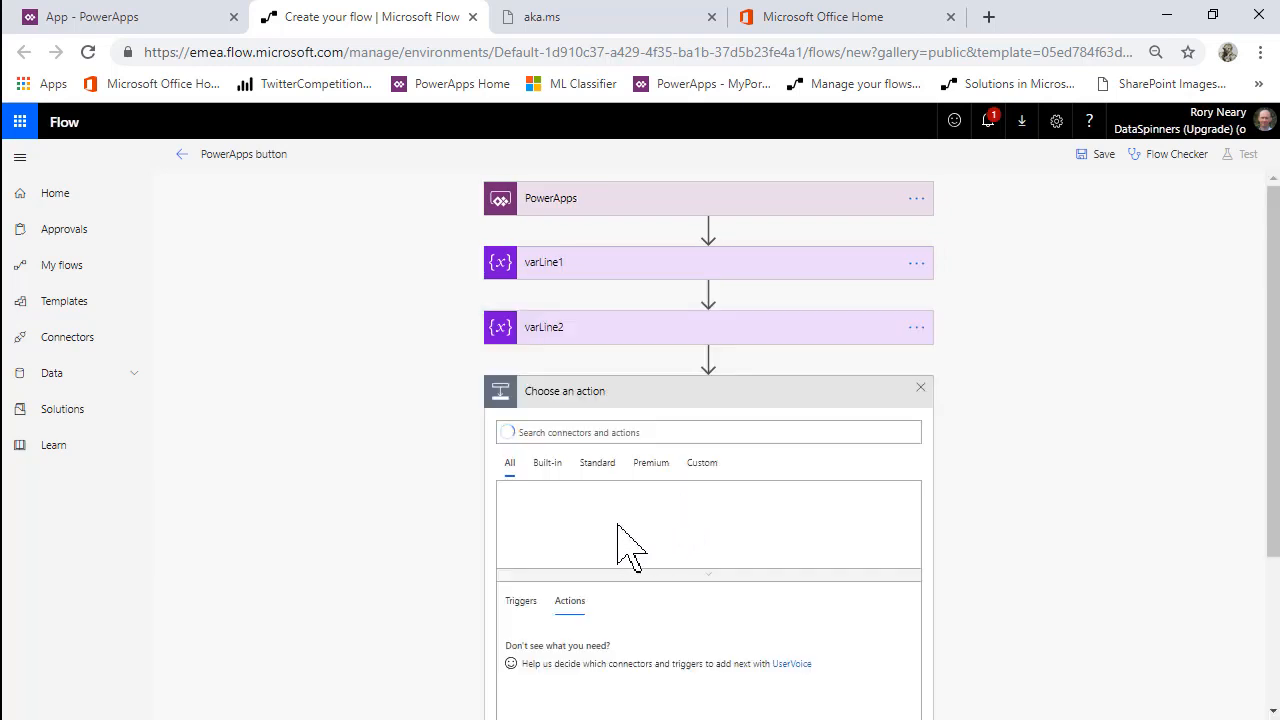
type("respon")
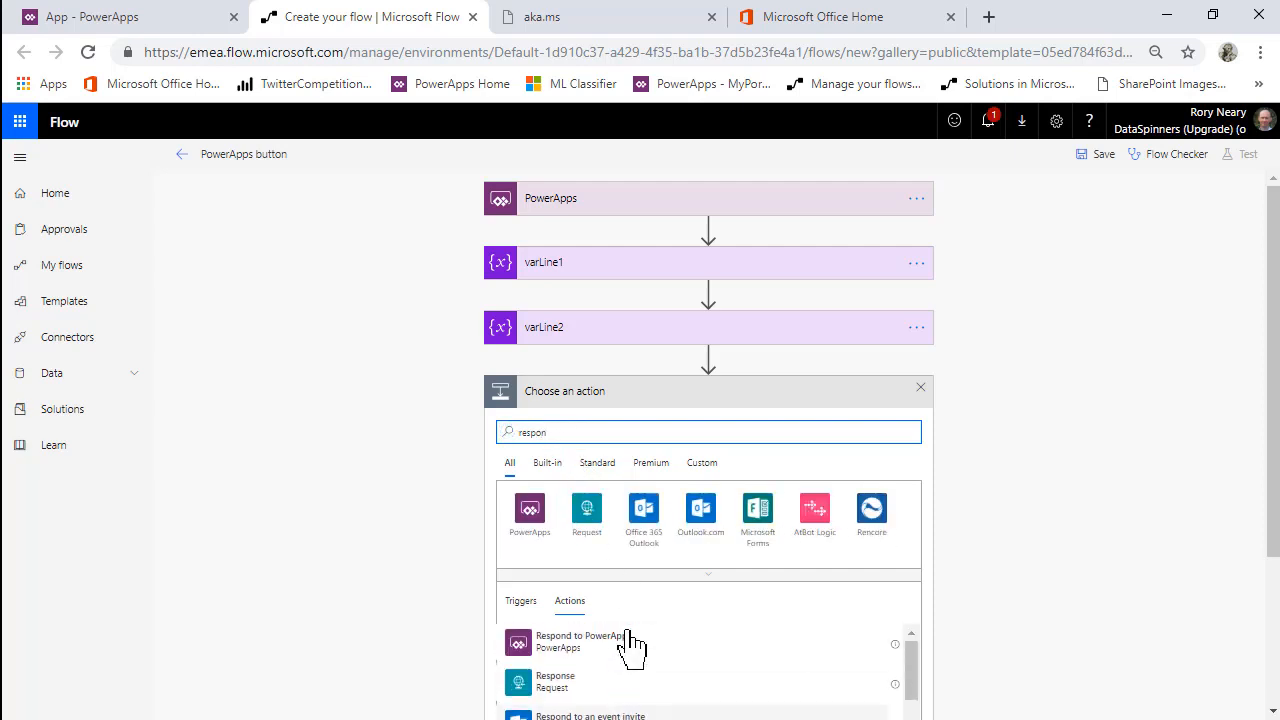
scroll("down", 3)
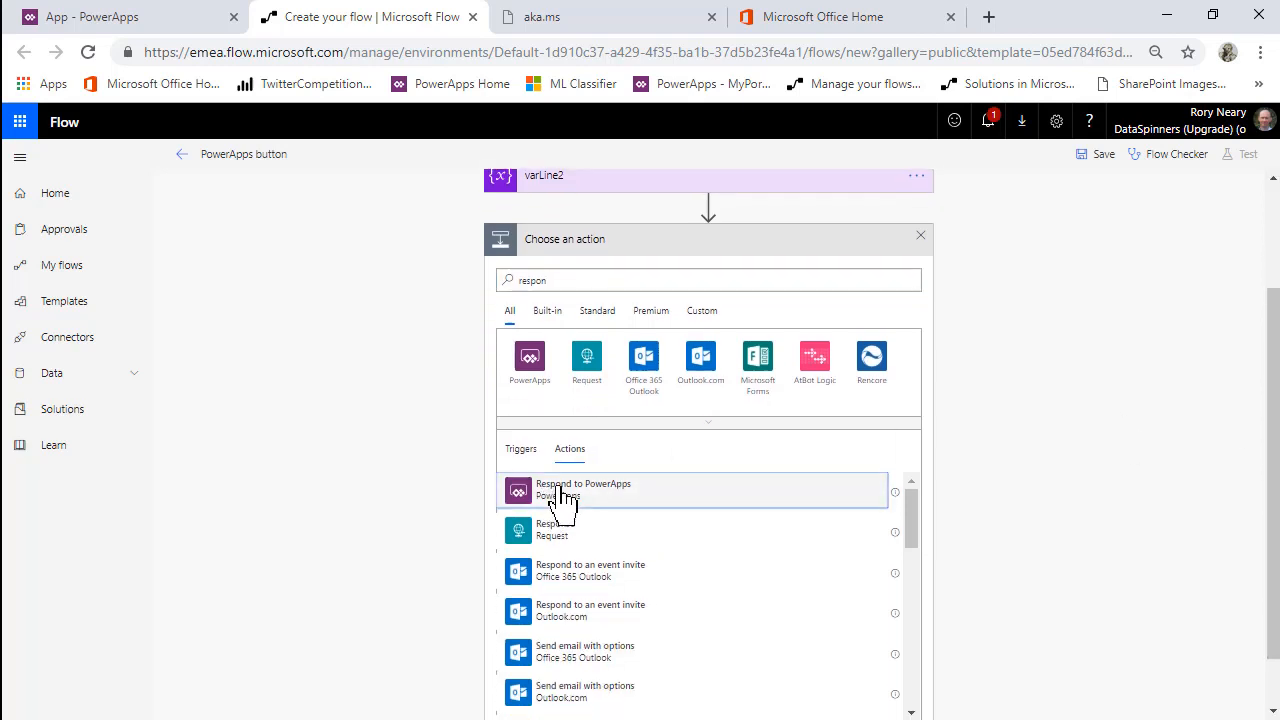
left_click(583, 490)
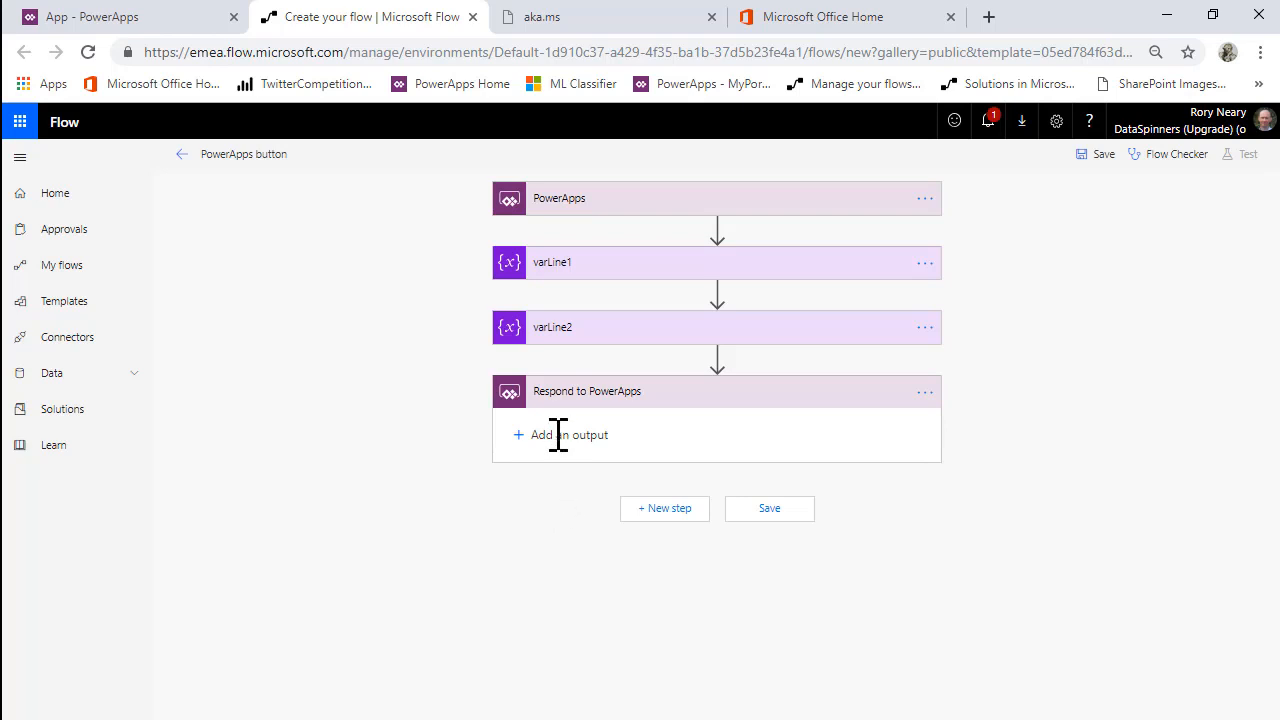
left_click(568, 434)
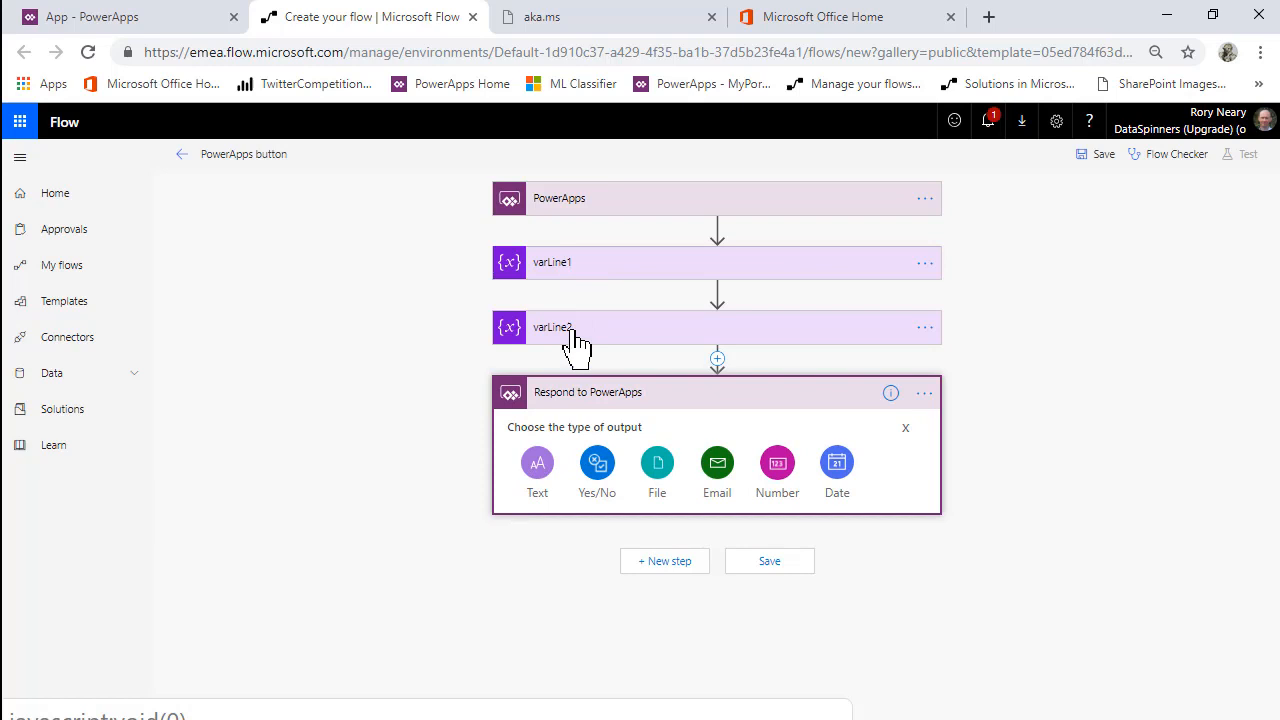
mouse_move(575, 490)
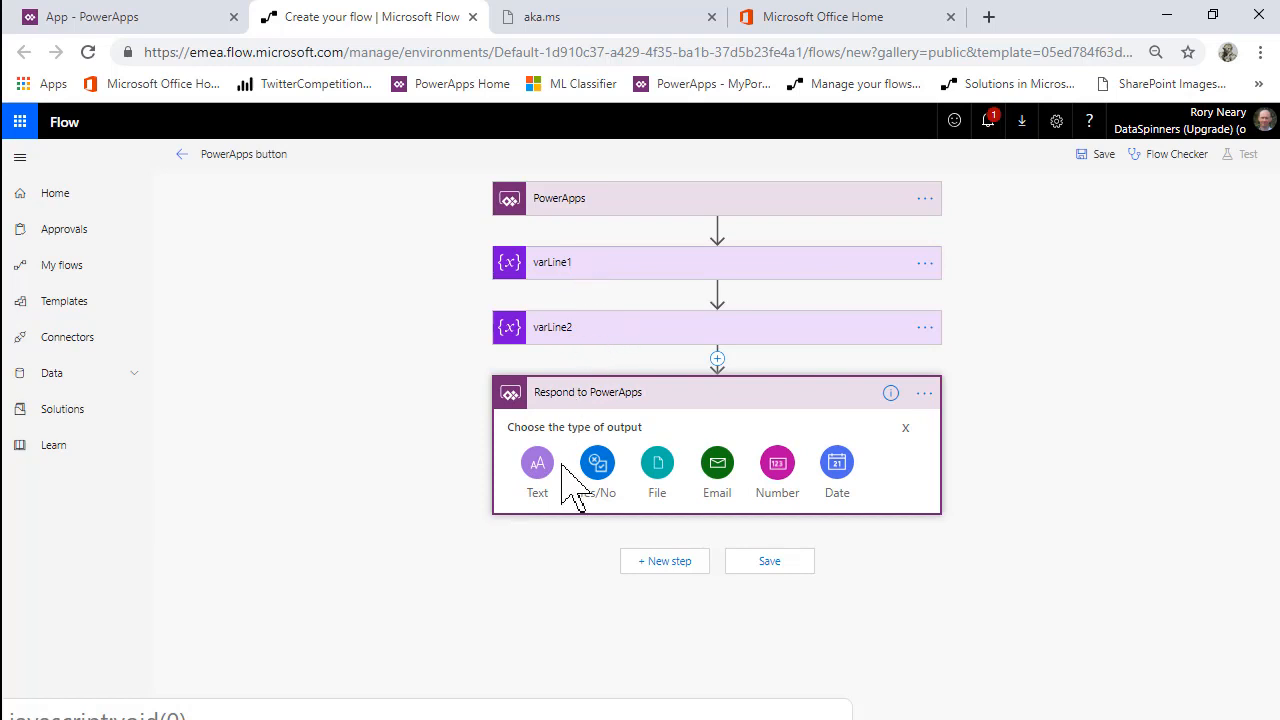
mouse_move(510, 525)
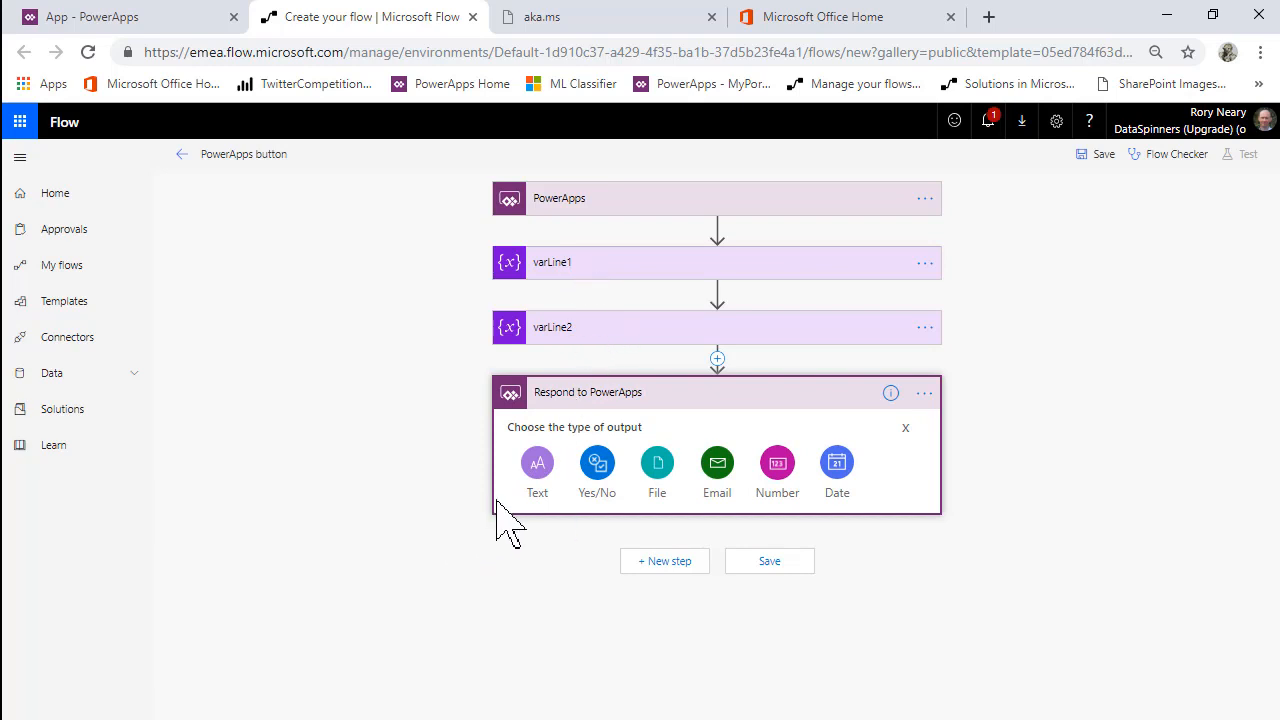
mouse_move(717, 375)
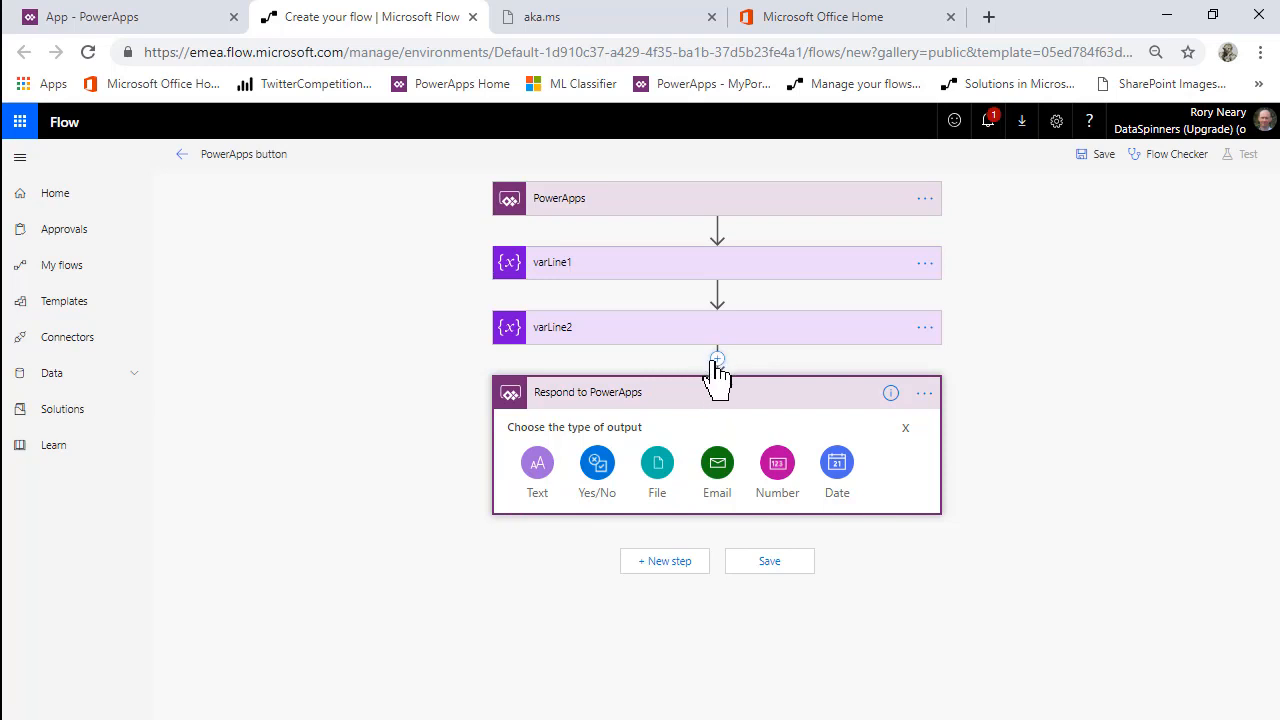
mouse_move(560, 515)
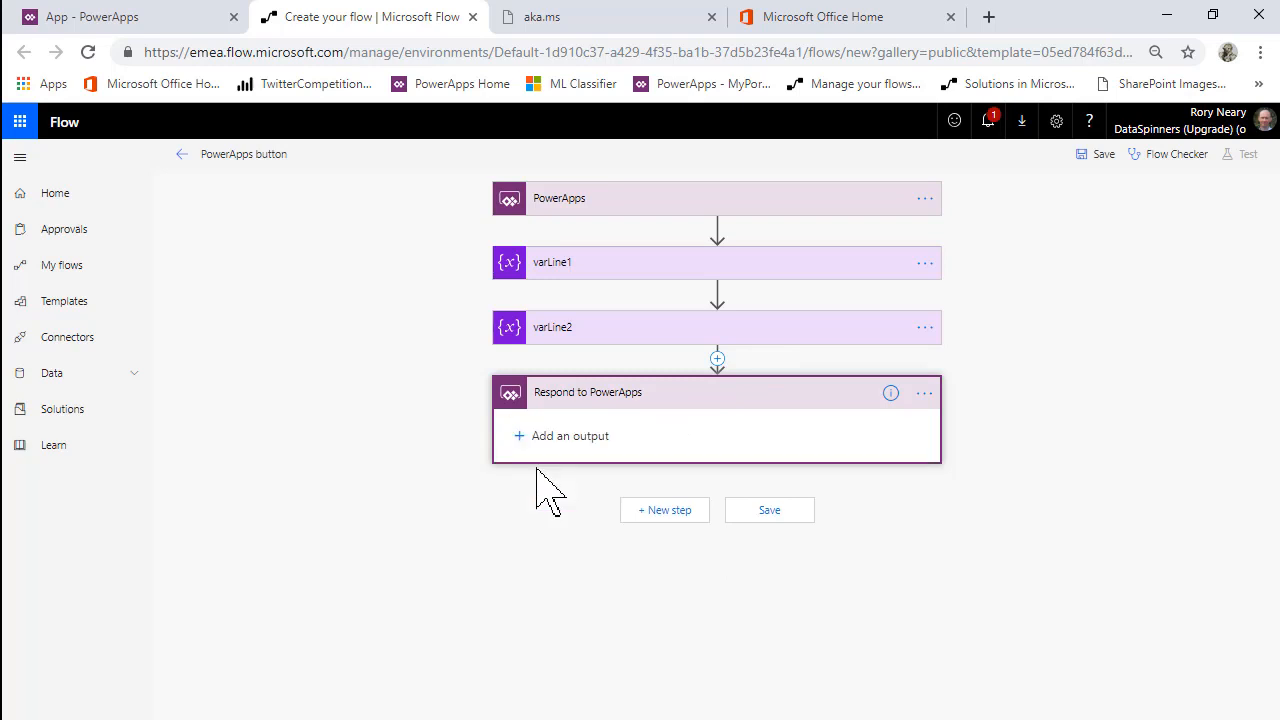
Add text output varCombined valued with varLine1 followed by varLine2
left_click(570, 435)
type("varCombined")
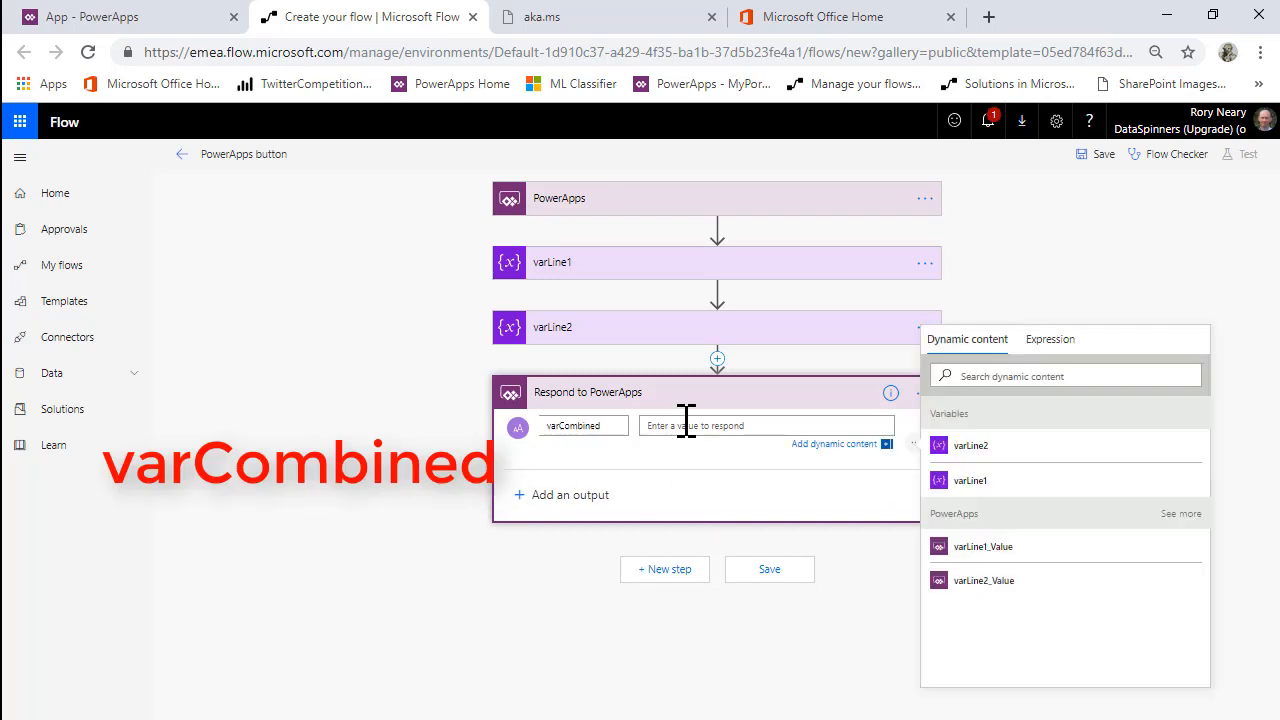
mouse_move(970, 481)
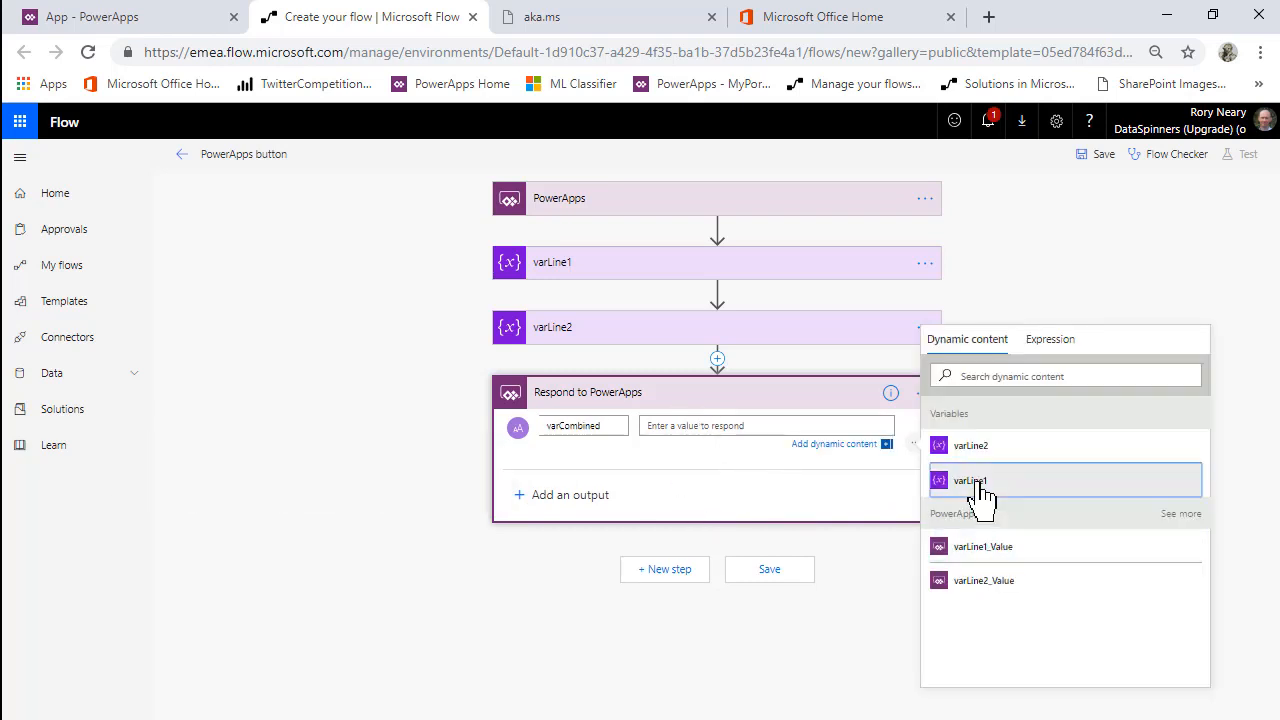
left_click(970, 480)
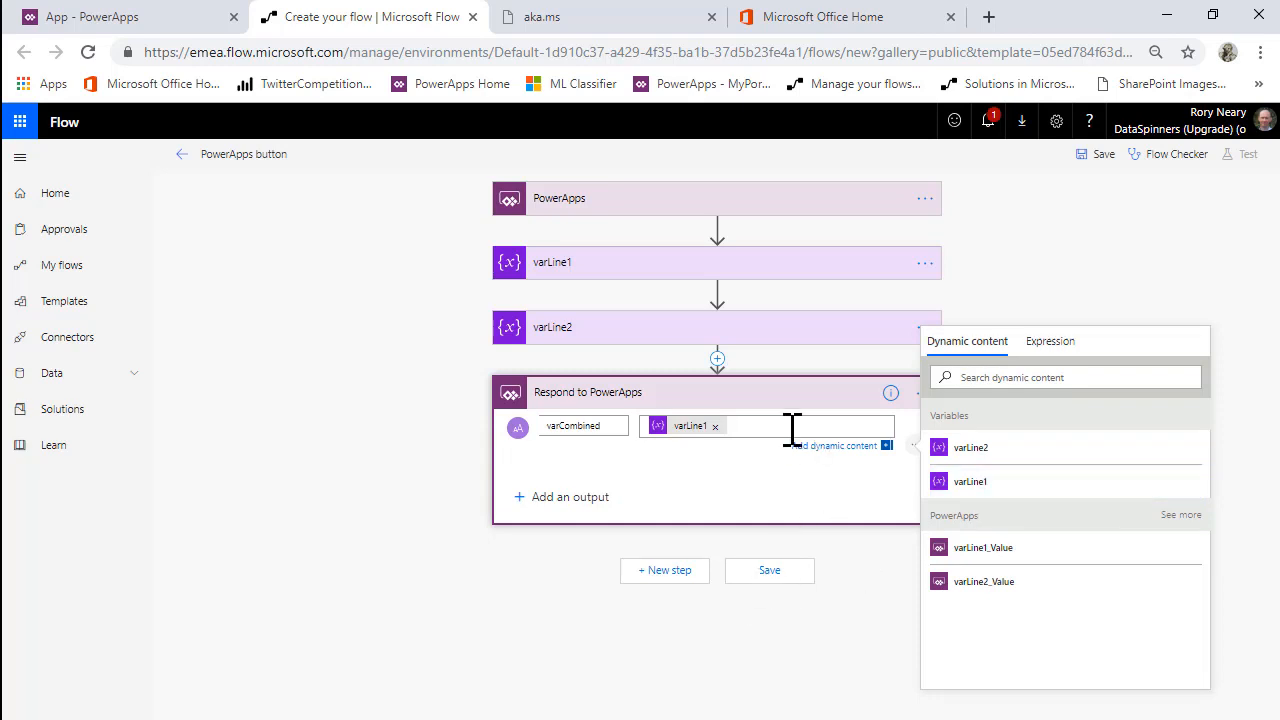
mouse_move(971, 447)
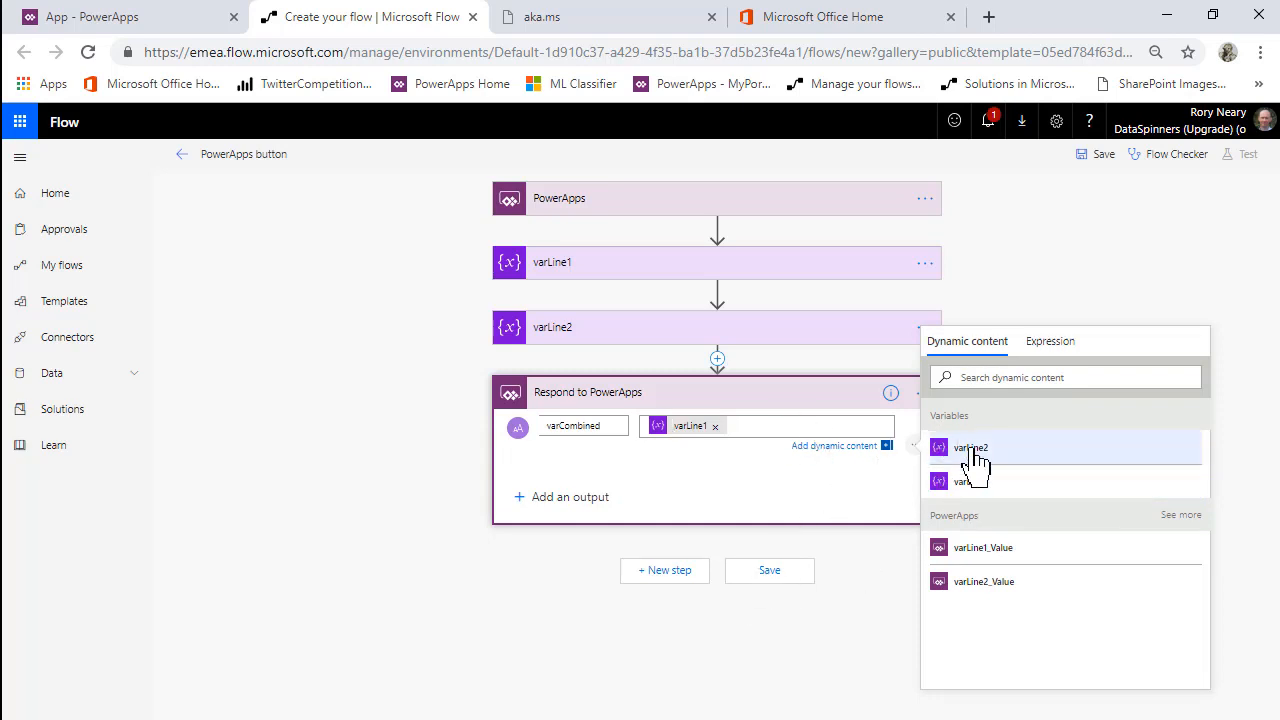
left_click(971, 447)
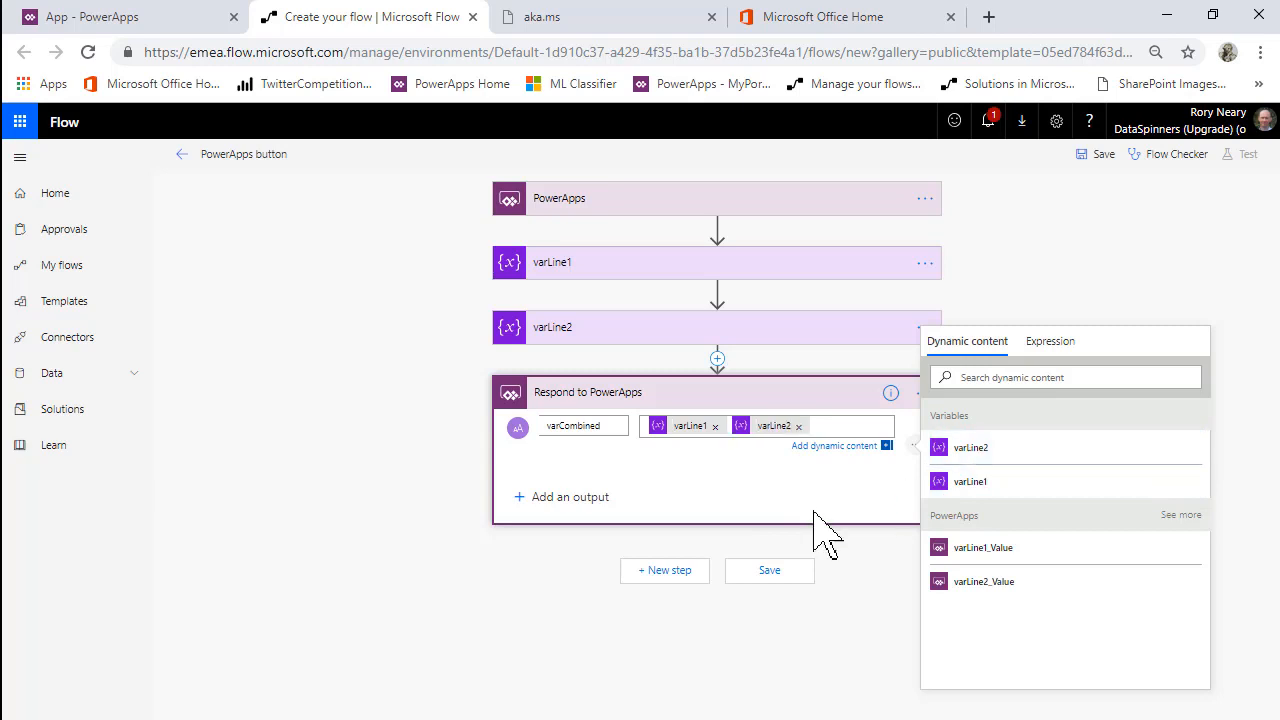
mouse_move(685, 500)
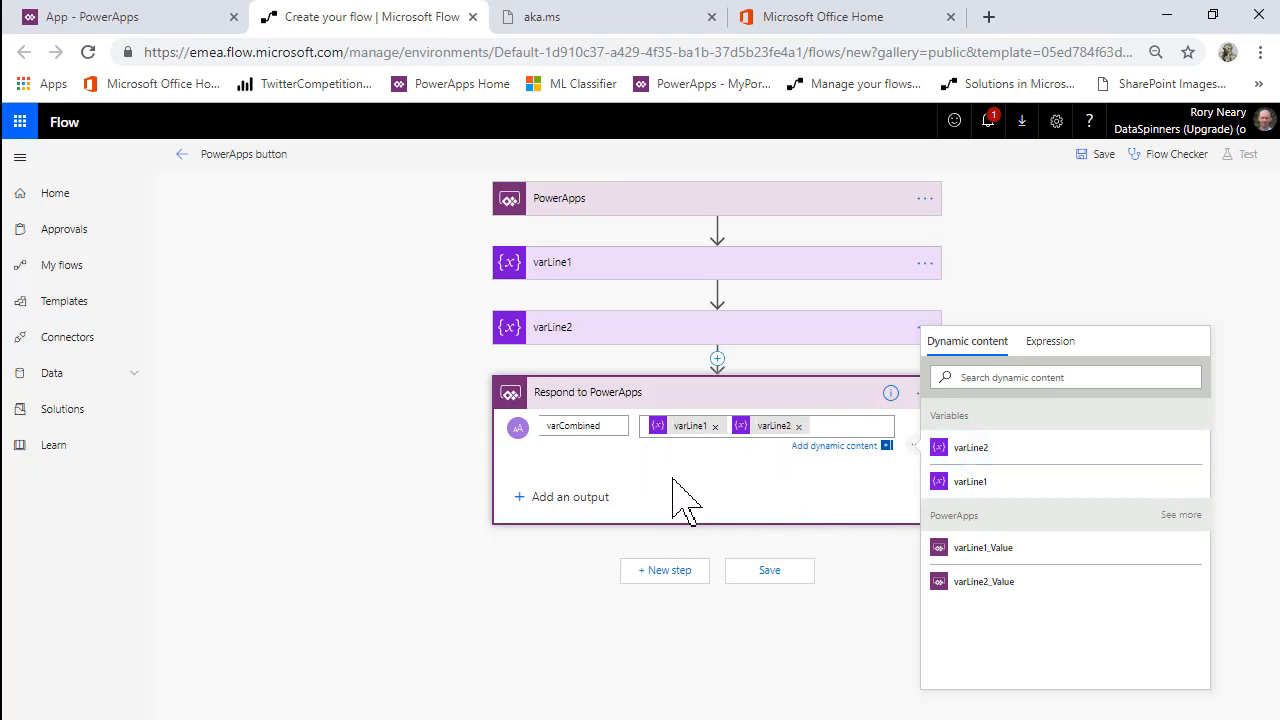
mouse_move(815, 505)
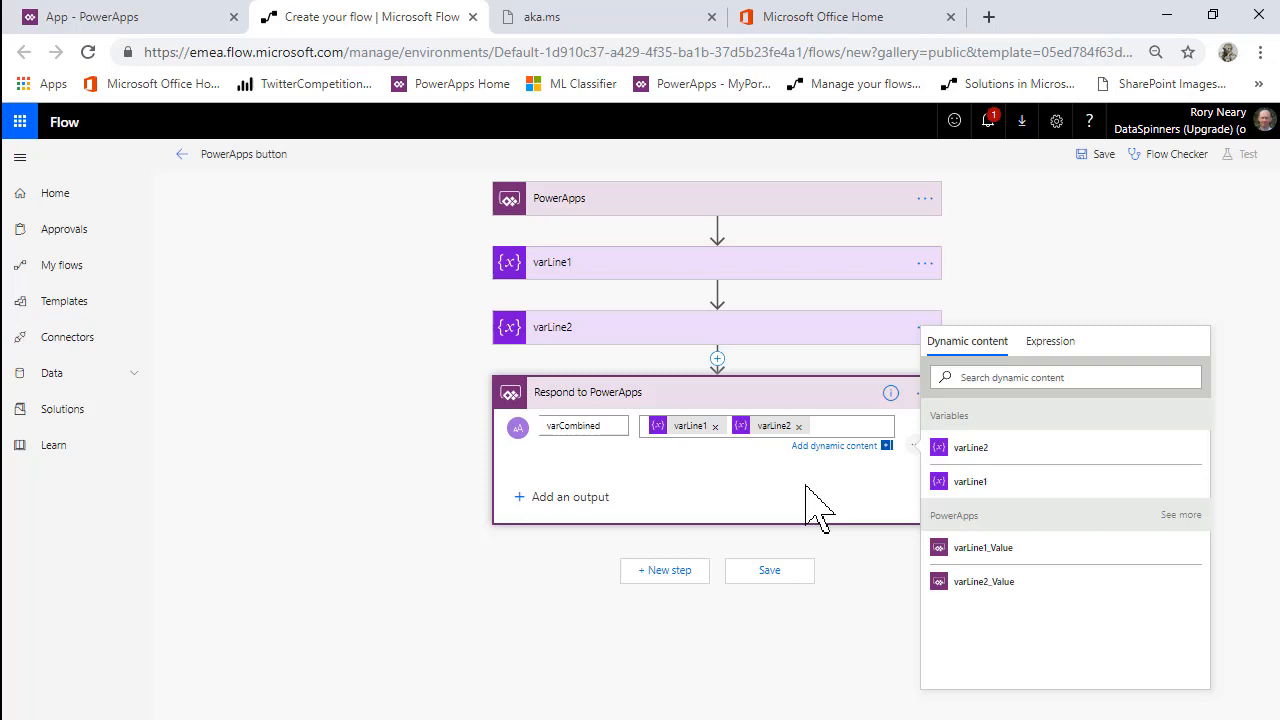
mouse_move(1165, 385)
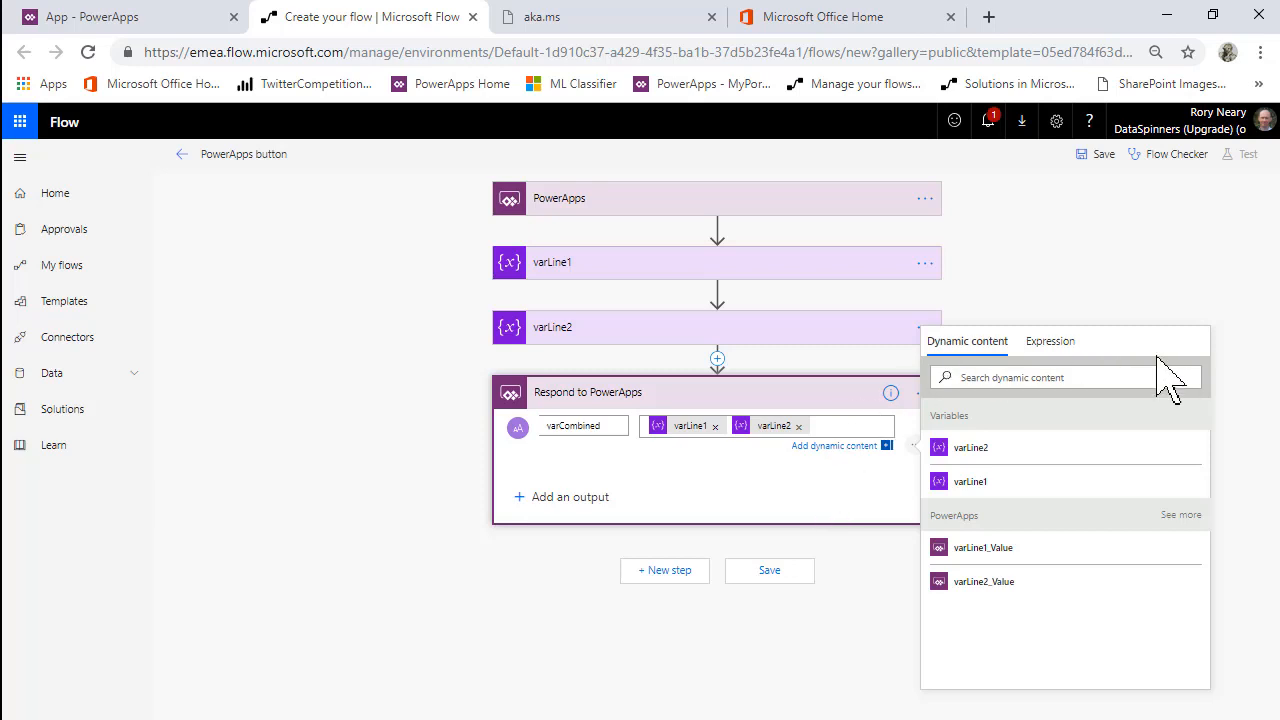
Rename the Respond to PowerApps step to FlowResponse
left_click(922, 391)
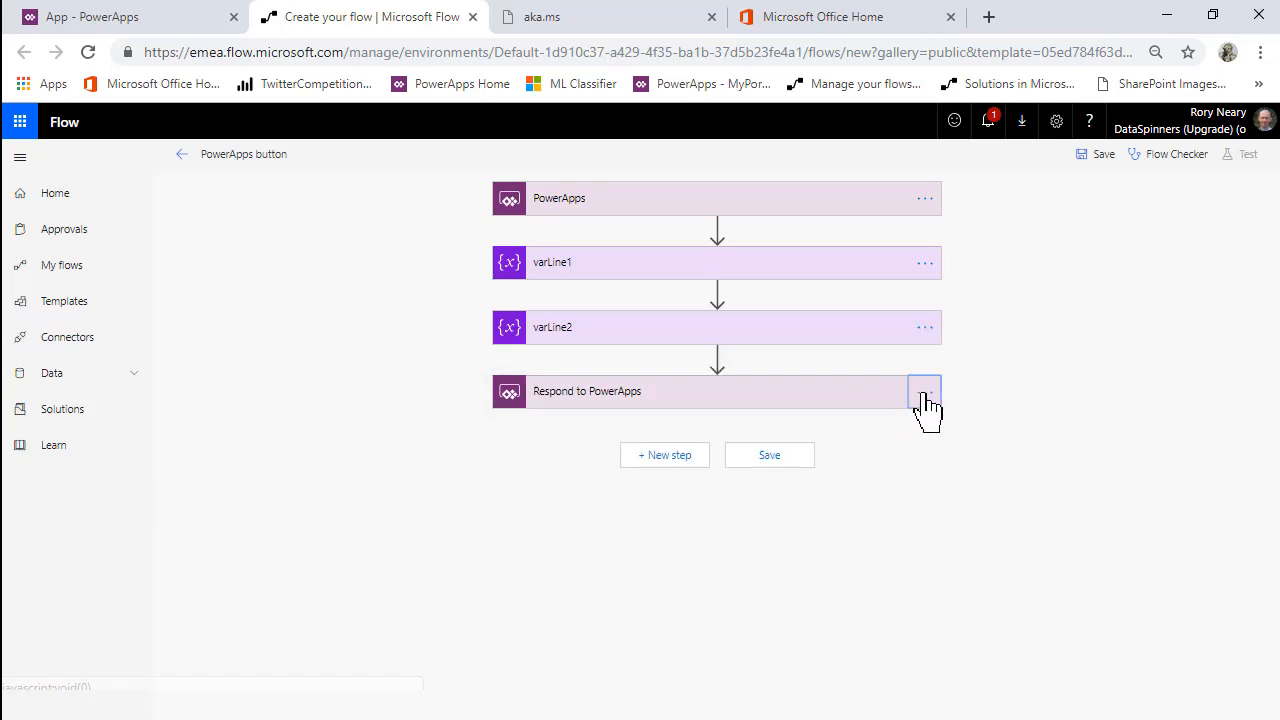
left_click(923, 391)
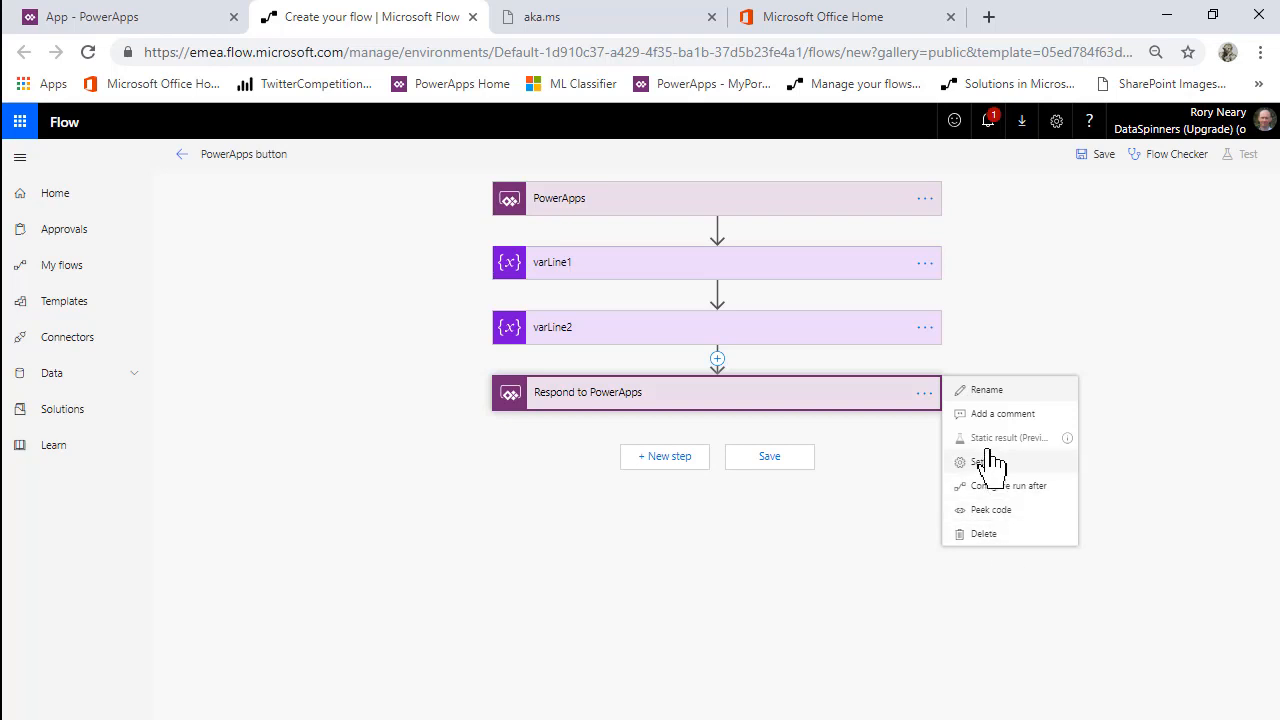
left_click(986, 389)
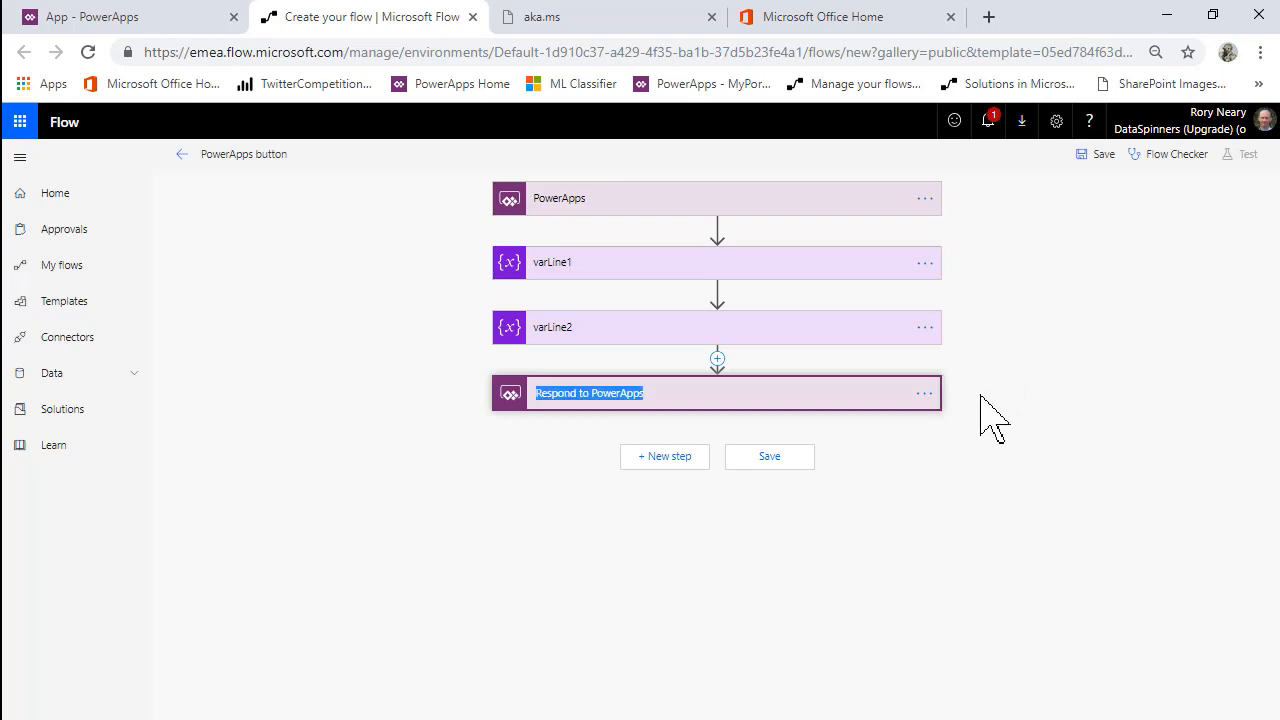
mouse_move(745, 440)
type("FlowRespons")
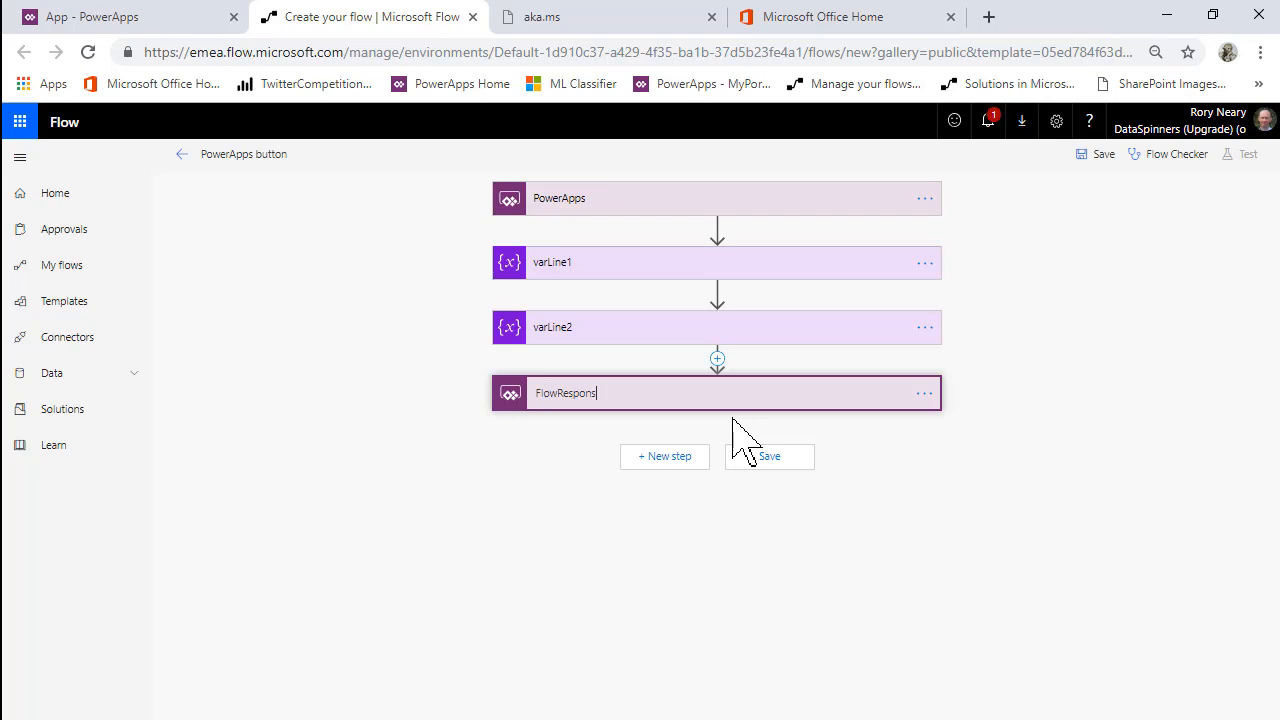
type("e")
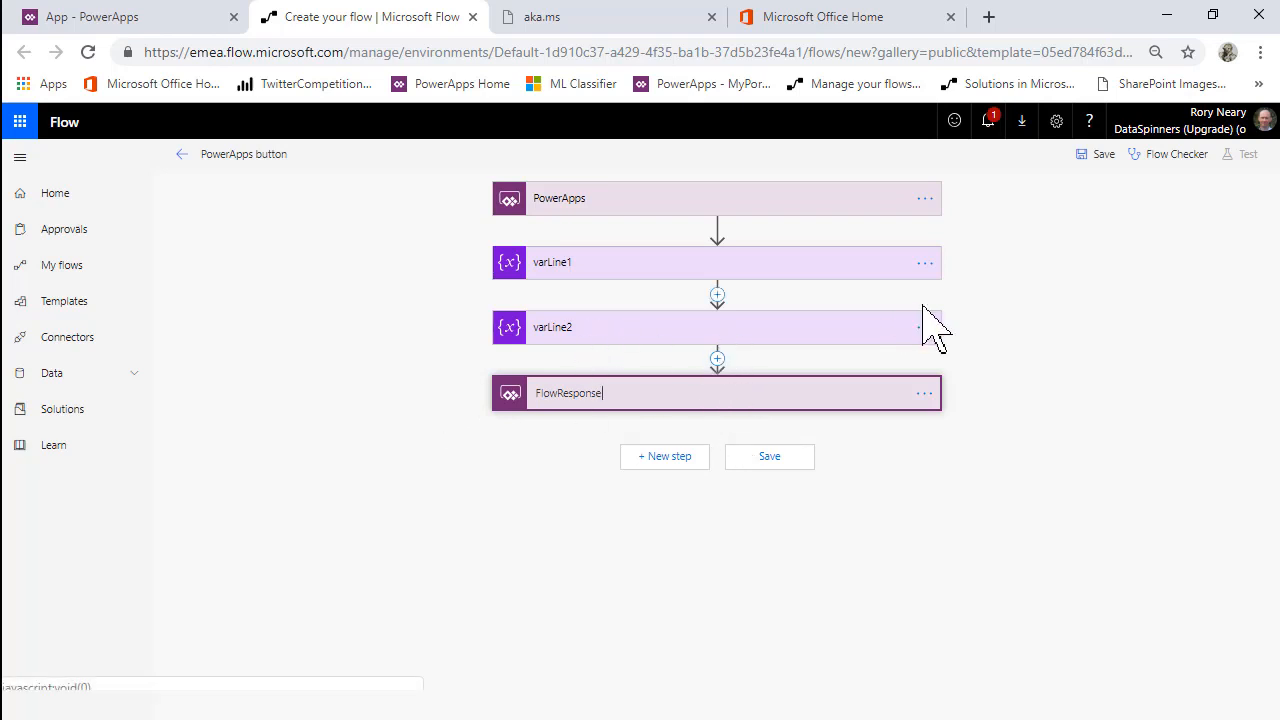
mouse_move(1198, 185)
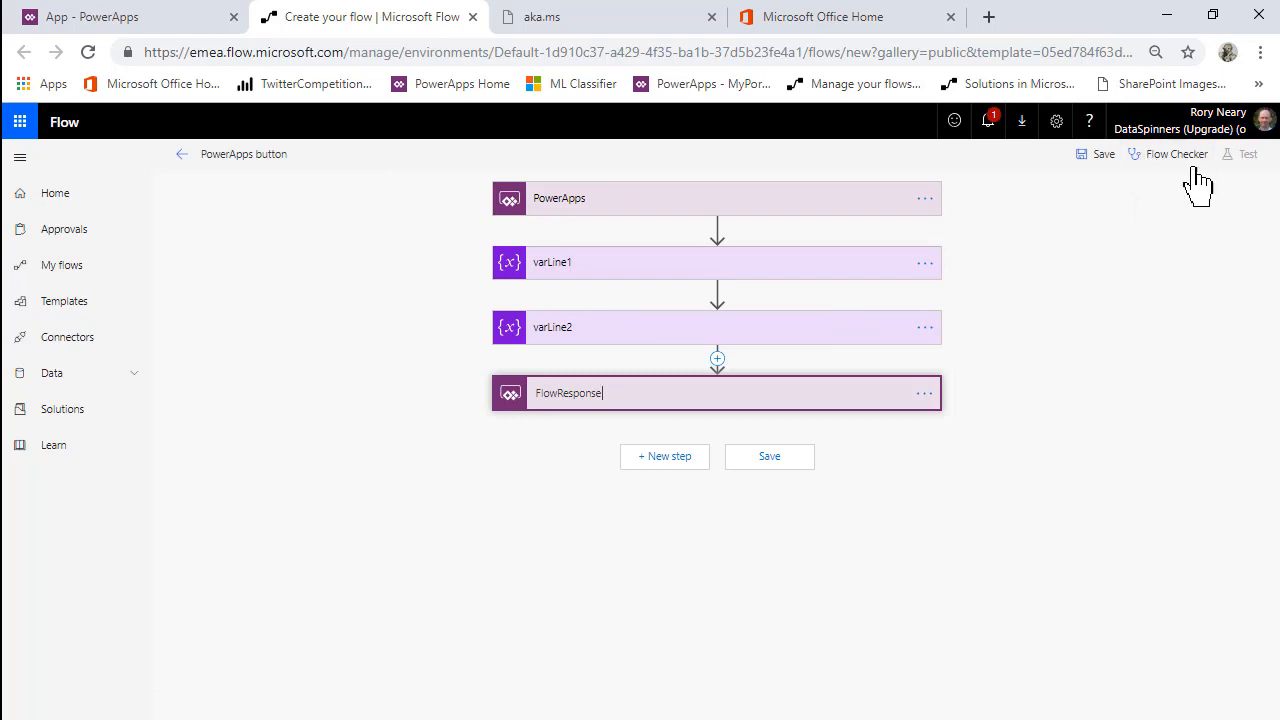
Rename the flow's title to 'TT40 PowerApps + Flow'
double_click(244, 153)
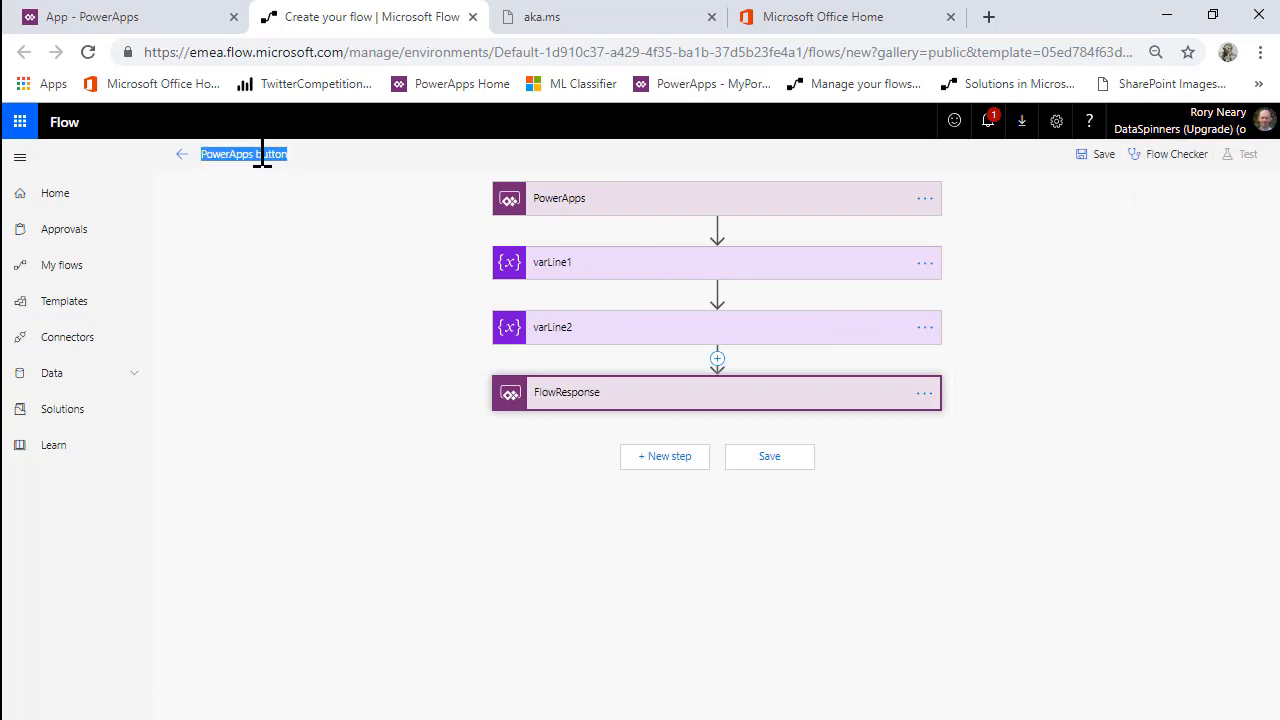
type("TTT")
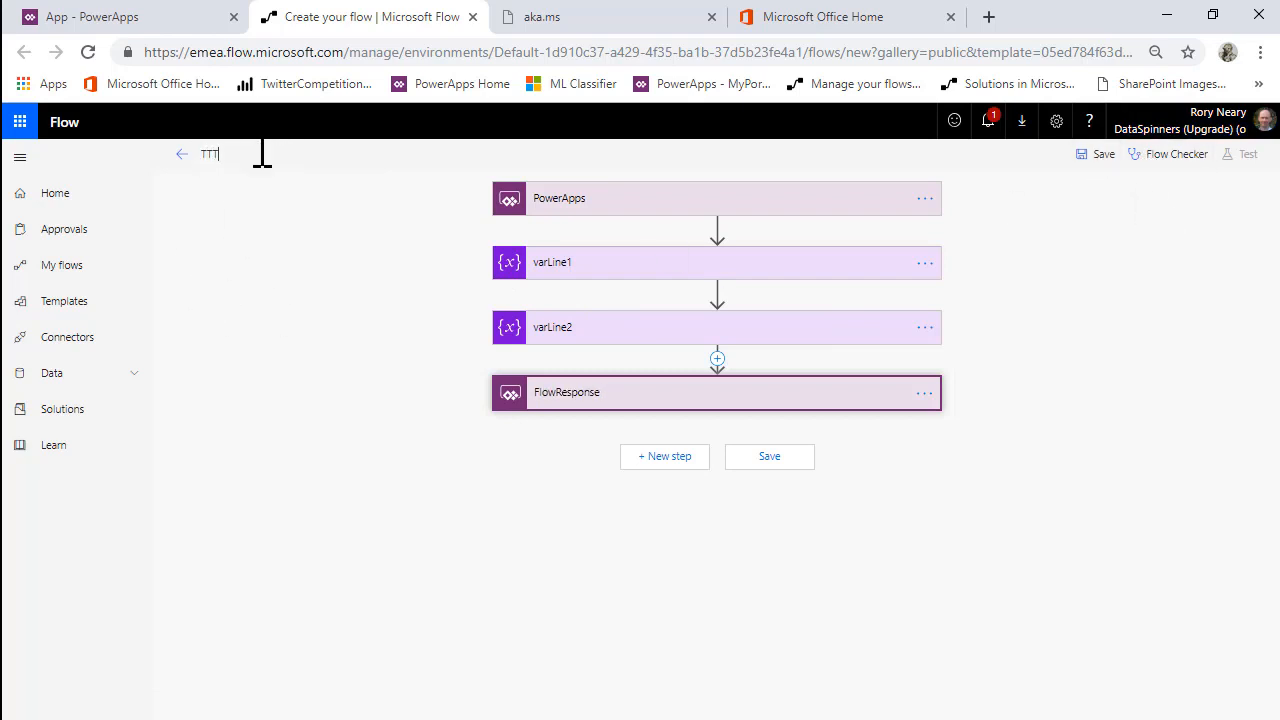
type("40 PowerApps + Flow")
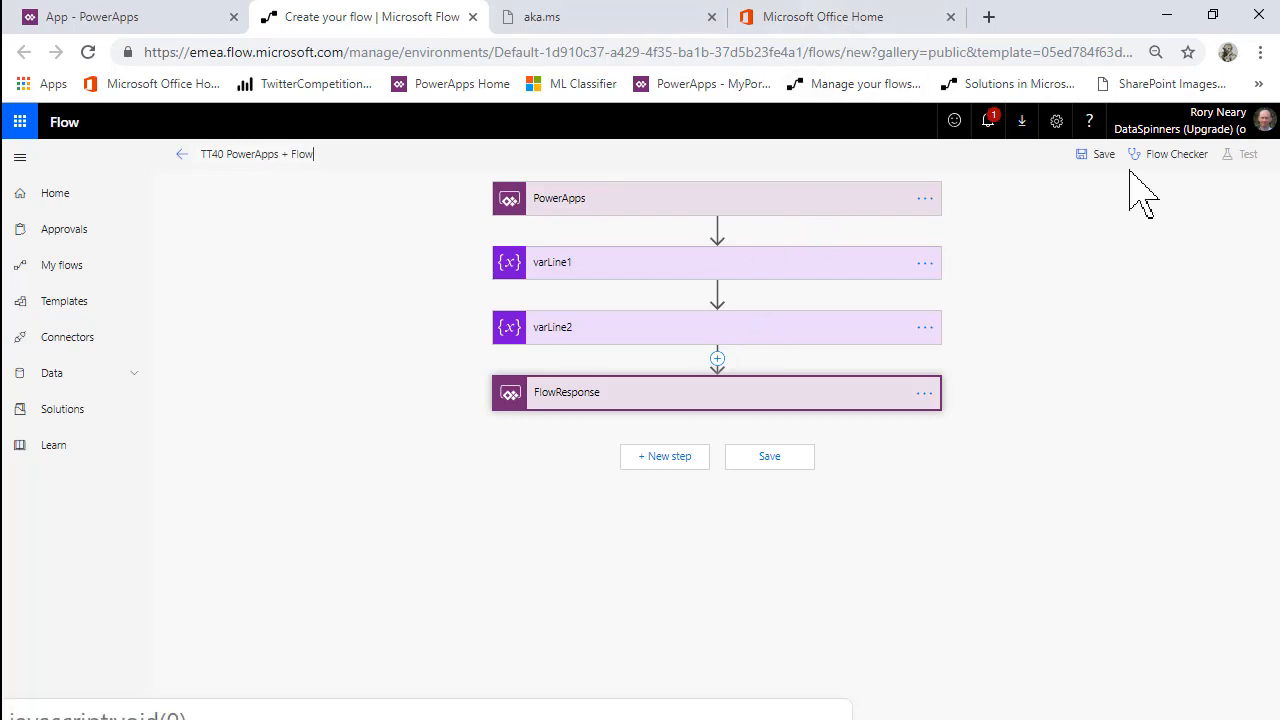
Save the flow, close the editor tab and confirm leaving
left_click(769, 456)
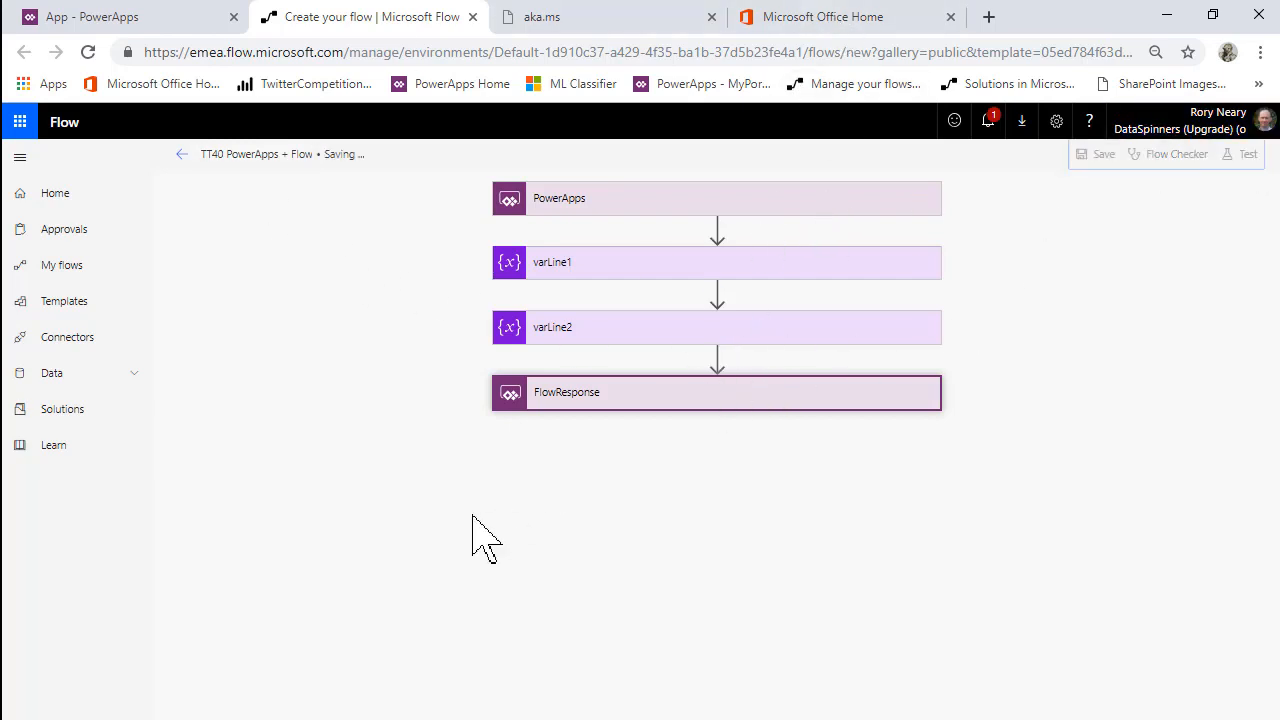
mouse_move(350, 275)
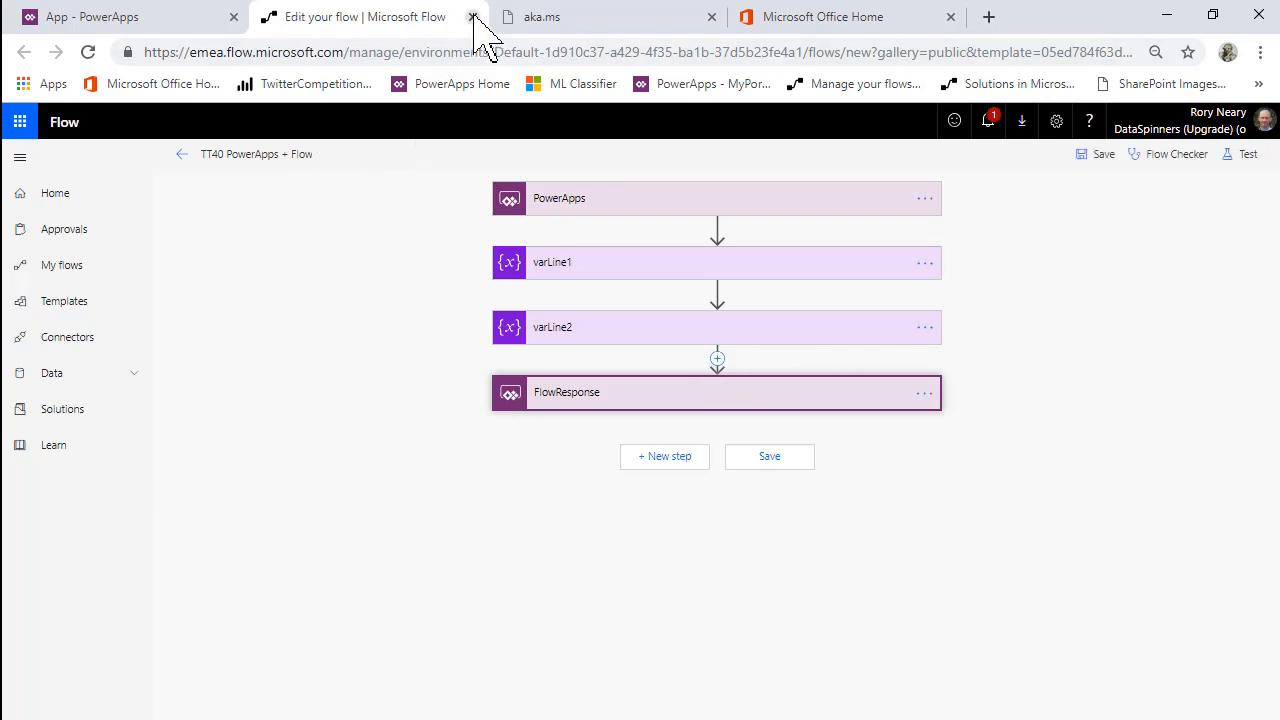
left_click(472, 17)
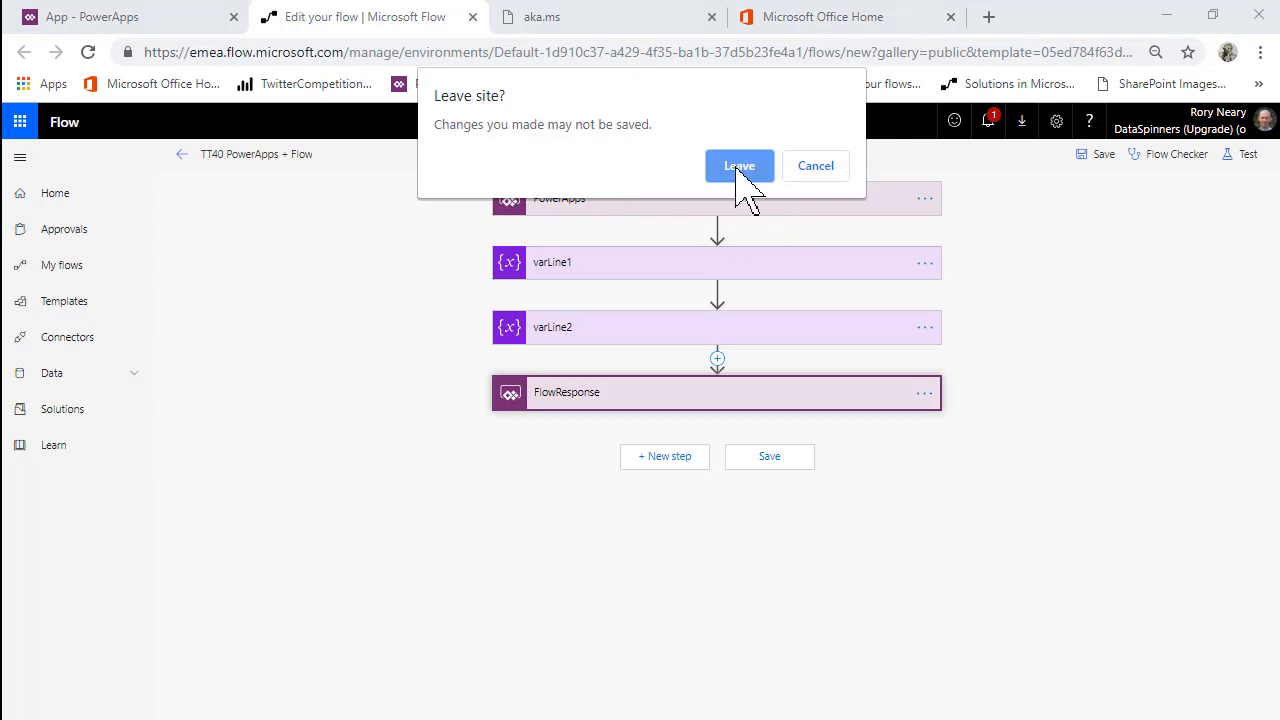
left_click(739, 165)
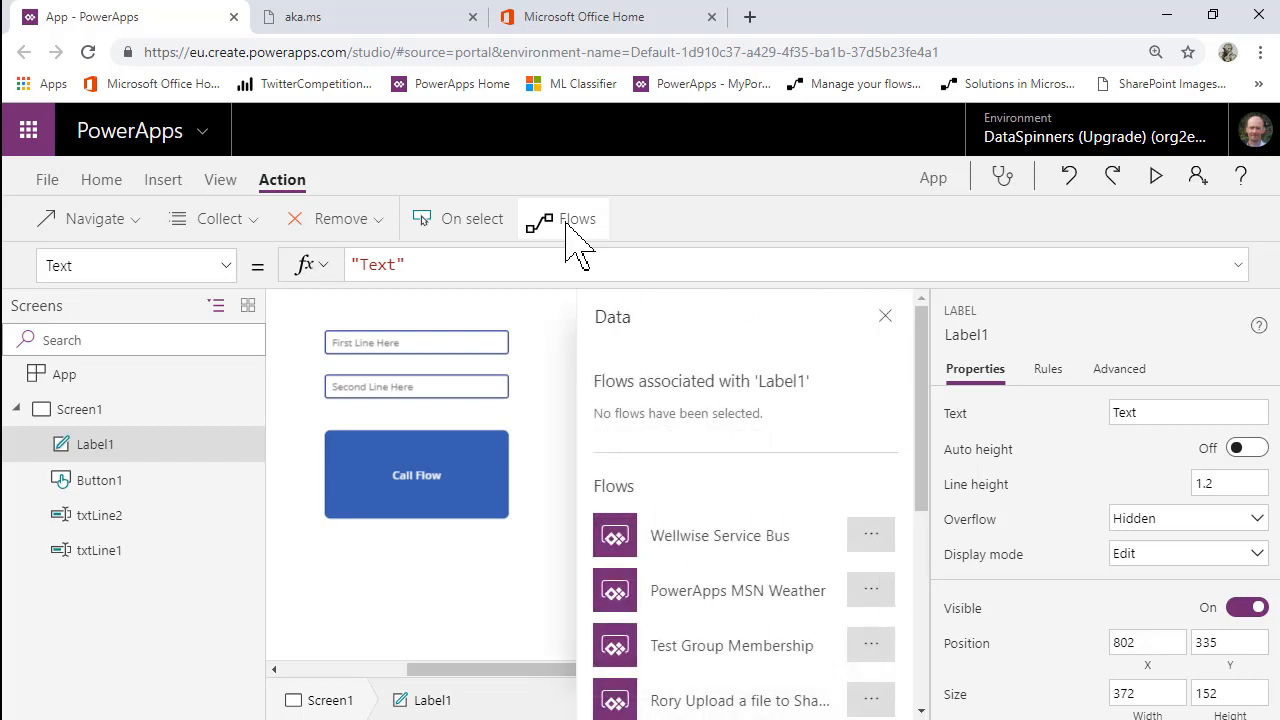
Name the app TT40 in App settings and return to the screen designer
scroll("down", 3)
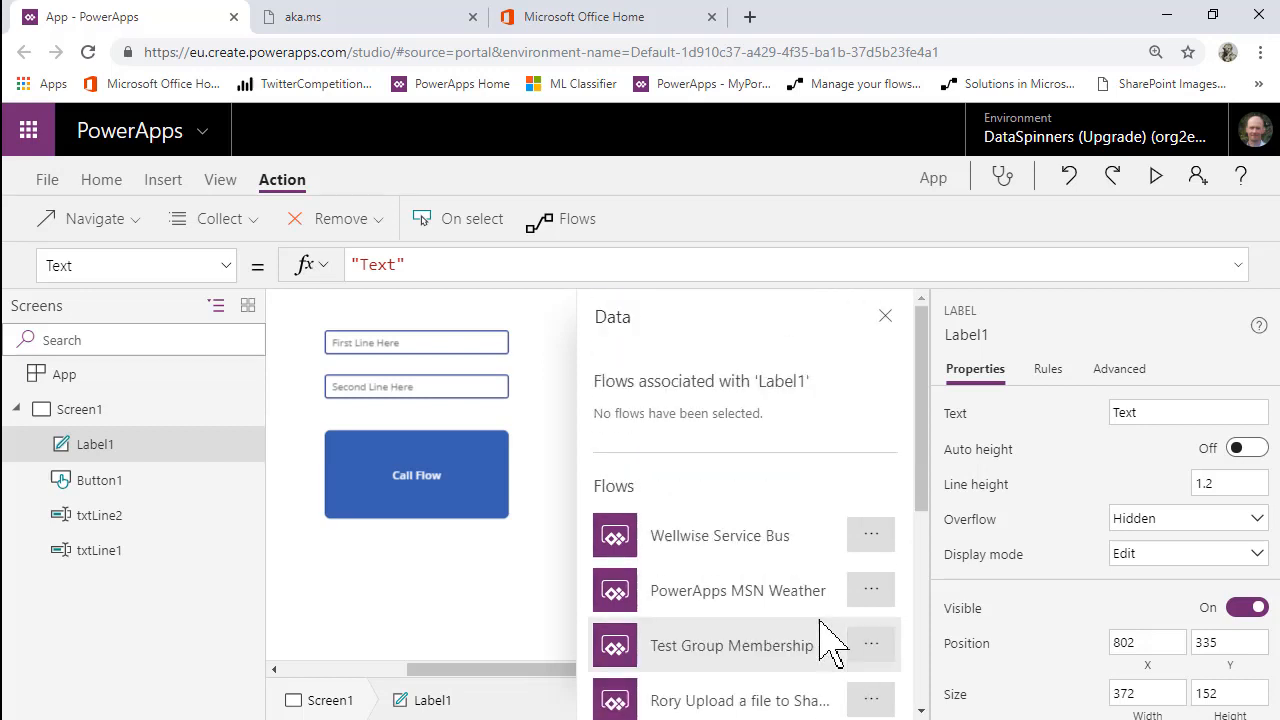
scroll("down", 3)
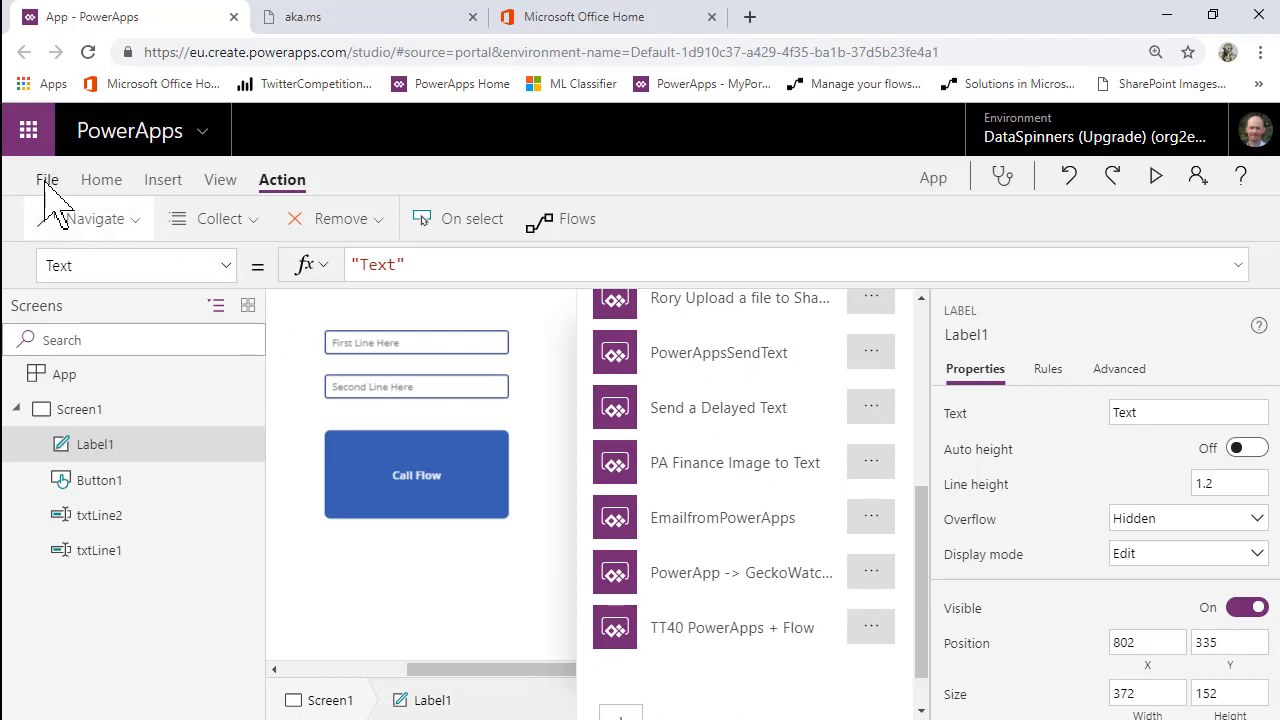
left_click(47, 179)
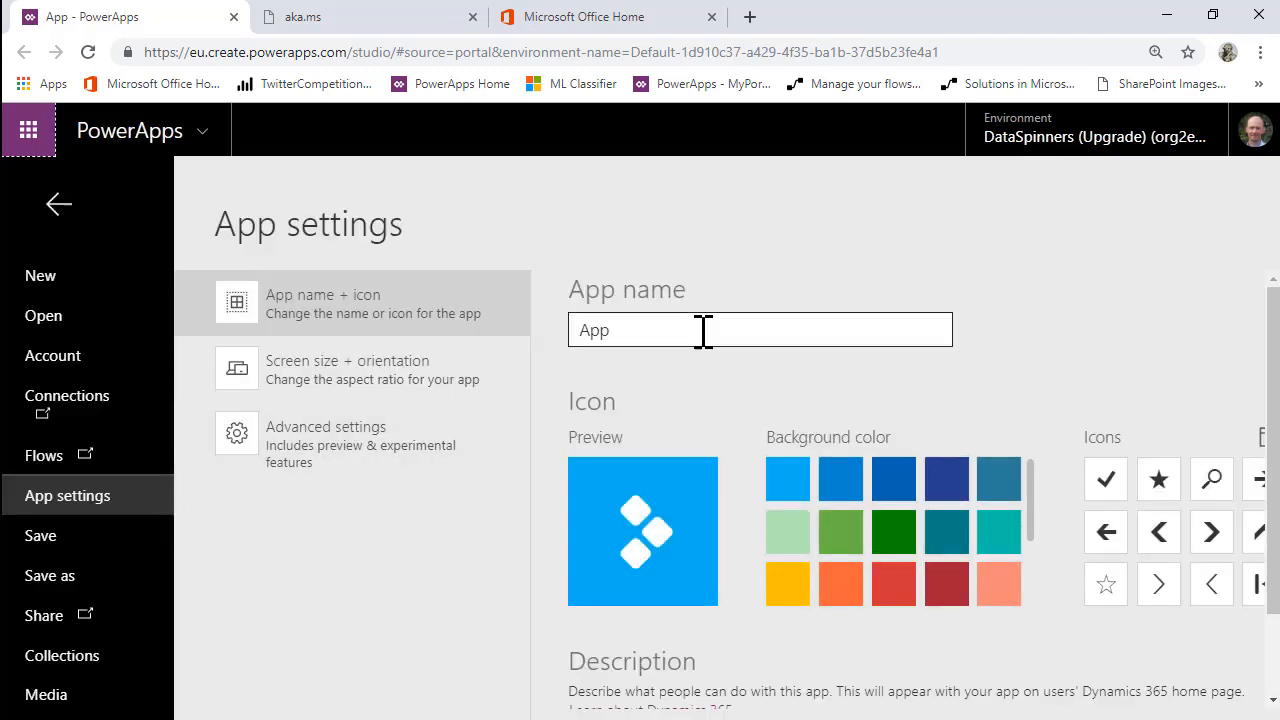
type("TT40")
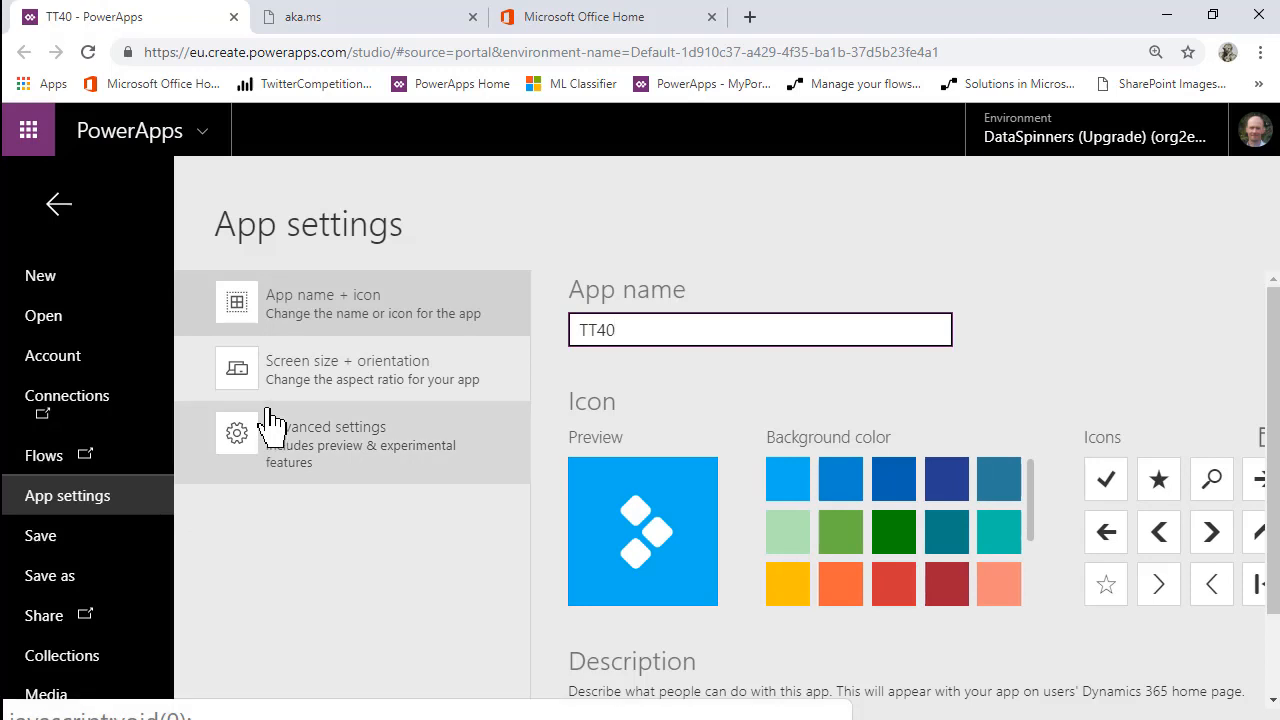
left_click(58, 204)
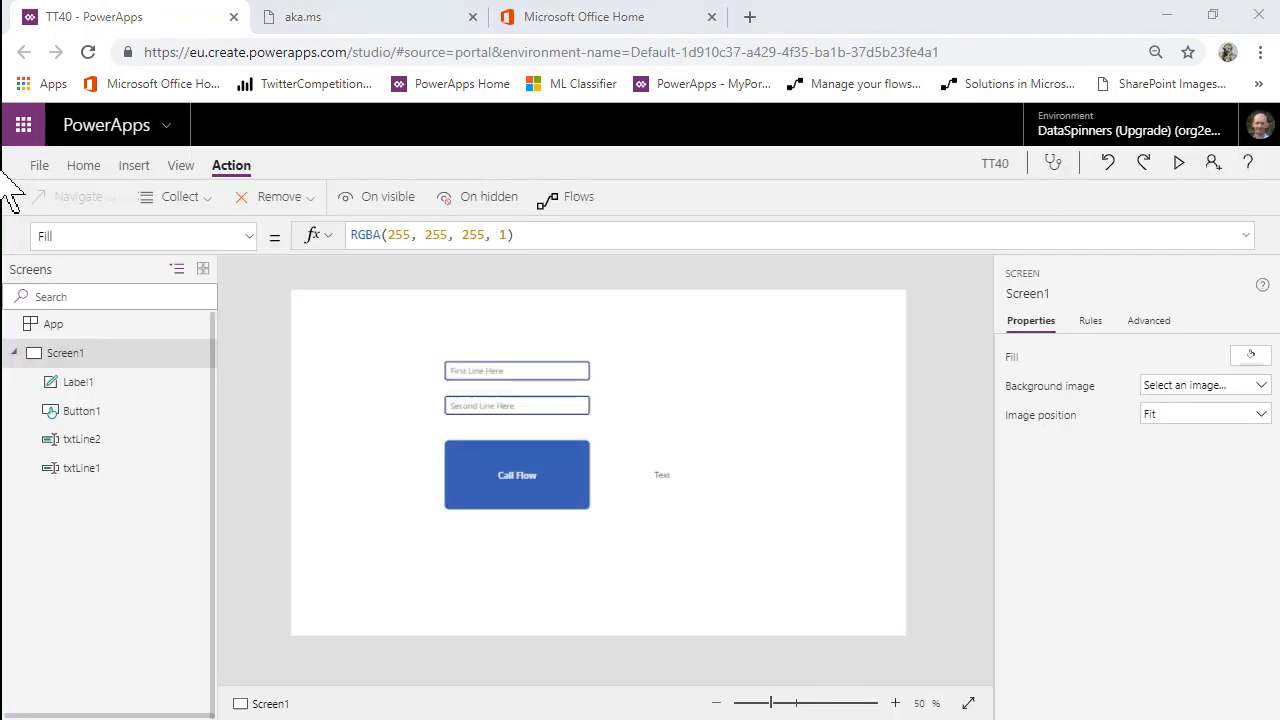
mouse_move(130, 325)
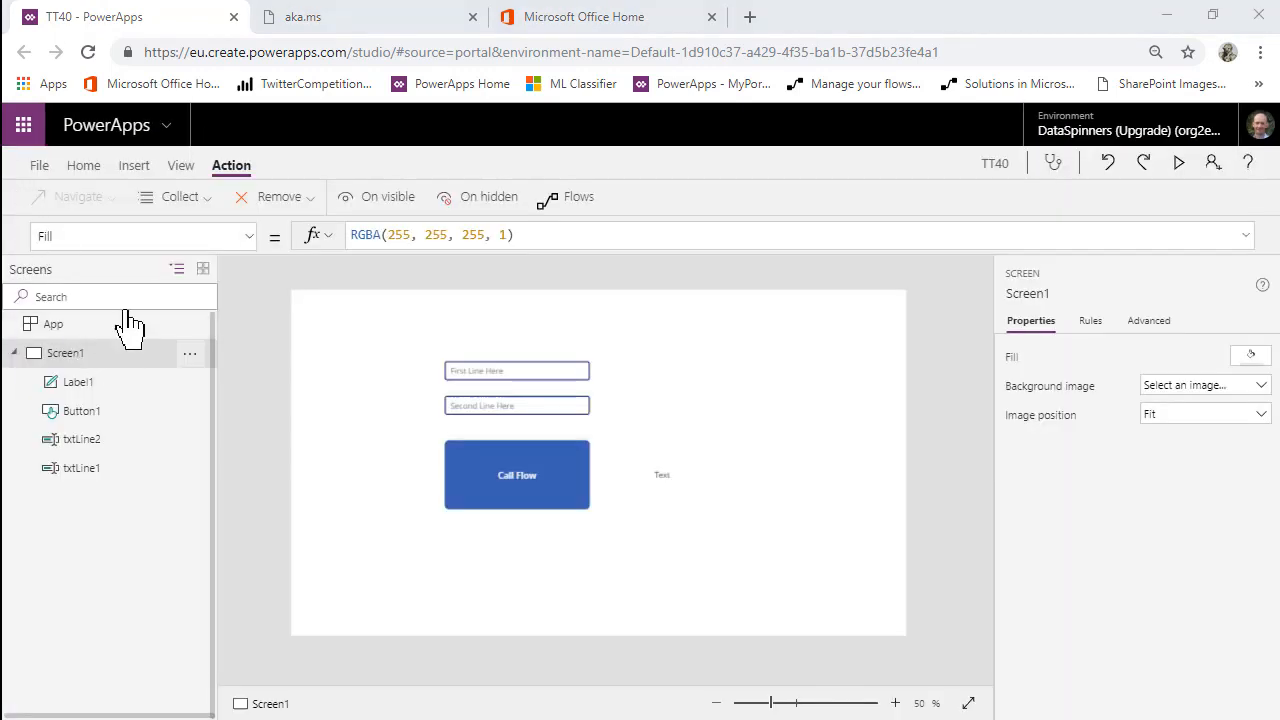
mouse_move(120, 180)
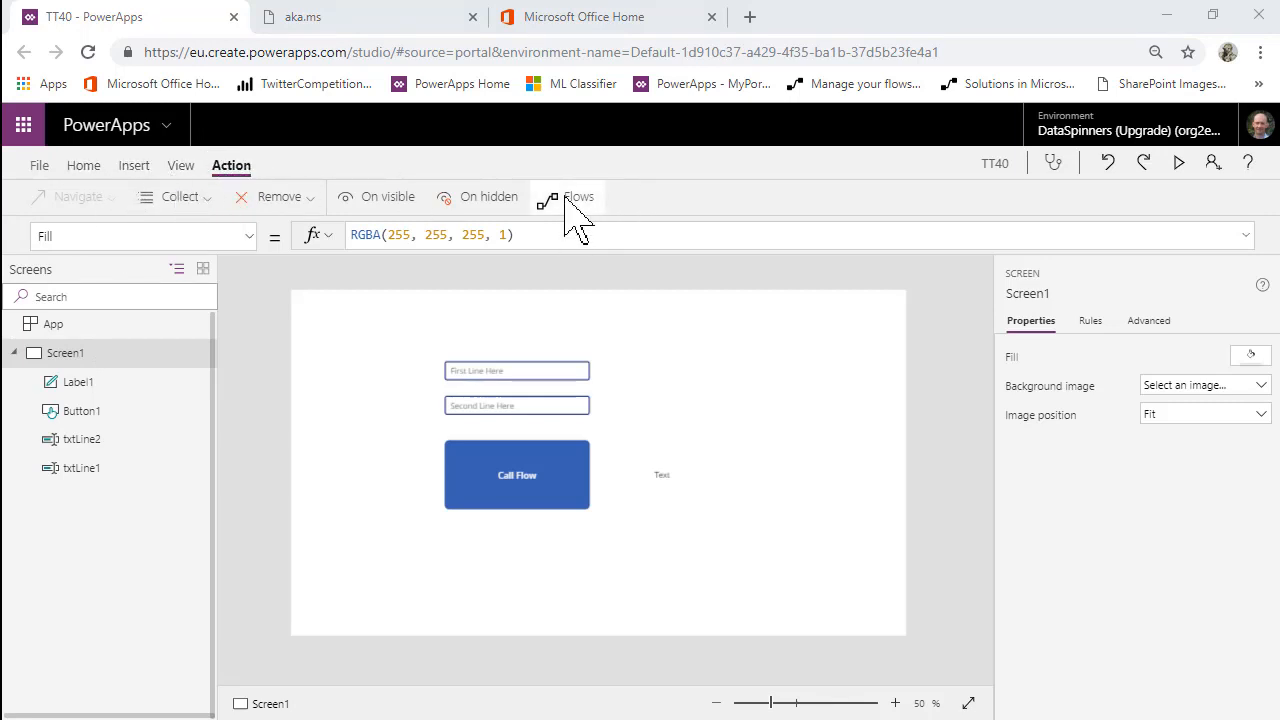
Check TT40 PowerApps + Flow appears in Flows, then select the Call Flow button's OnSelect
left_click(567, 196)
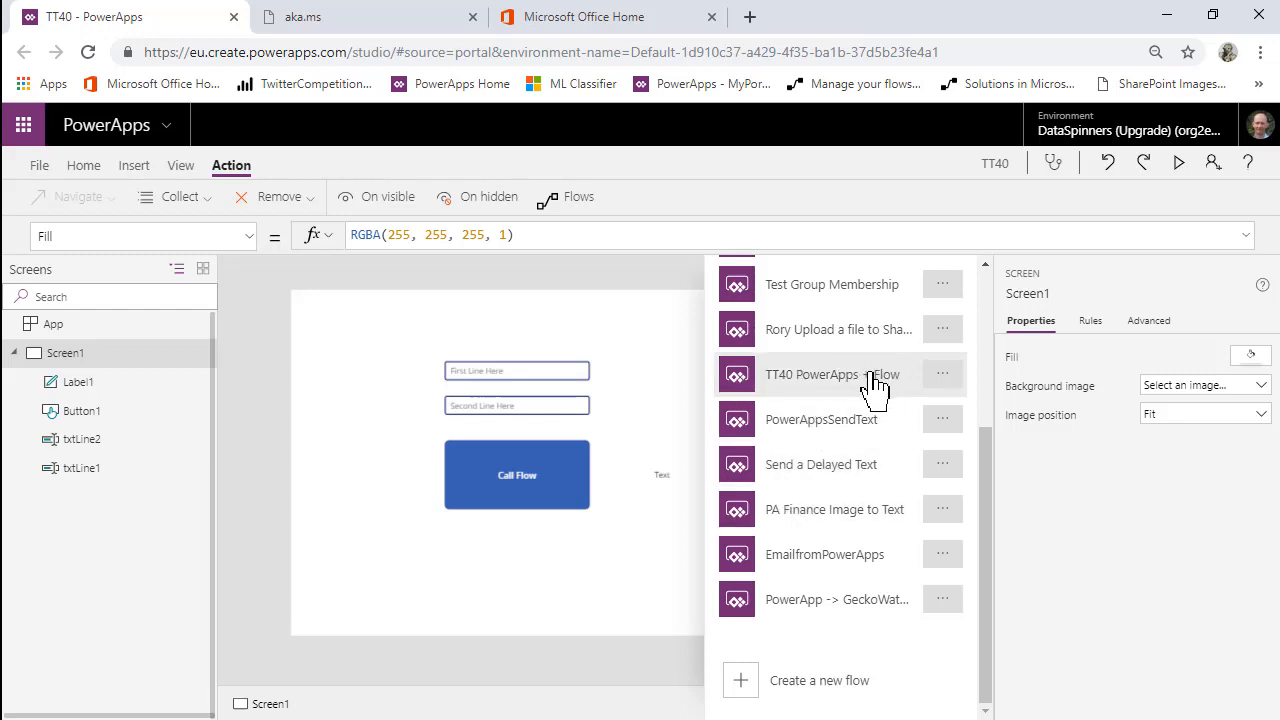
mouse_move(588, 590)
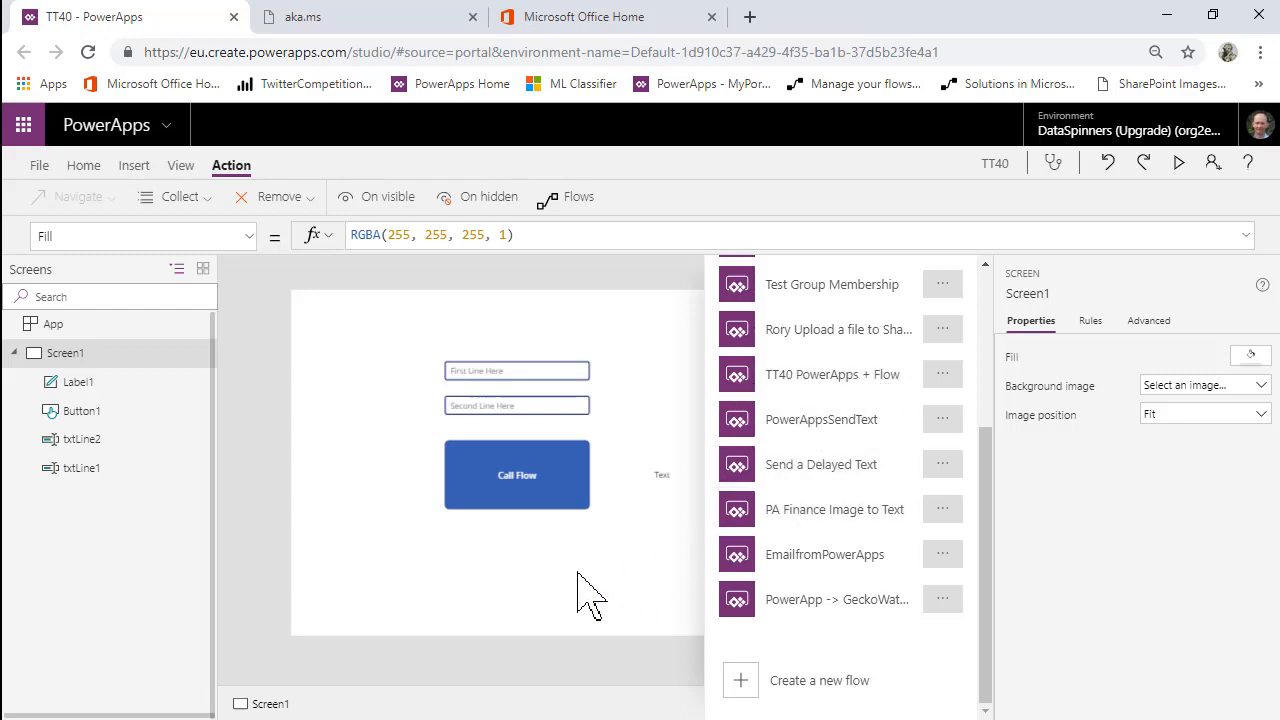
mouse_move(528, 498)
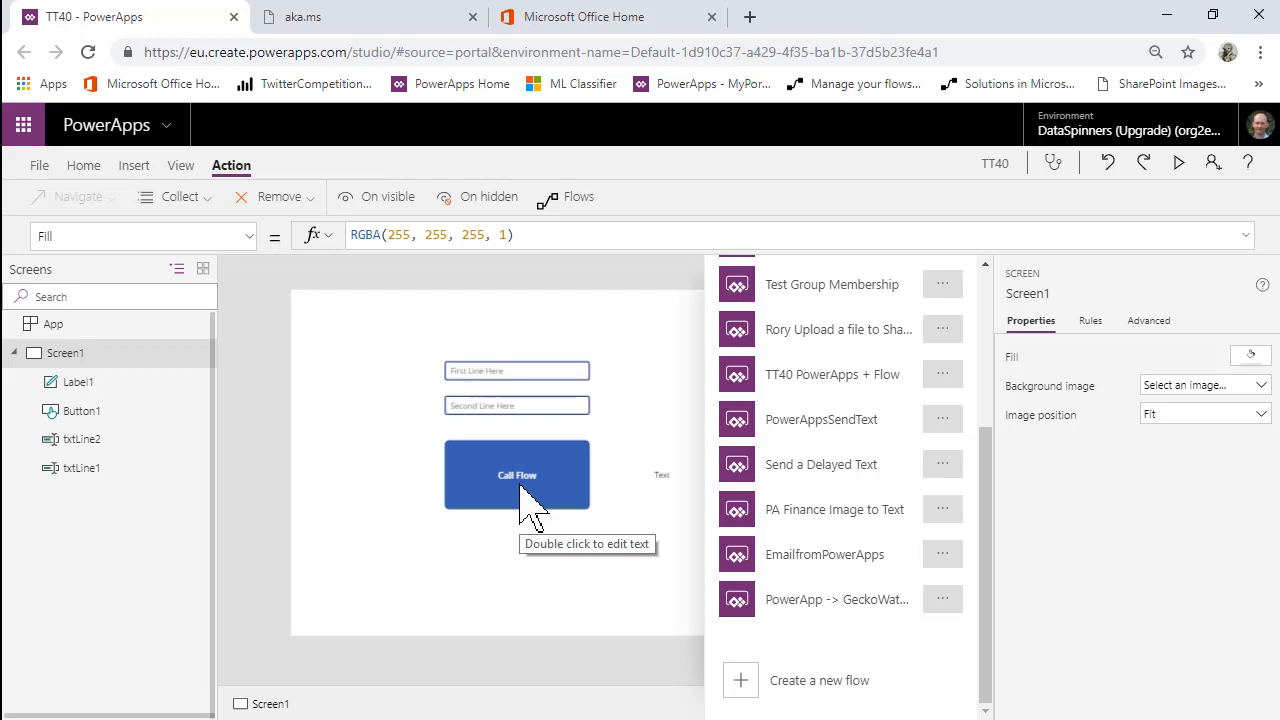
left_click(517, 475)
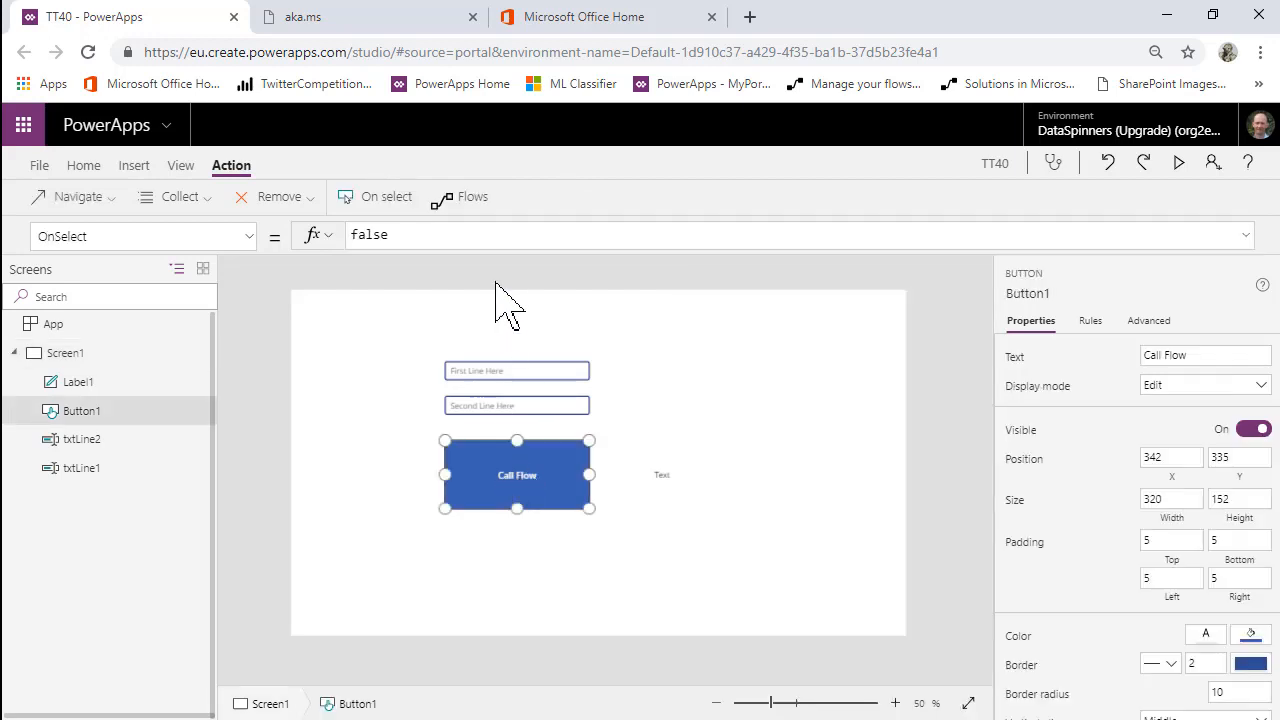
mouse_move(472, 196)
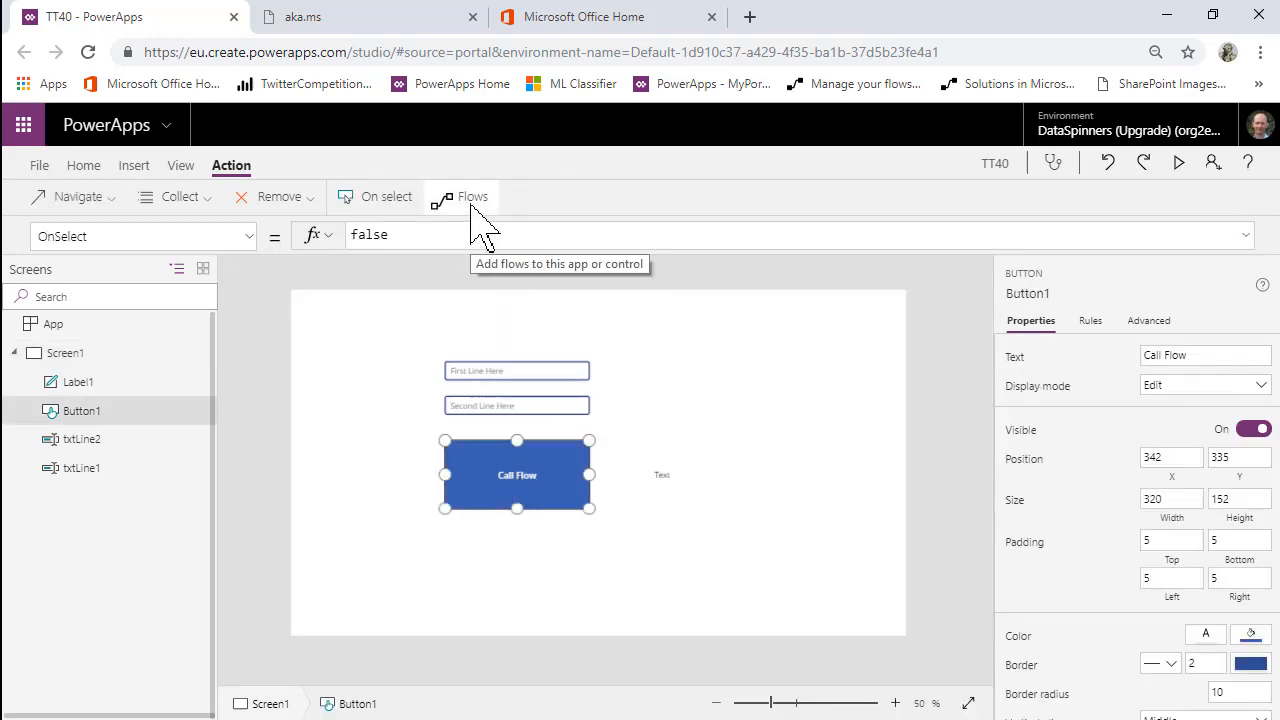
Attach the 'TT40 PowerApps + Flow' flow to the Call Flow button's OnSelect
left_click(472, 196)
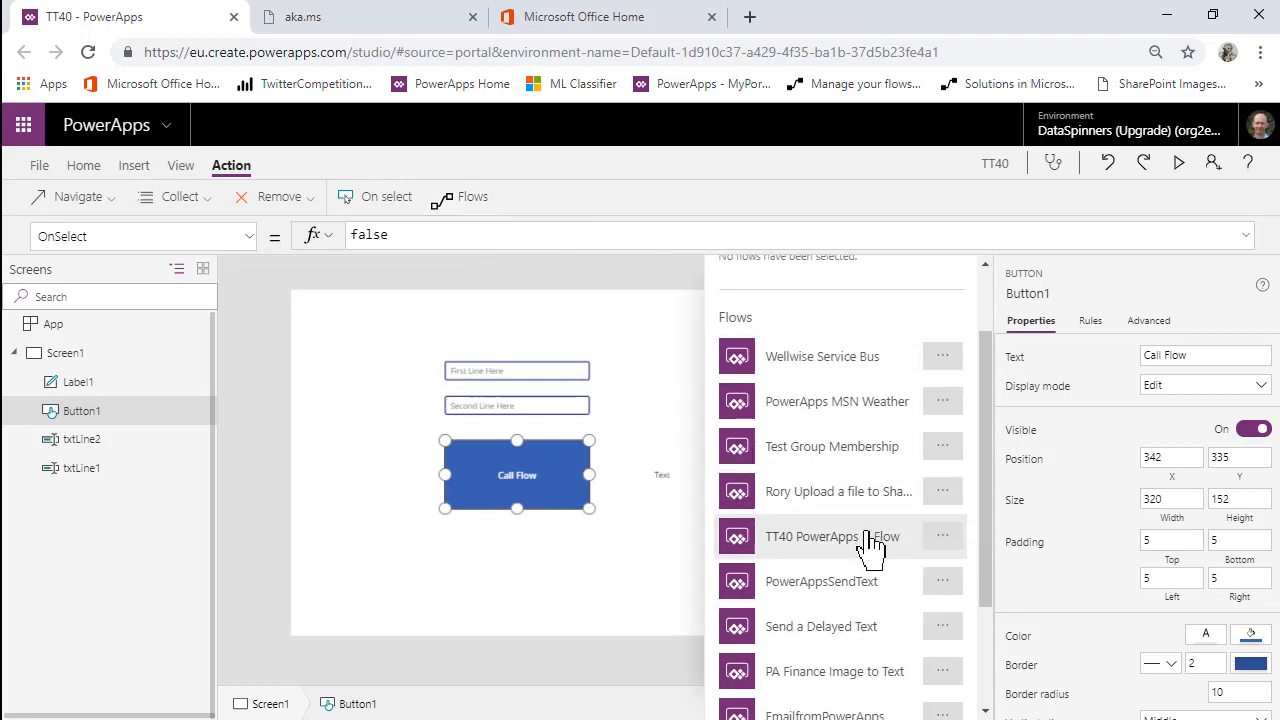
mouse_move(945, 545)
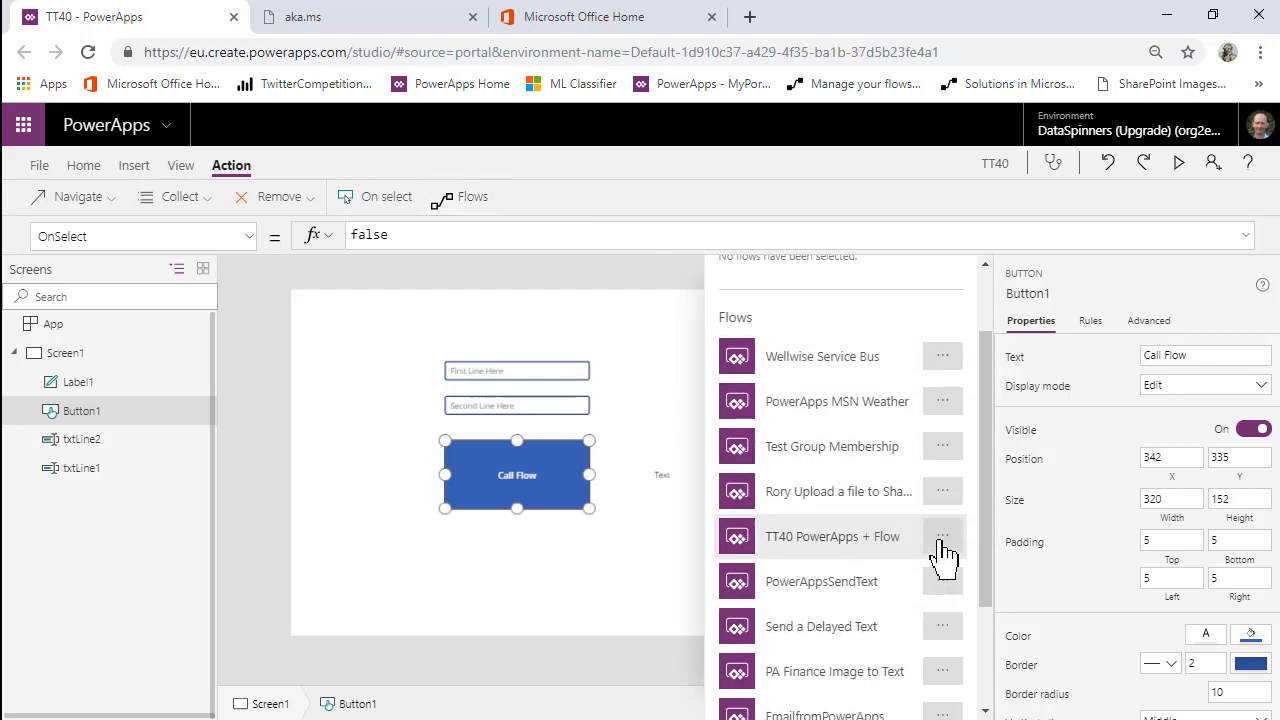
left_click(832, 536)
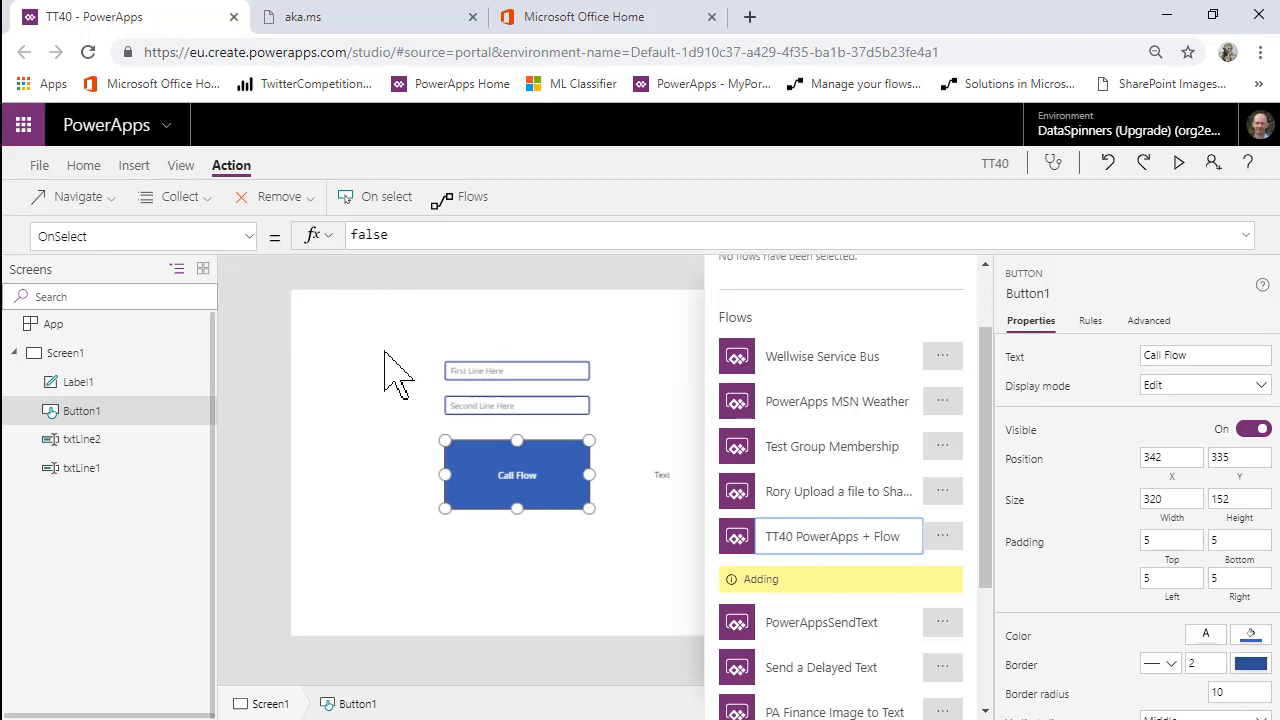
left_click(832, 536)
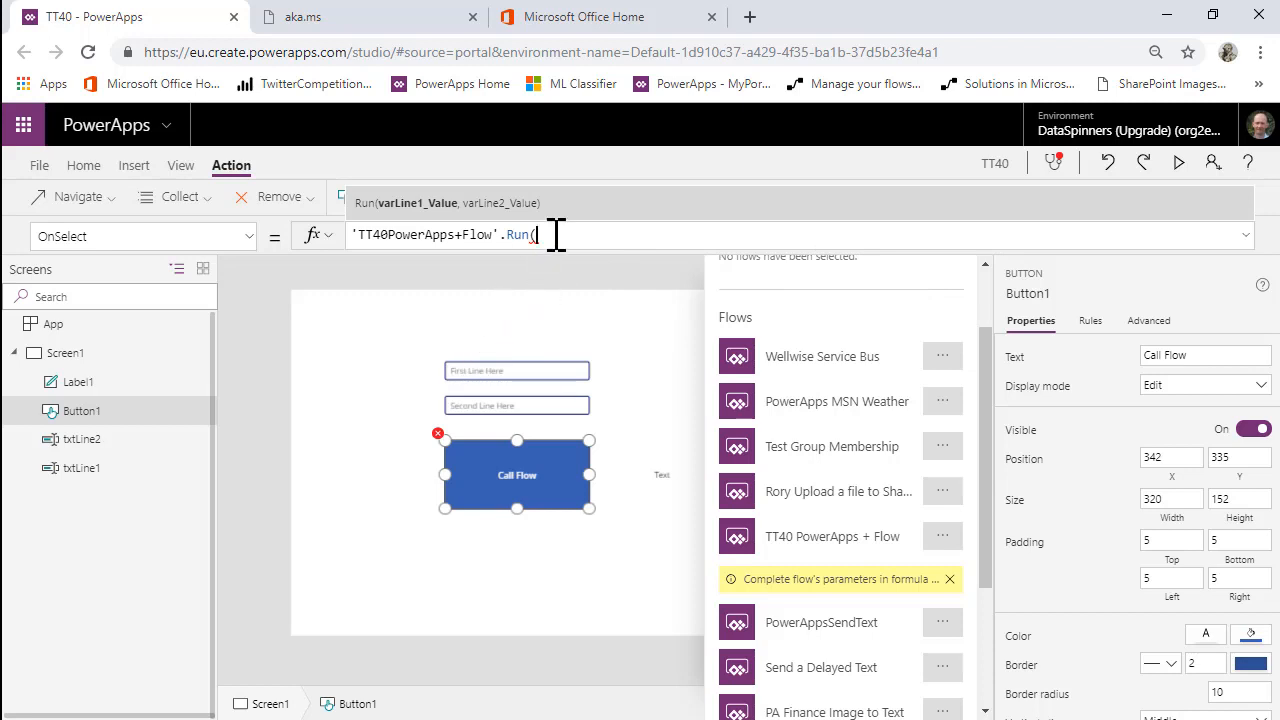
Run the flow with txtLine1 and txtLine2, storing .varcombined in a gv variable shown in Label1
type("txt")
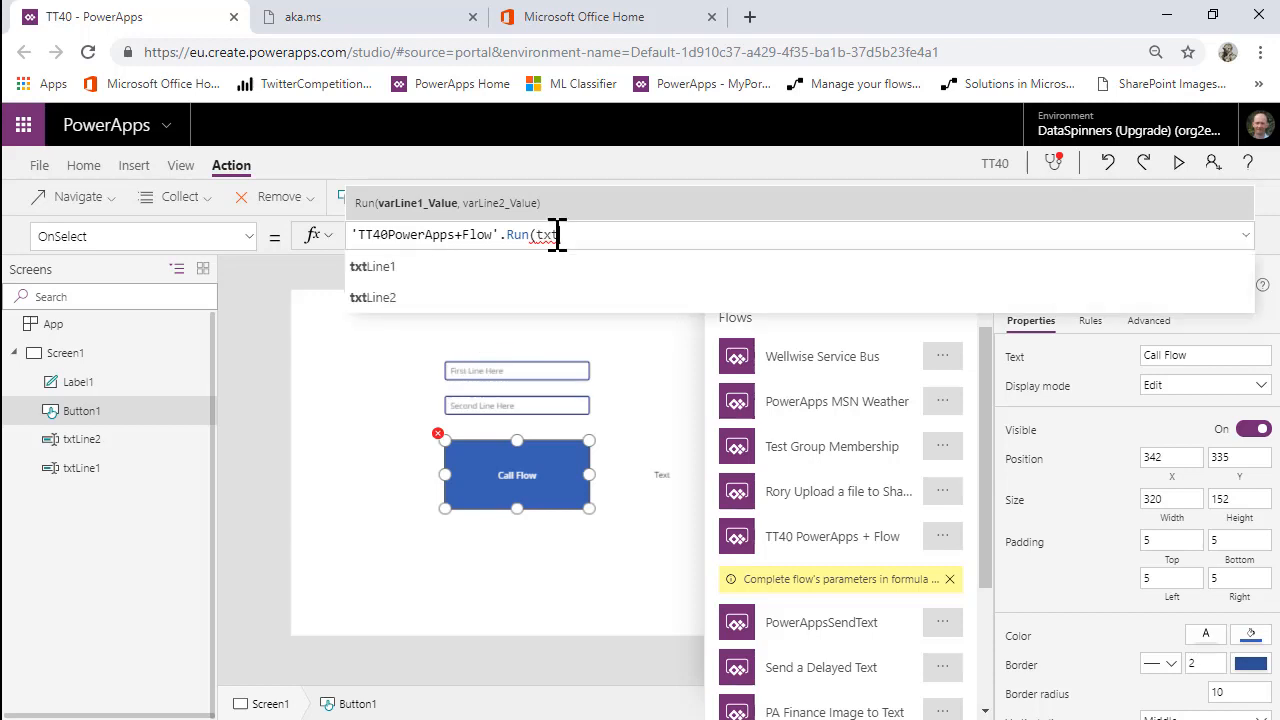
left_click(372, 266)
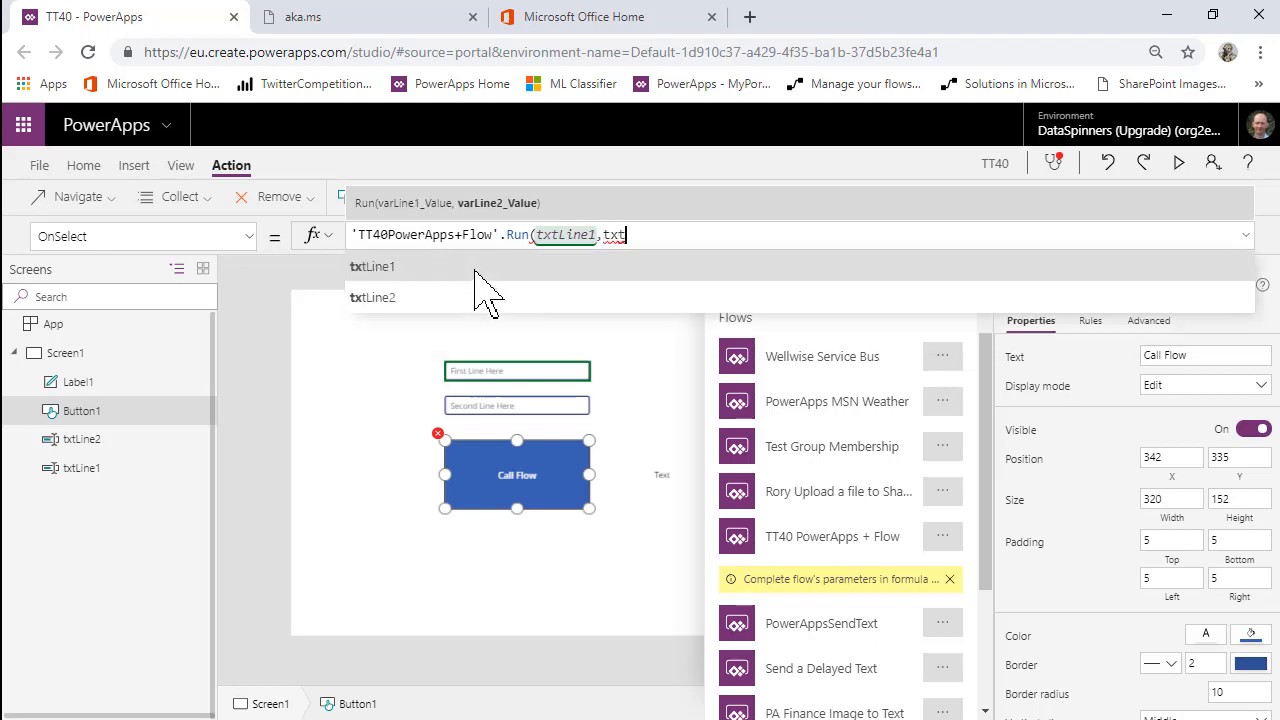
left_click(372, 297)
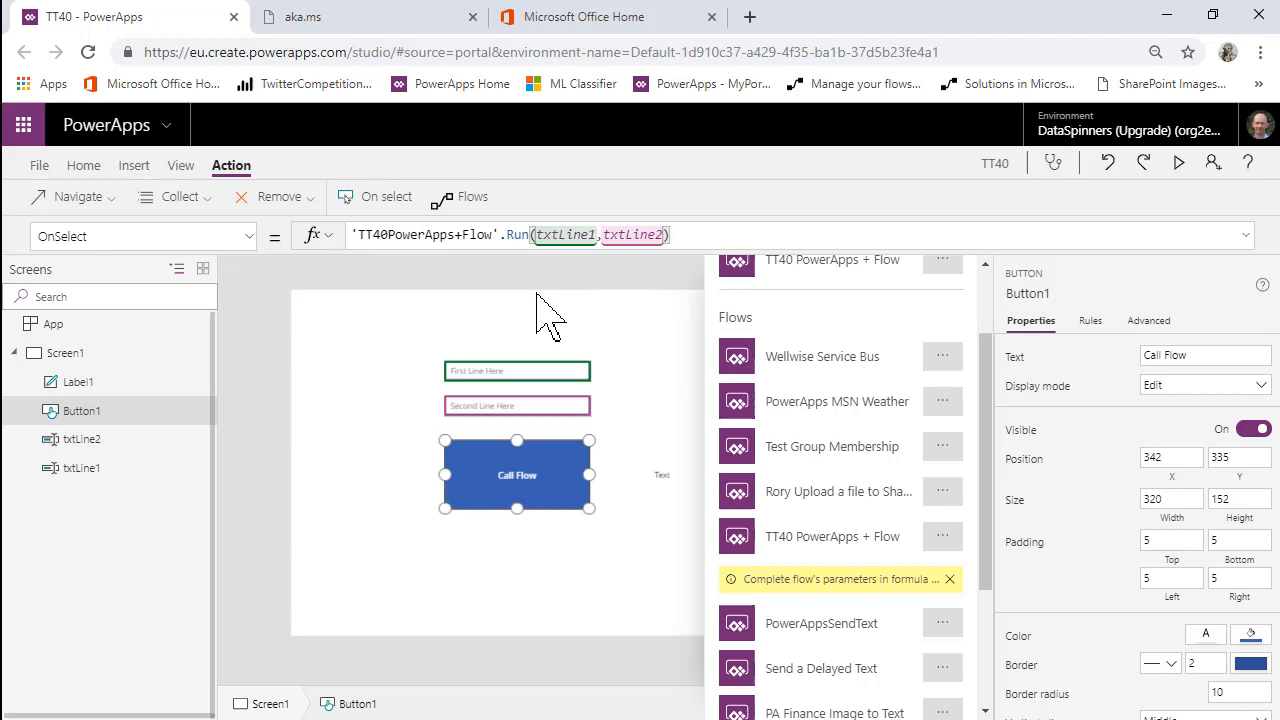
type(".varcombined")
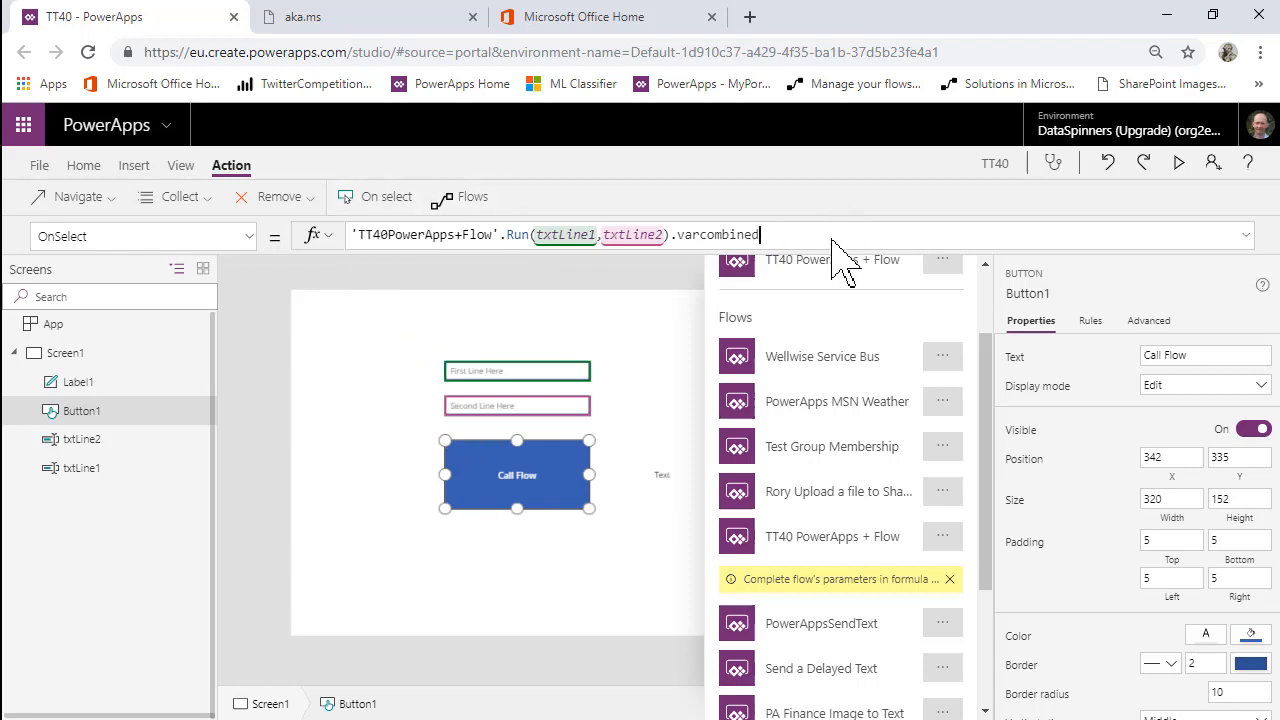
mouse_move(615, 600)
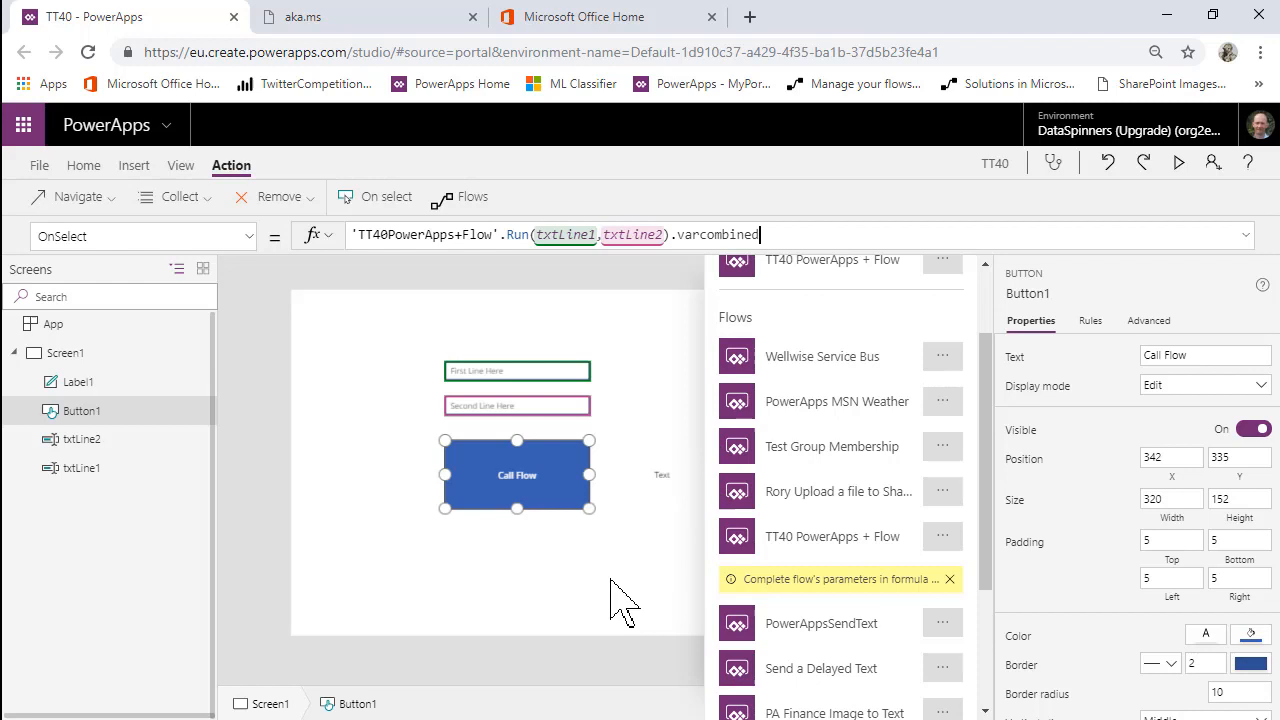
mouse_move(590, 560)
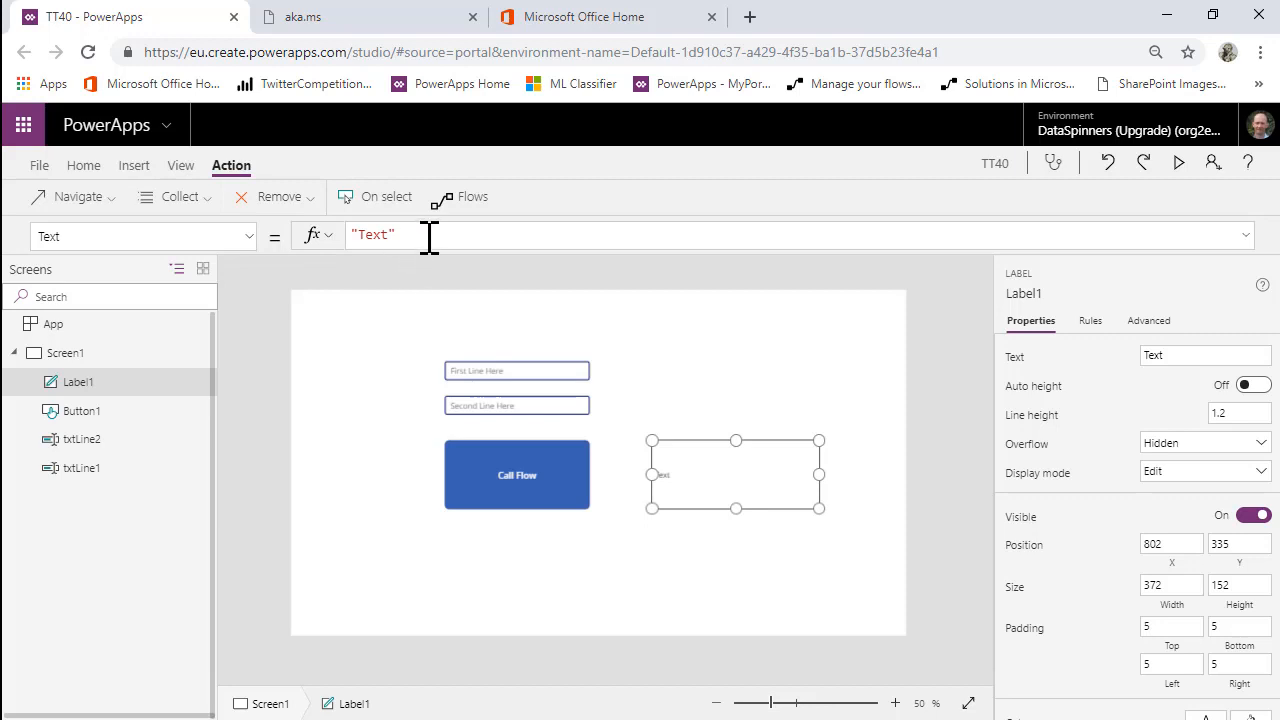
type("gv")
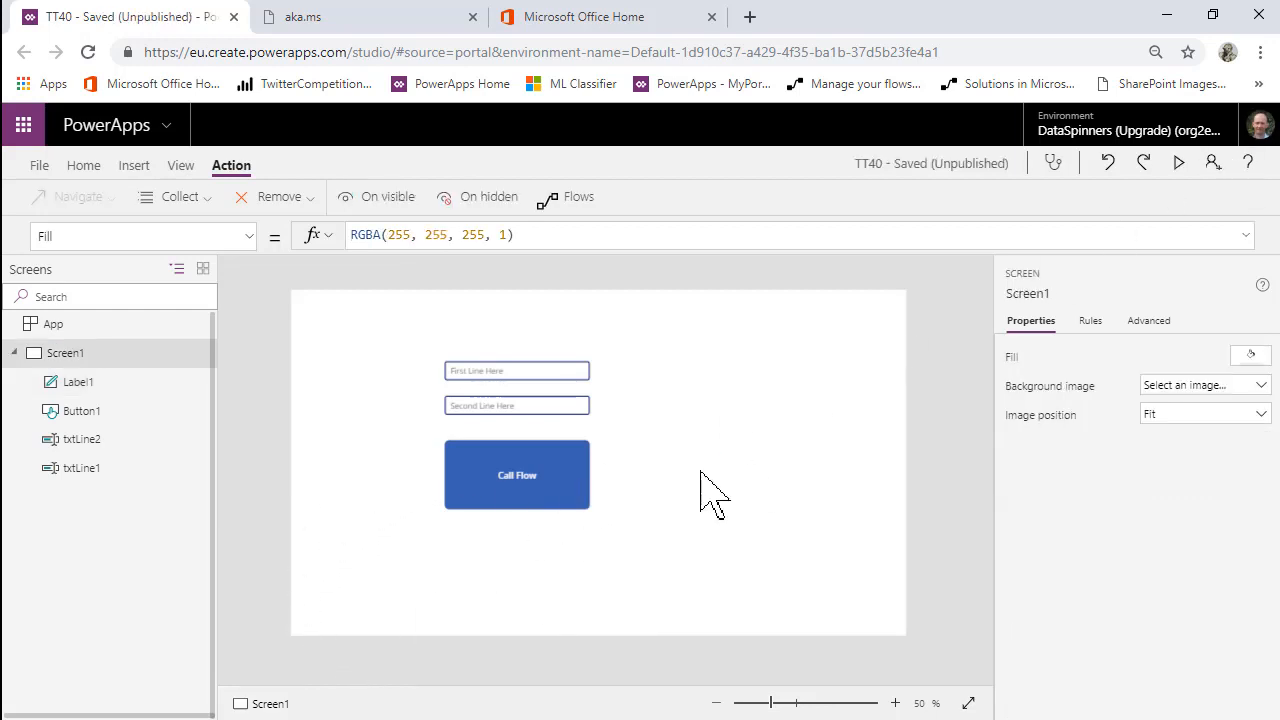
In preview, enter 'My First Line' and 'My Second Line' in the two text inputs
left_click(517, 474)
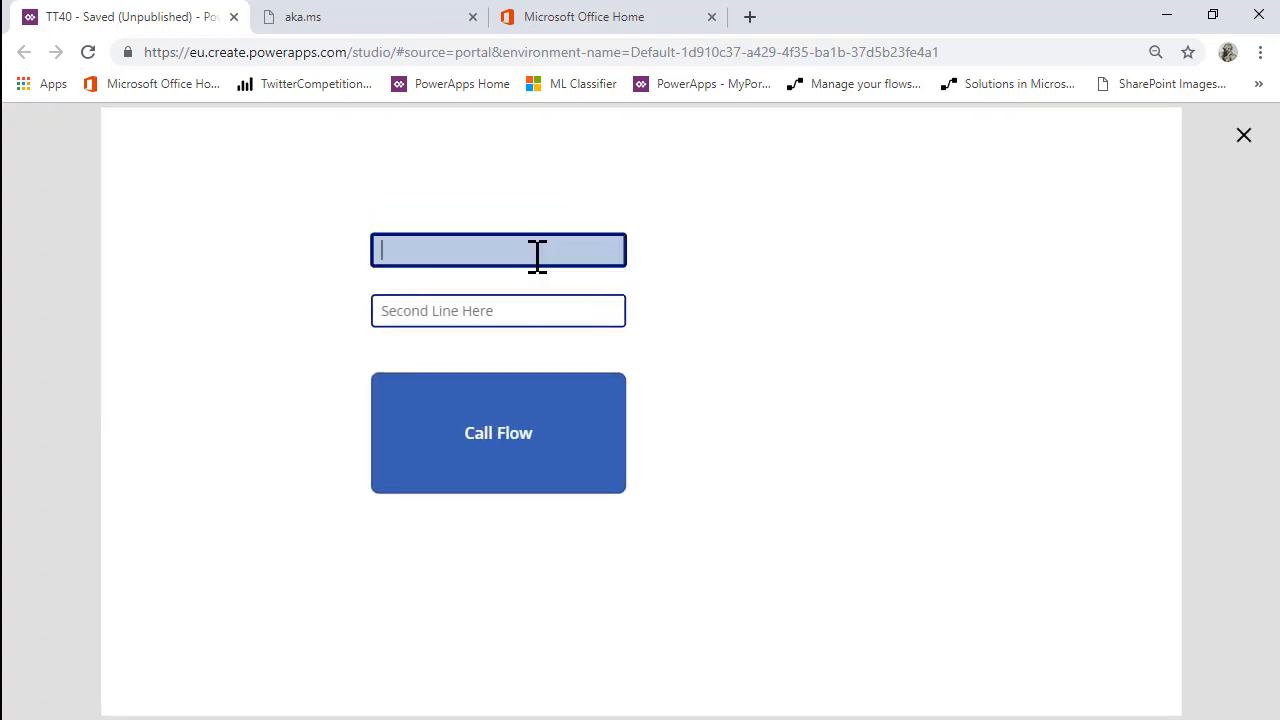
type("My First Line")
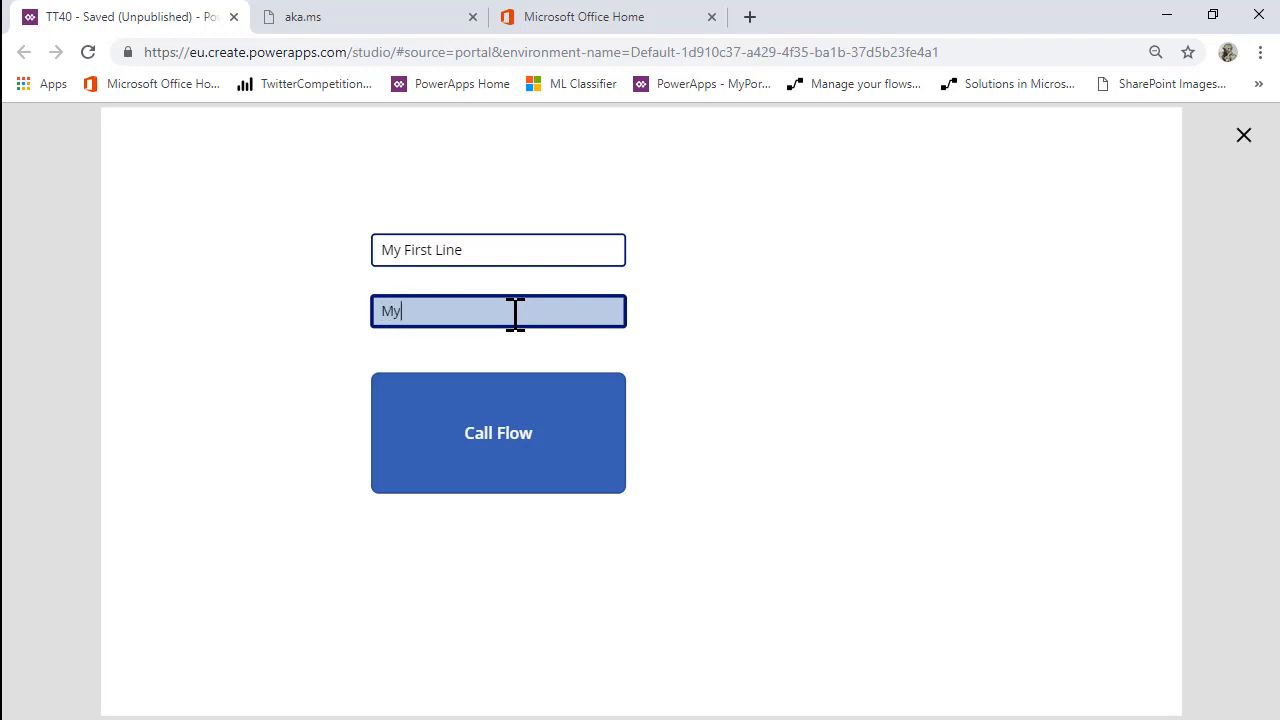
type("Secon")
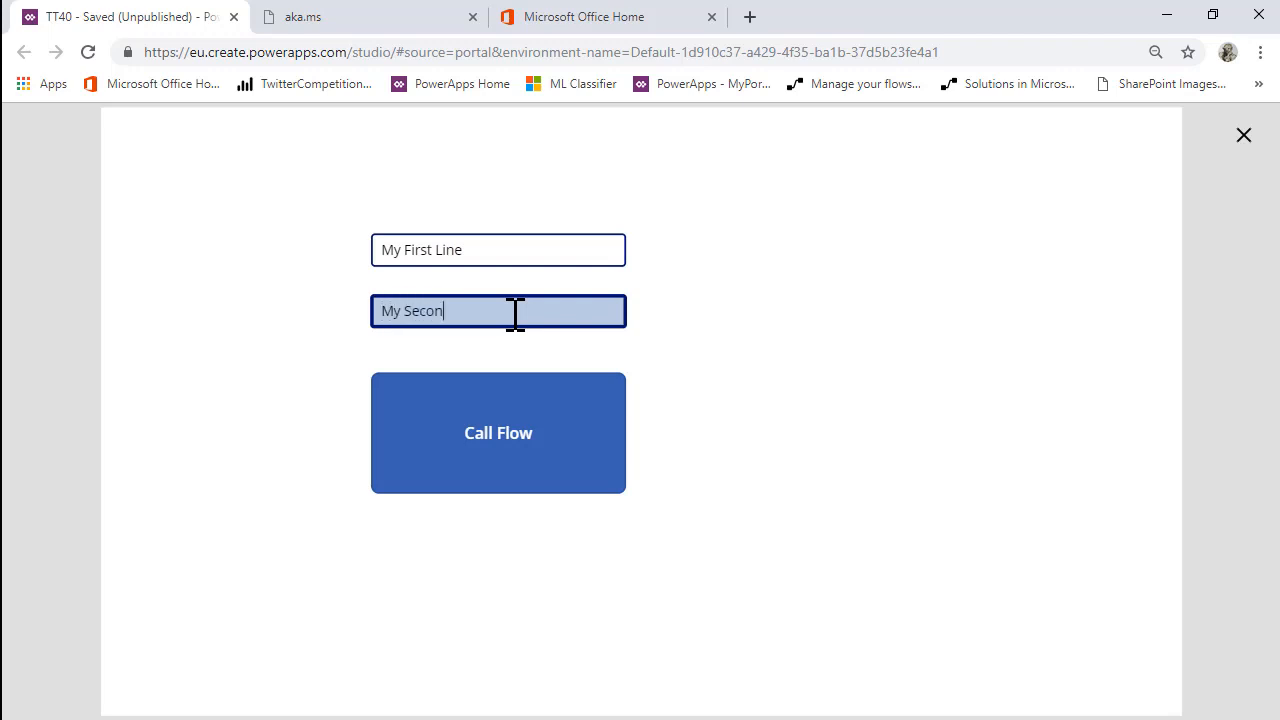
type("d Line")
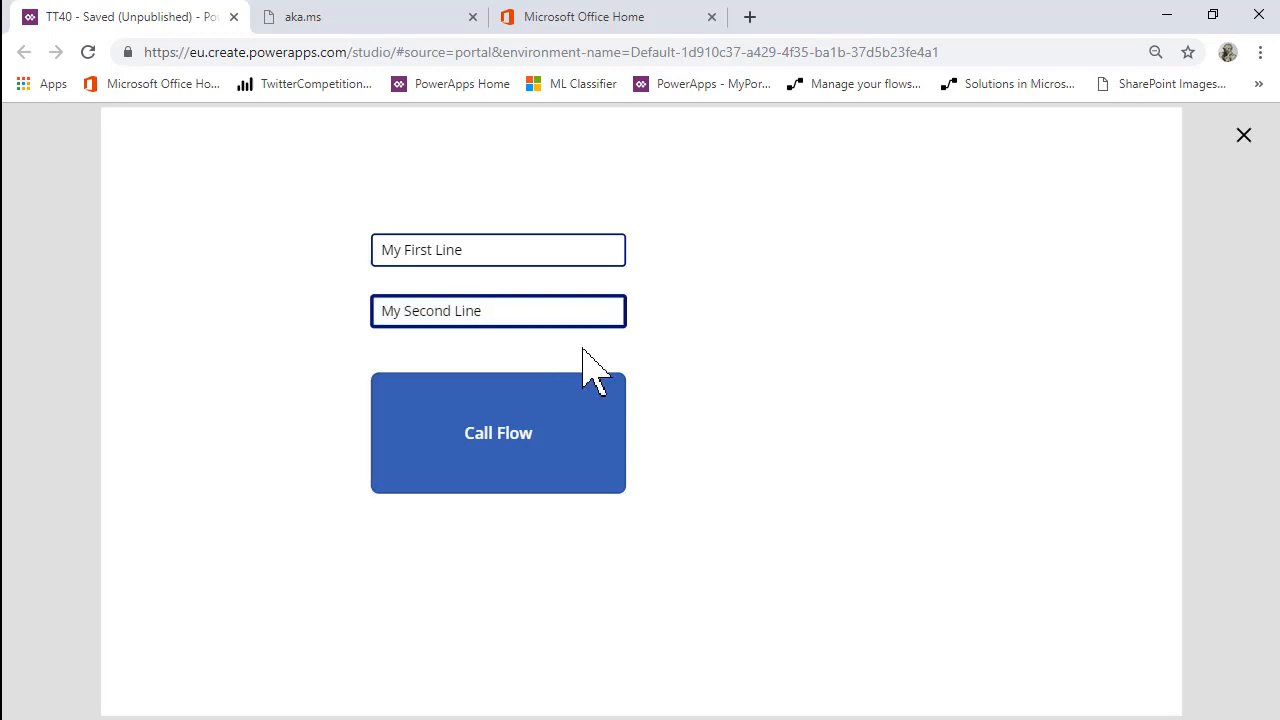
Call the flow so the label reads 'My First Line My Second Line', then return to editing
left_click(498, 432)
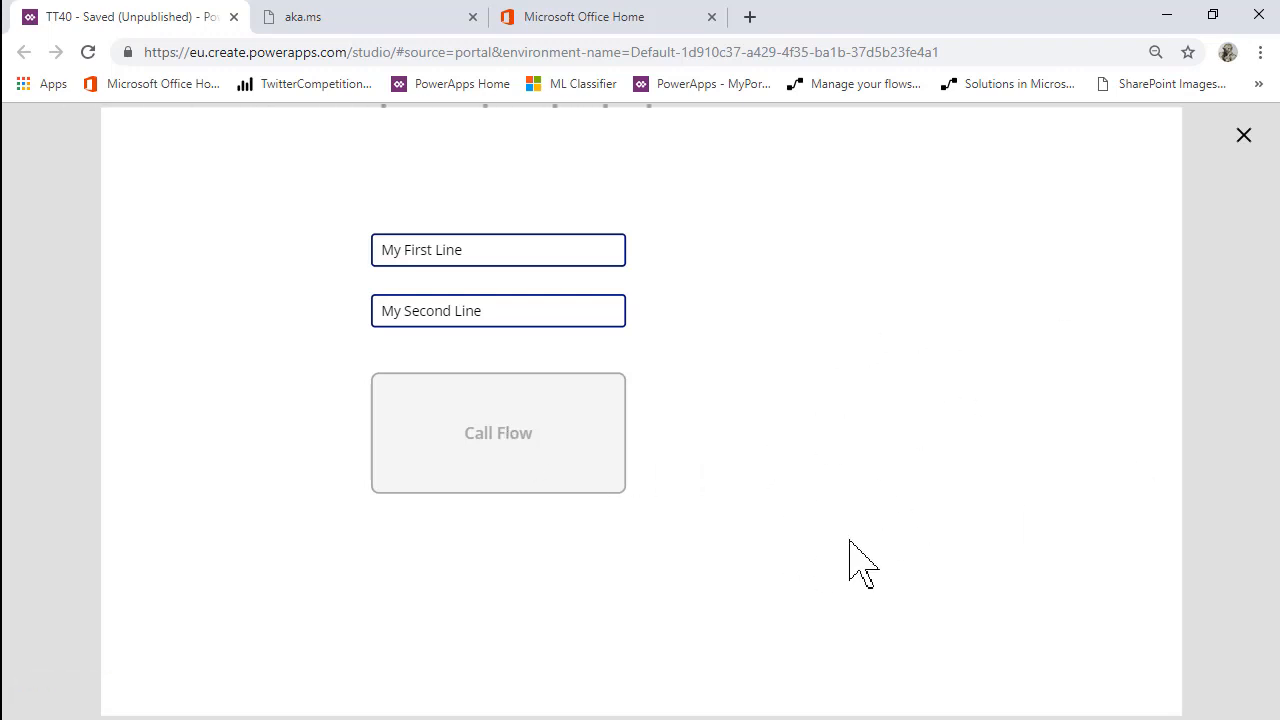
left_click(498, 432)
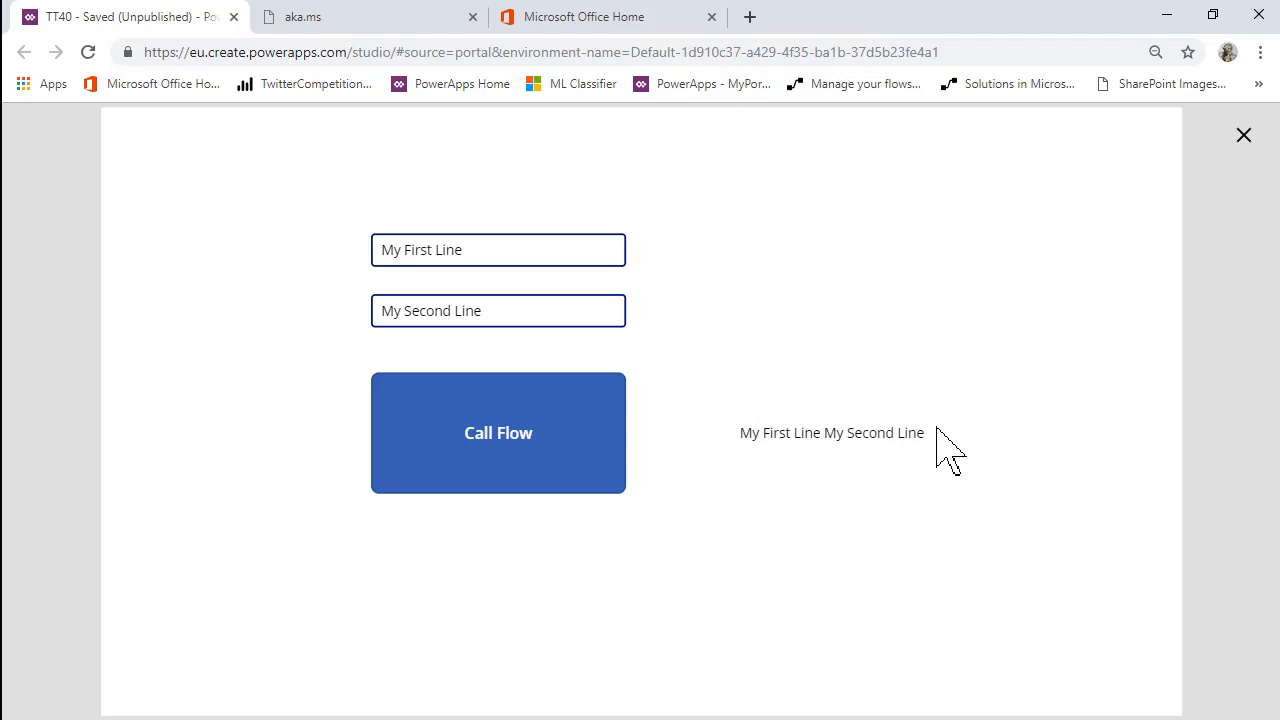
mouse_move(812, 438)
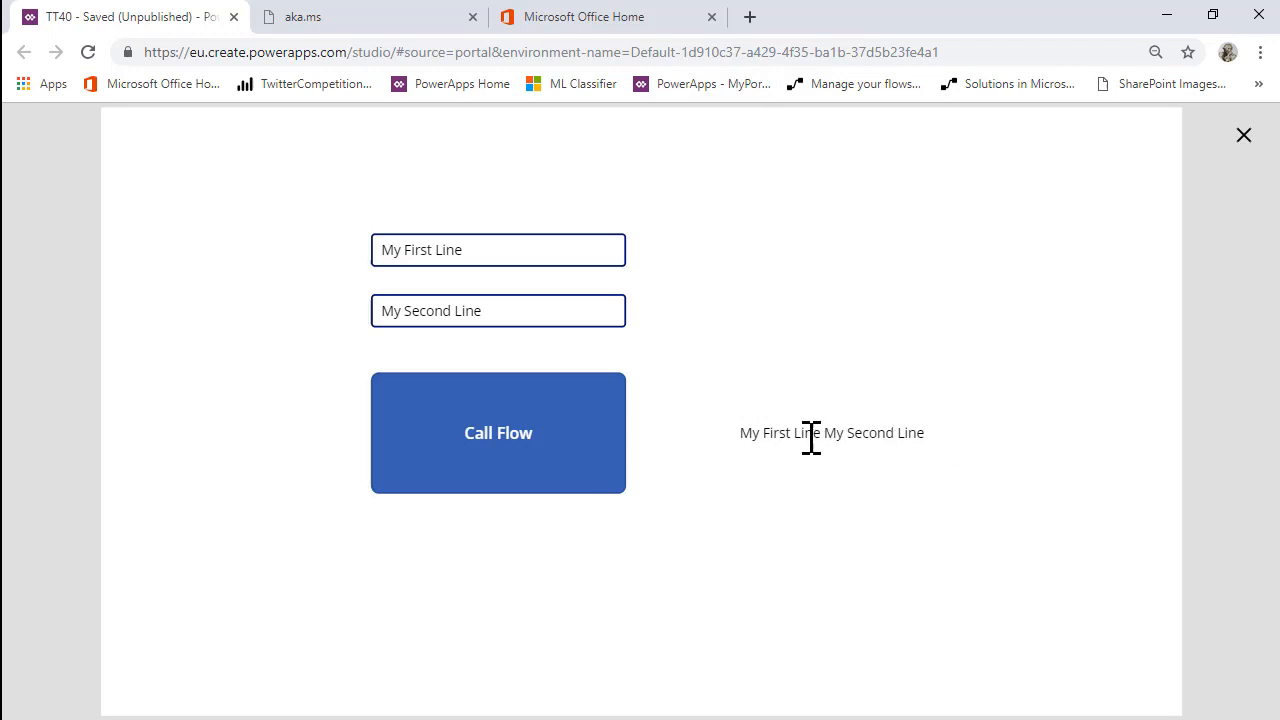
mouse_move(685, 455)
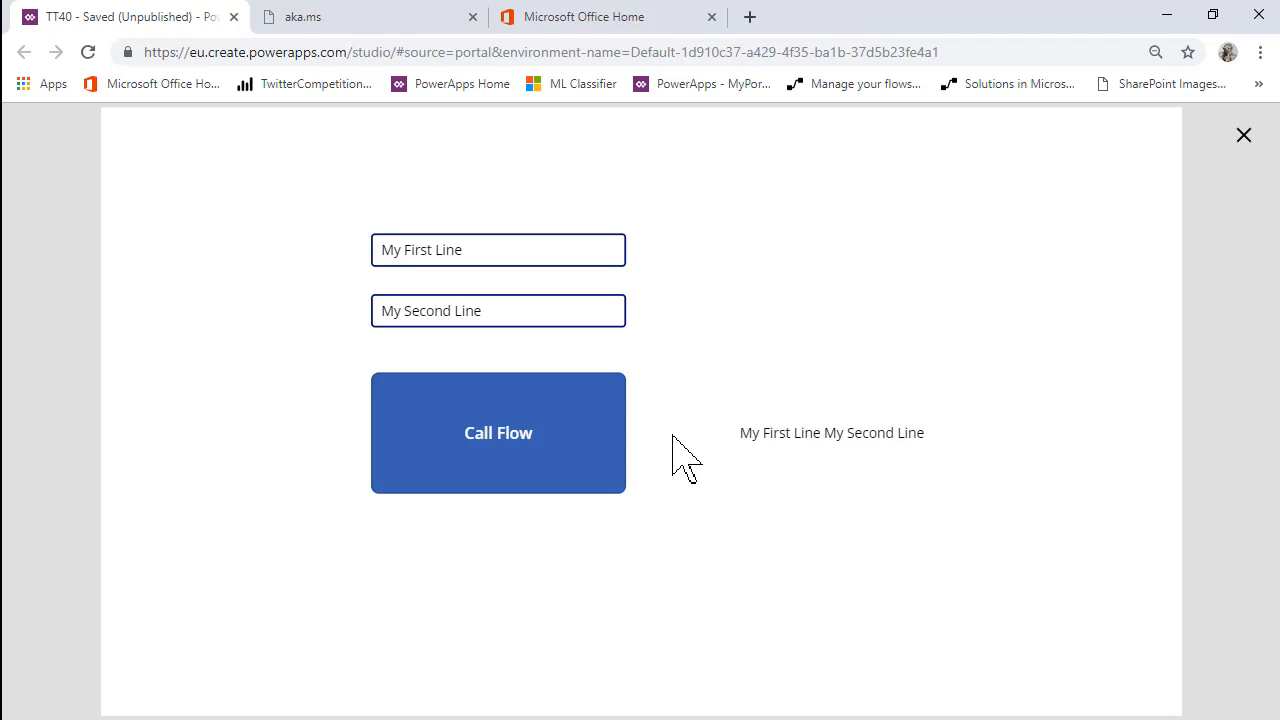
mouse_move(1244, 135)
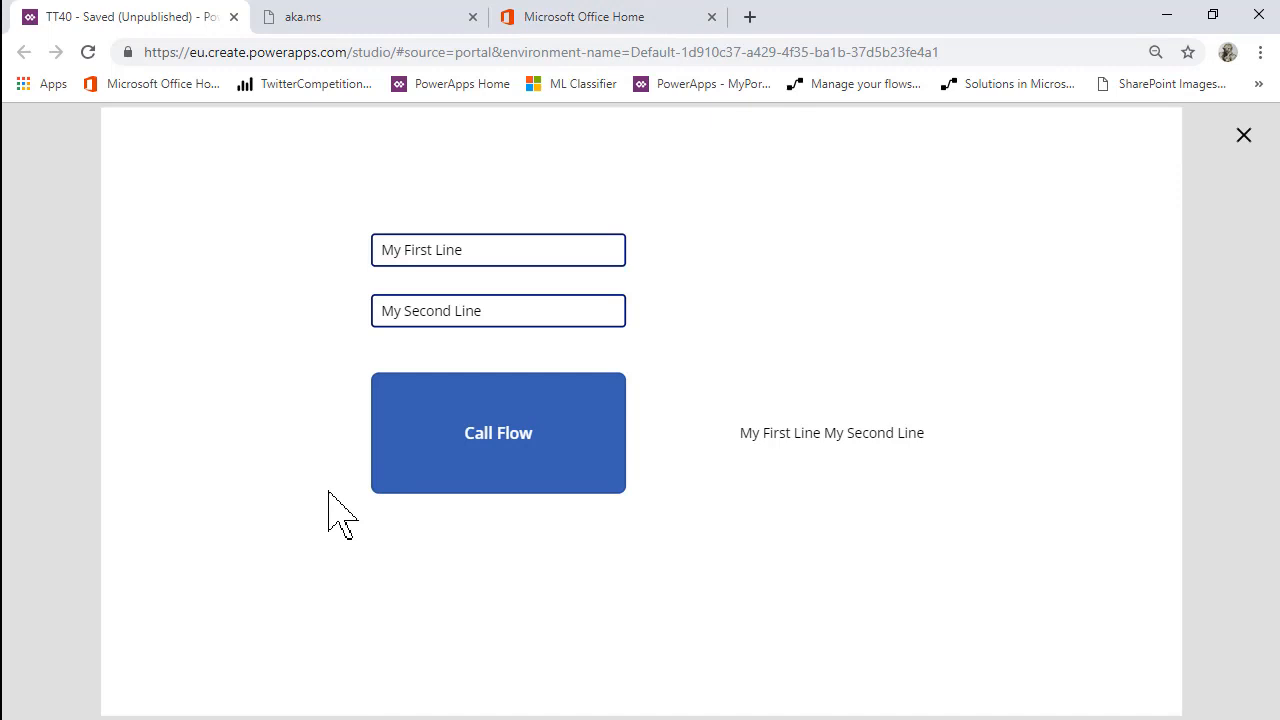
mouse_move(570, 410)
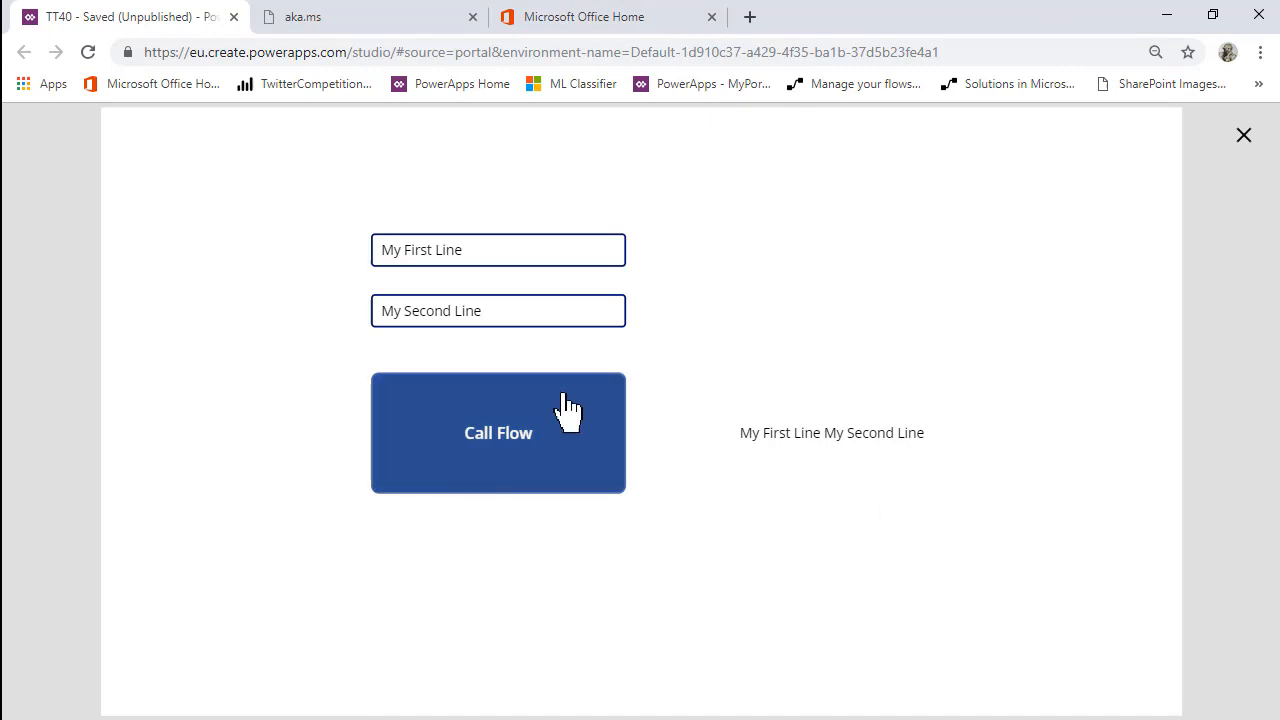
left_click(1244, 135)
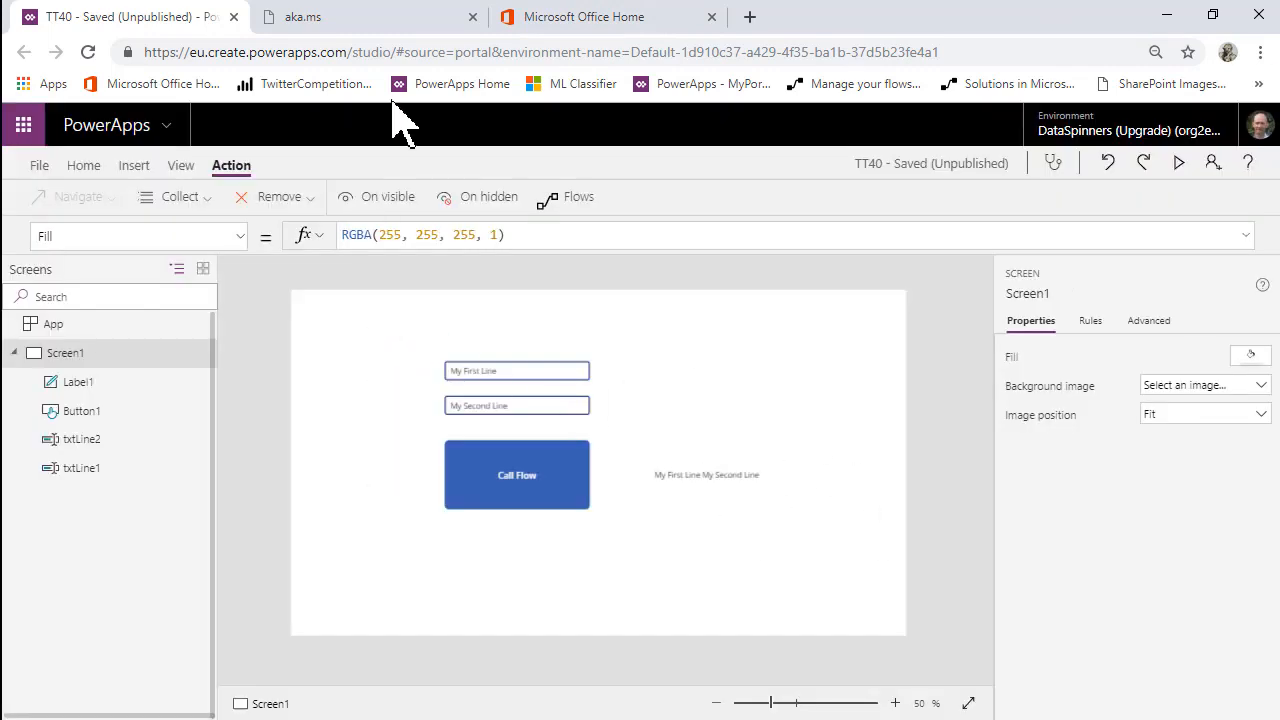
mouse_move(625, 30)
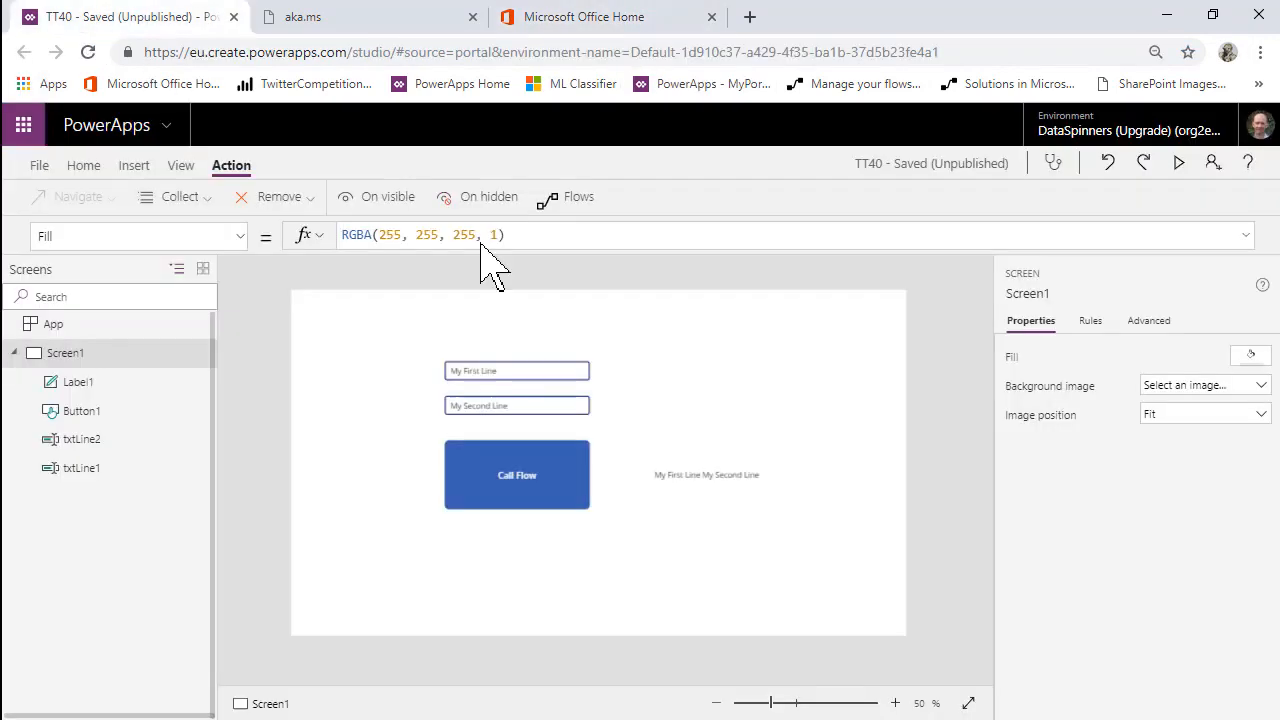
From Action > Flows, edit the 'TT40 PowerApps + Flow' flow in Microsoft Flow
left_click(566, 196)
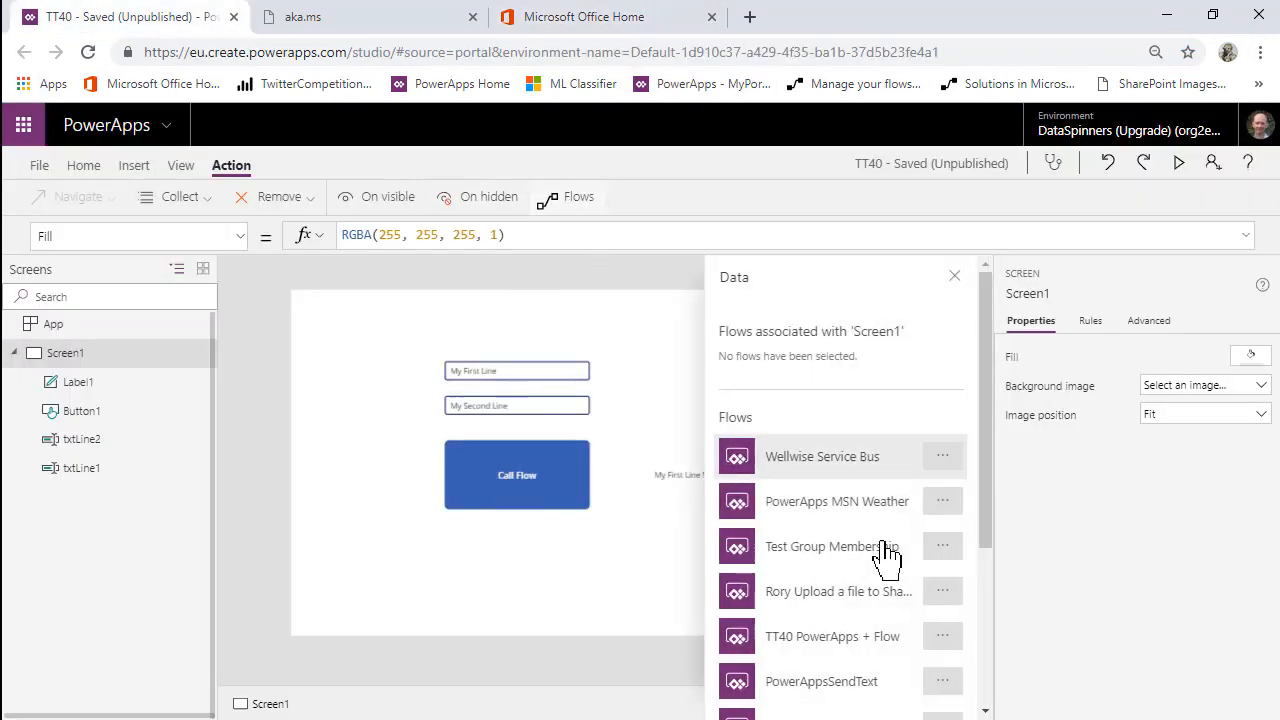
scroll("down", 3)
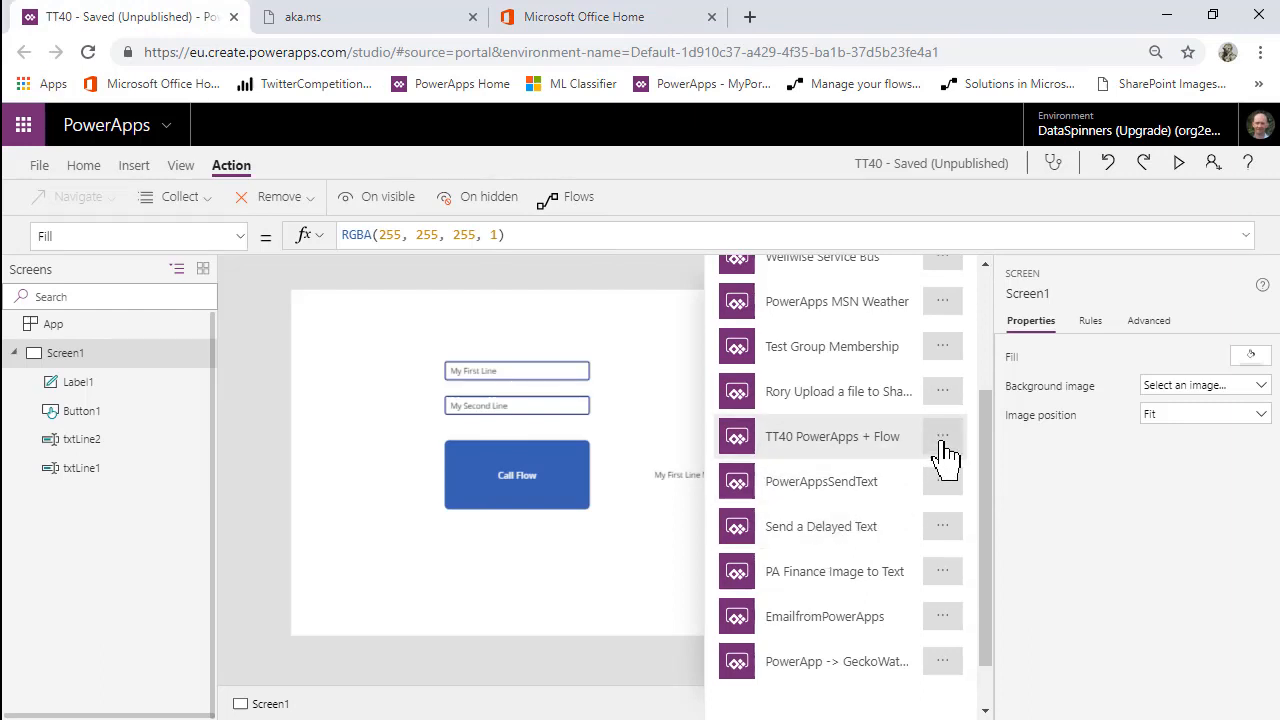
left_click(941, 436)
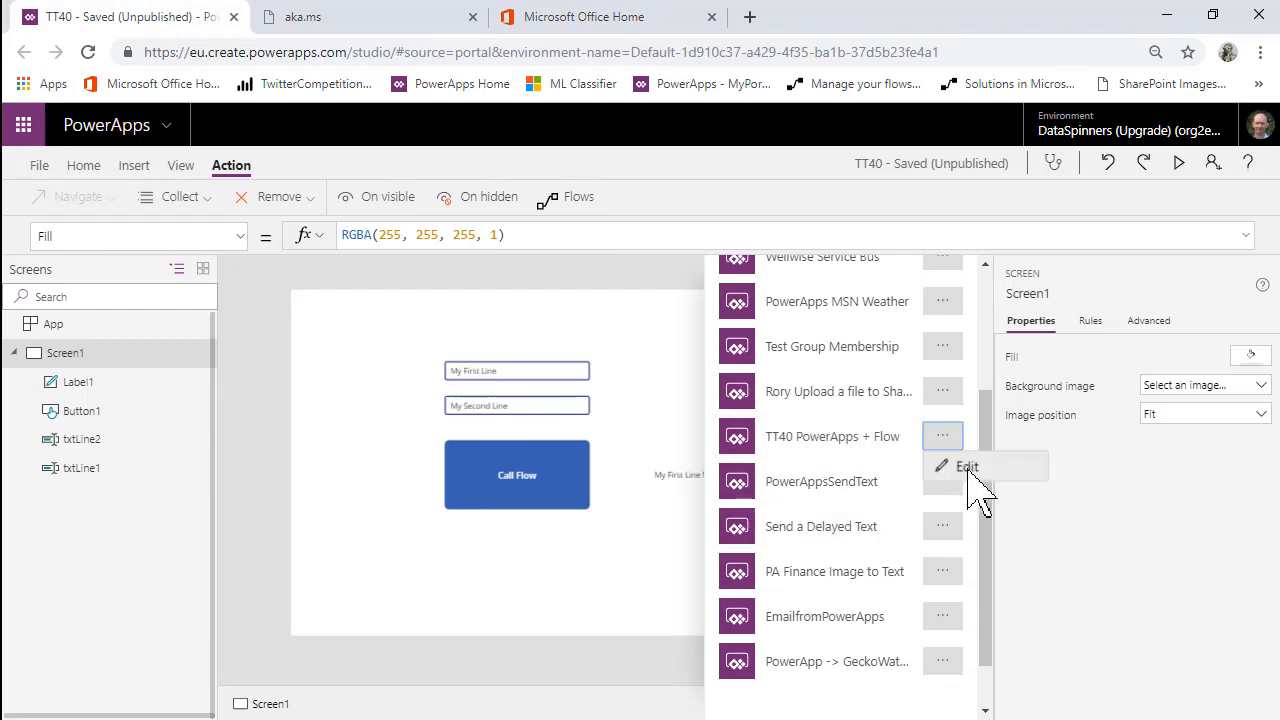
left_click(966, 466)
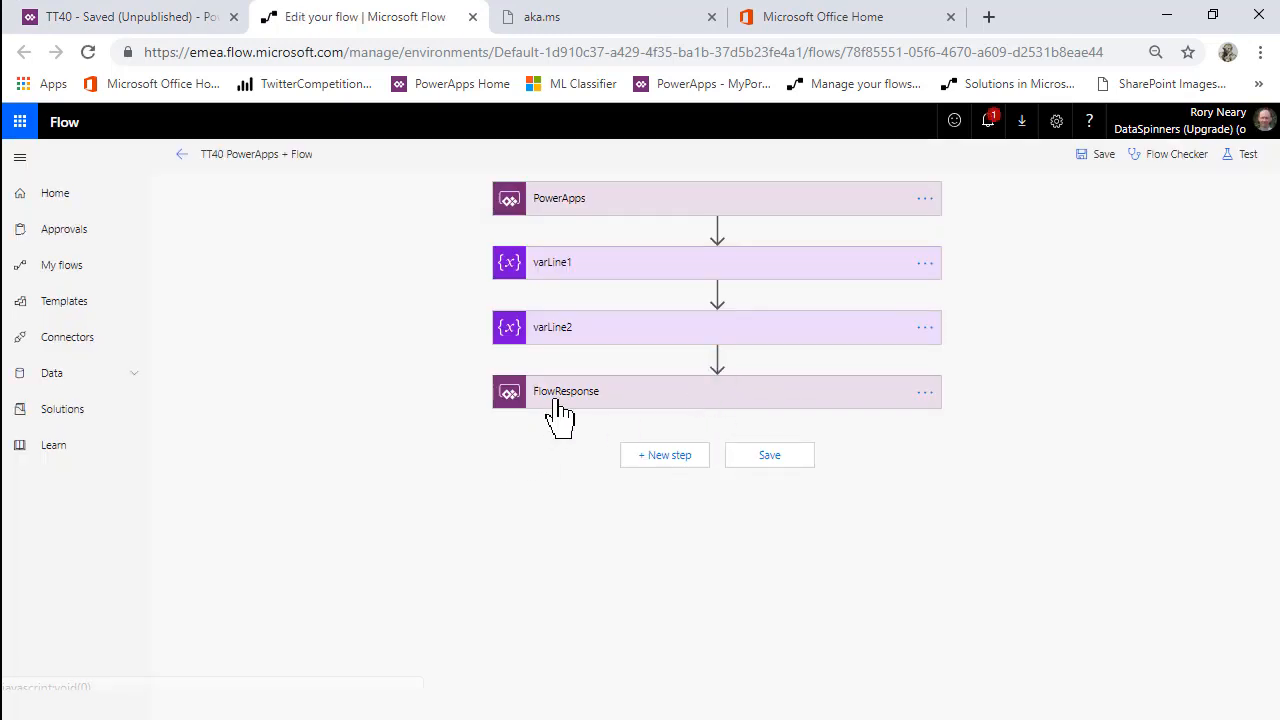
Review FlowResponse outputs and add a new action above it
left_click(566, 391)
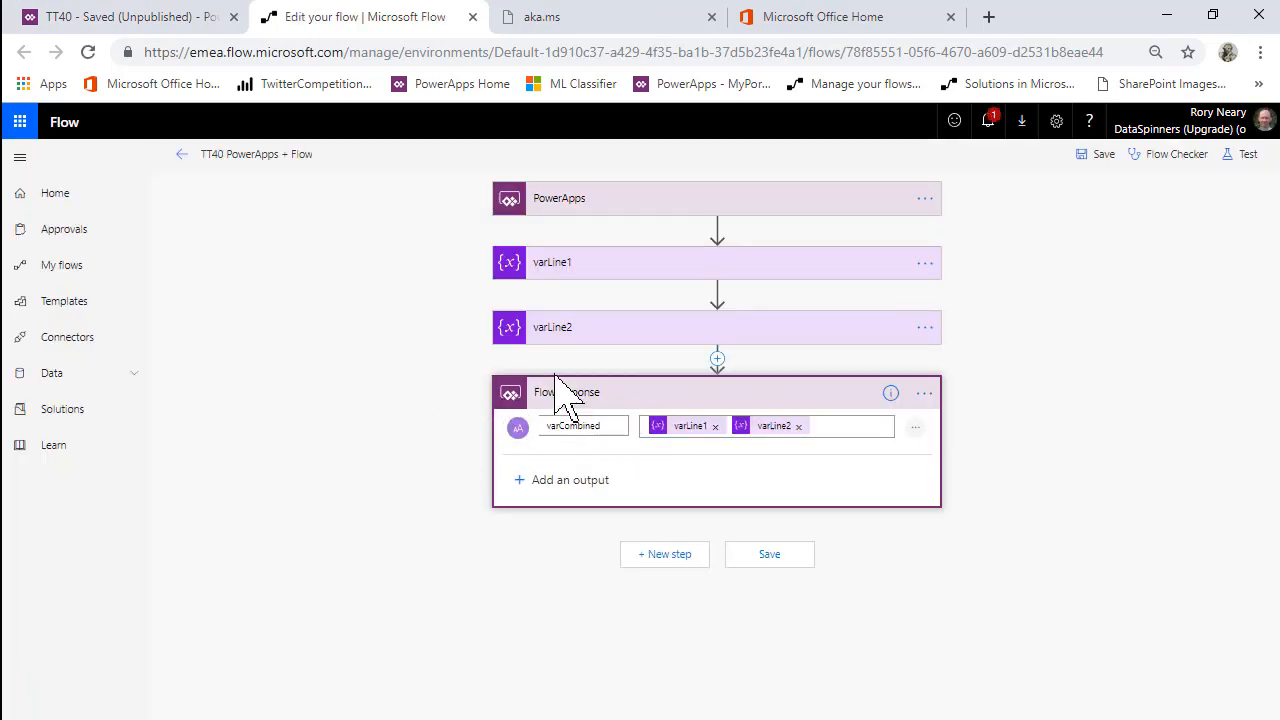
mouse_move(650, 375)
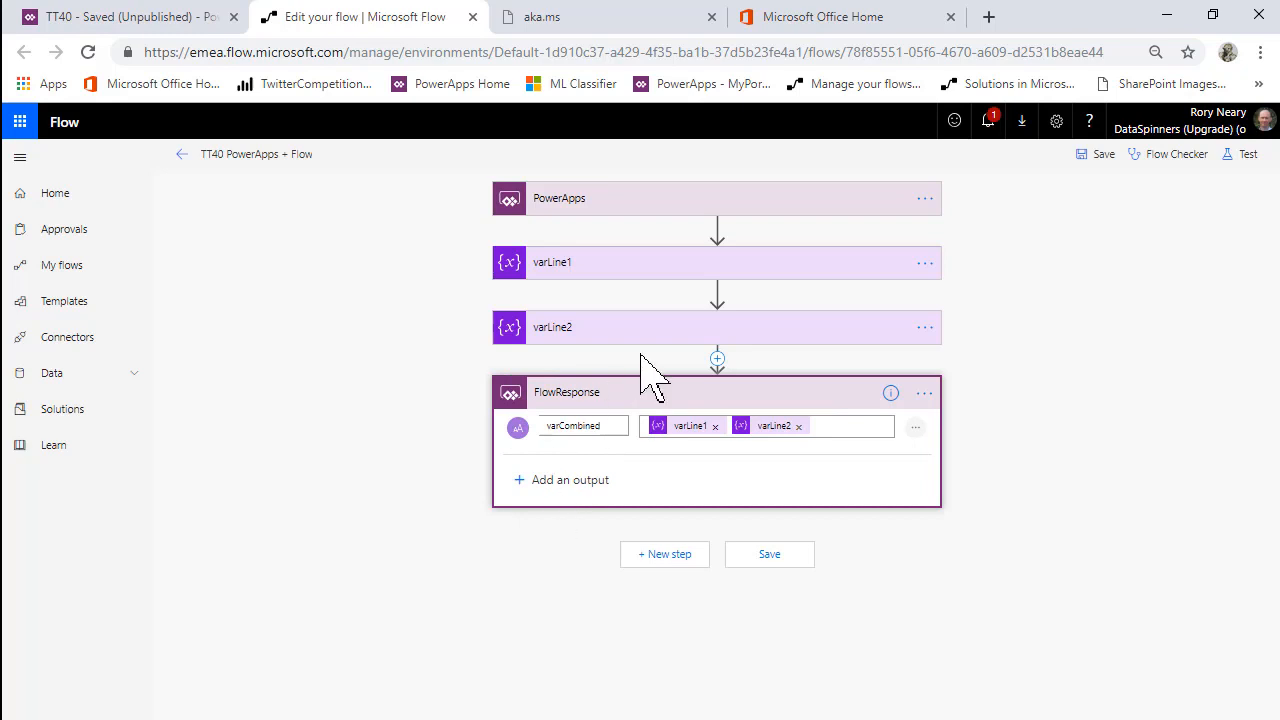
mouse_move(717, 358)
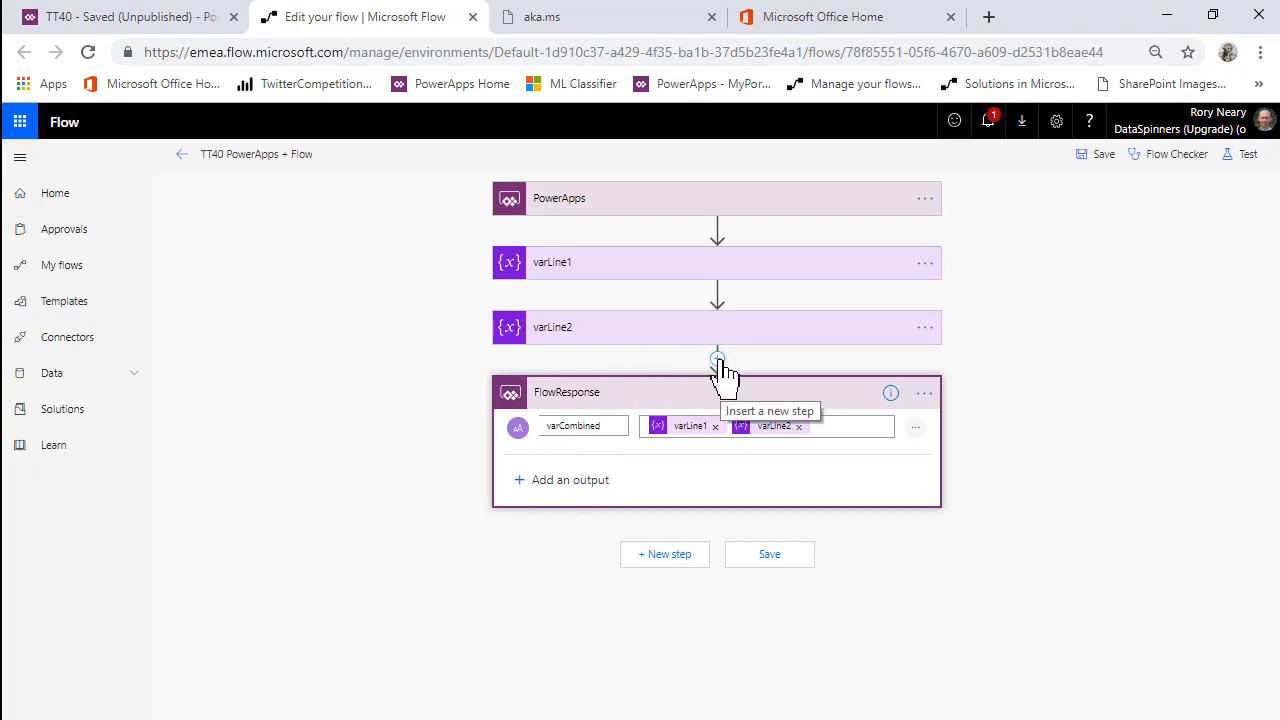
left_click(716, 358)
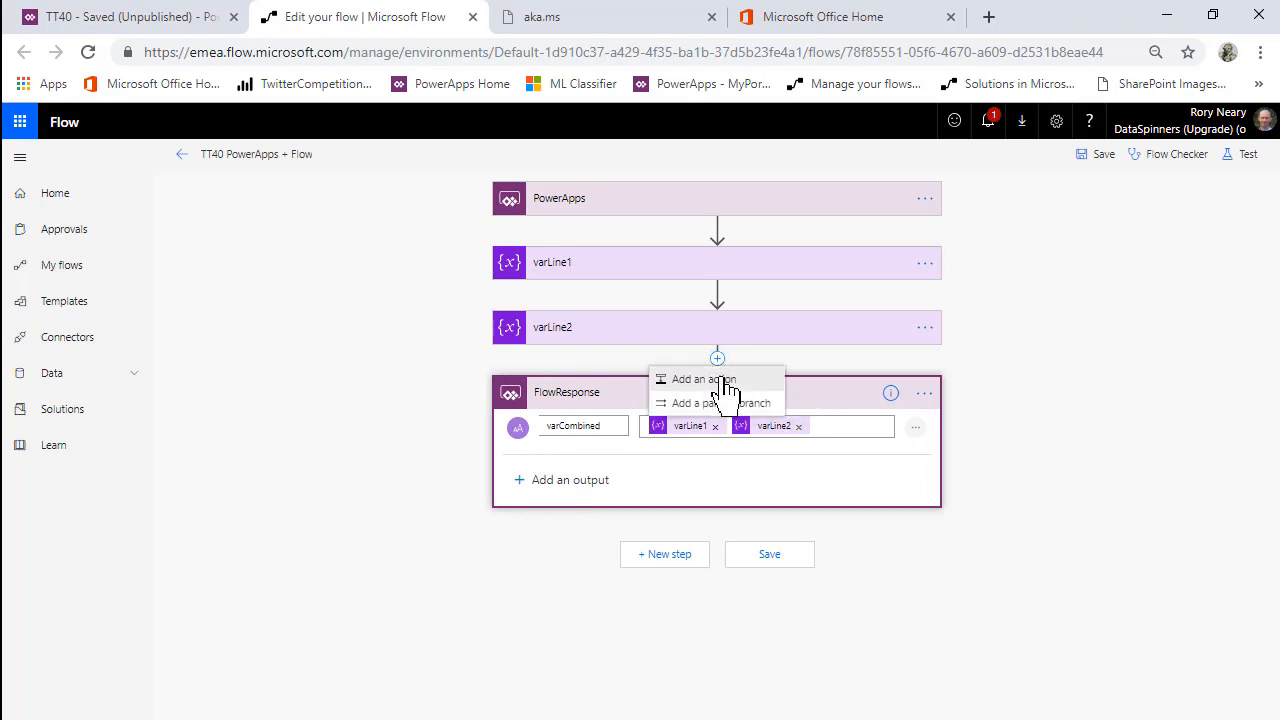
left_click(703, 379)
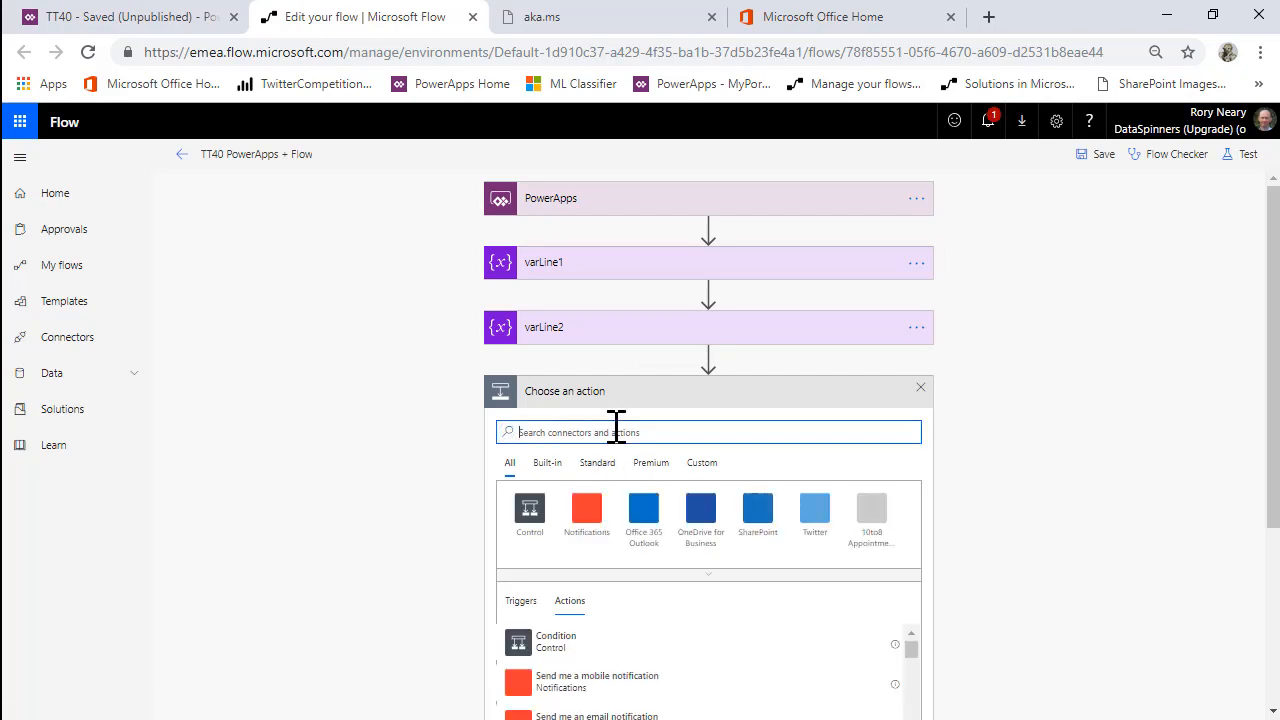
Search 'text' and insert the Text Analytics Detect Language (preview) action
type("co")
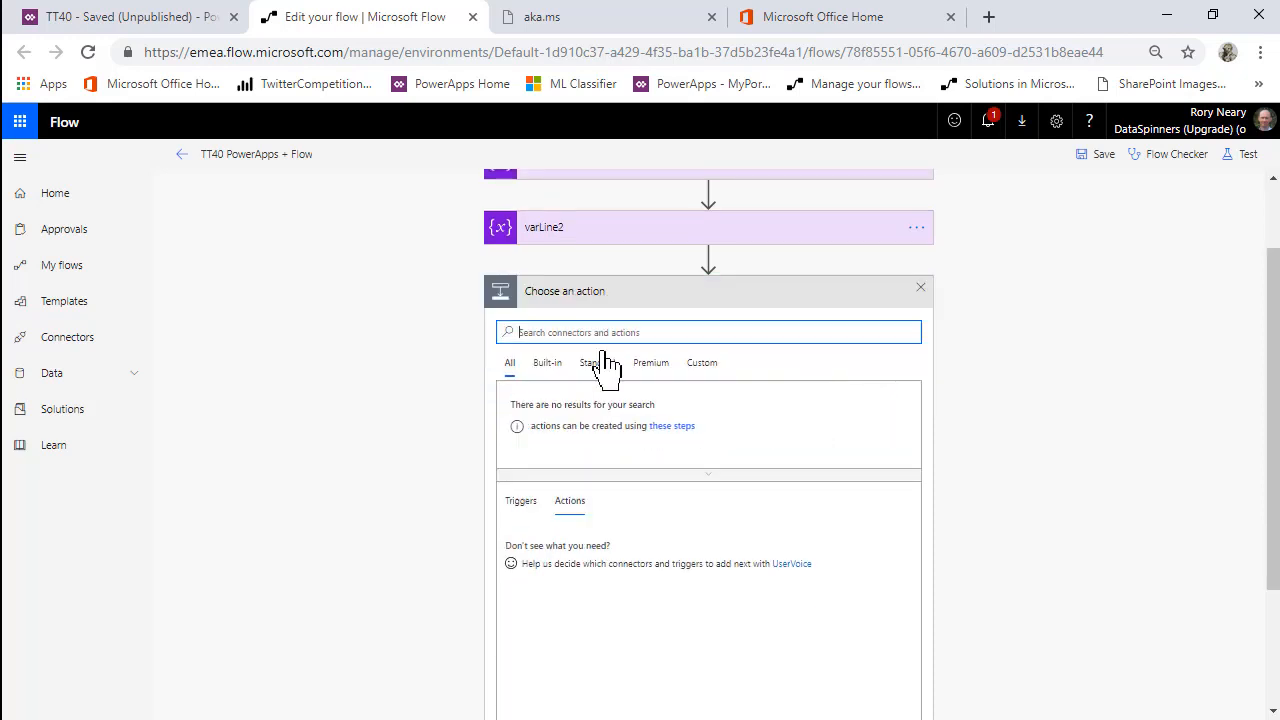
type("text")
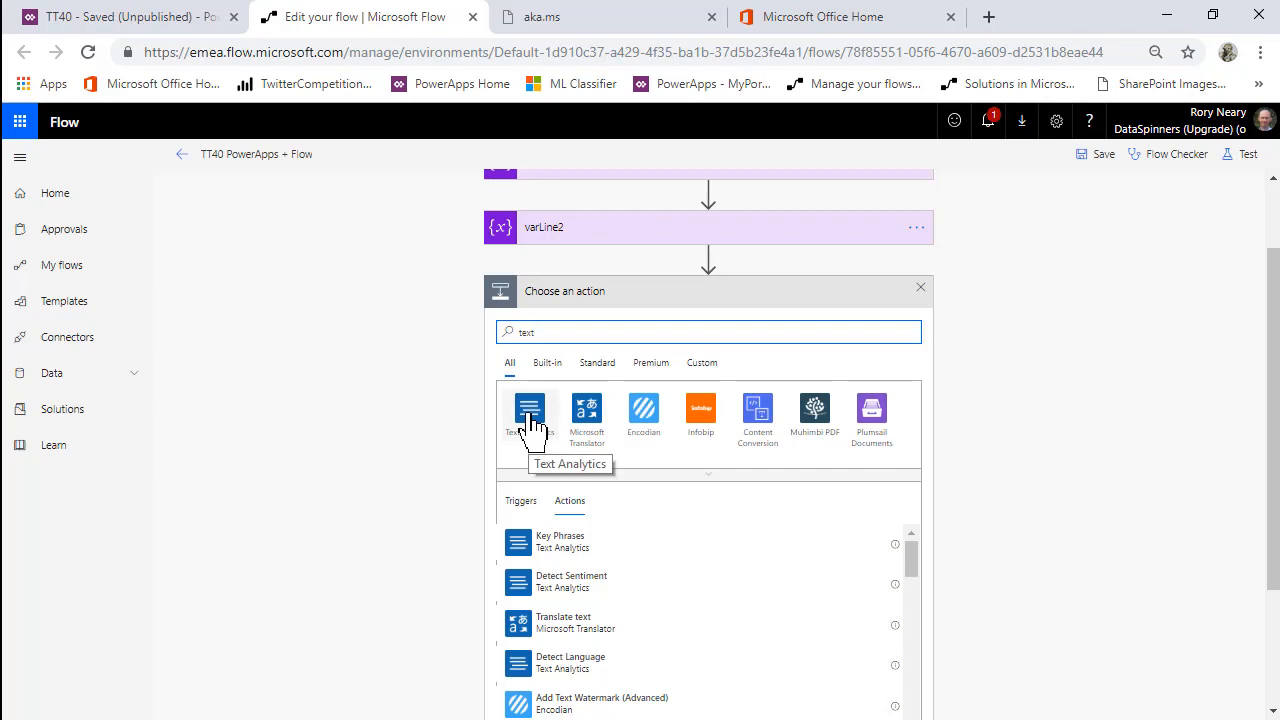
left_click(530, 410)
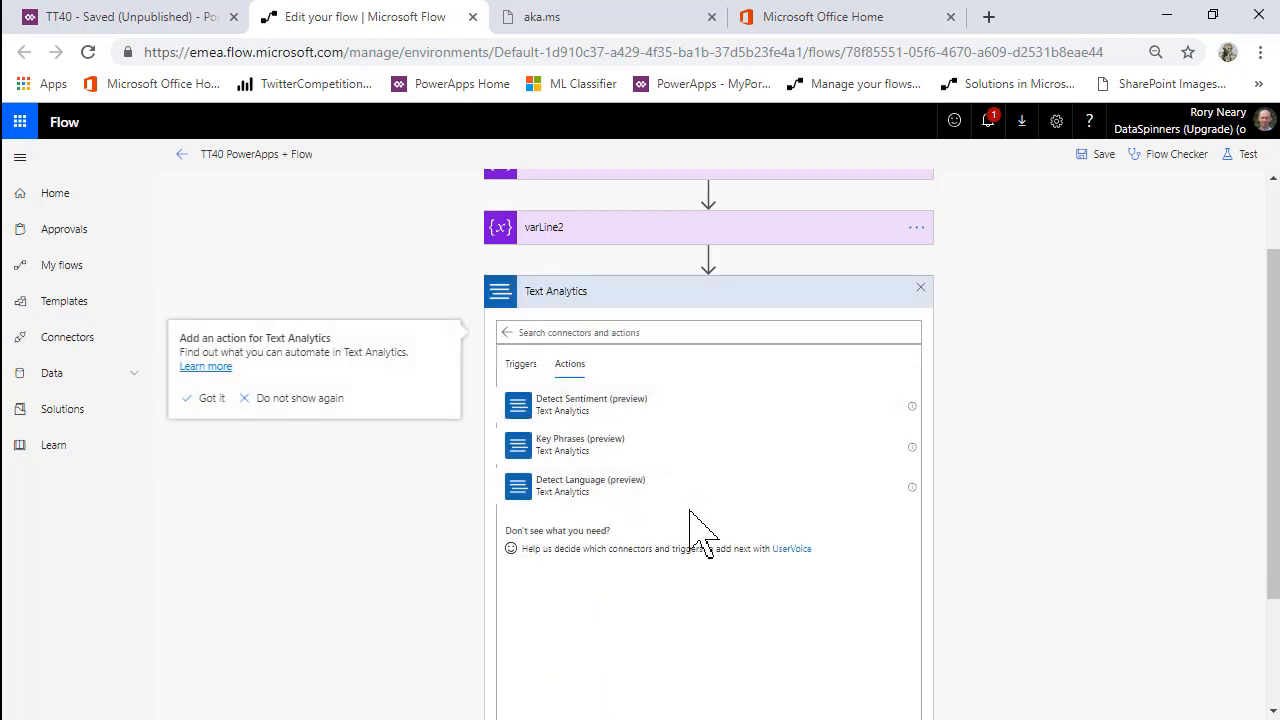
mouse_move(620, 425)
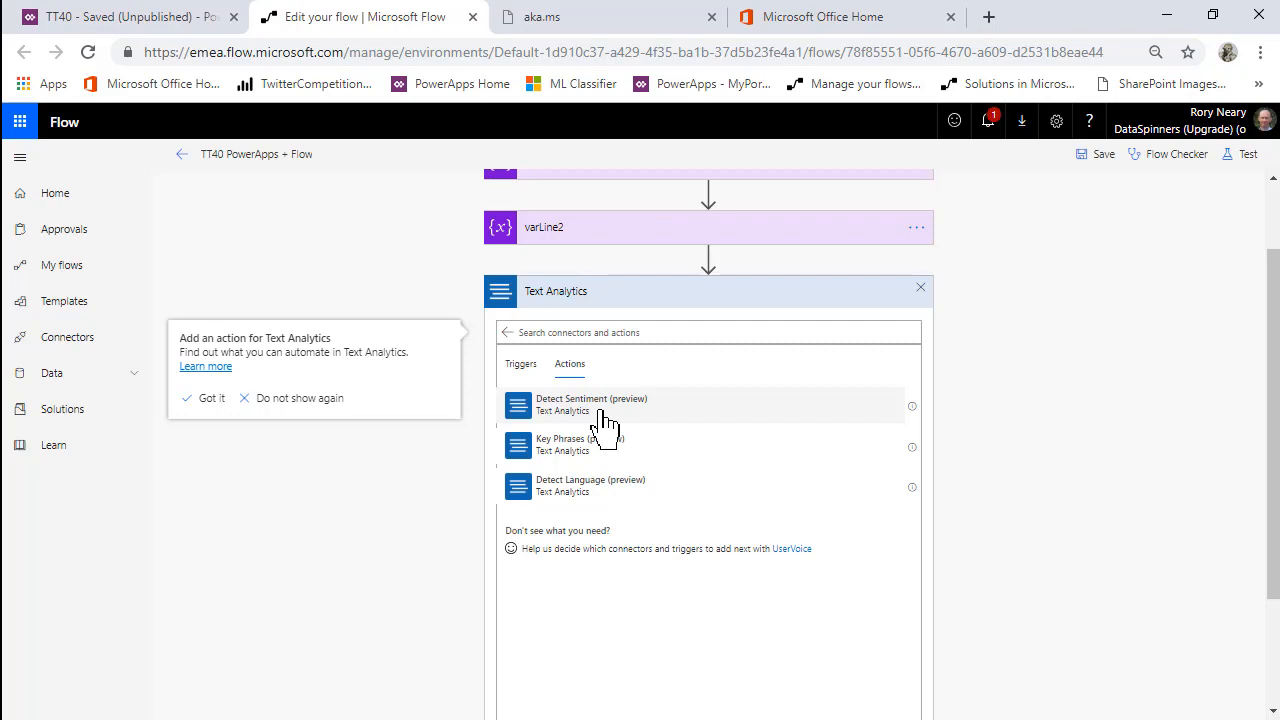
mouse_move(607, 498)
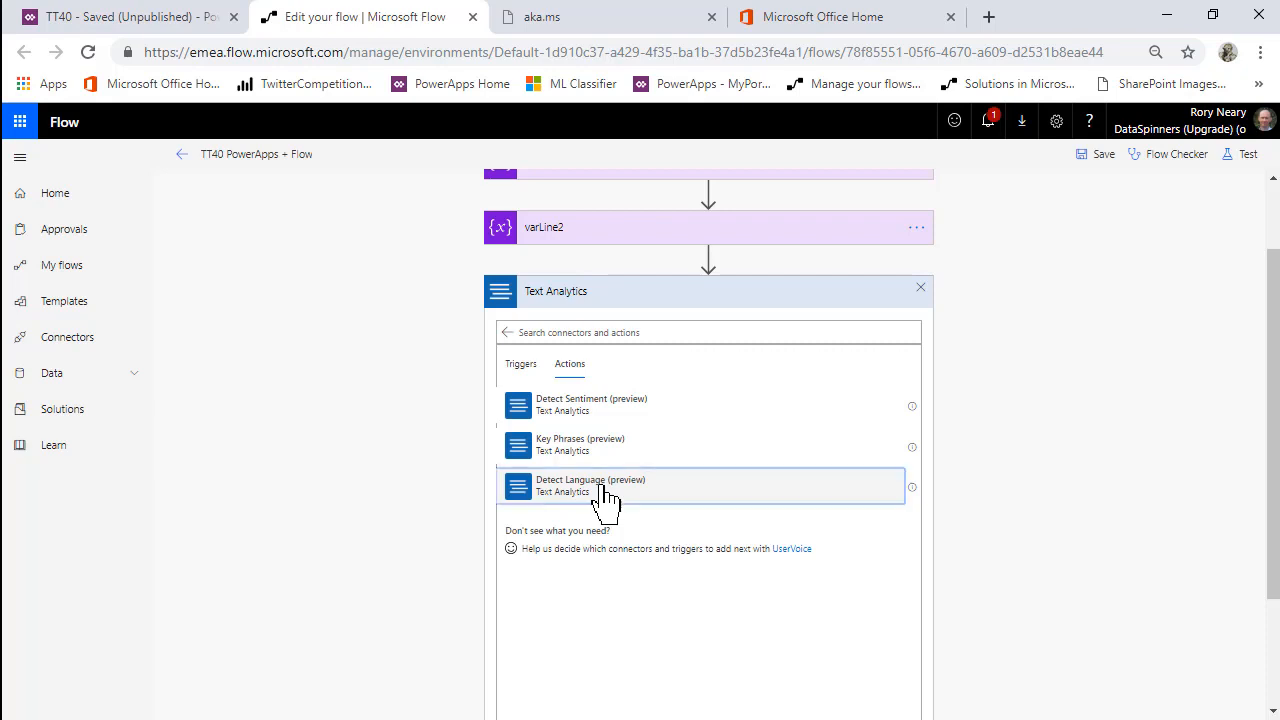
left_click(590, 485)
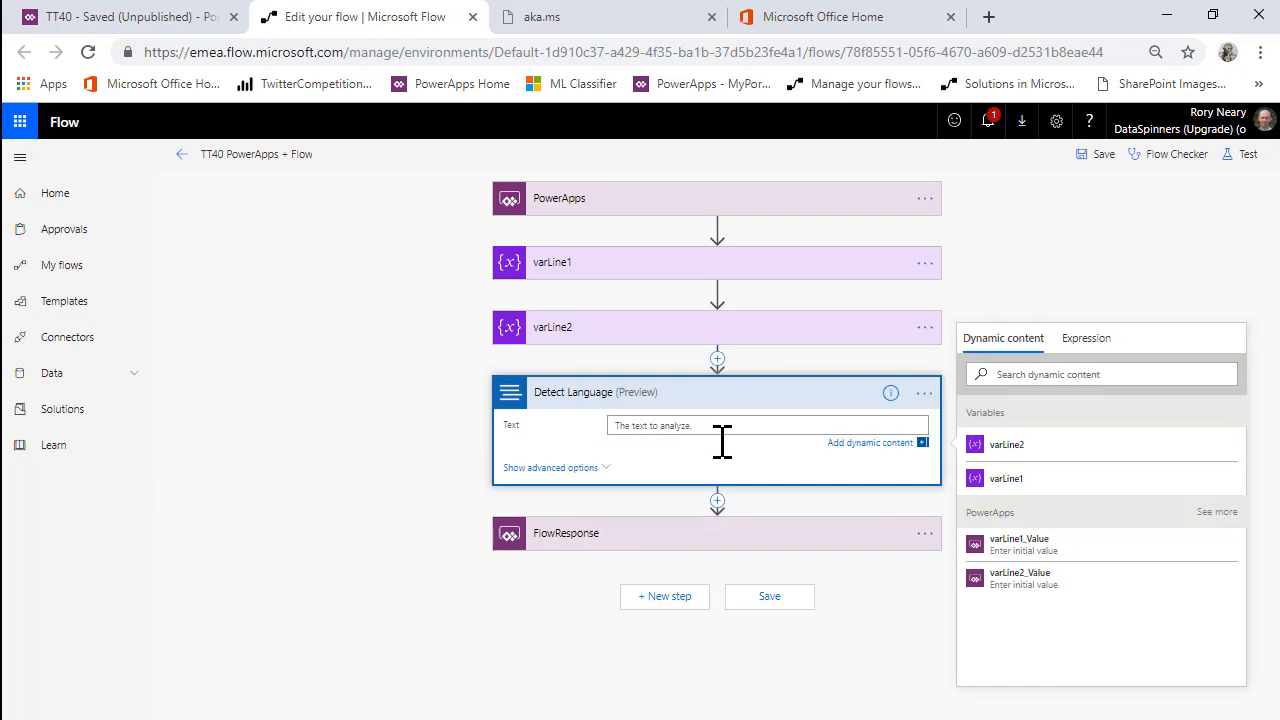
mouse_move(1000, 455)
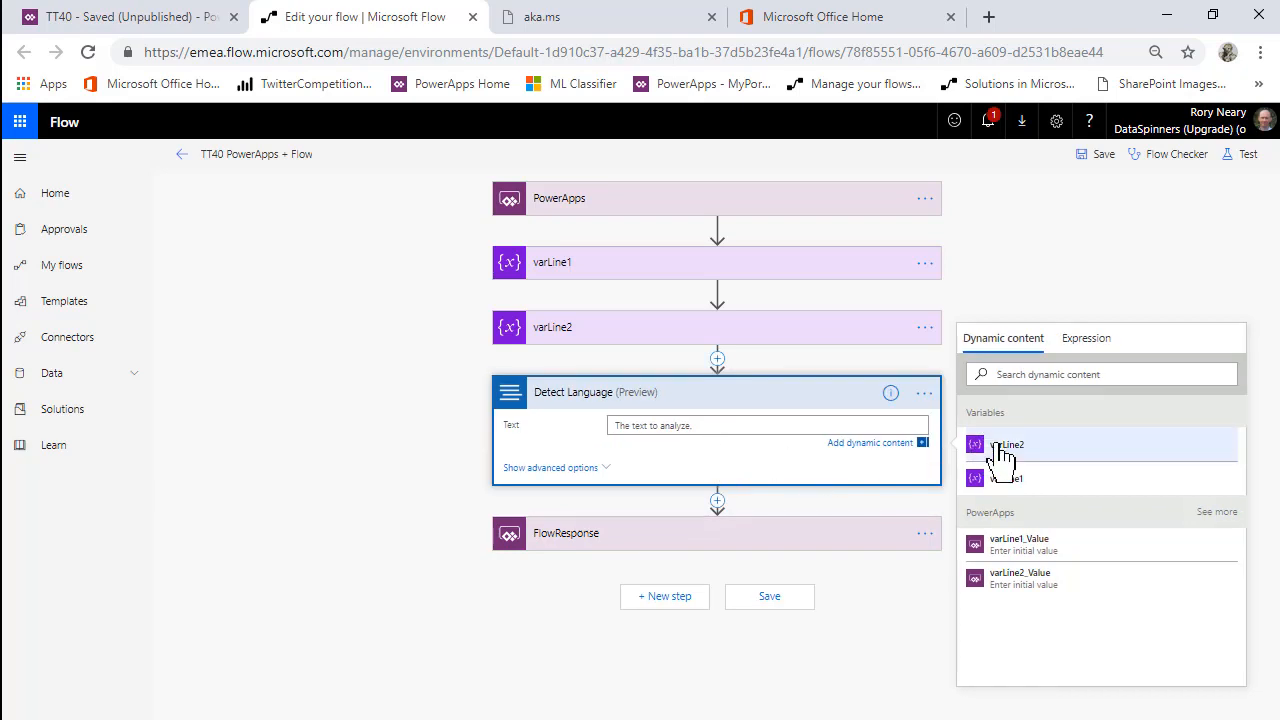
Fill Detect Language's text with varLine2 followed by varLine1 from Dynamic content
left_click(1007, 444)
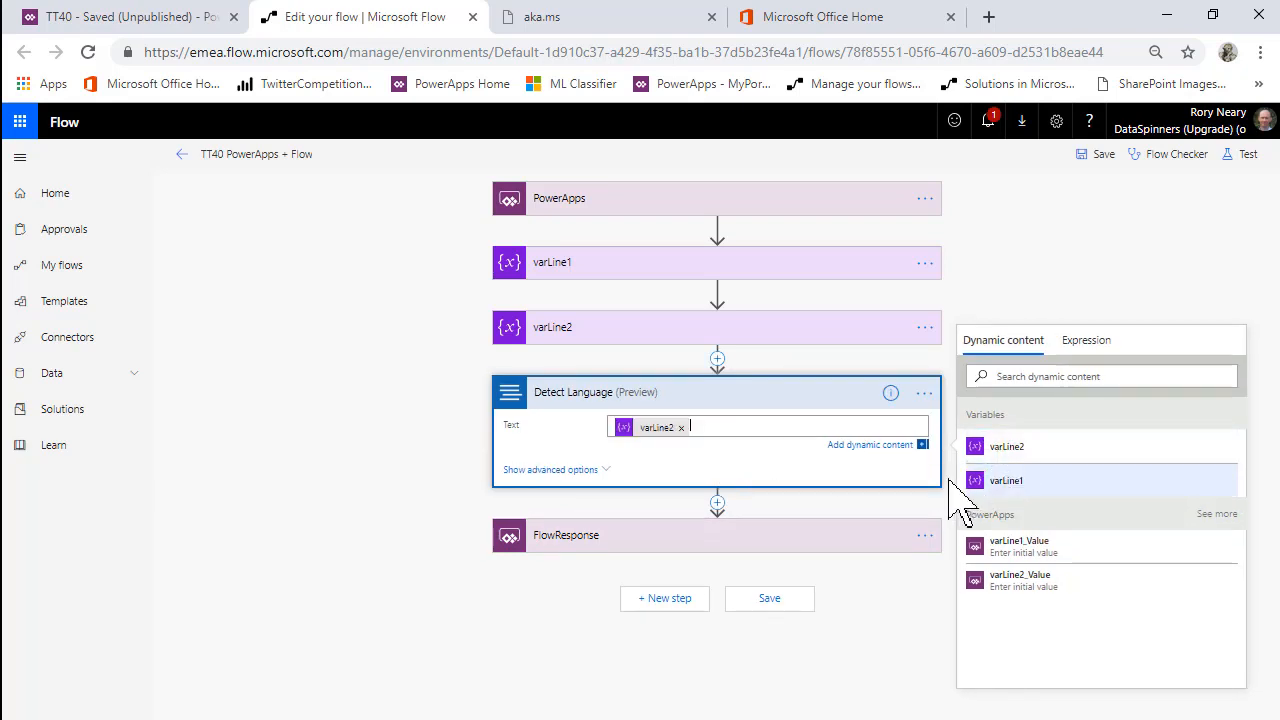
left_click(1006, 480)
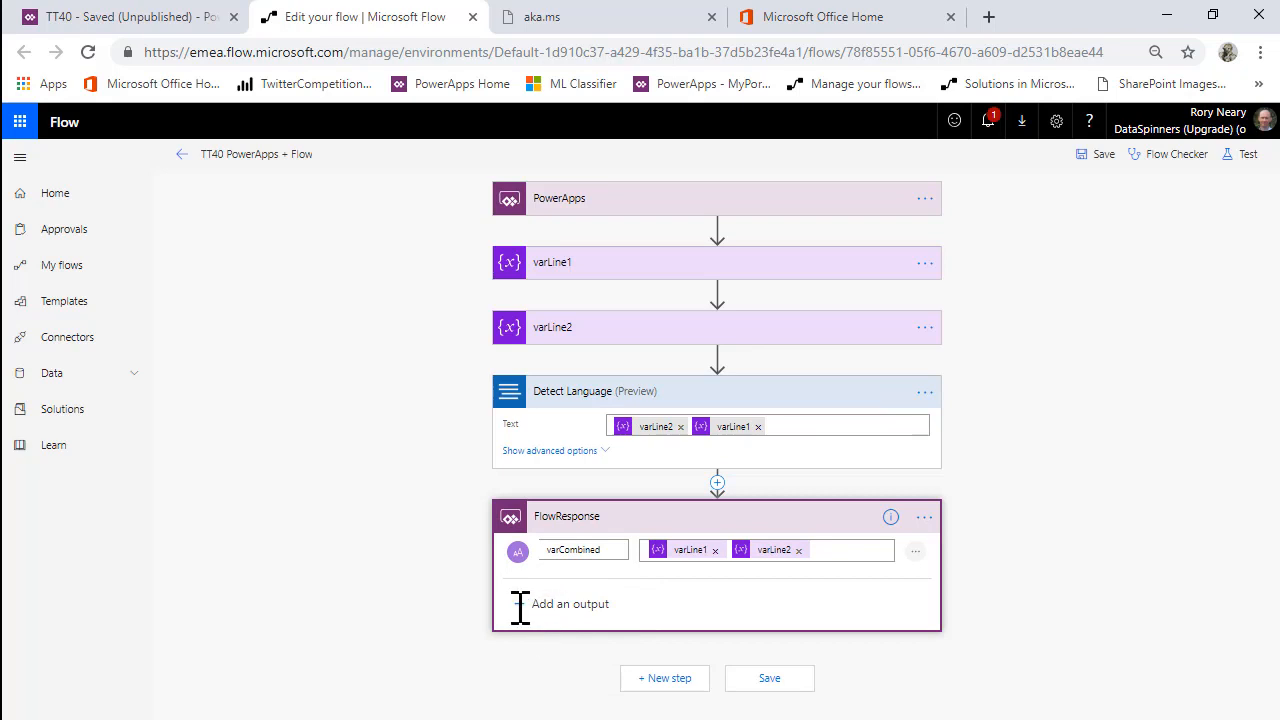
mouse_move(540, 660)
type("varLanguage")
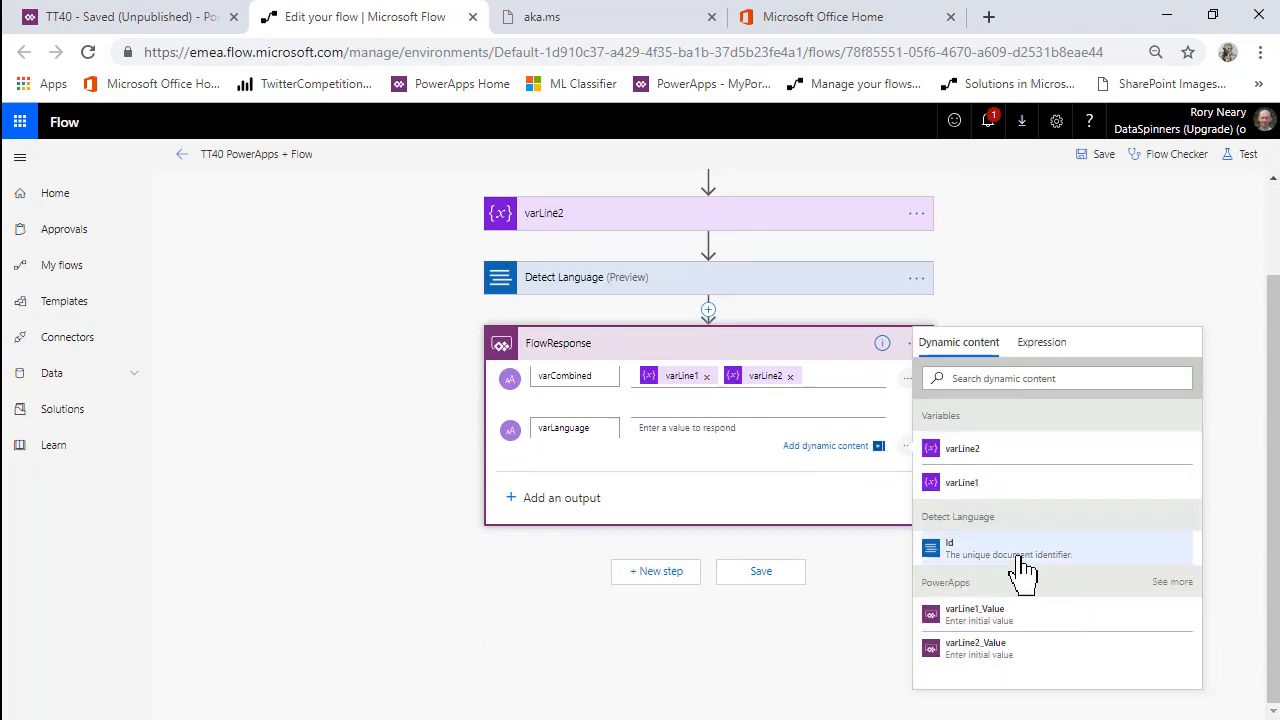
mouse_move(873, 608)
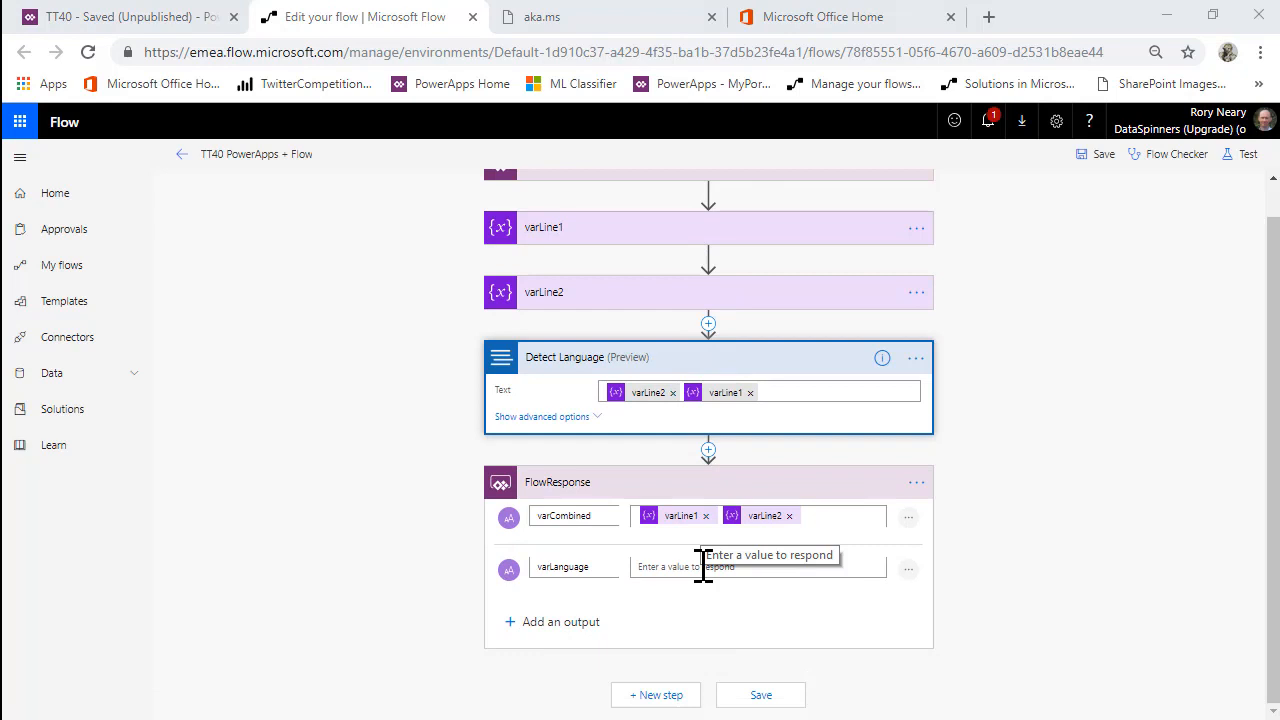
mouse_move(708, 450)
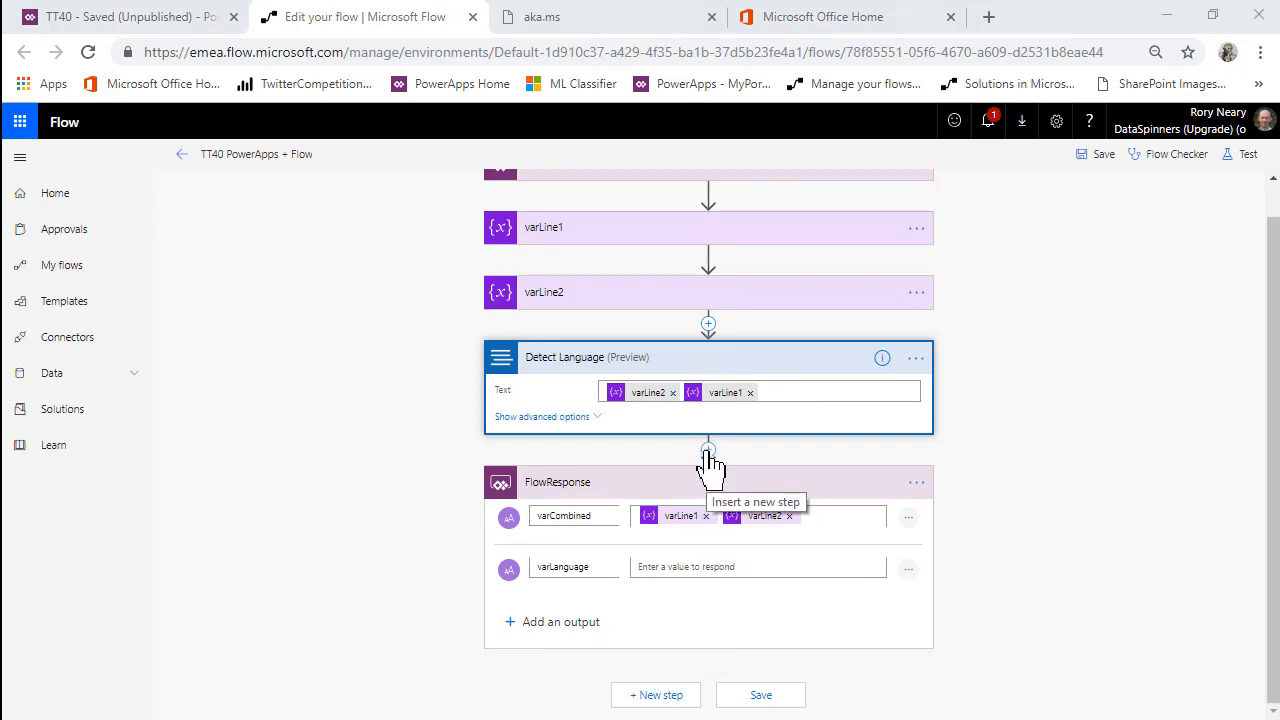
Set varLanguage to the language Id and add a varSentiment text output to FlowResponse
left_click(757, 567)
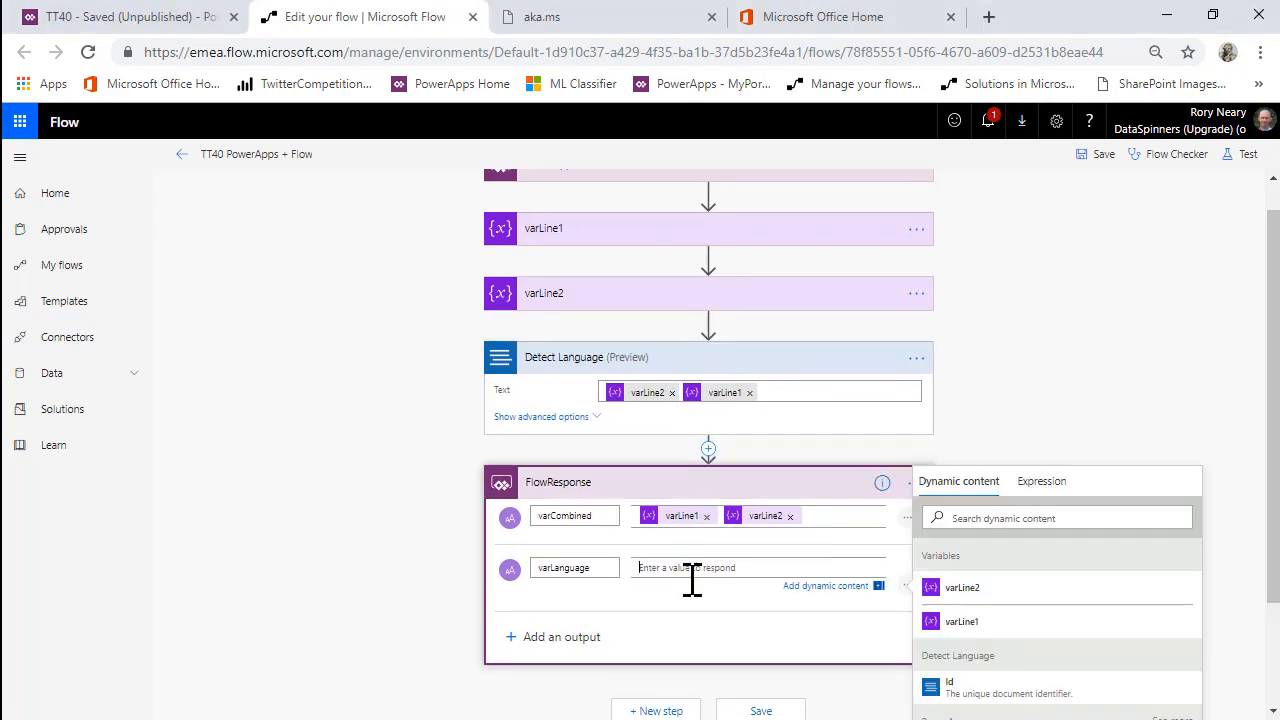
mouse_move(830, 695)
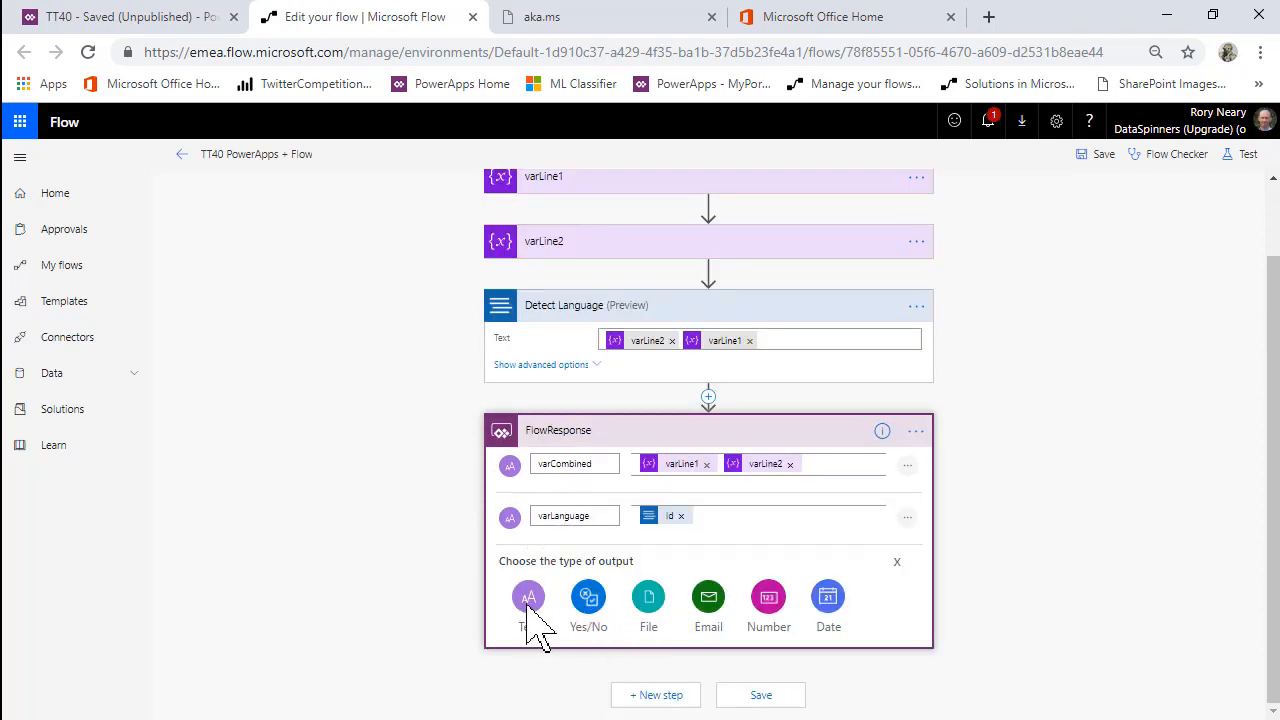
left_click(528, 597)
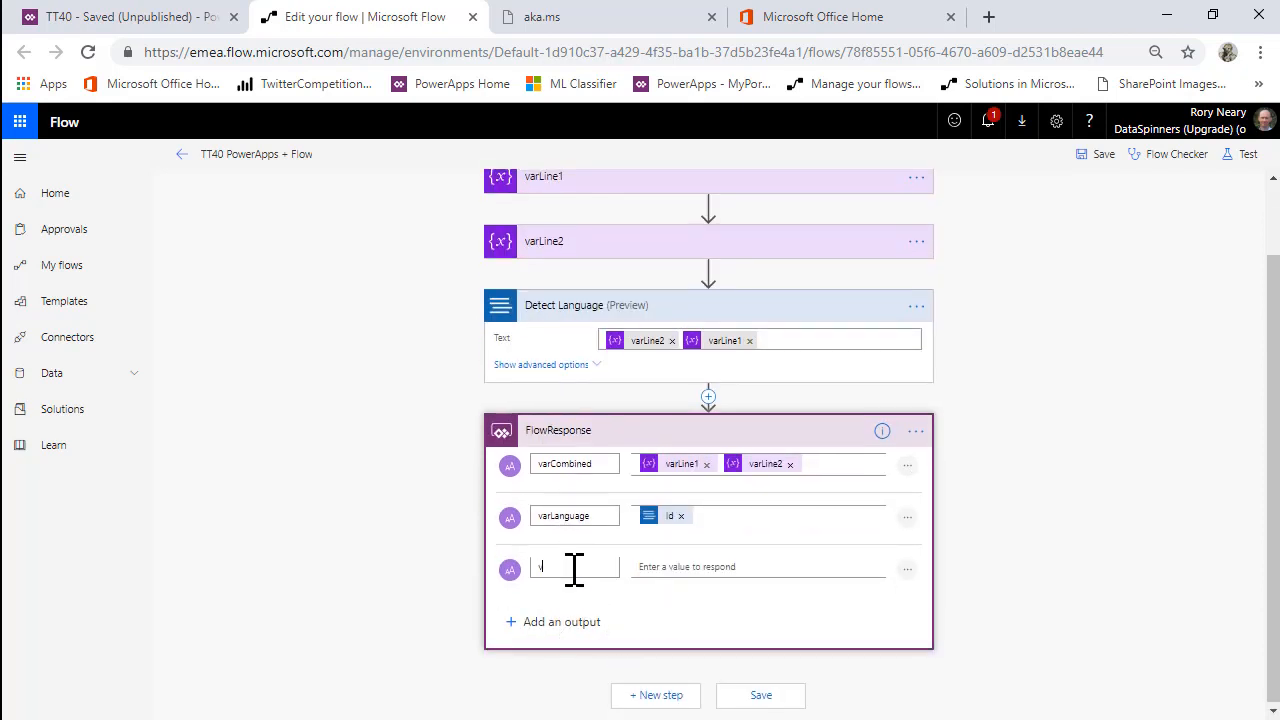
type("arSentiment")
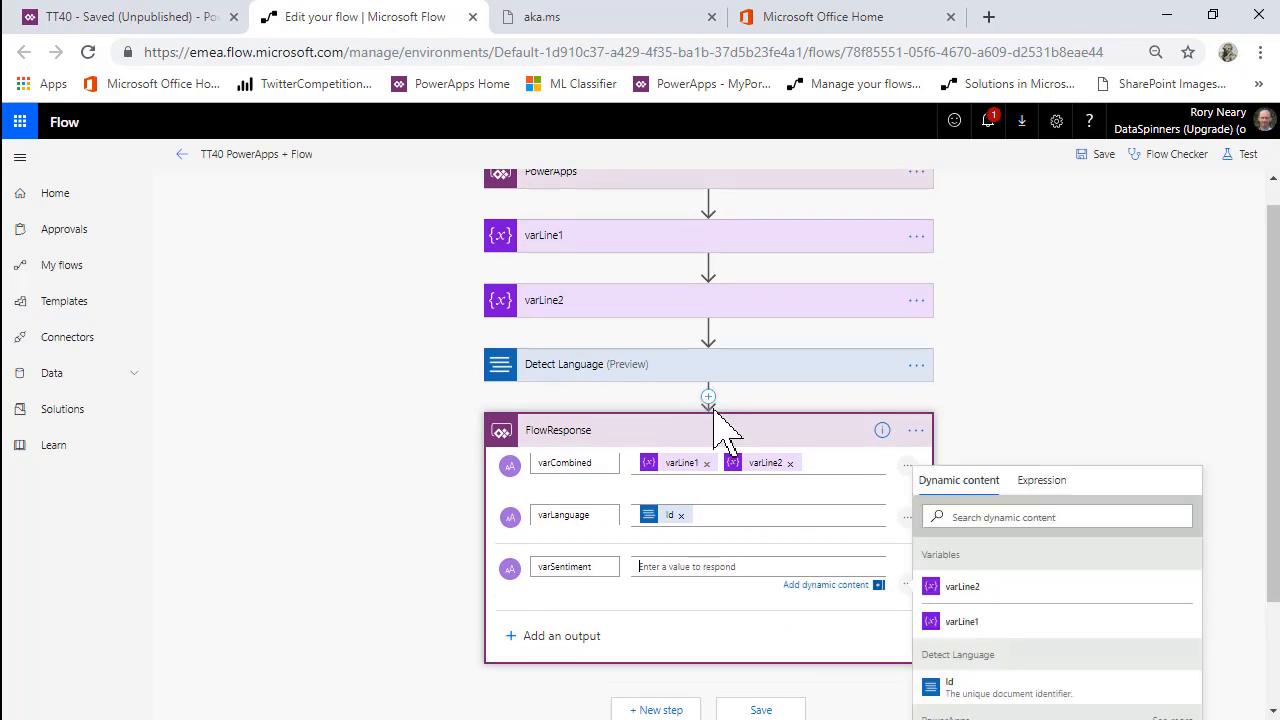
Insert a Text Analytics Detect Sentiment step analyzing varLine1 and varLine2
left_click(708, 396)
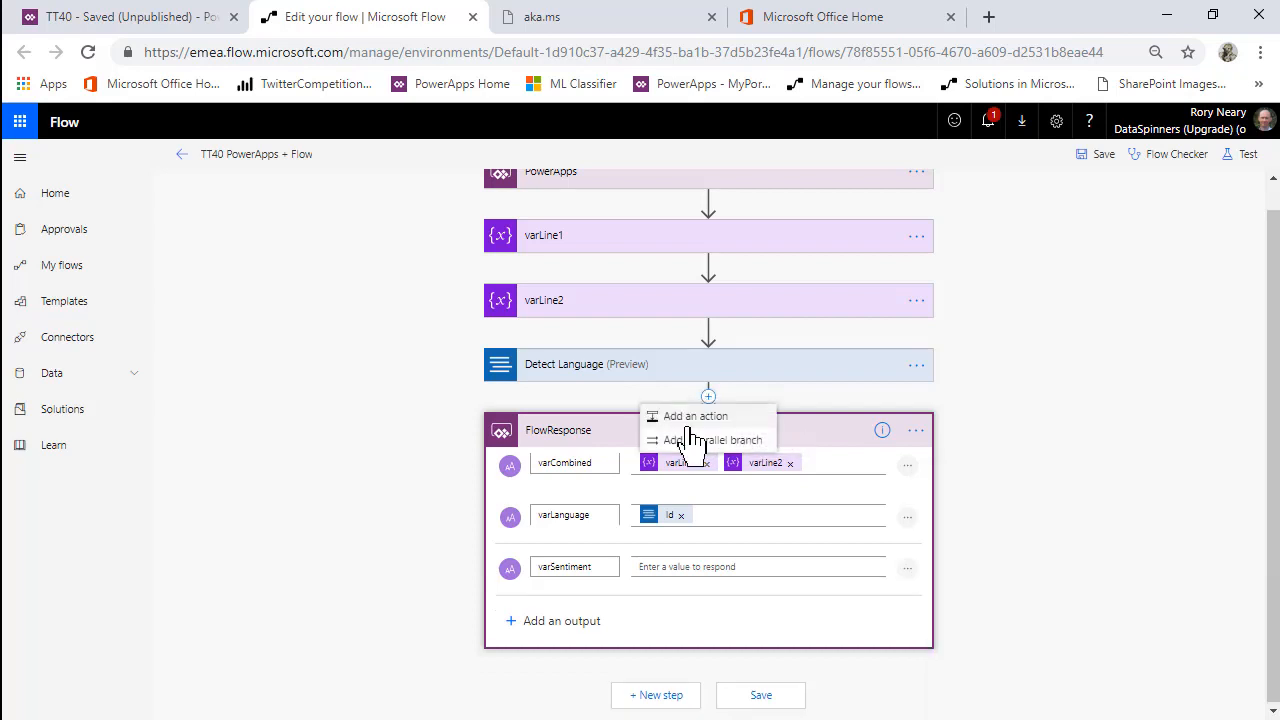
left_click(695, 416)
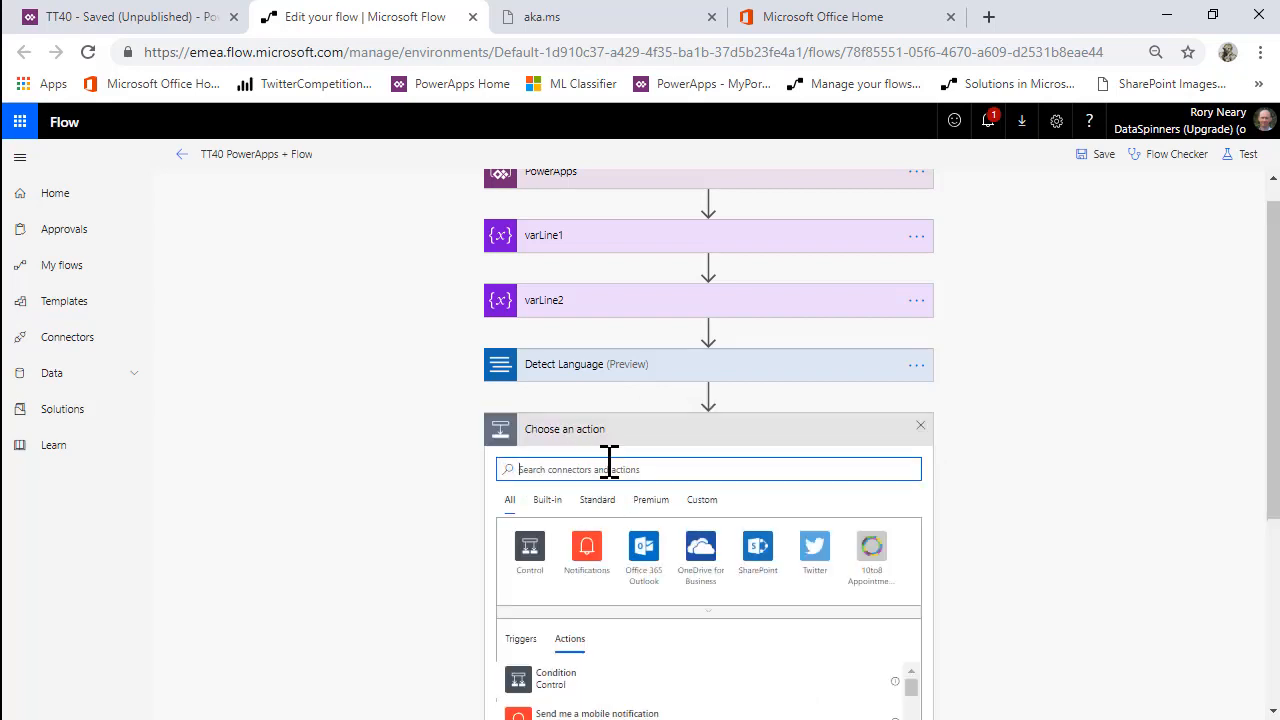
type("tex")
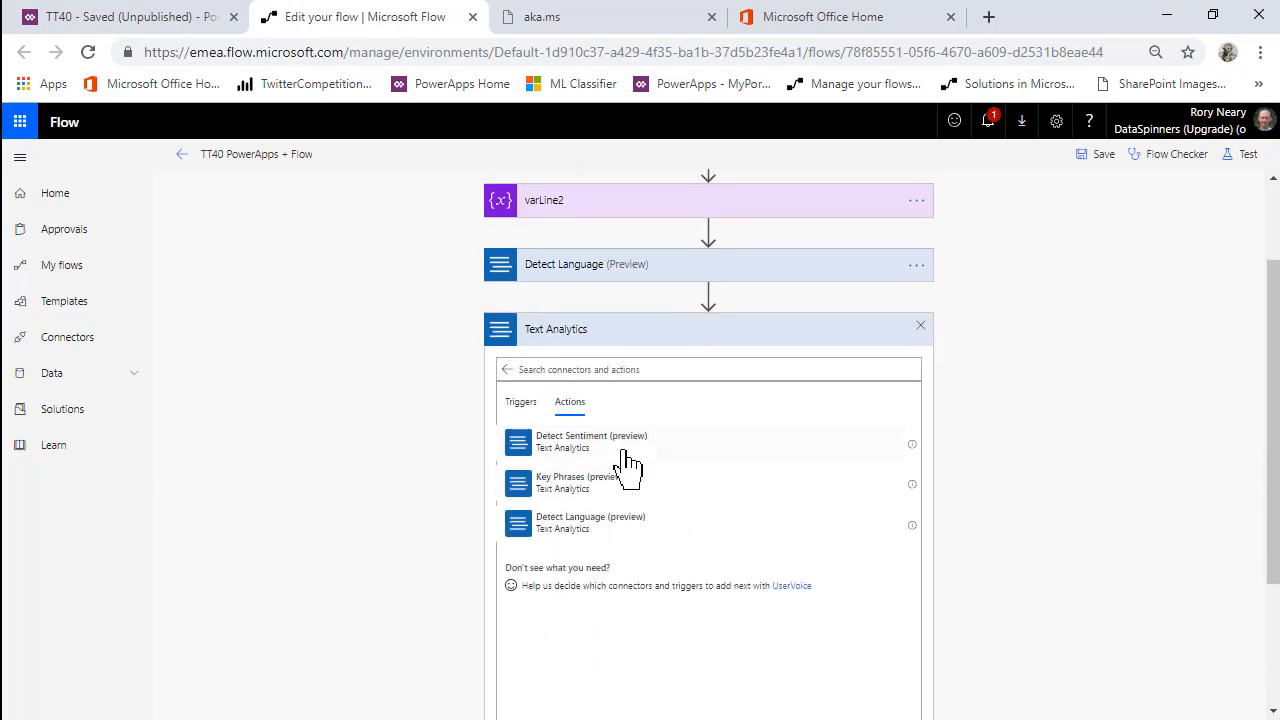
left_click(590, 441)
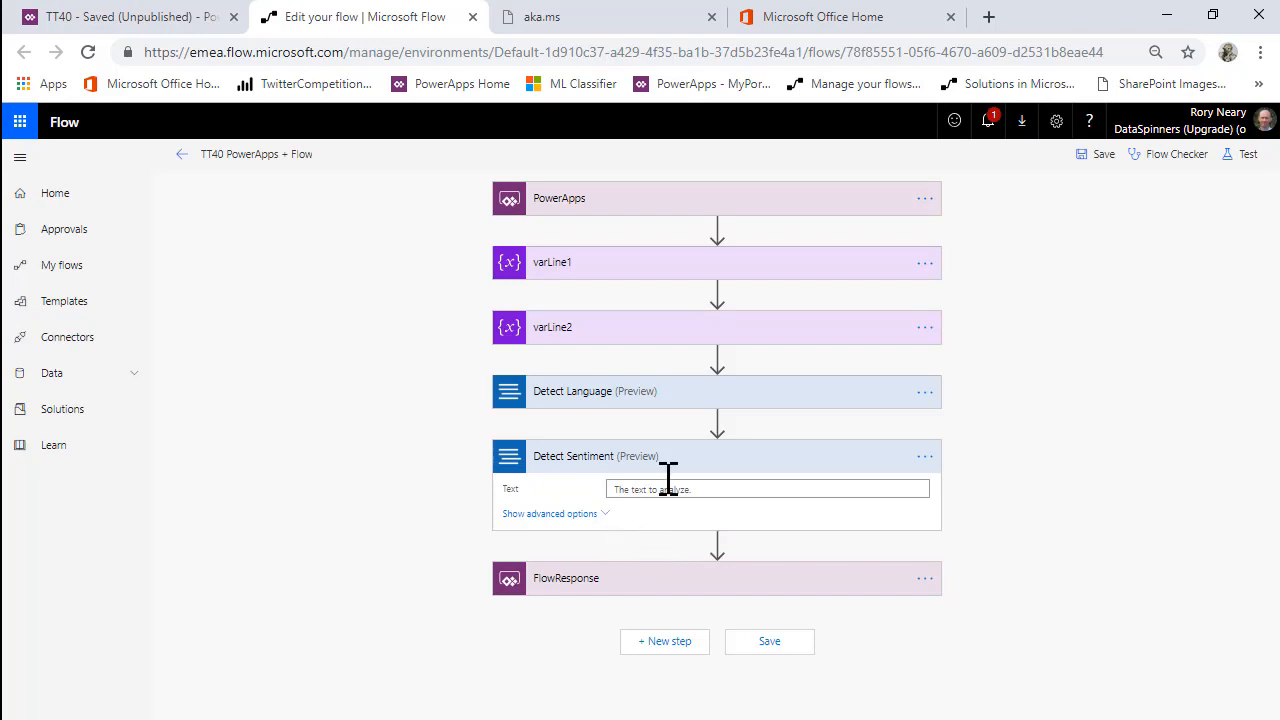
left_click(767, 489)
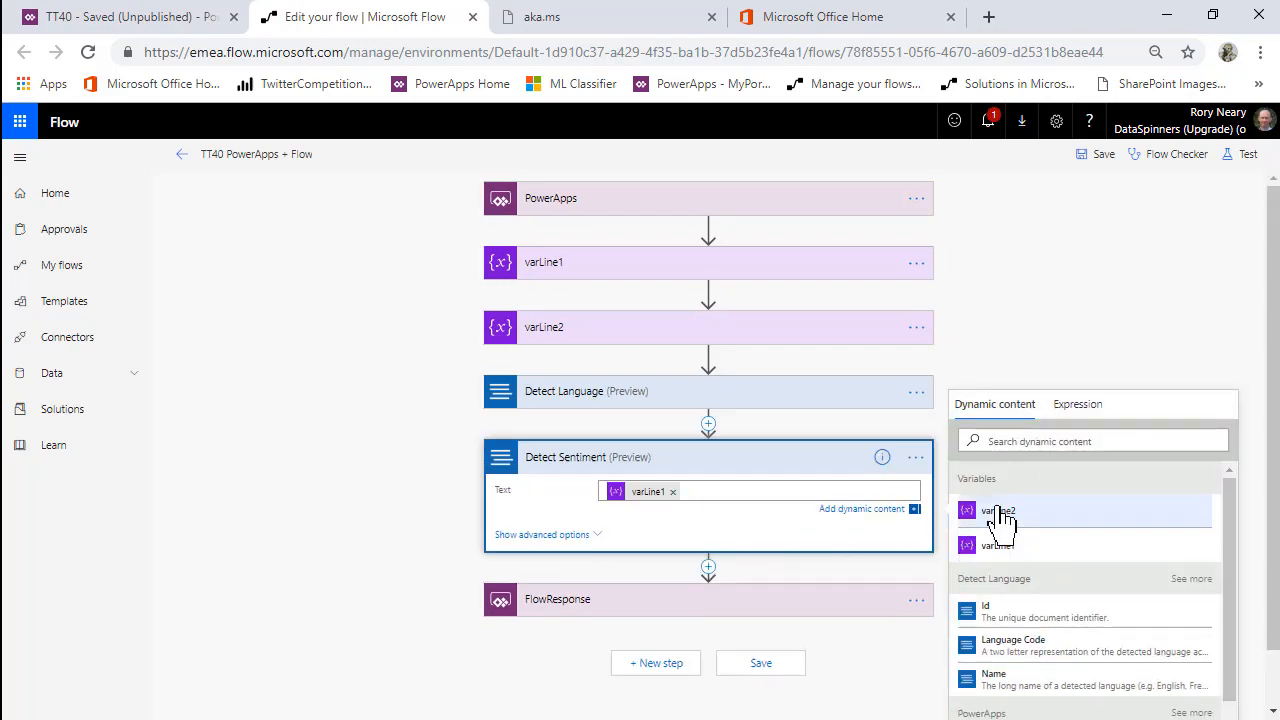
left_click(998, 510)
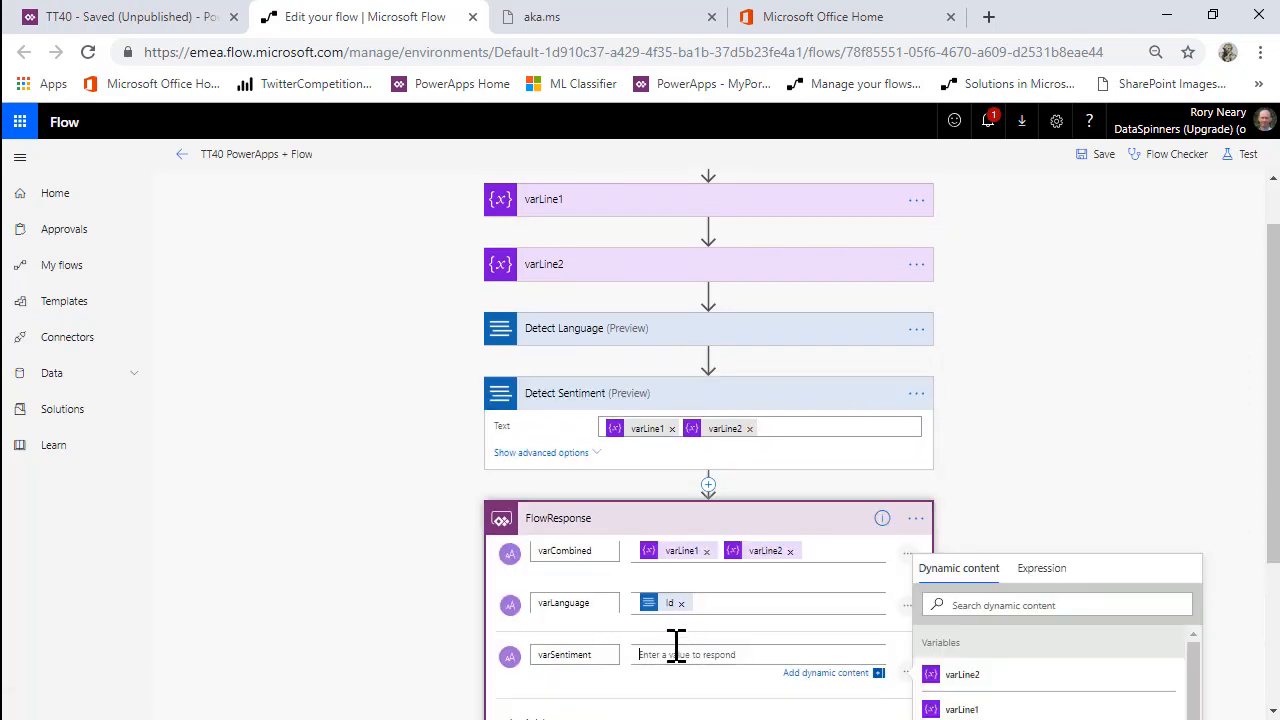
Return the Detect Sentiment Score as varSentiment and save the flow
scroll("down", 3)
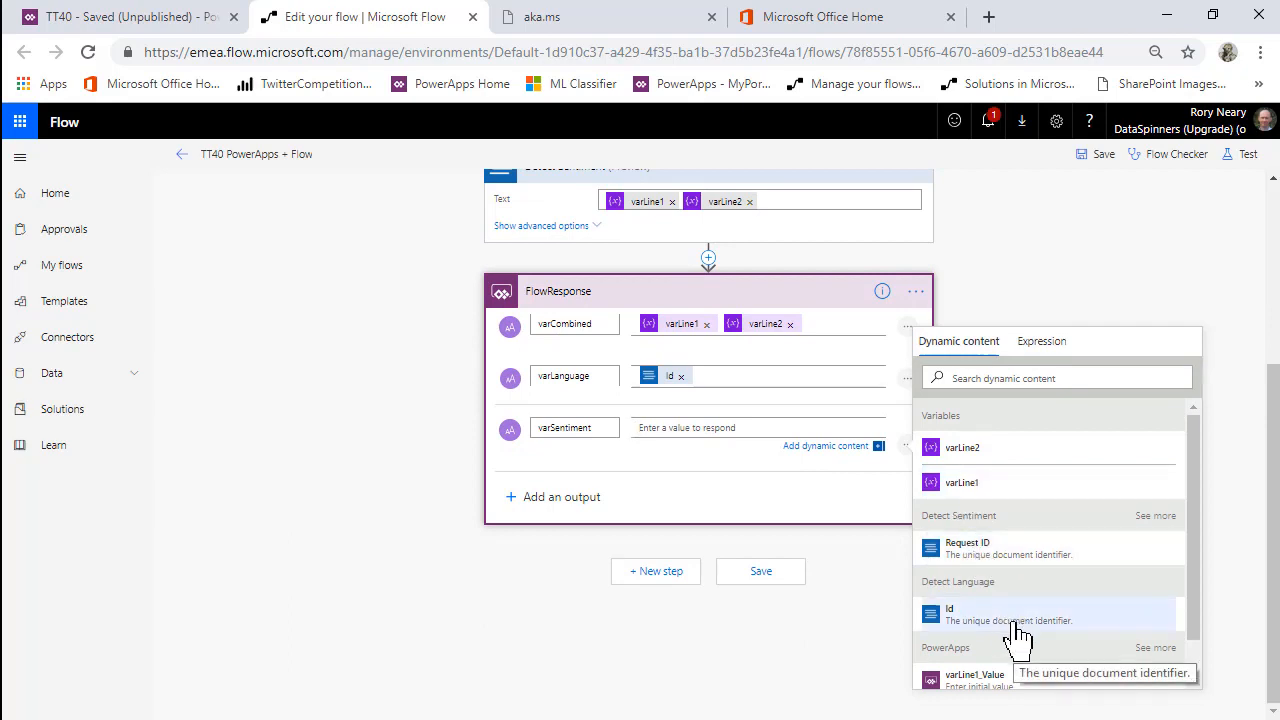
left_click(1155, 515)
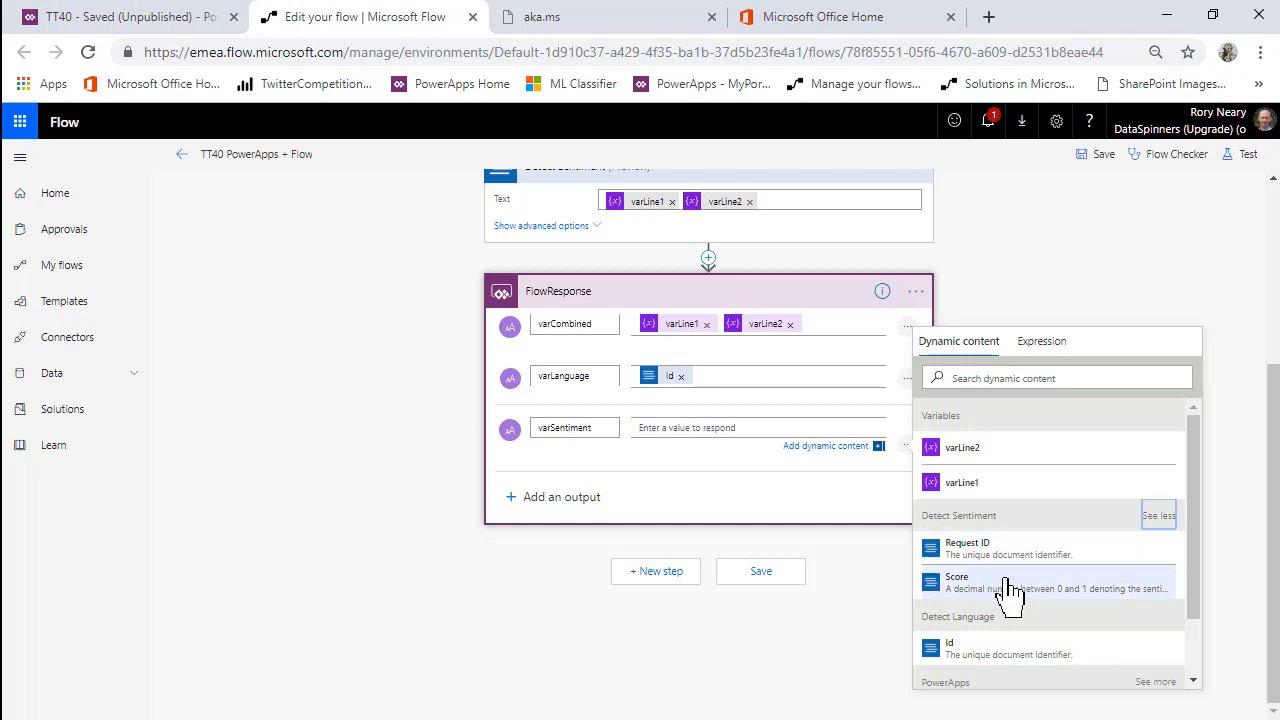
left_click(956, 582)
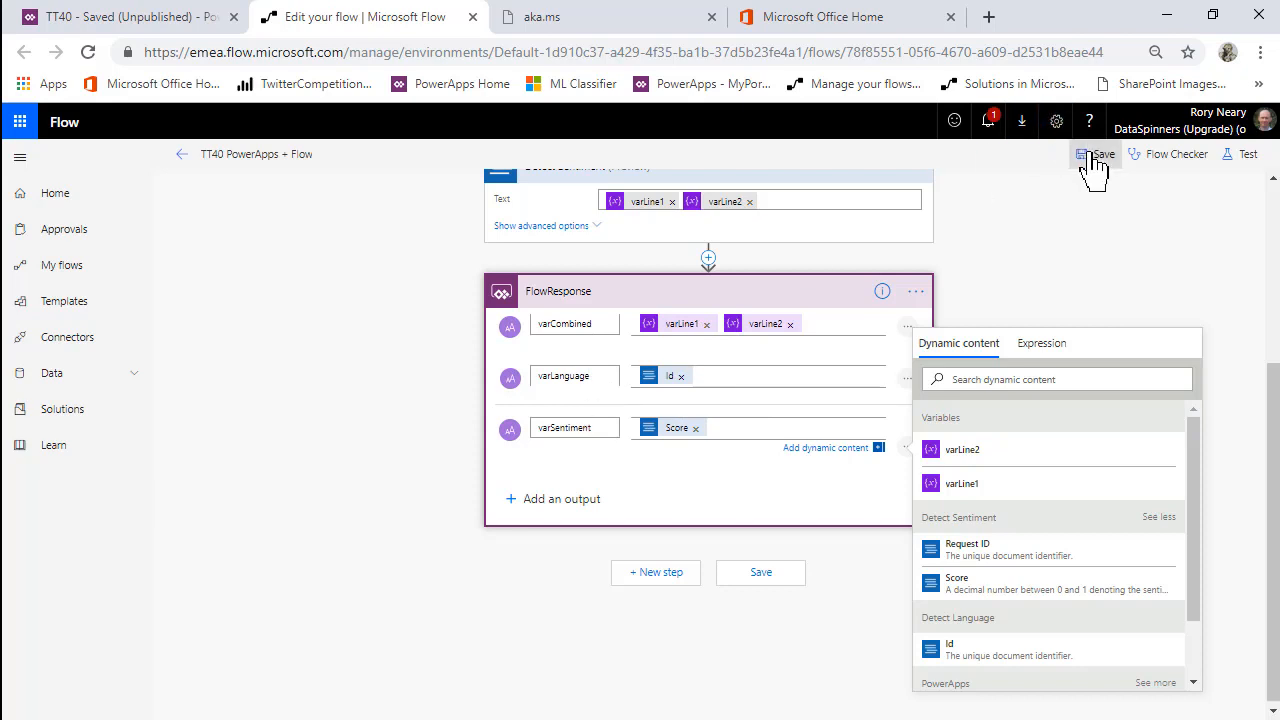
left_click(1096, 154)
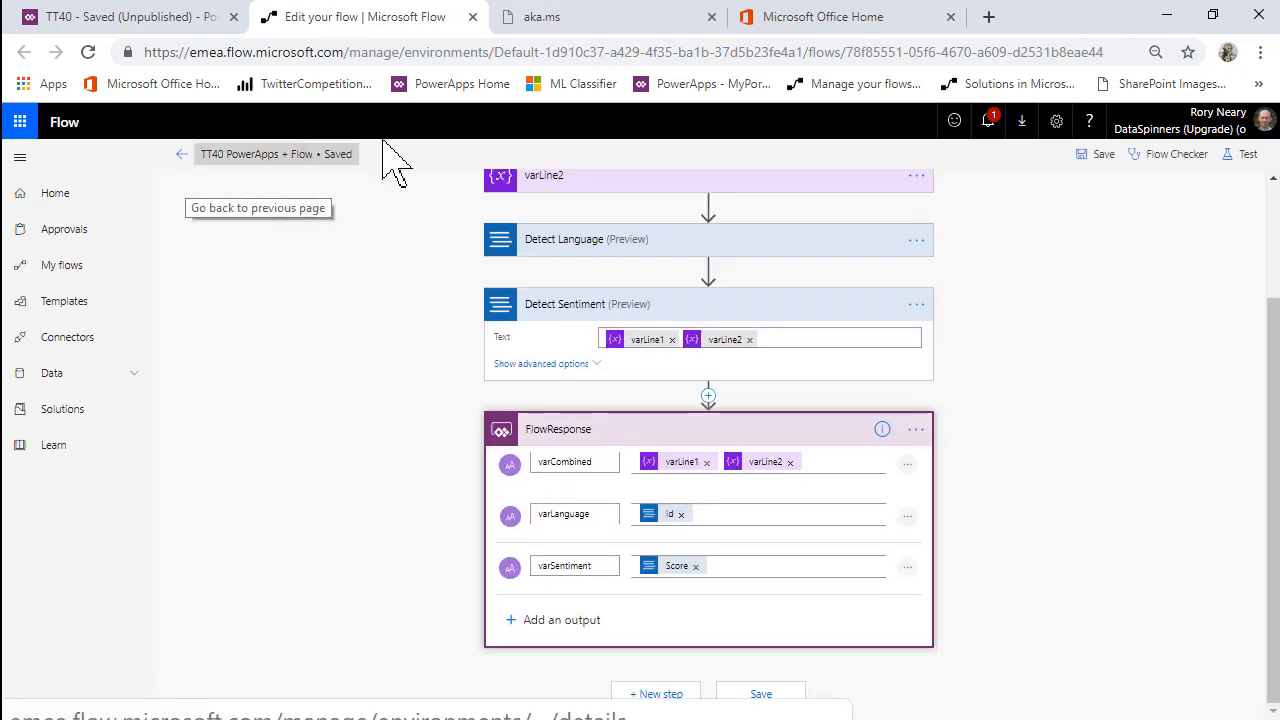
mouse_move(181, 153)
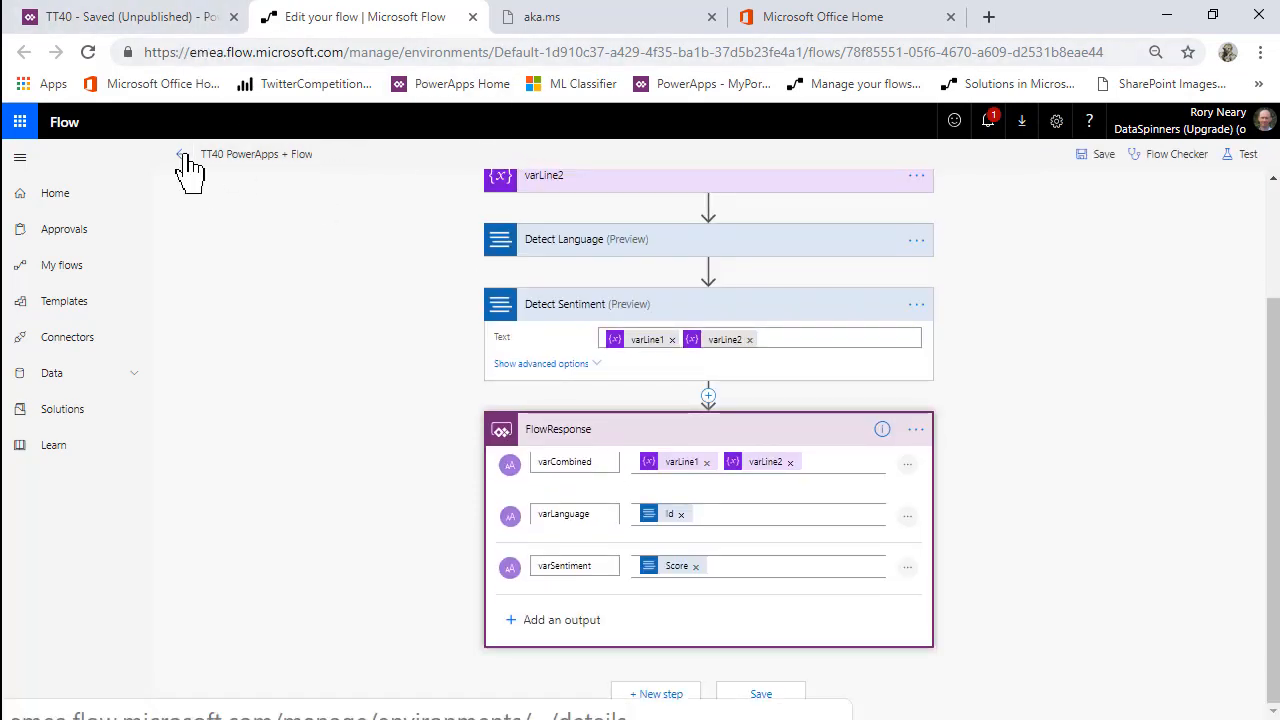
Back in PowerApps Studio, re-add the updated 'TT40 PowerApps + Flow' flow to the app
left_click(181, 154)
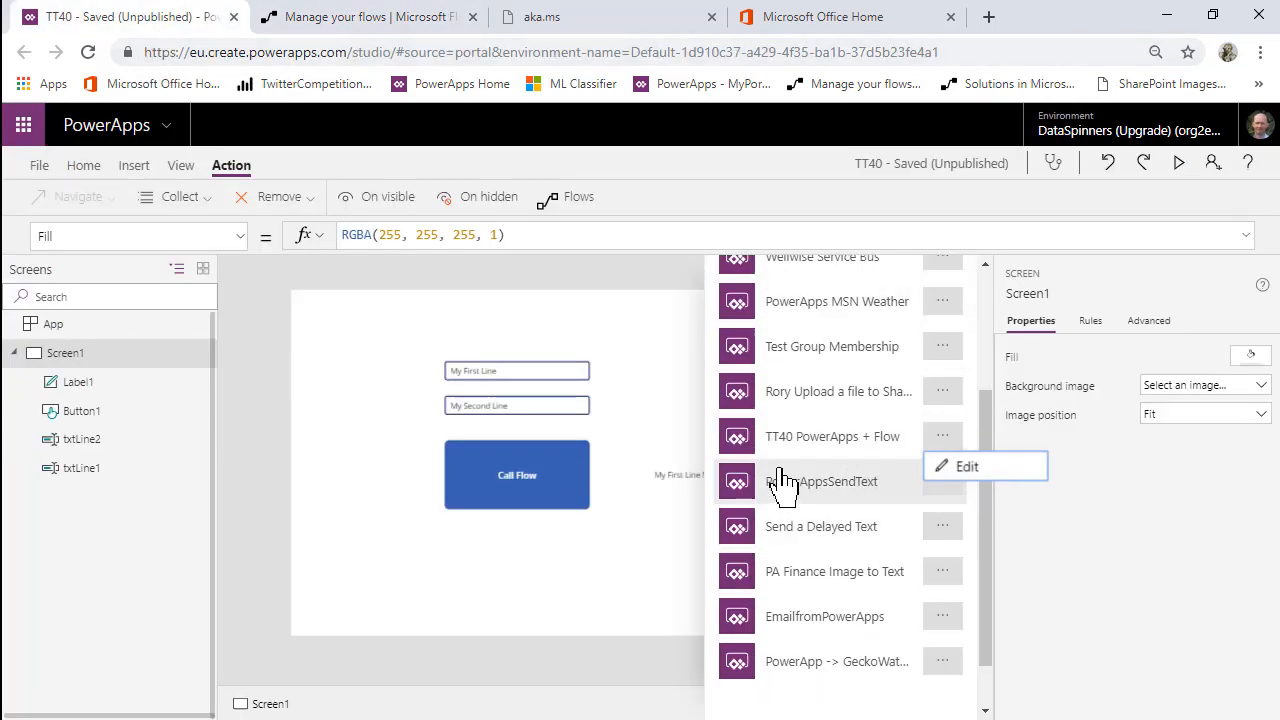
left_click(832, 436)
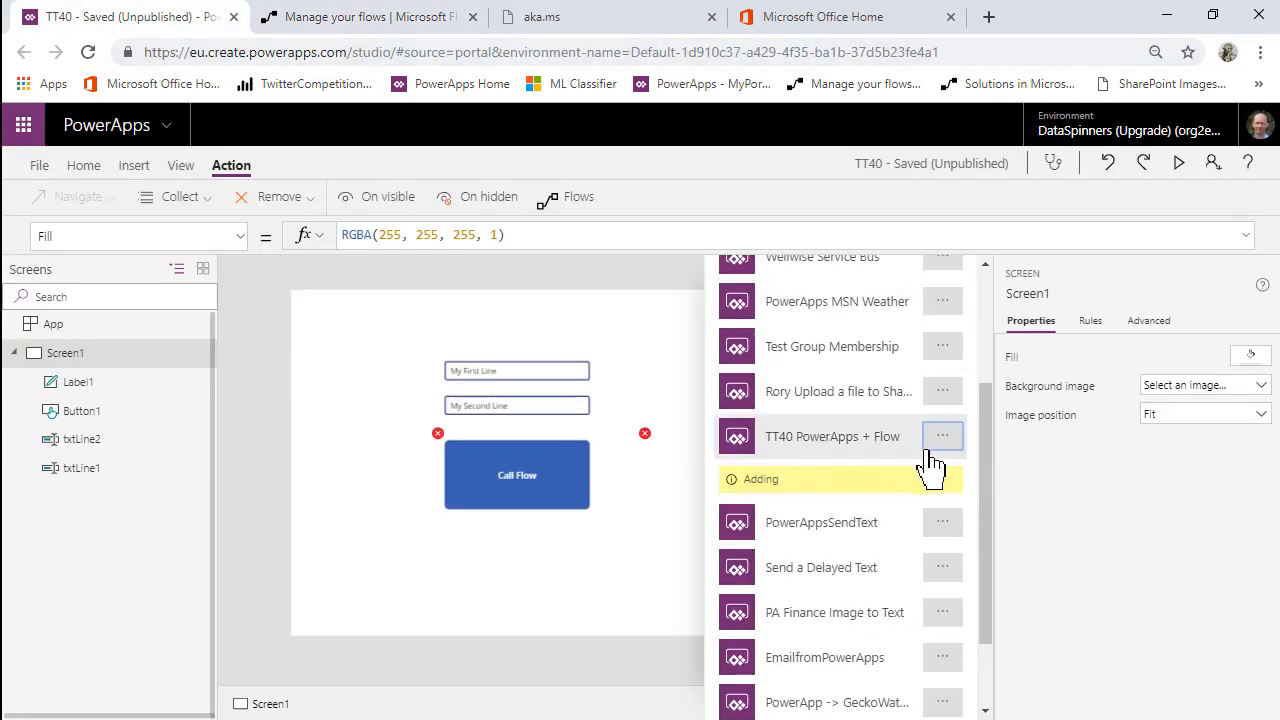
left_click(941, 436)
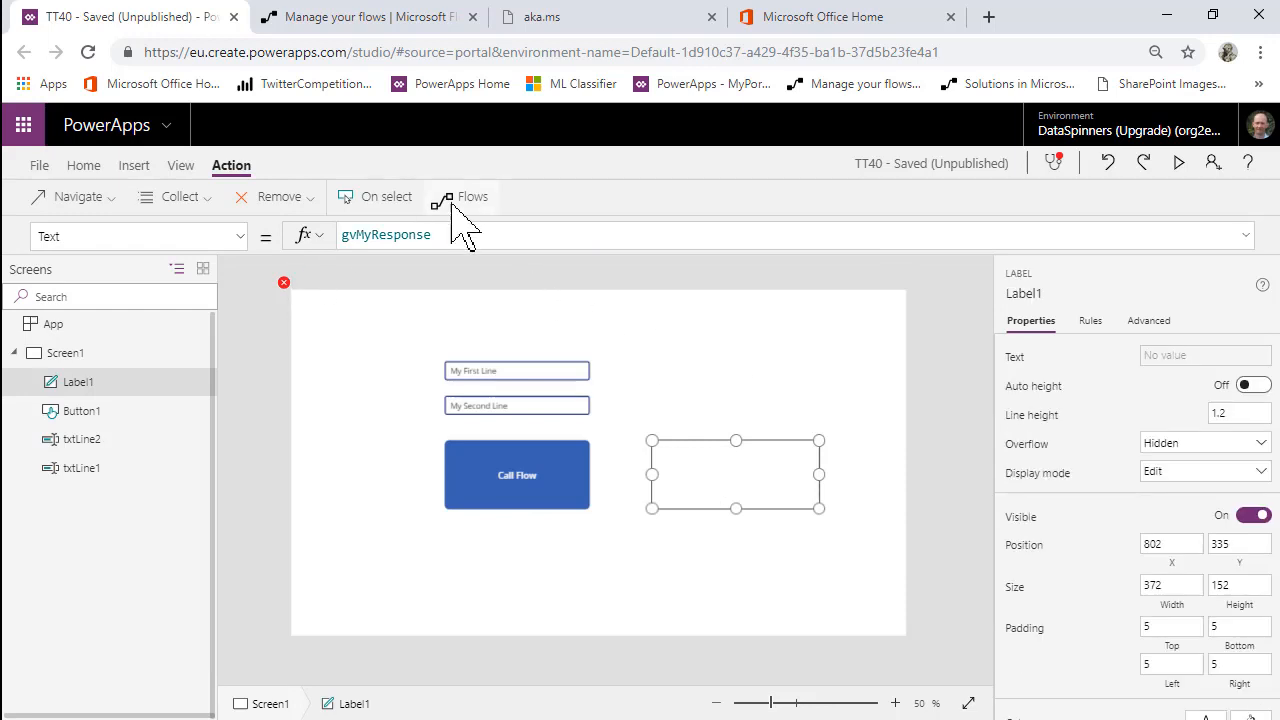
left_click(462, 196)
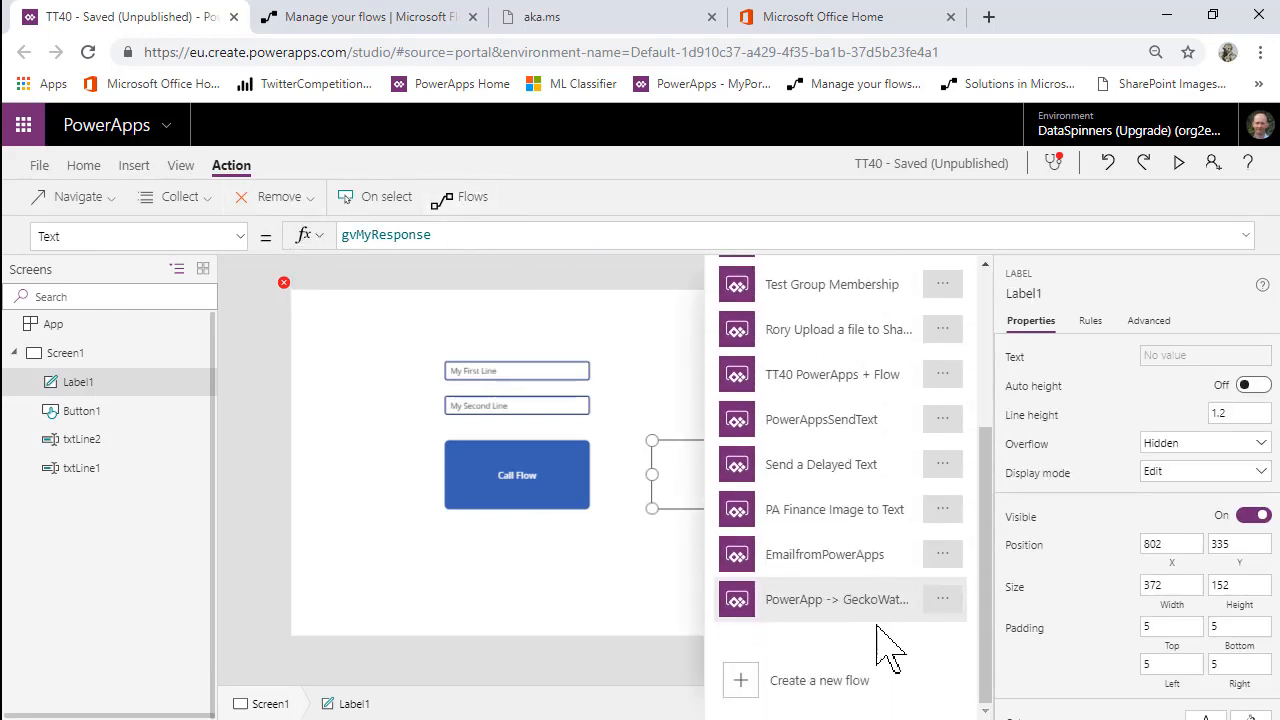
Check App checker > Formulas to confirm no errors
left_click(1053, 163)
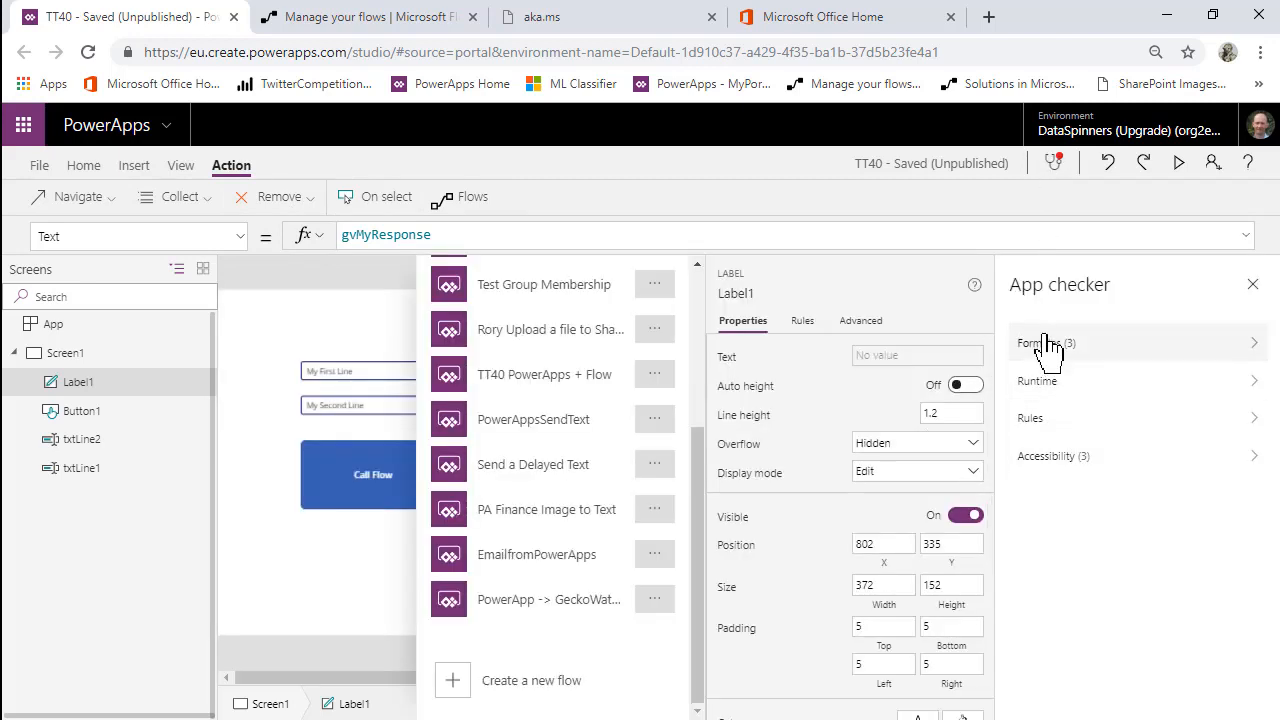
left_click(1046, 342)
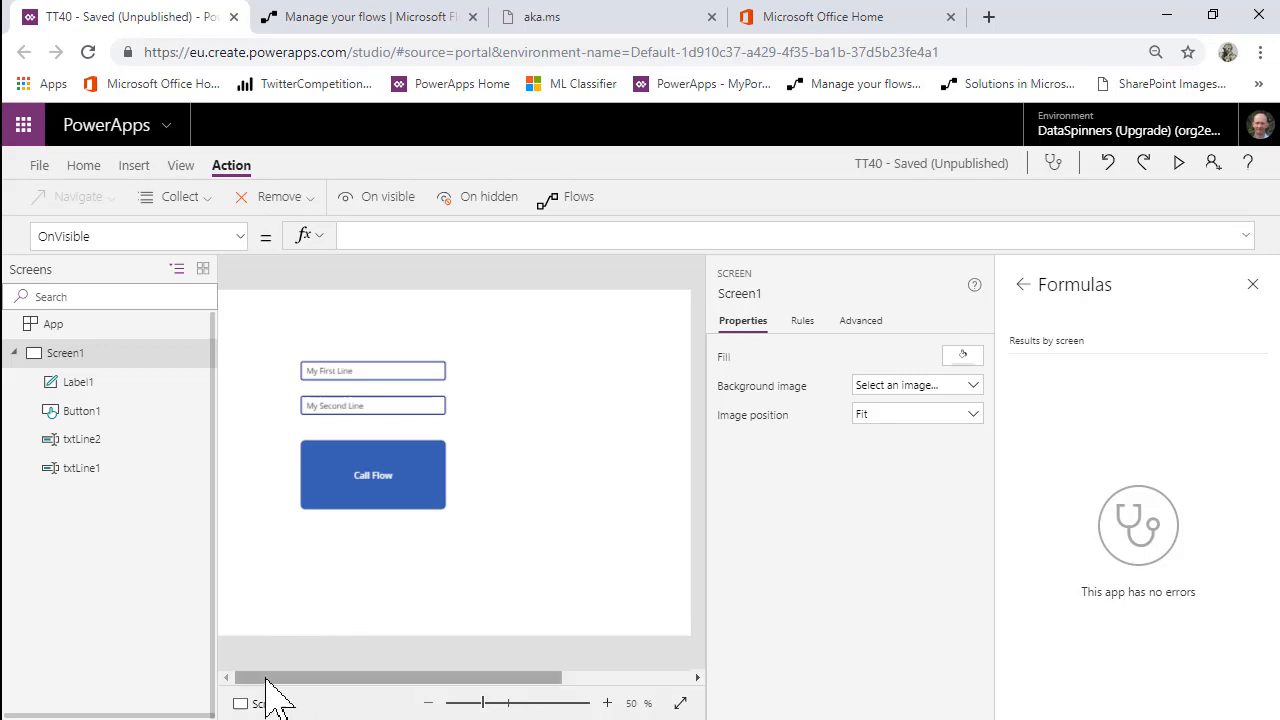
Select Screen1 and the Call Flow button, listing the app's available flows
left_click(1252, 284)
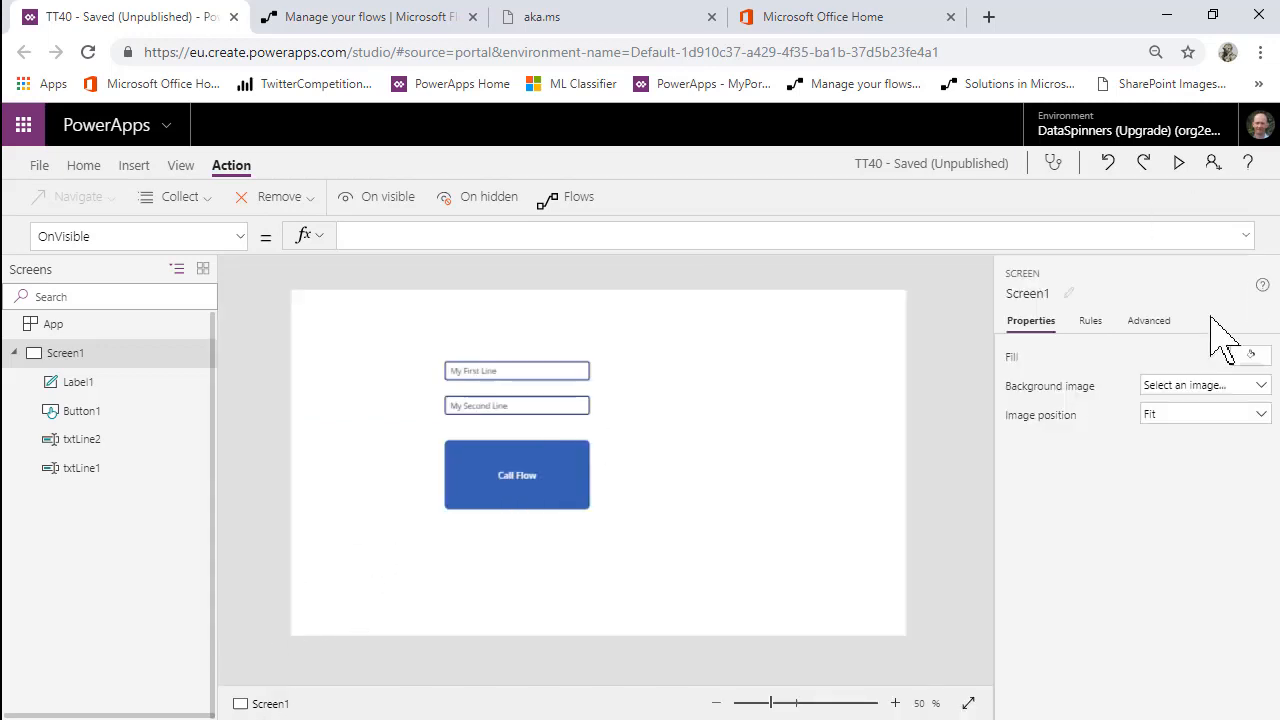
mouse_move(517, 500)
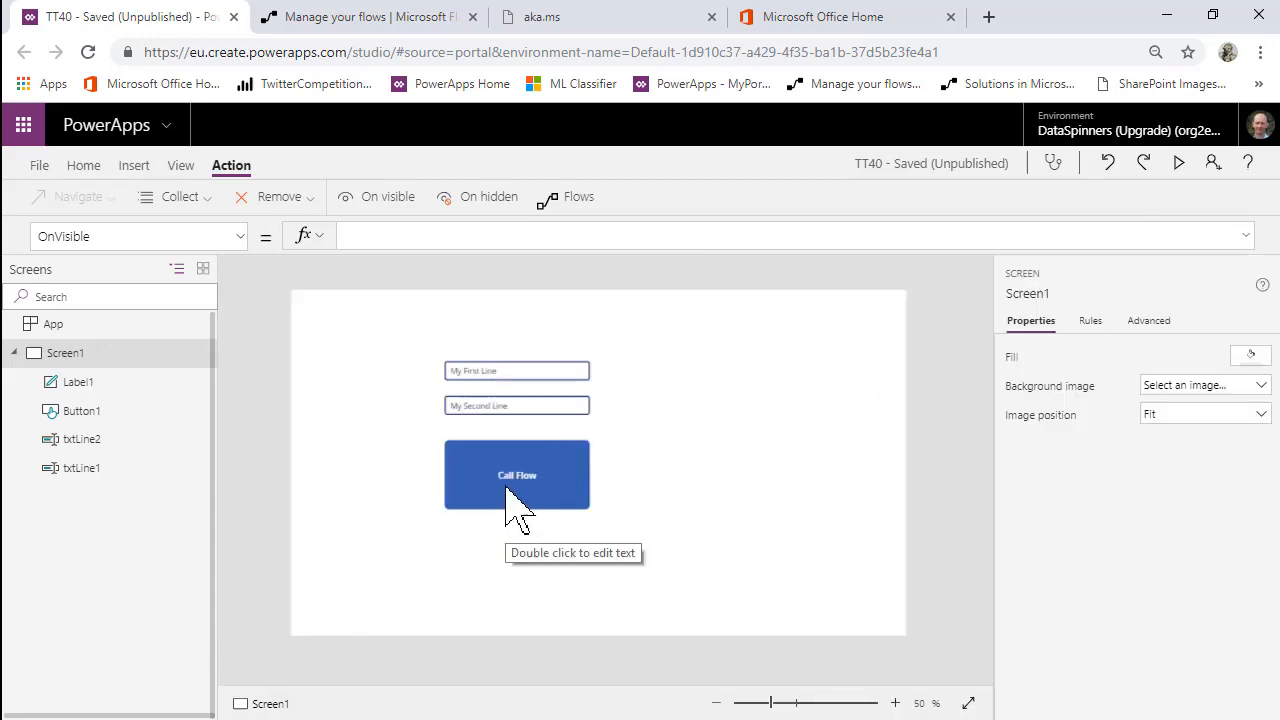
mouse_move(635, 190)
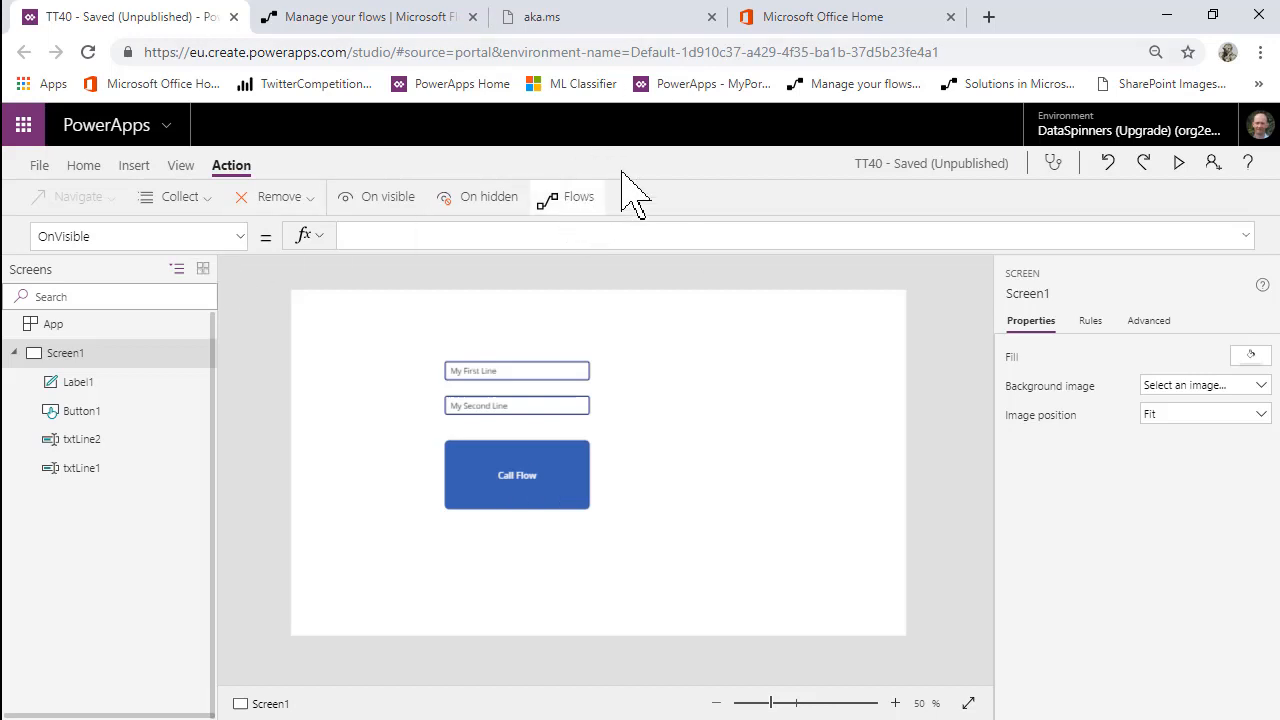
left_click(578, 196)
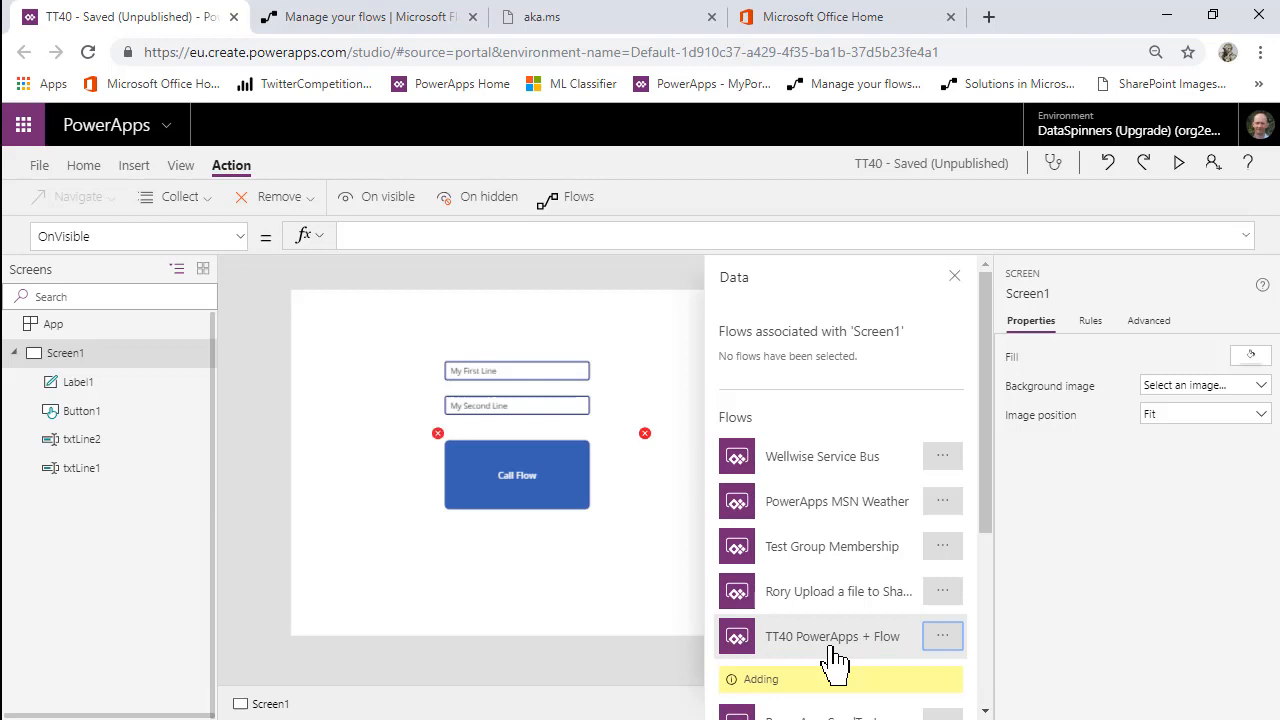
scroll("down", 3)
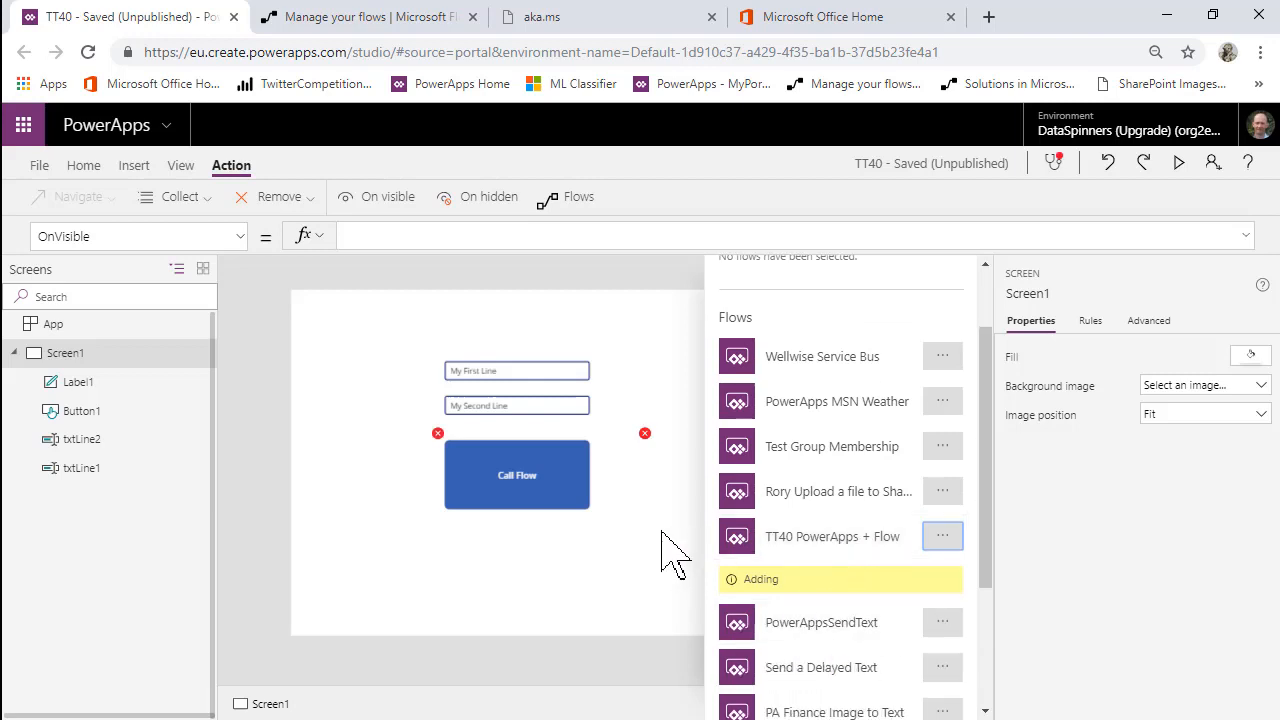
left_click(941, 535)
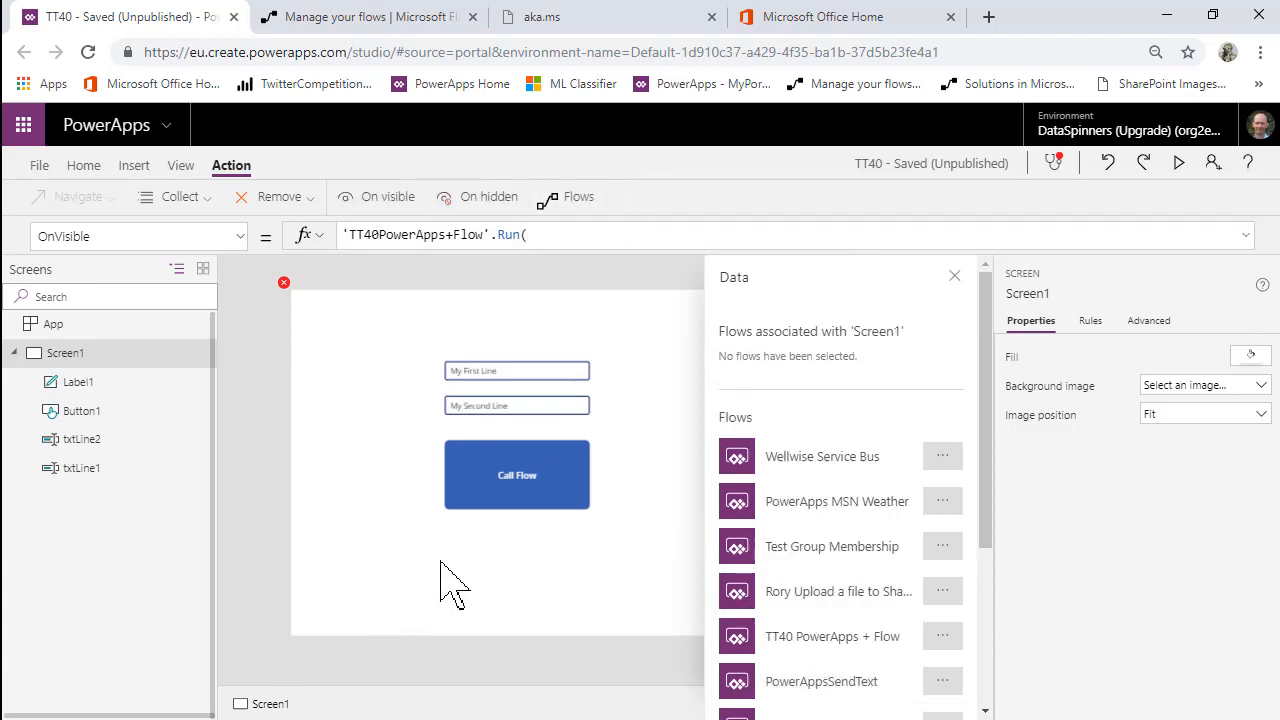
left_click(517, 474)
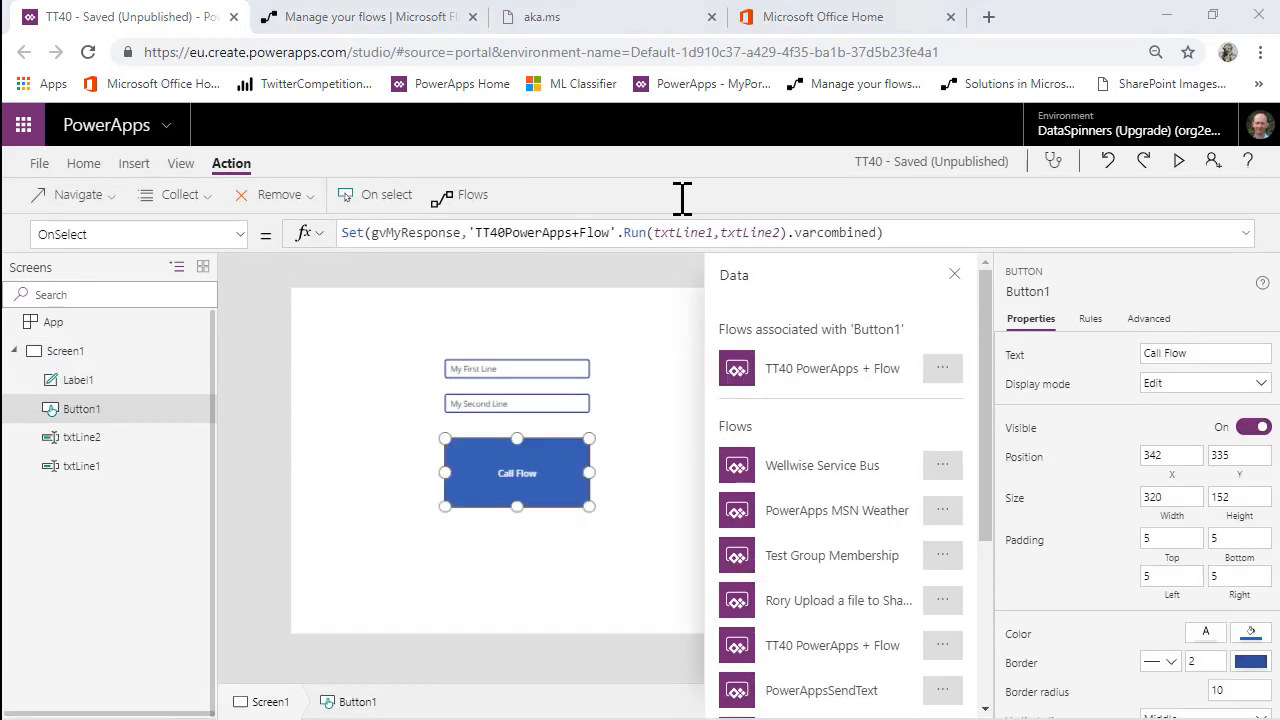
mouse_move(990, 368)
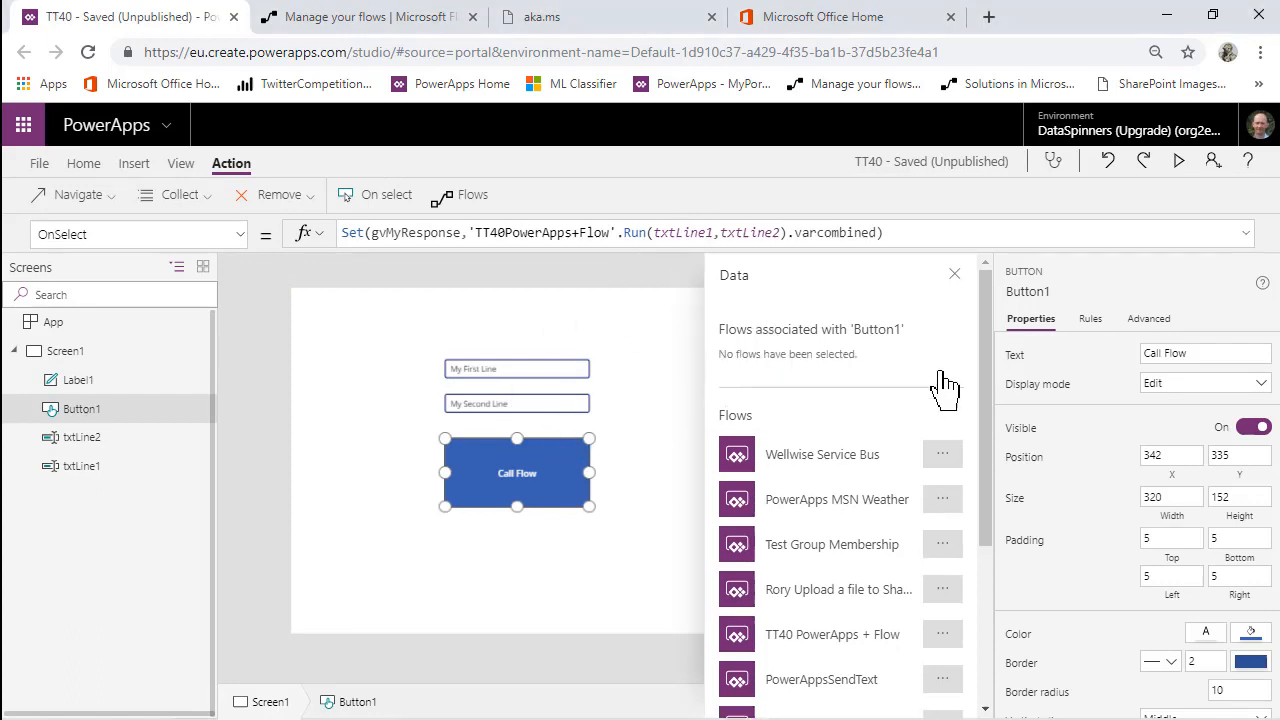
Remove the flow from the button and re-add 'TT40 PowerApps + Flow' to reset OnSelect
left_click(941, 368)
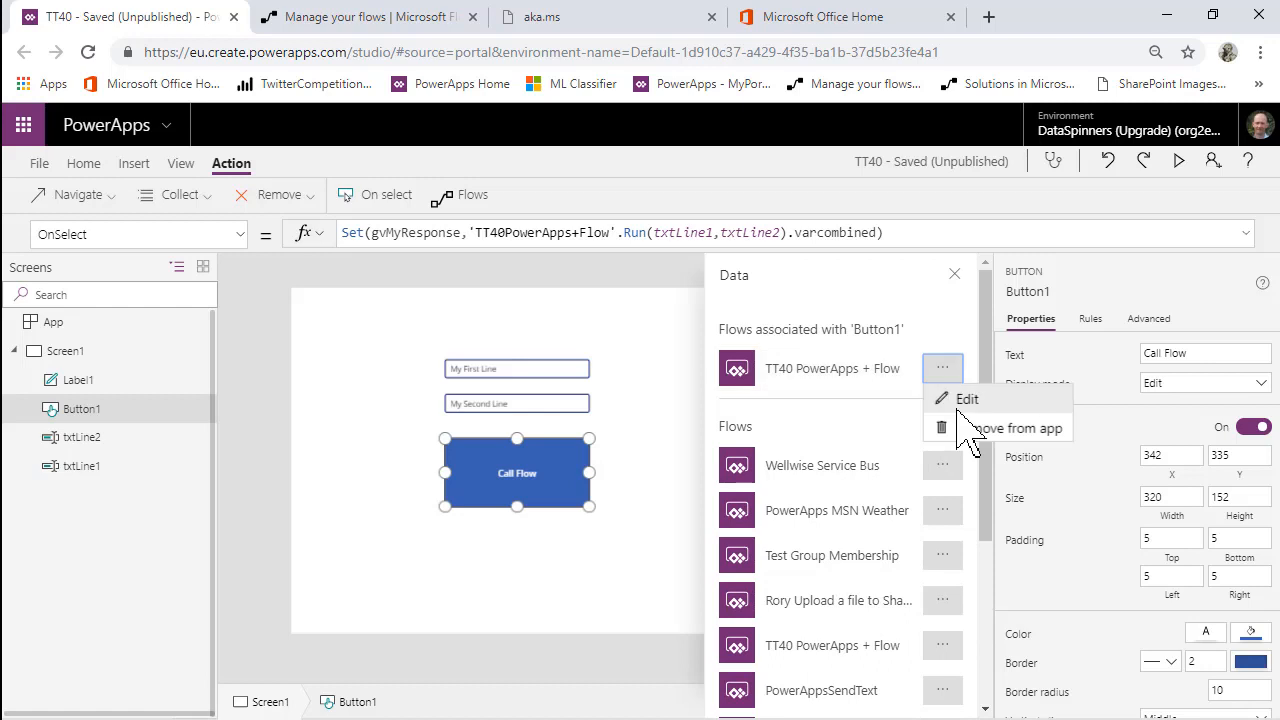
left_click(1017, 427)
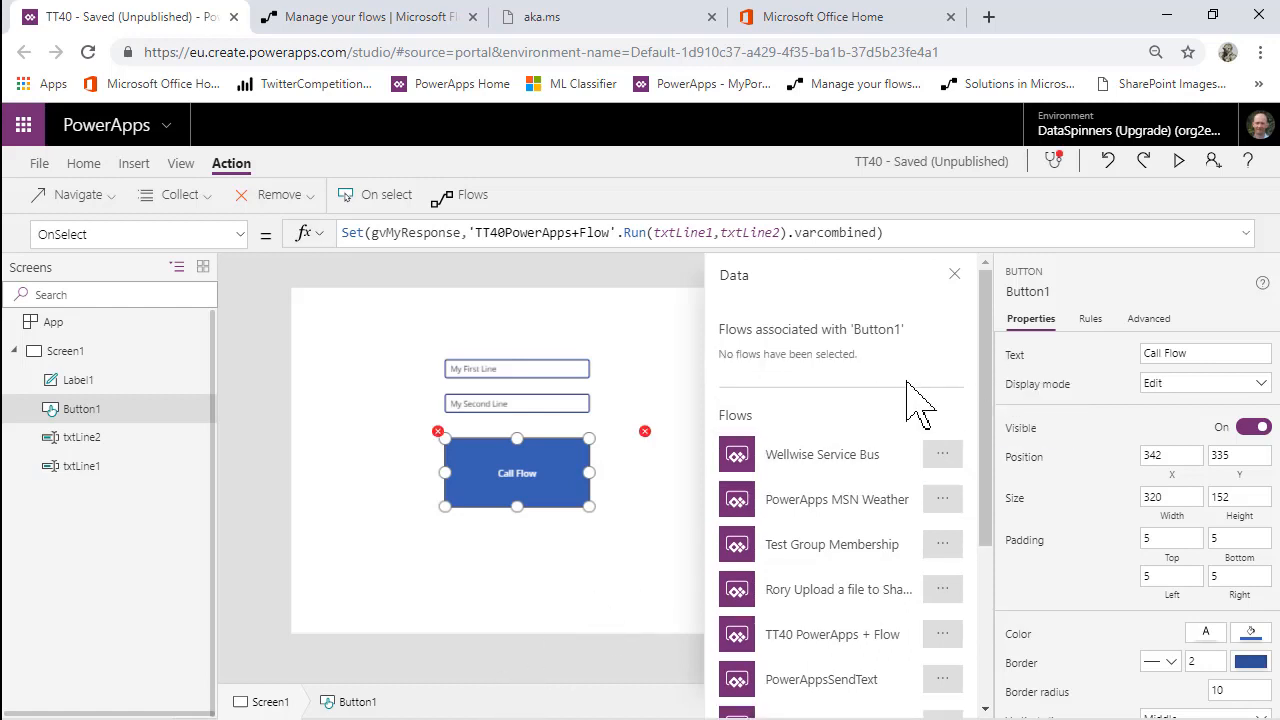
scroll("down", 3)
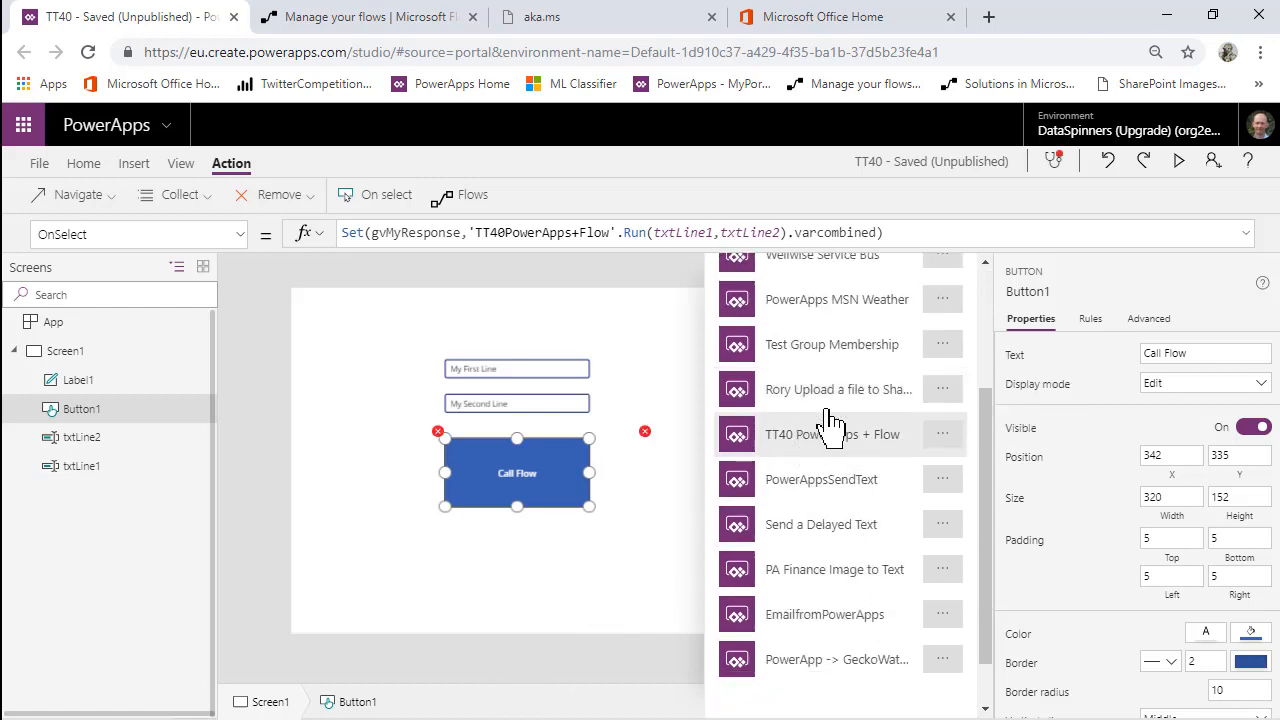
left_click(941, 433)
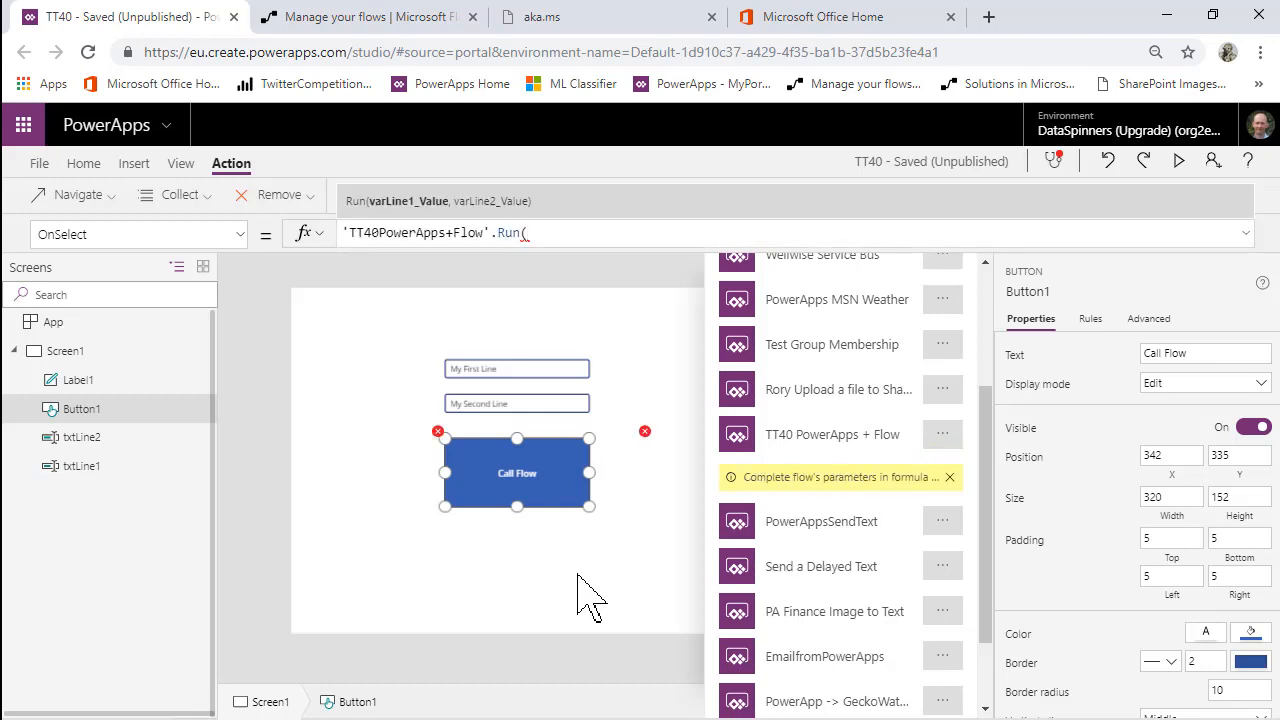
mouse_move(610, 240)
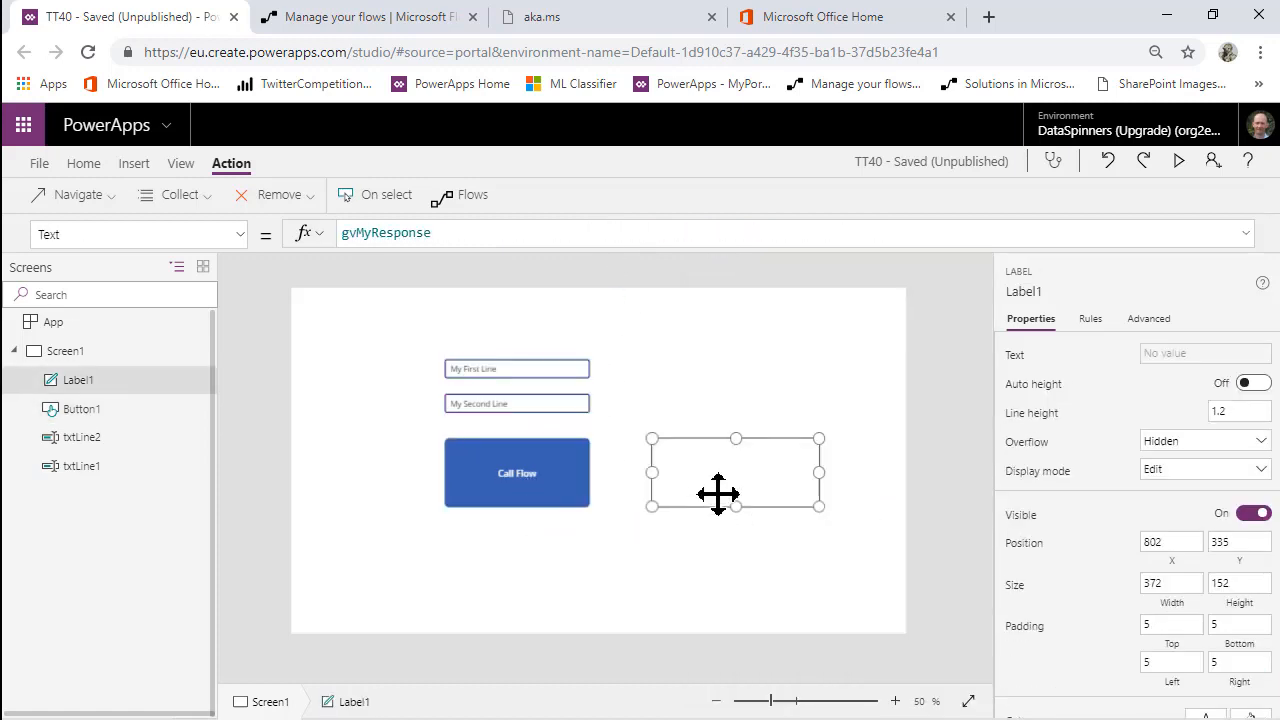
Place a copied label and extend the button to Set gvMySentiment from .varsentiment
left_click_drag(718, 495, 707, 415)
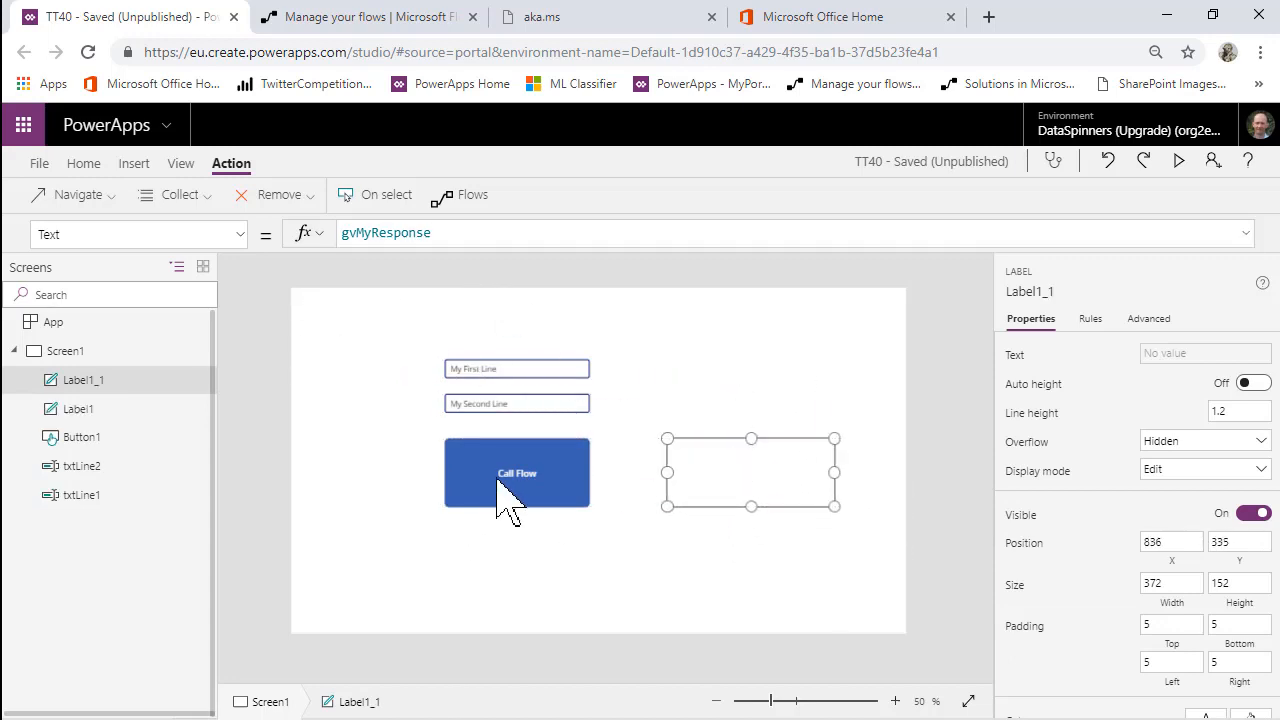
left_click(517, 472)
type("Set(gvMySentiment,'TT40PowerApps+Flow'.Run(txtLine1,txtLine2).var)")
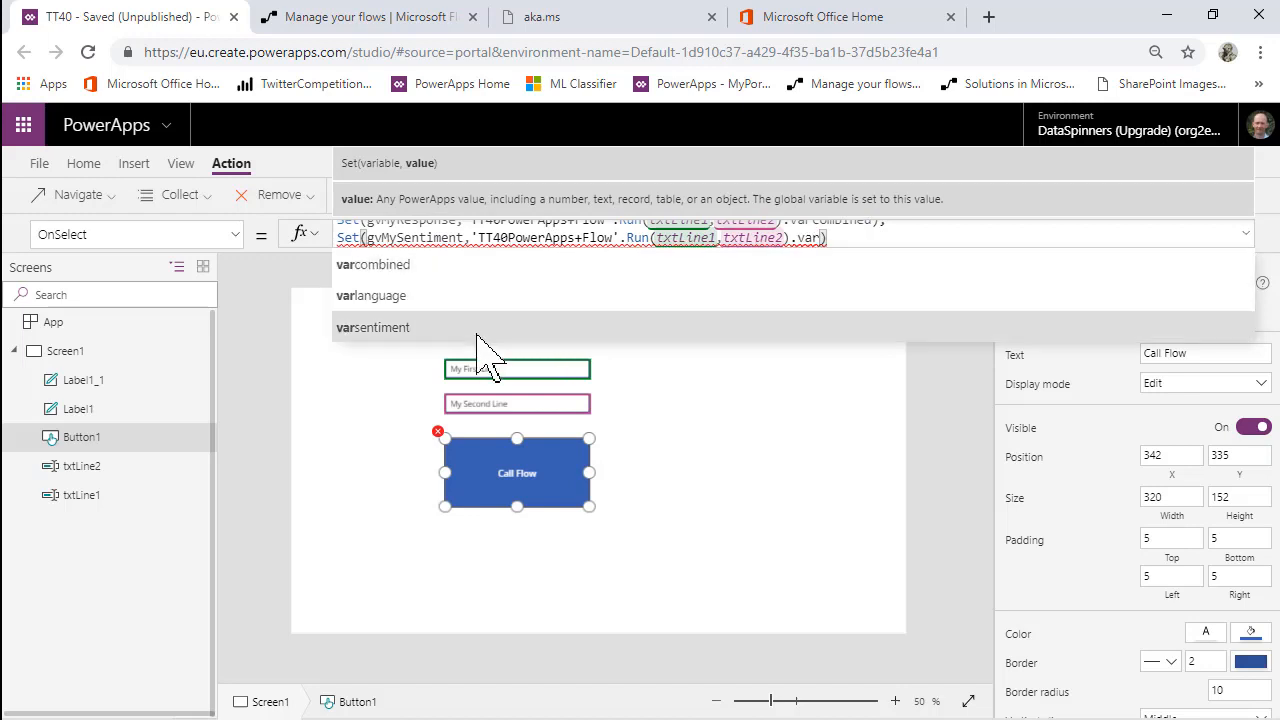
left_click(372, 327)
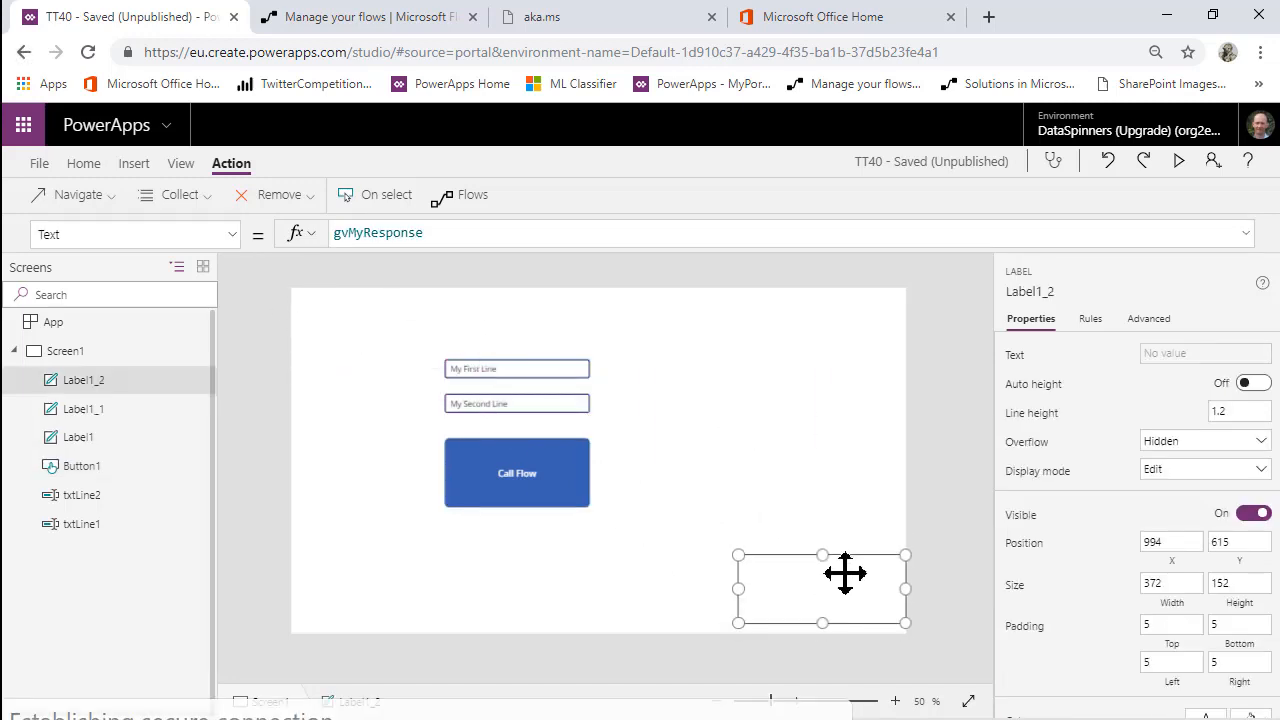
Position the third label, bind its Text to gvMySentiment, and start the preview
left_click_drag(845, 588, 760, 540)
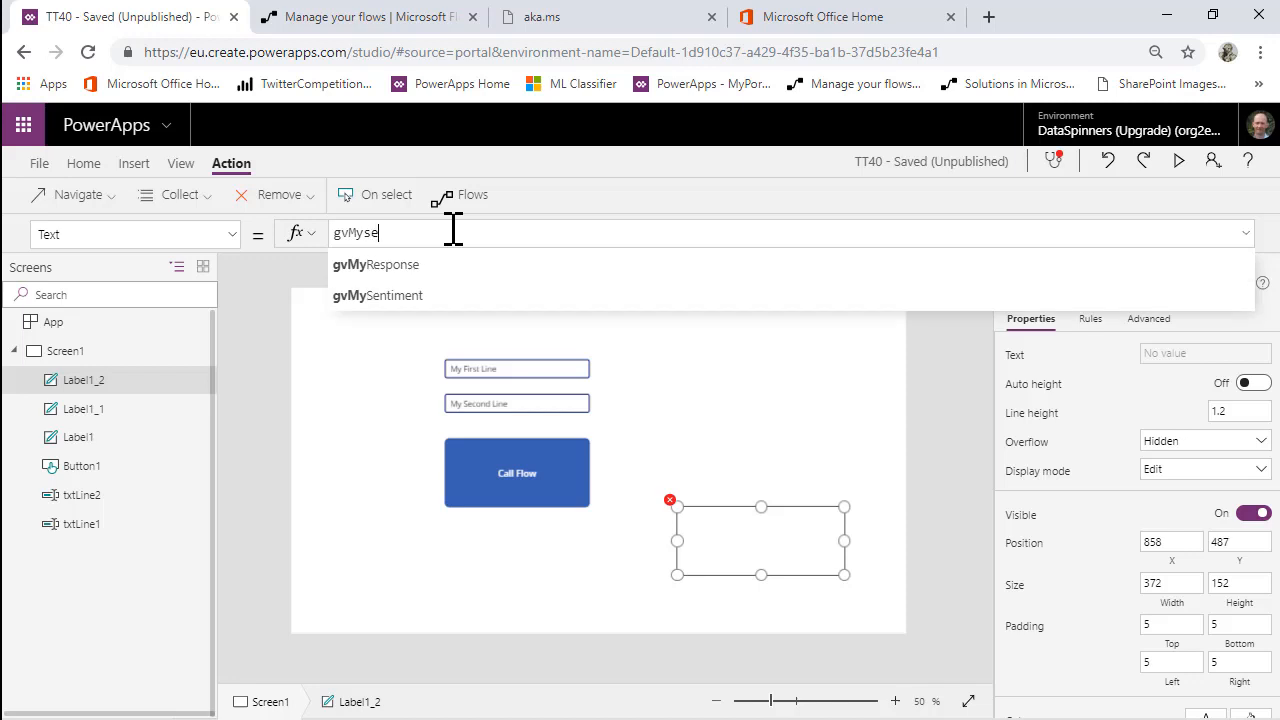
left_click(378, 295)
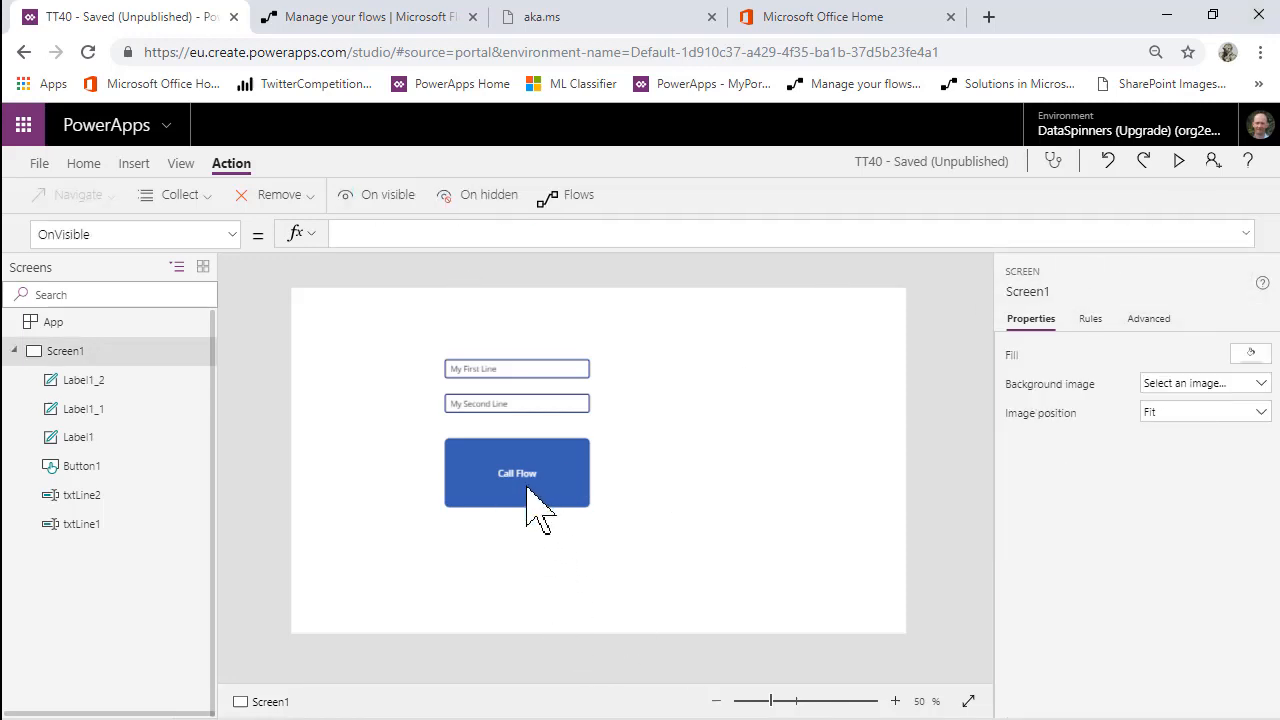
left_click(1178, 160)
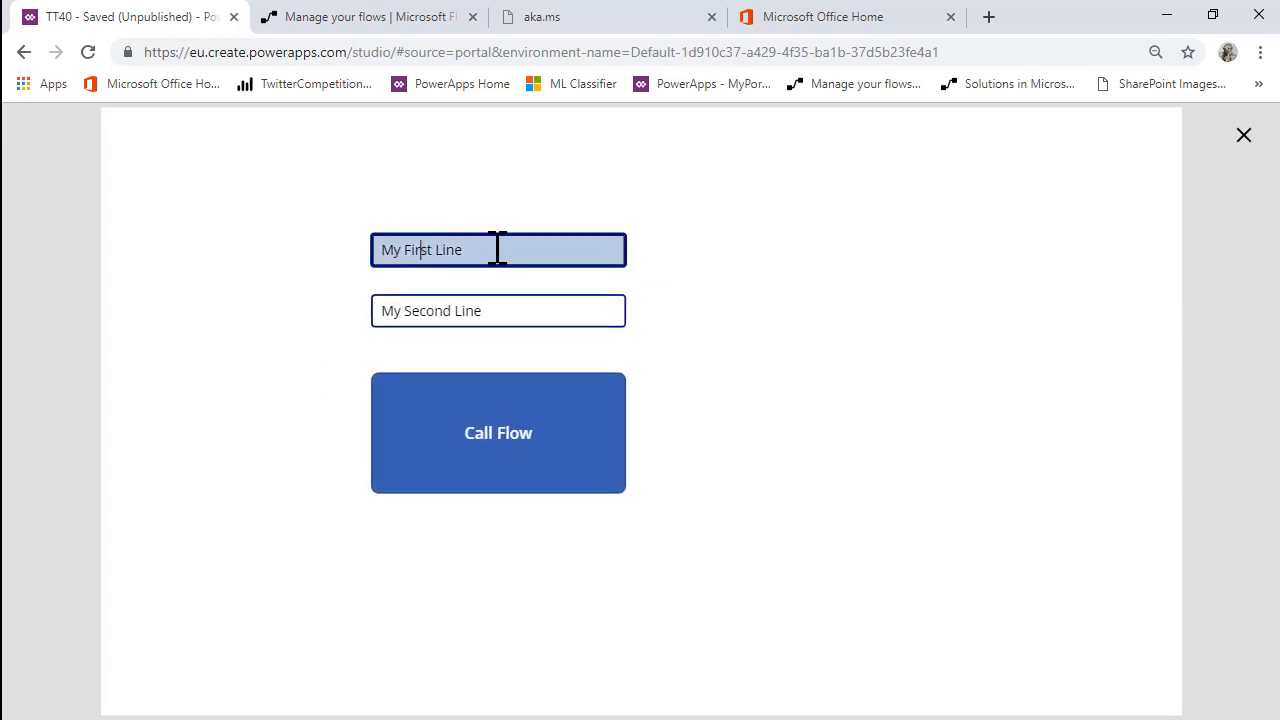
Enter 'I had a really great Time' and 'at the Power Platform Summit' in the two inputs
type("I had")
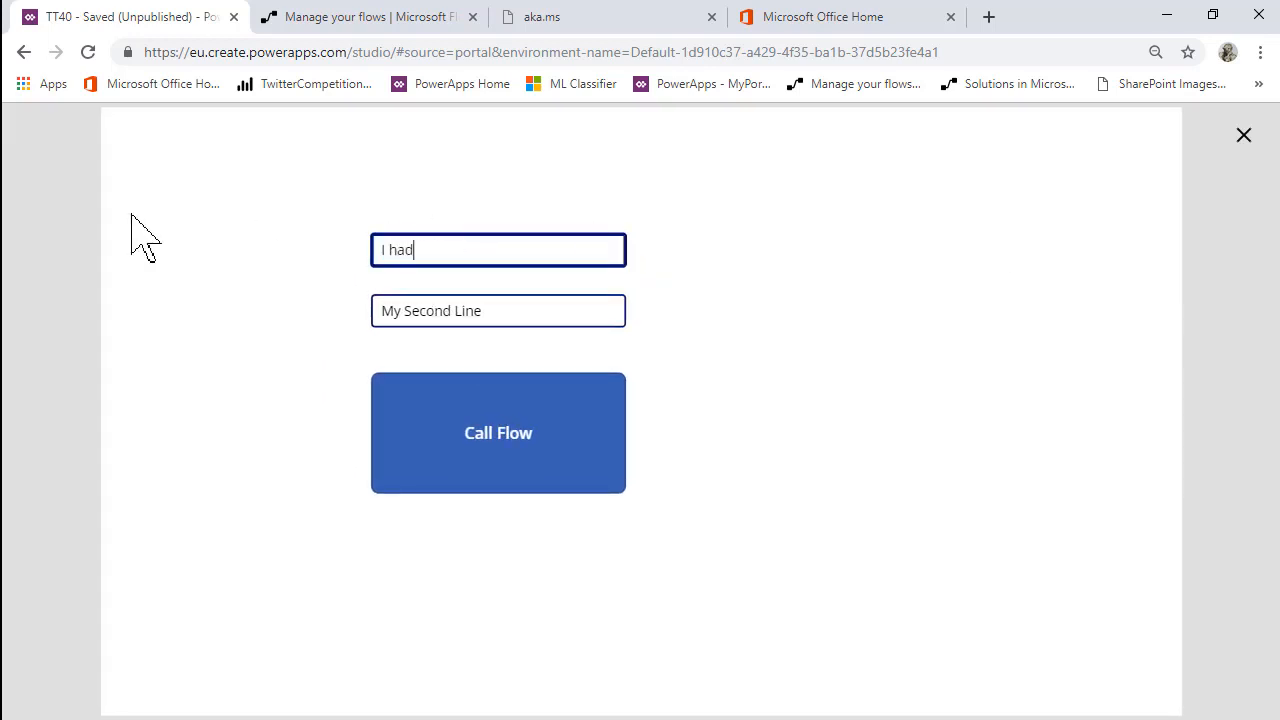
type("a really")
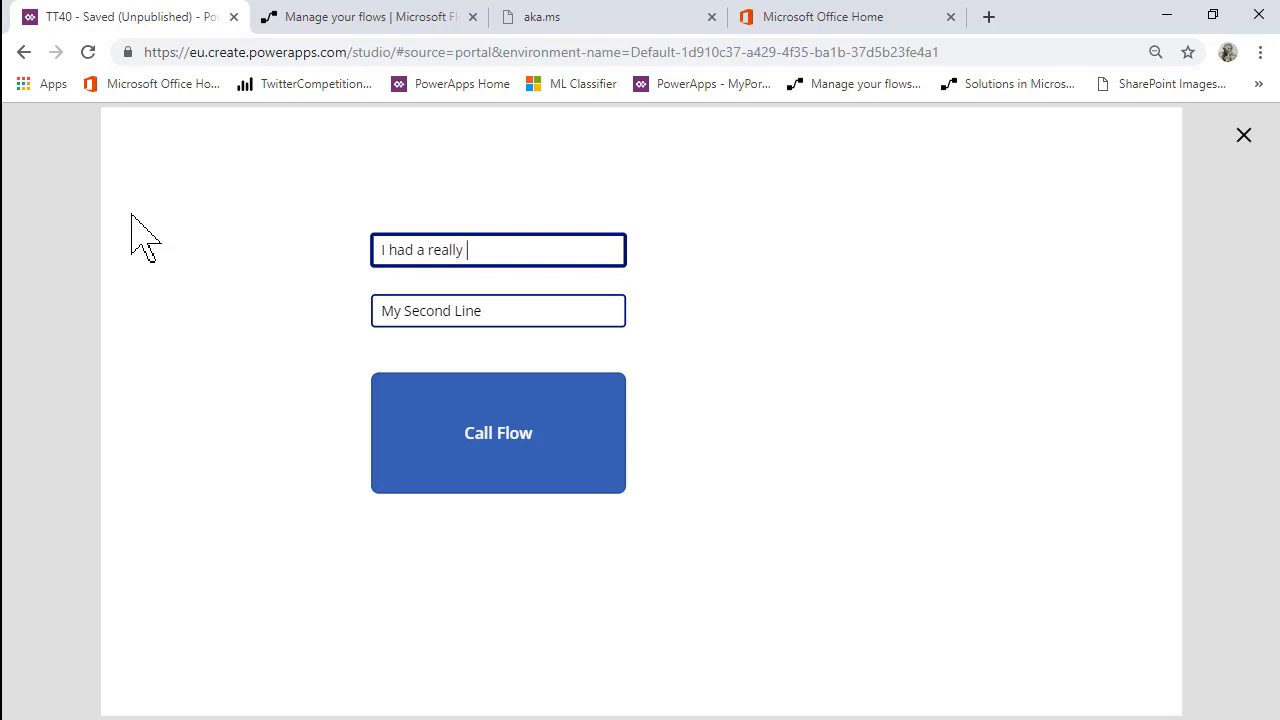
type("great")
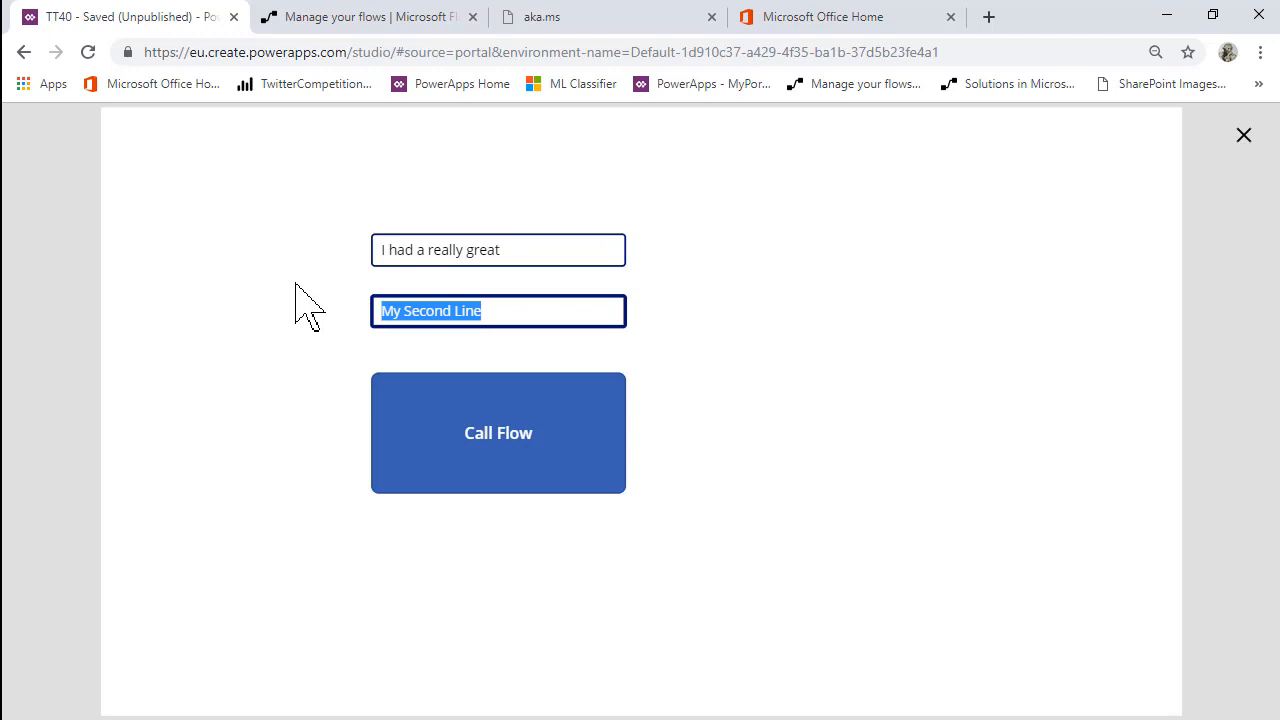
type("Time")
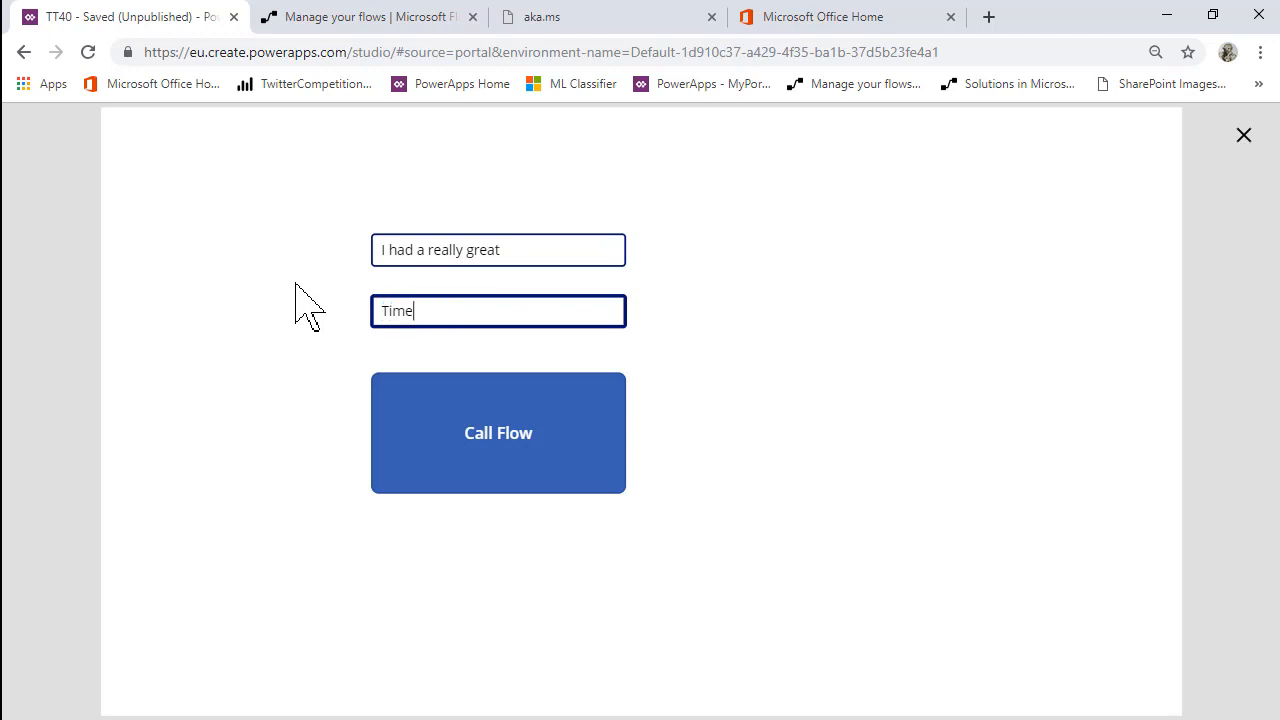
type("at the")
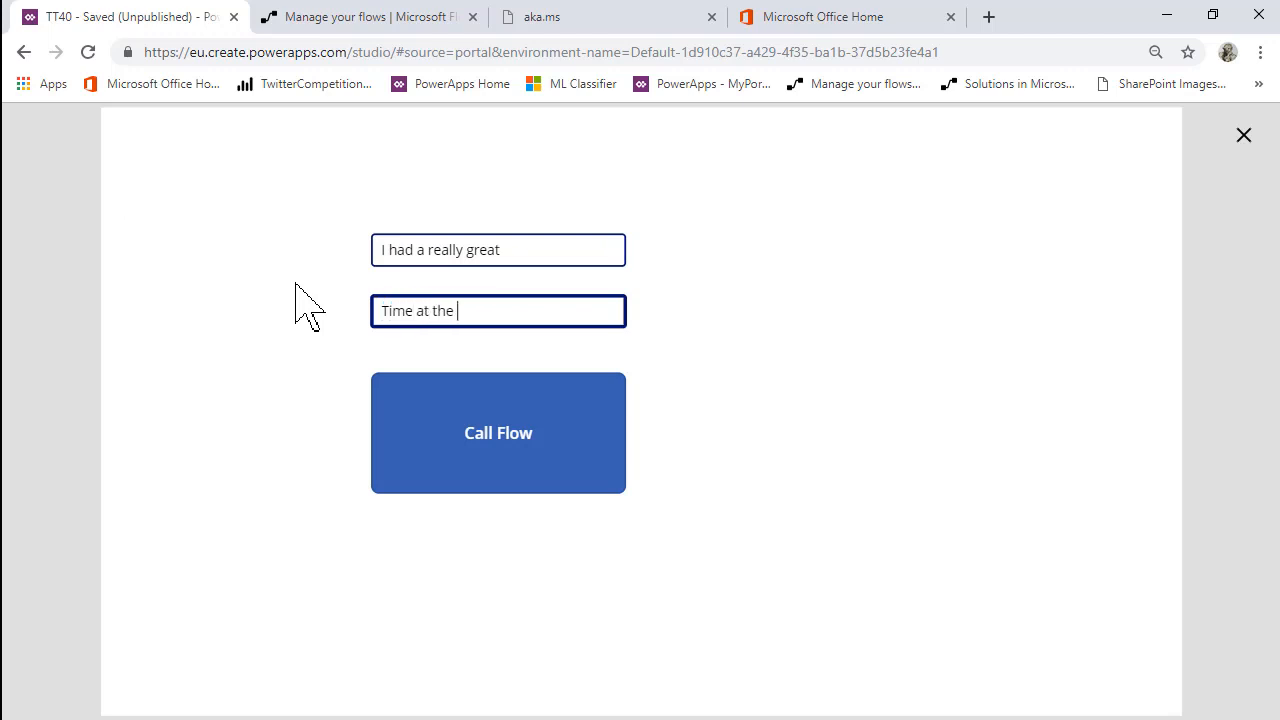
type("Power Pla")
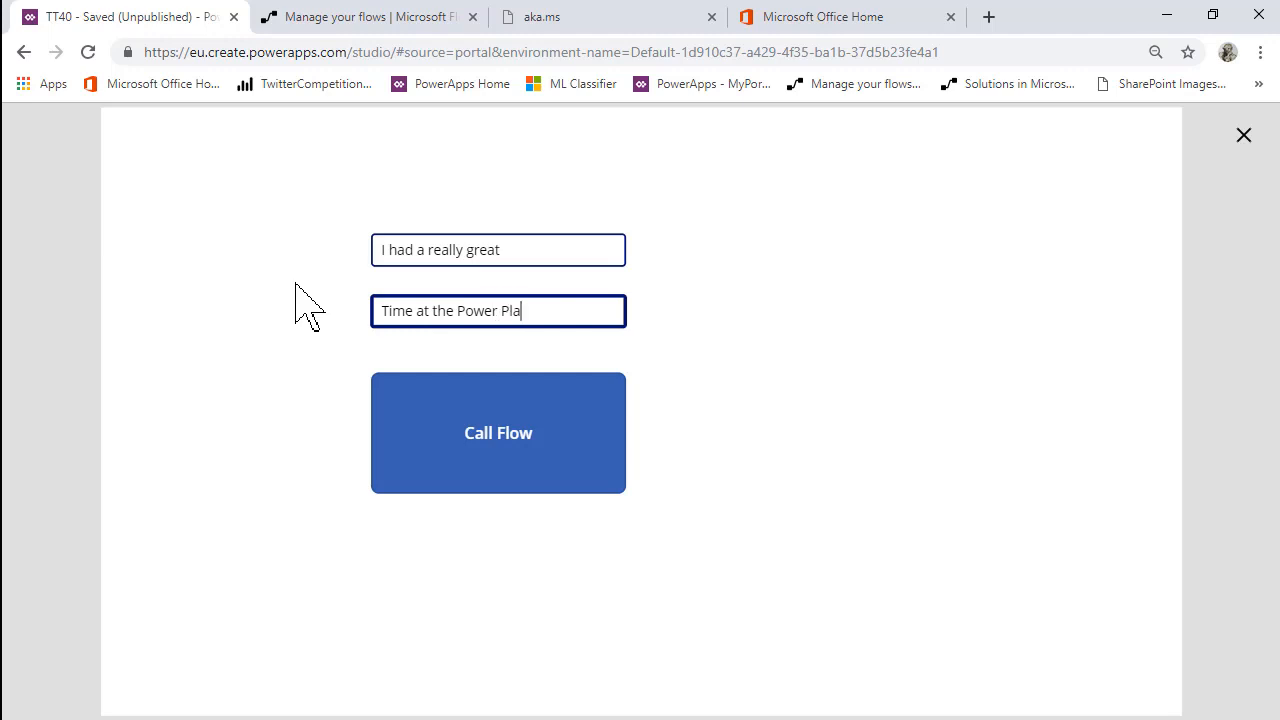
type("tform Summit")
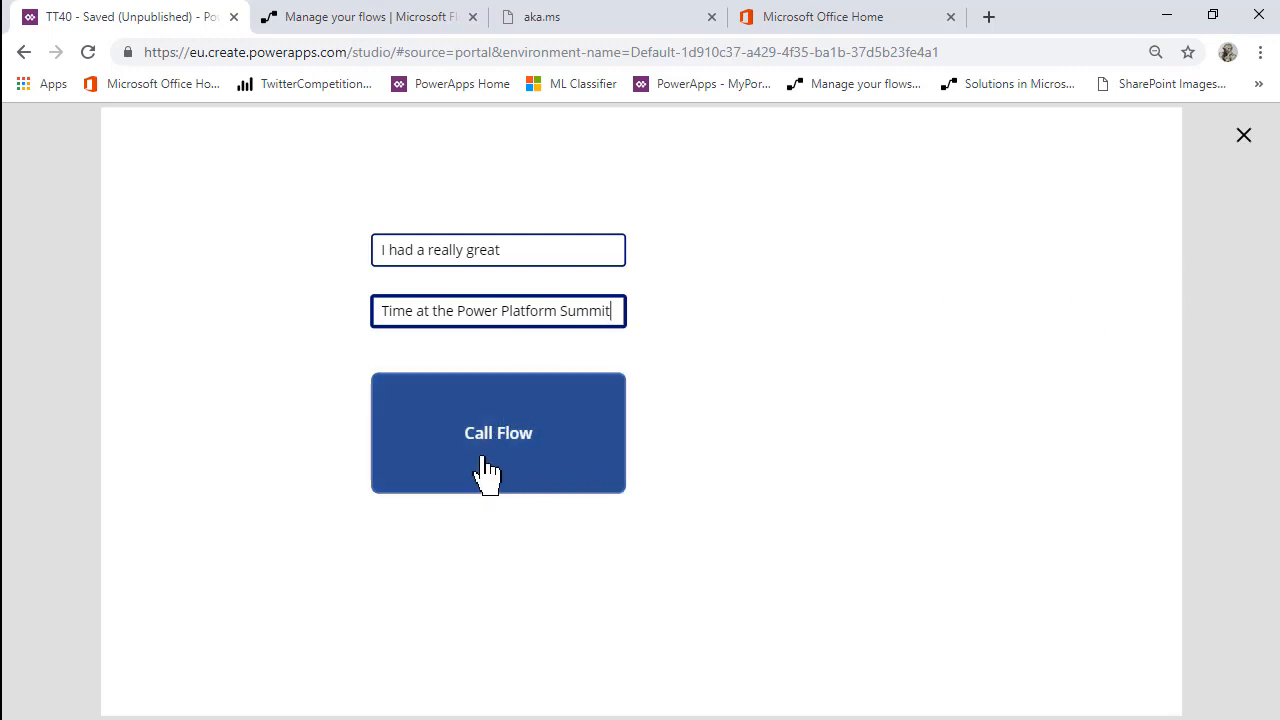
mouse_move(500, 455)
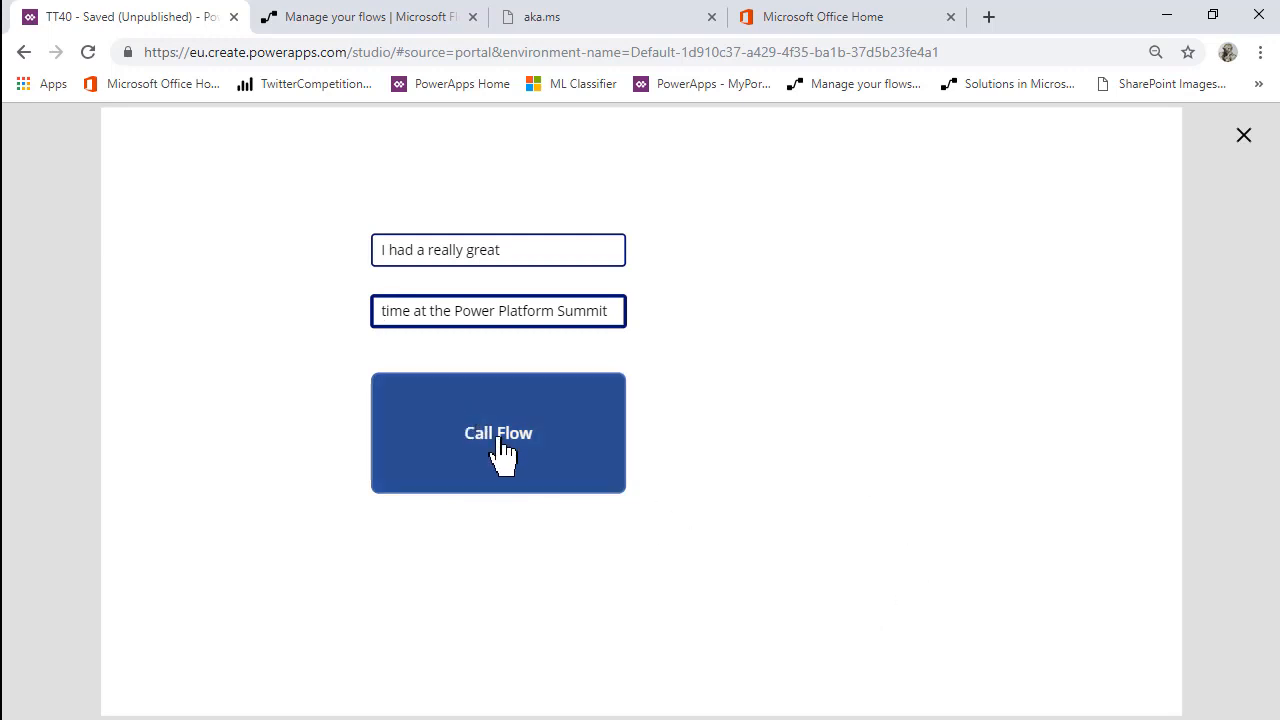
Call the flow to get the combined sentence and a sentiment score of 0.9619
left_click(498, 433)
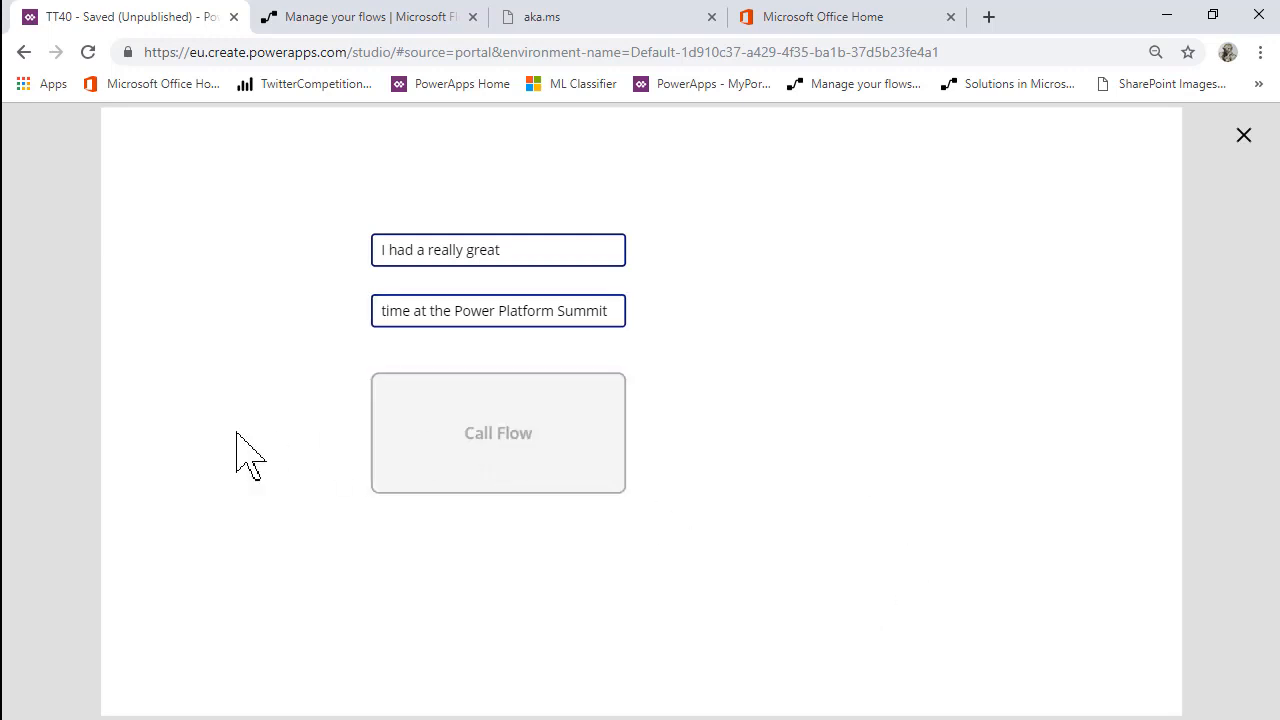
left_click(498, 432)
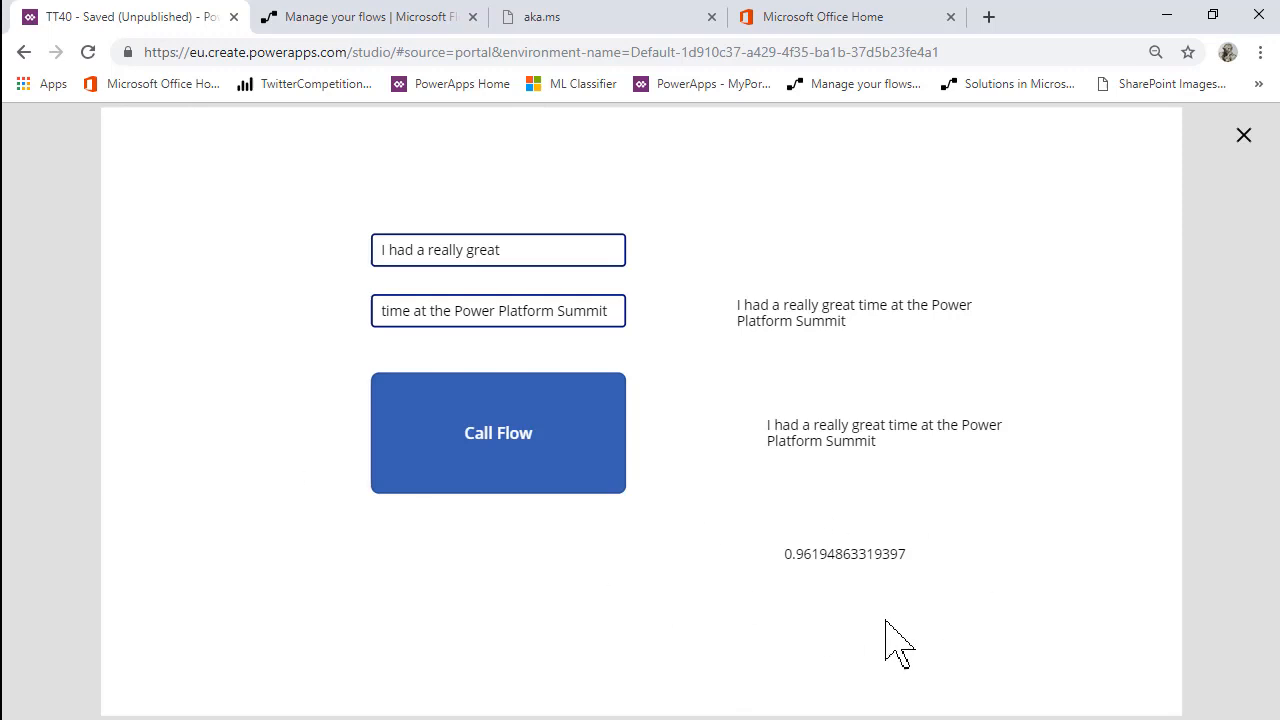
mouse_move(958, 603)
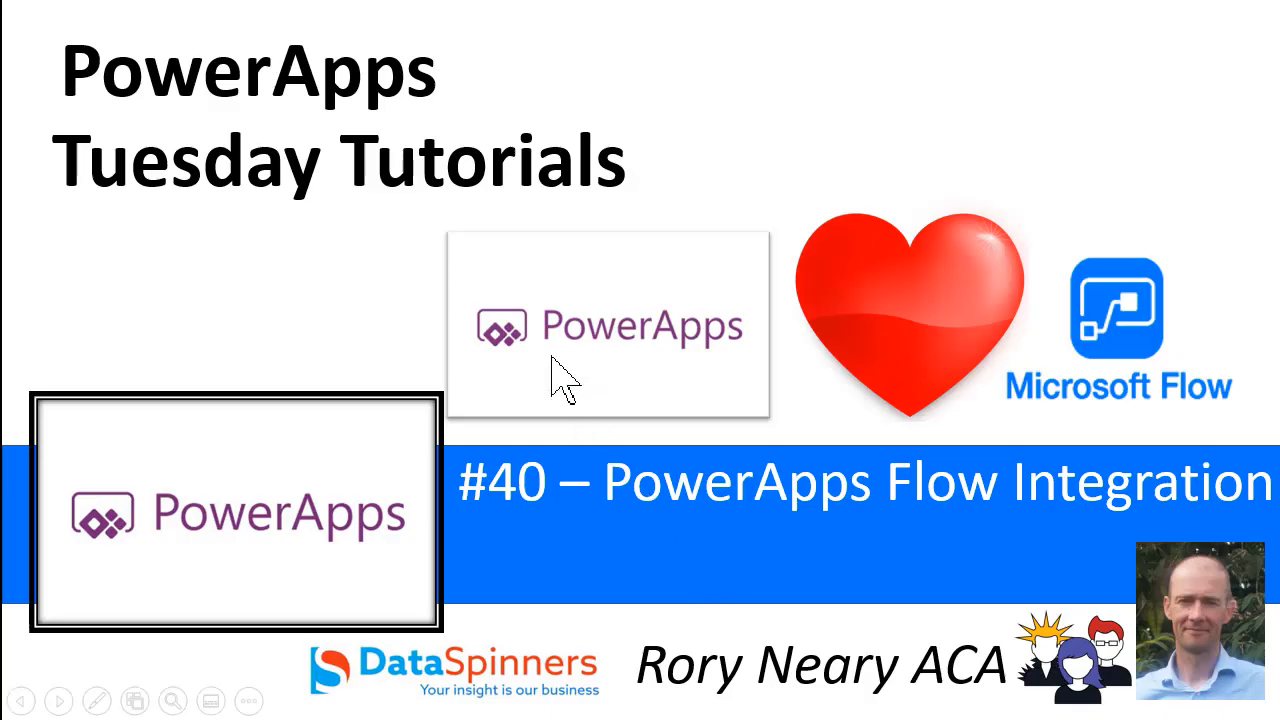
mouse_move(1215, 360)
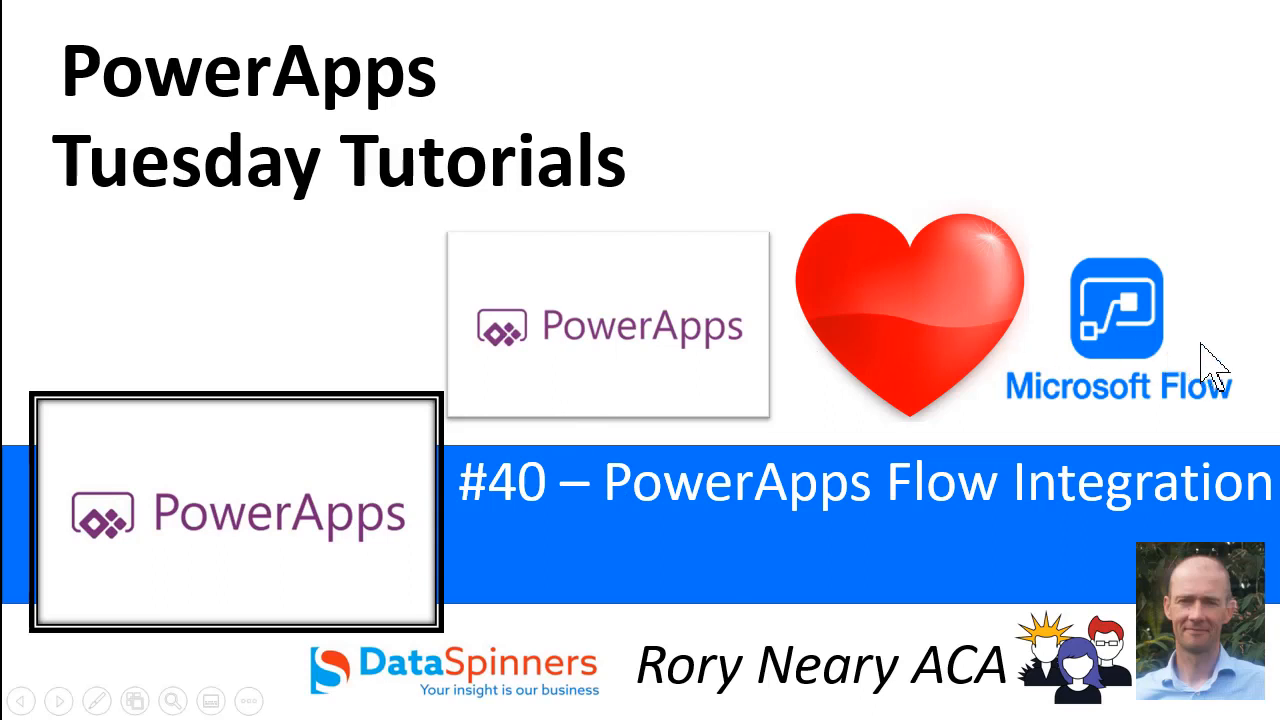